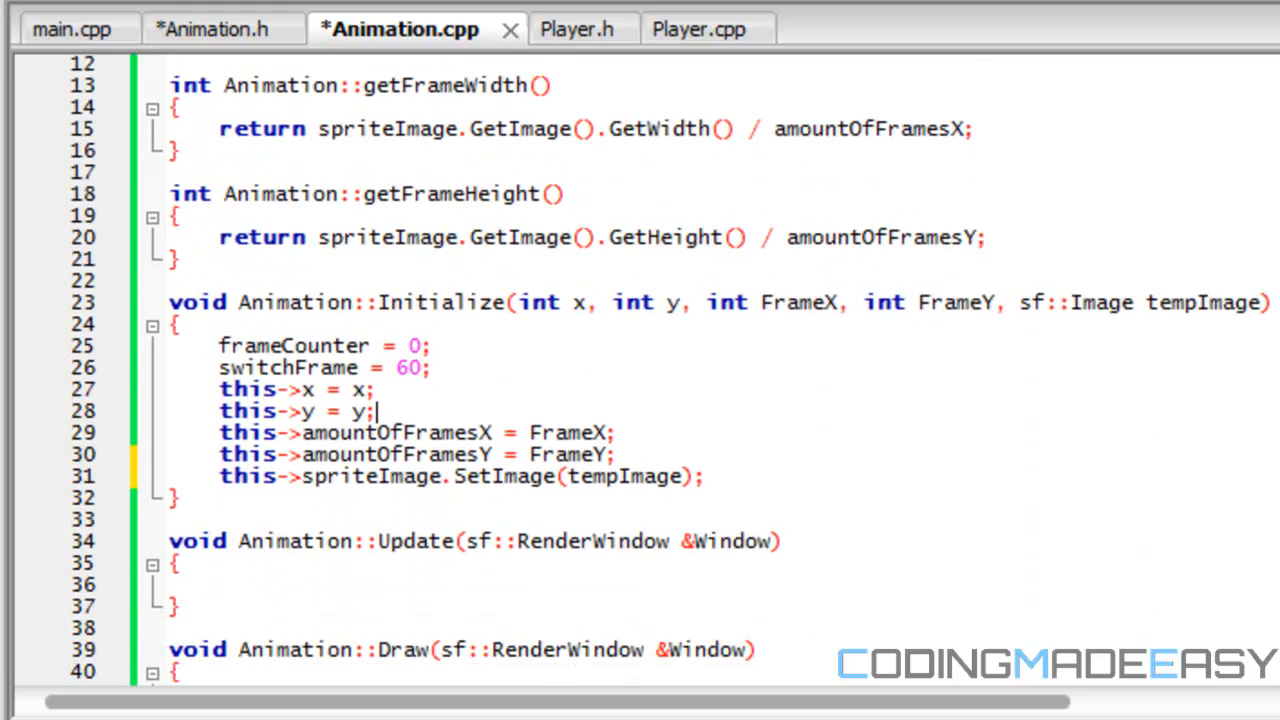
# - Declare a private bool active member in Animation.h
pyautogui.scroll(-3)
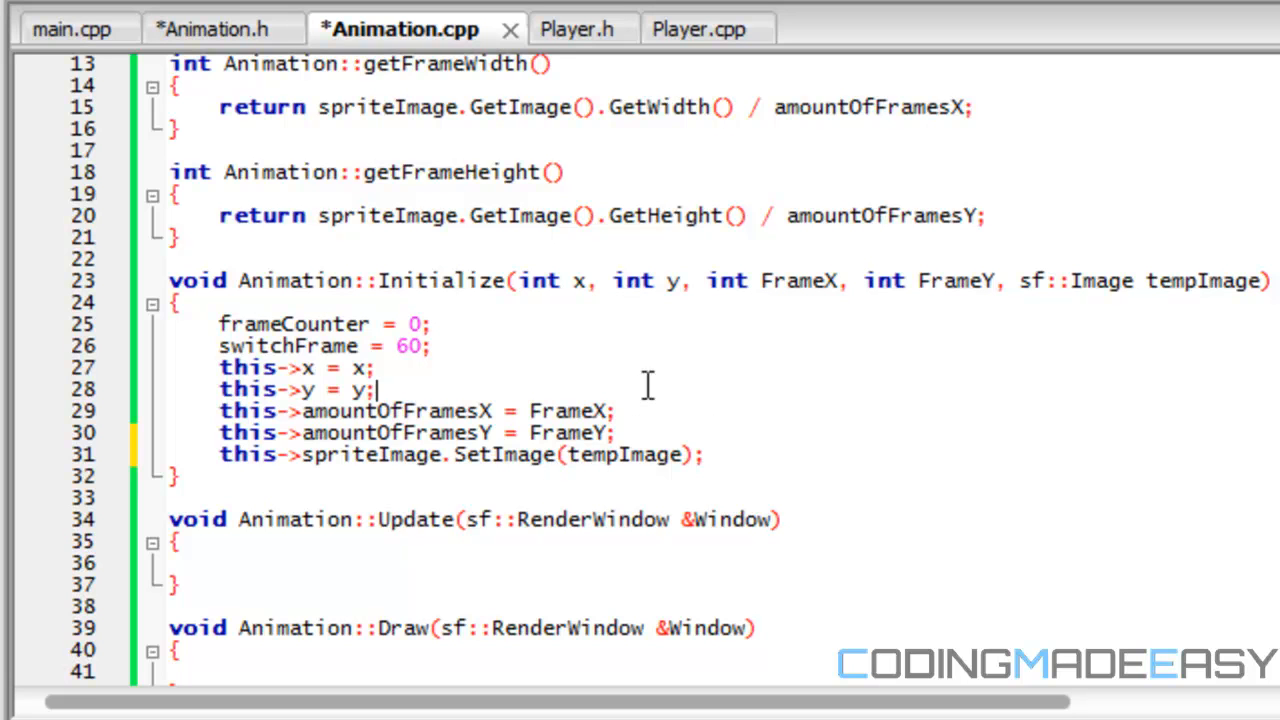
pyautogui.moveTo(418, 190)
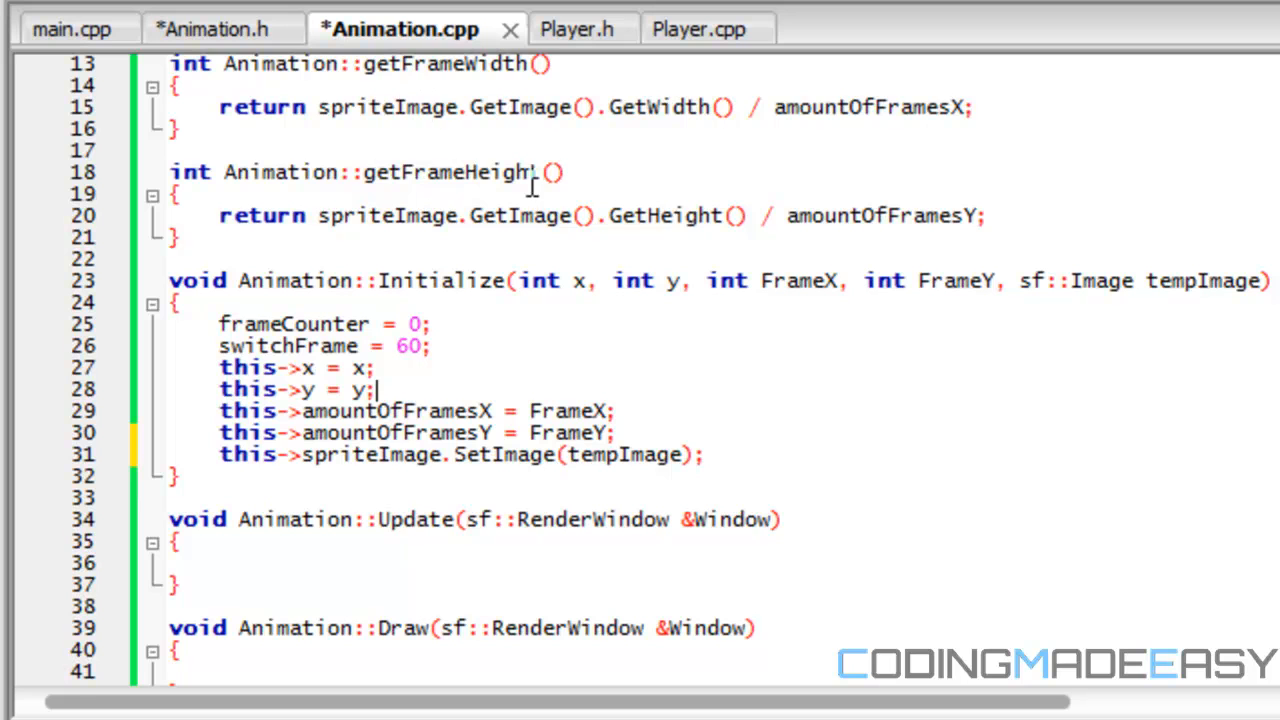
pyautogui.moveTo(510, 228)
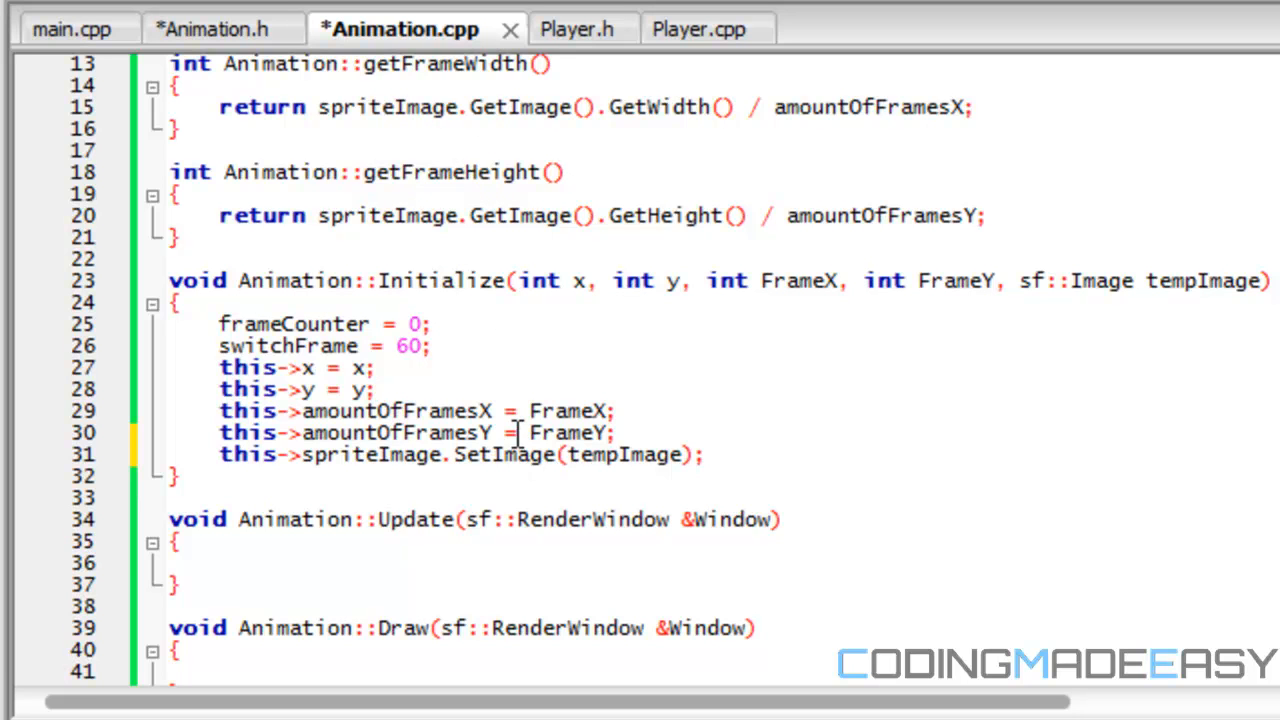
pyautogui.moveTo(500, 496)
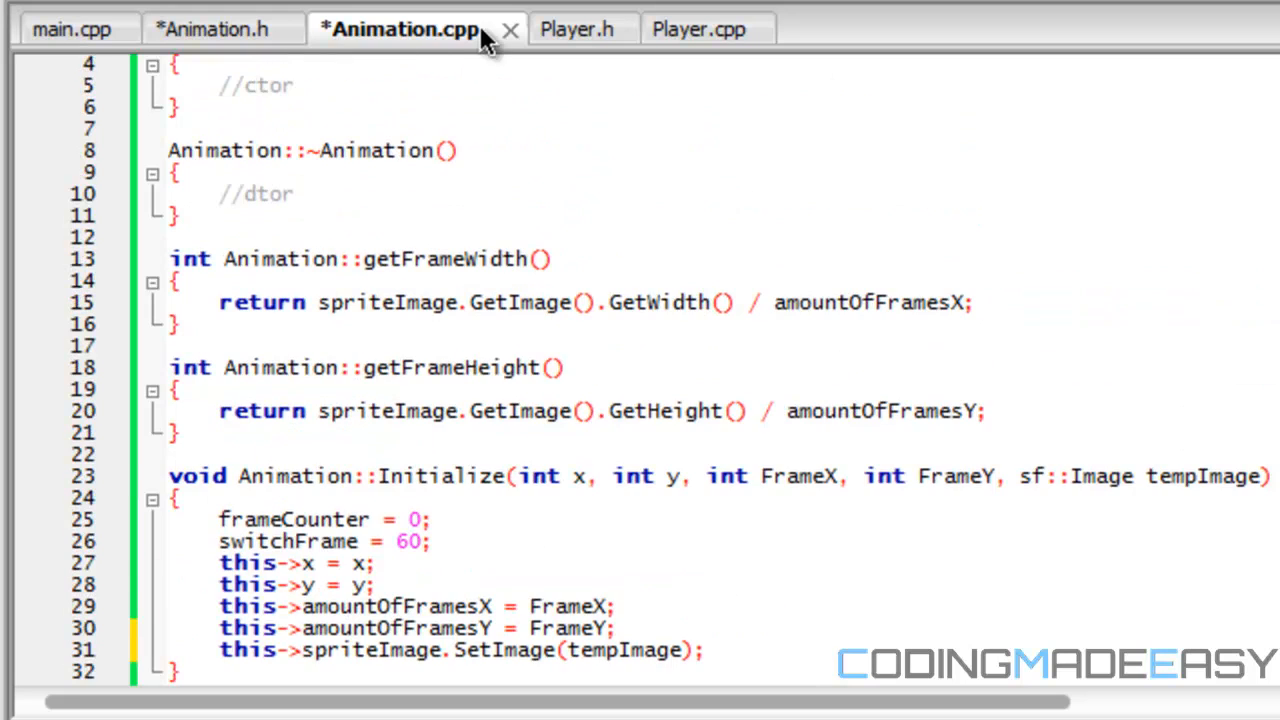
pyautogui.click(222, 28)
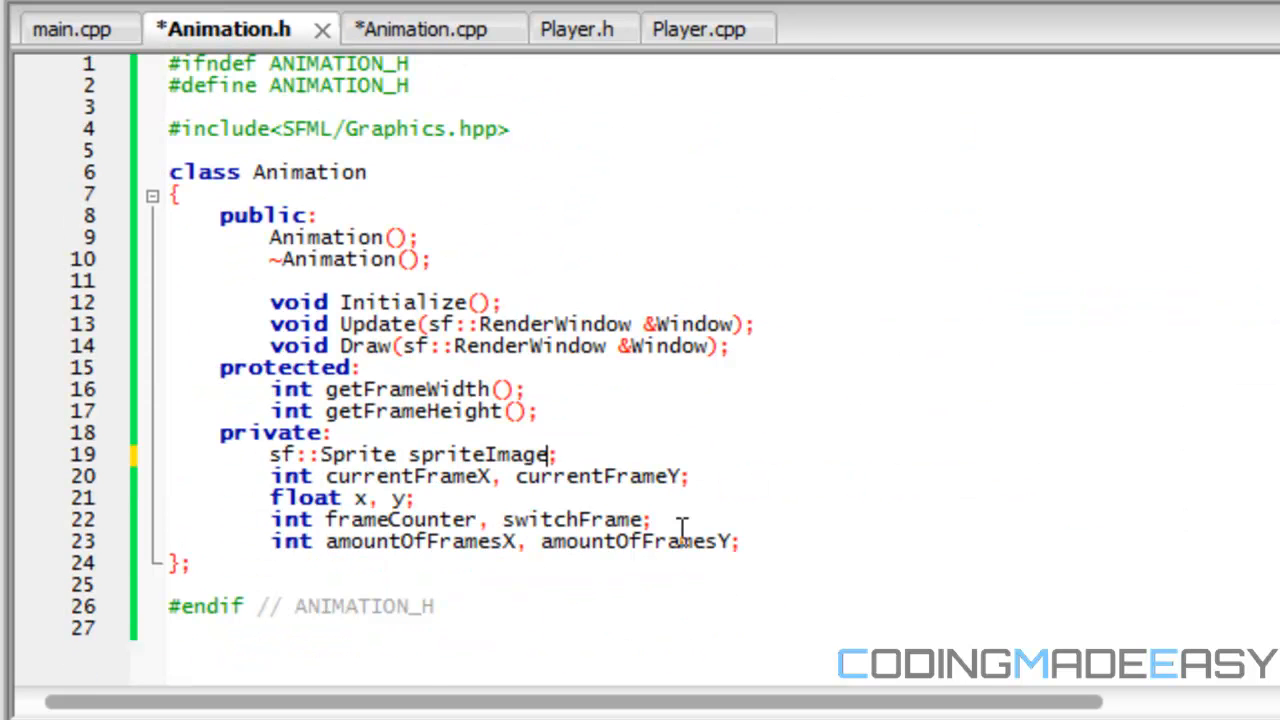
pyautogui.write('bo')
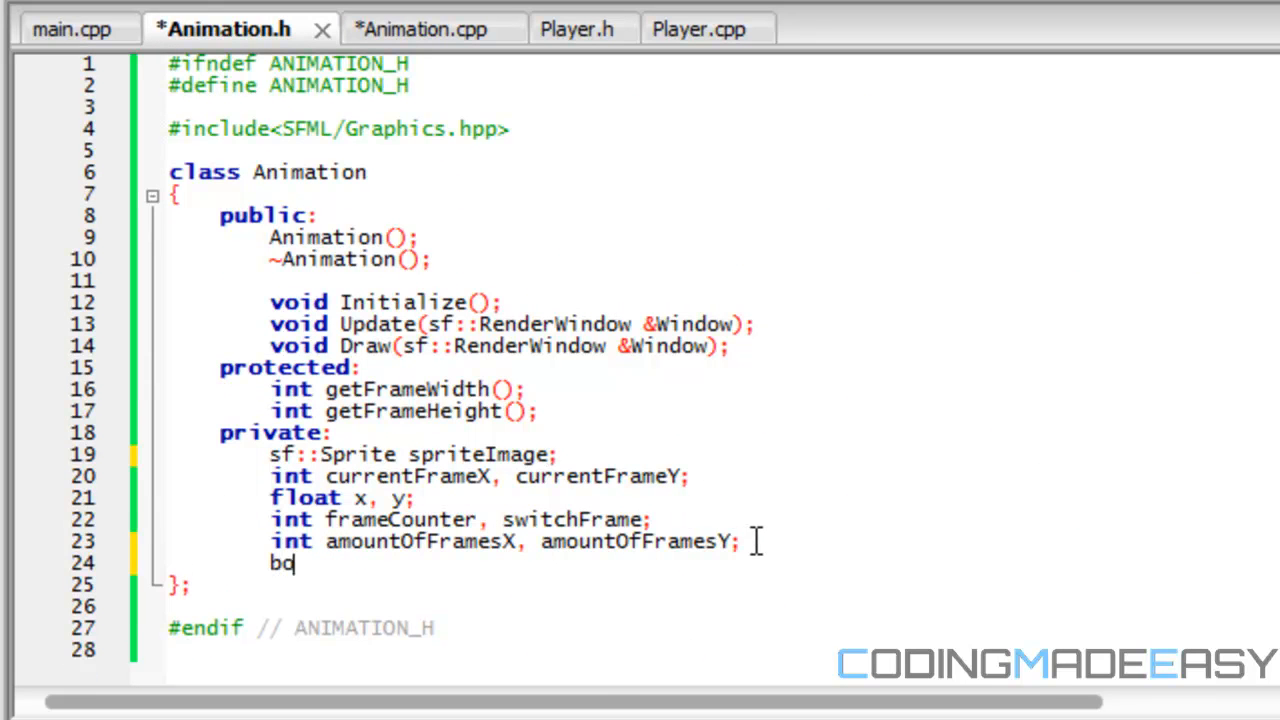
pyautogui.write('ool activa')
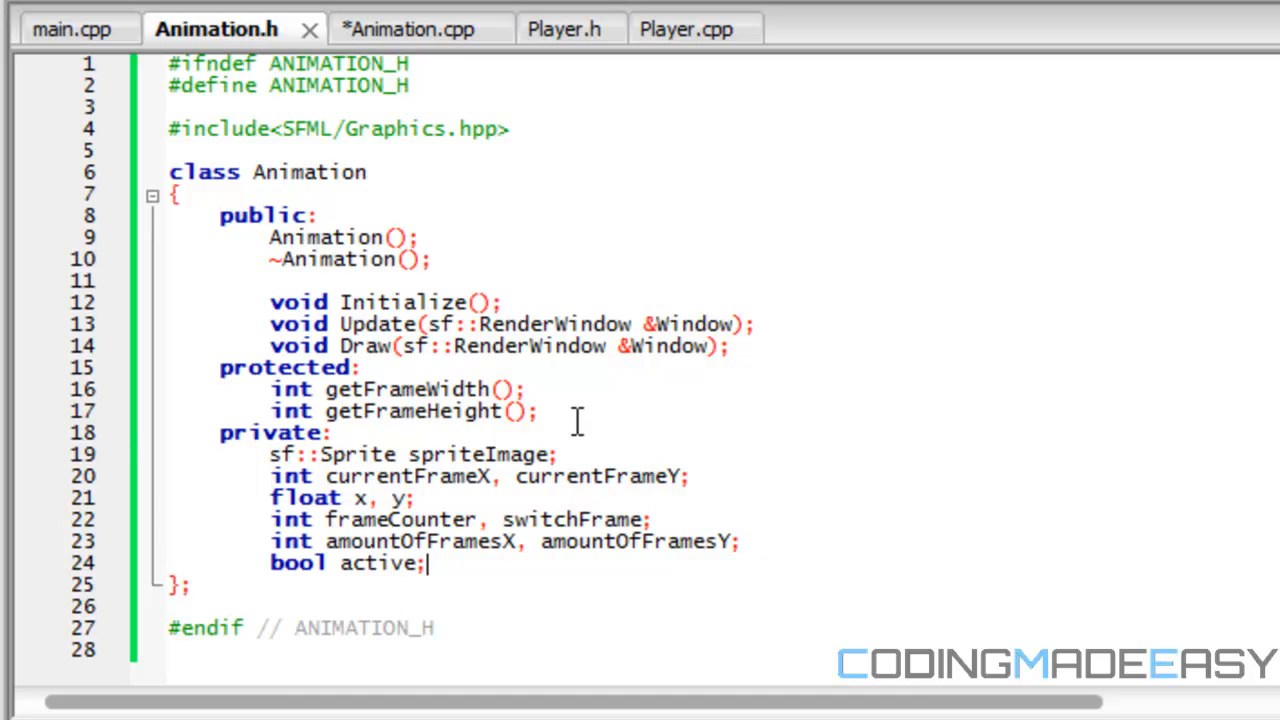
# - Add bool getActive() and bool setActive() under protected and save the header
pyautogui.write('bool get')
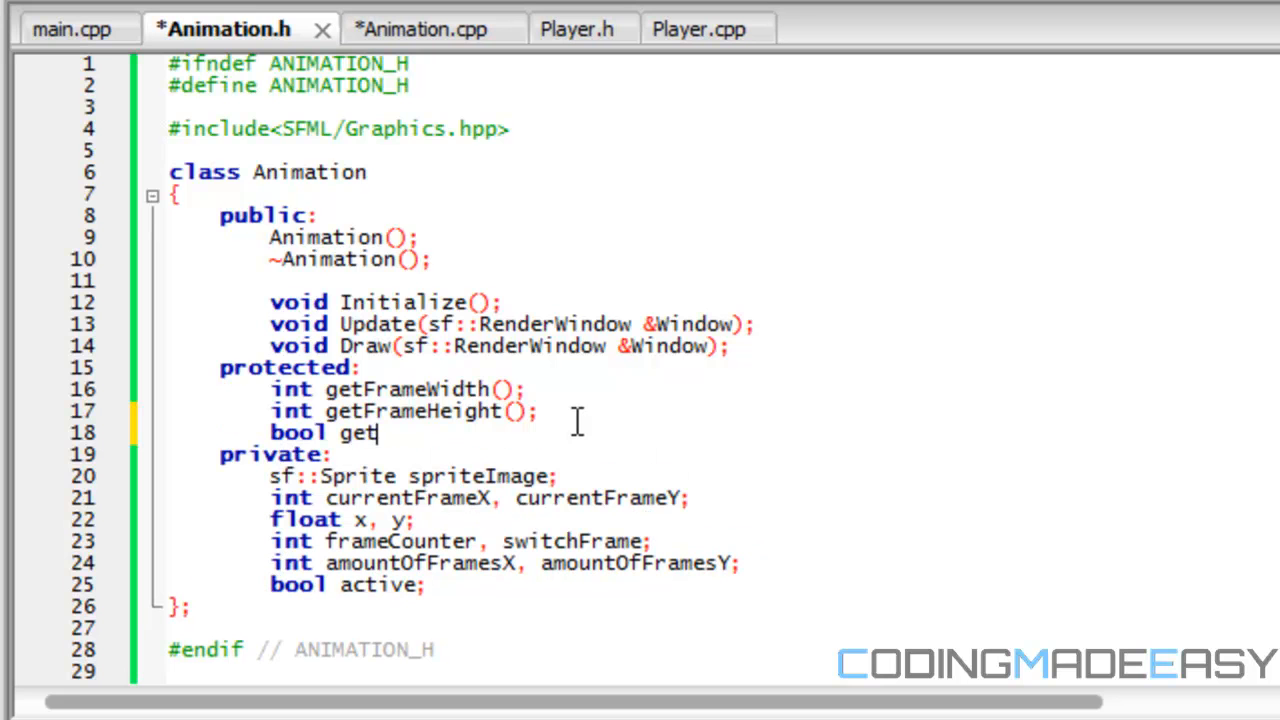
pyautogui.press('Backspace')
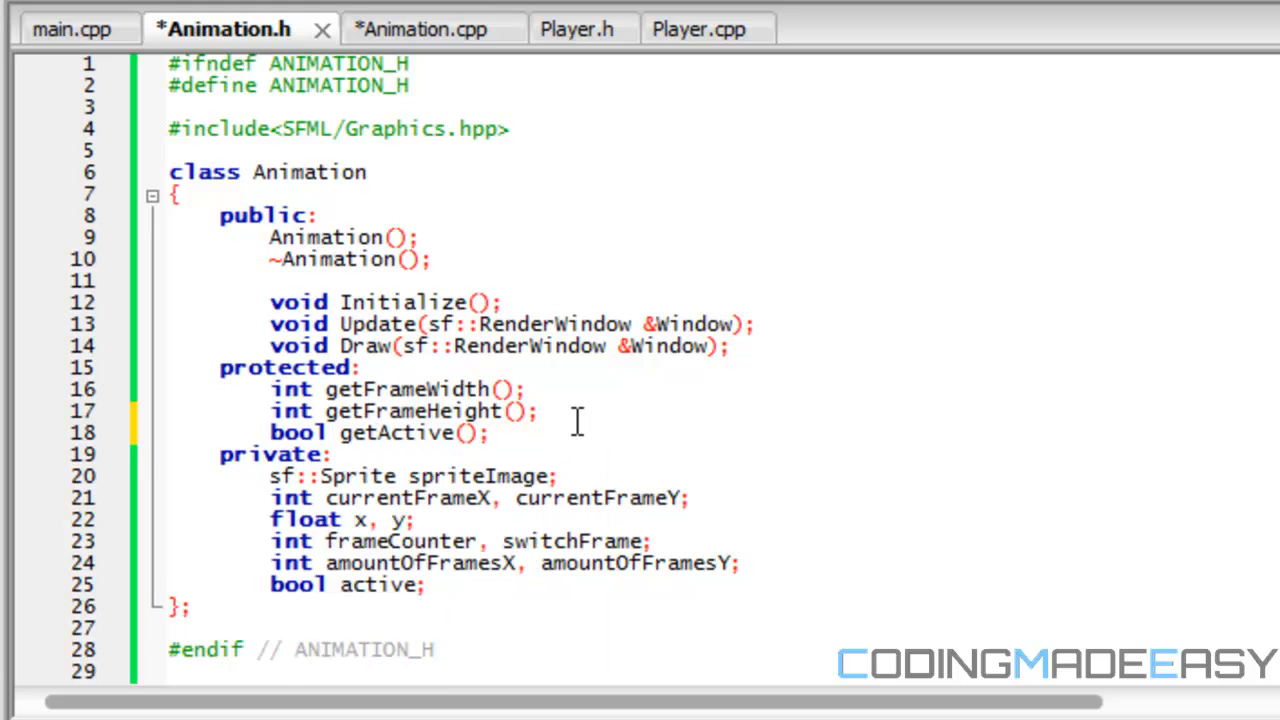
pyautogui.write('bool setActive();')
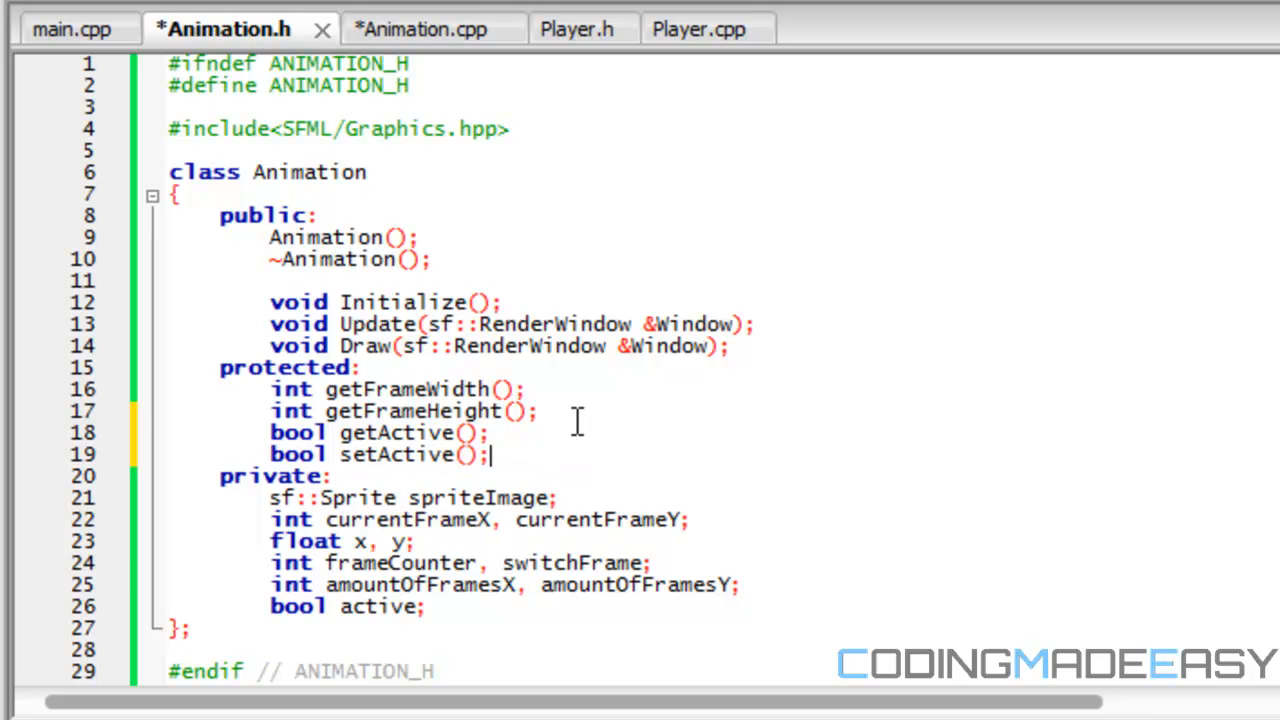
pyautogui.press('ctrl+s')
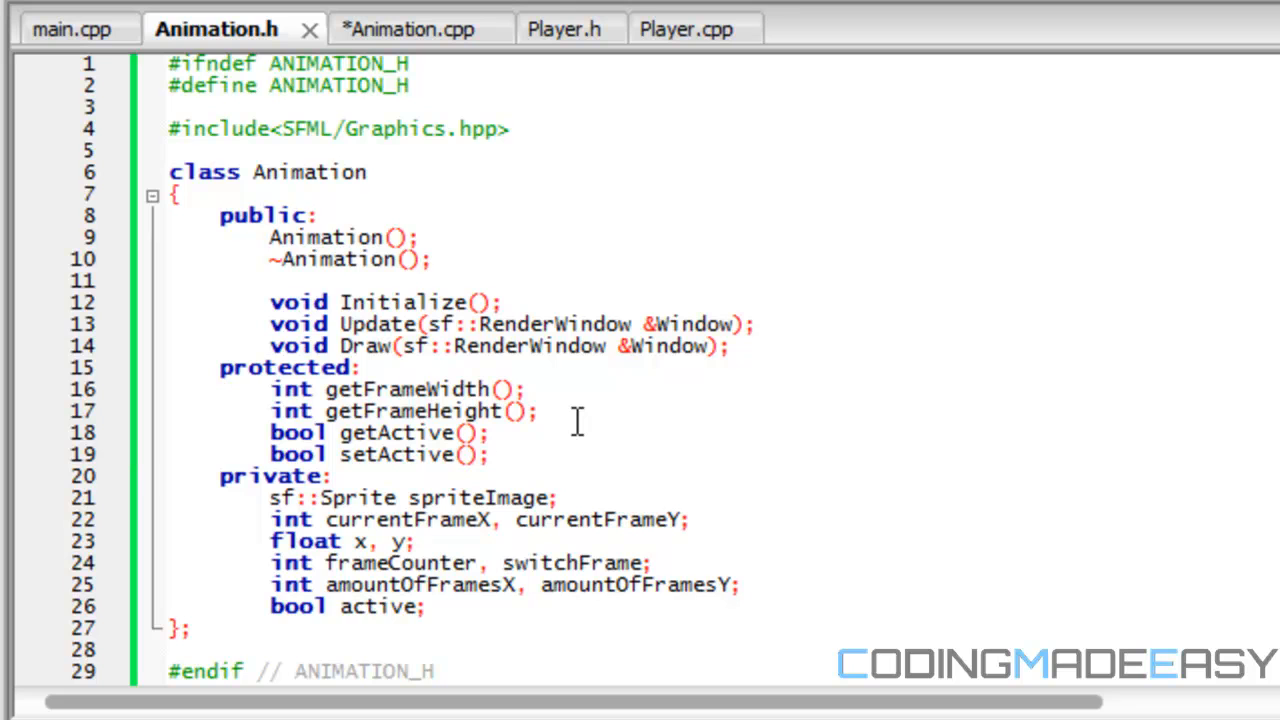
pyautogui.click(490, 456)
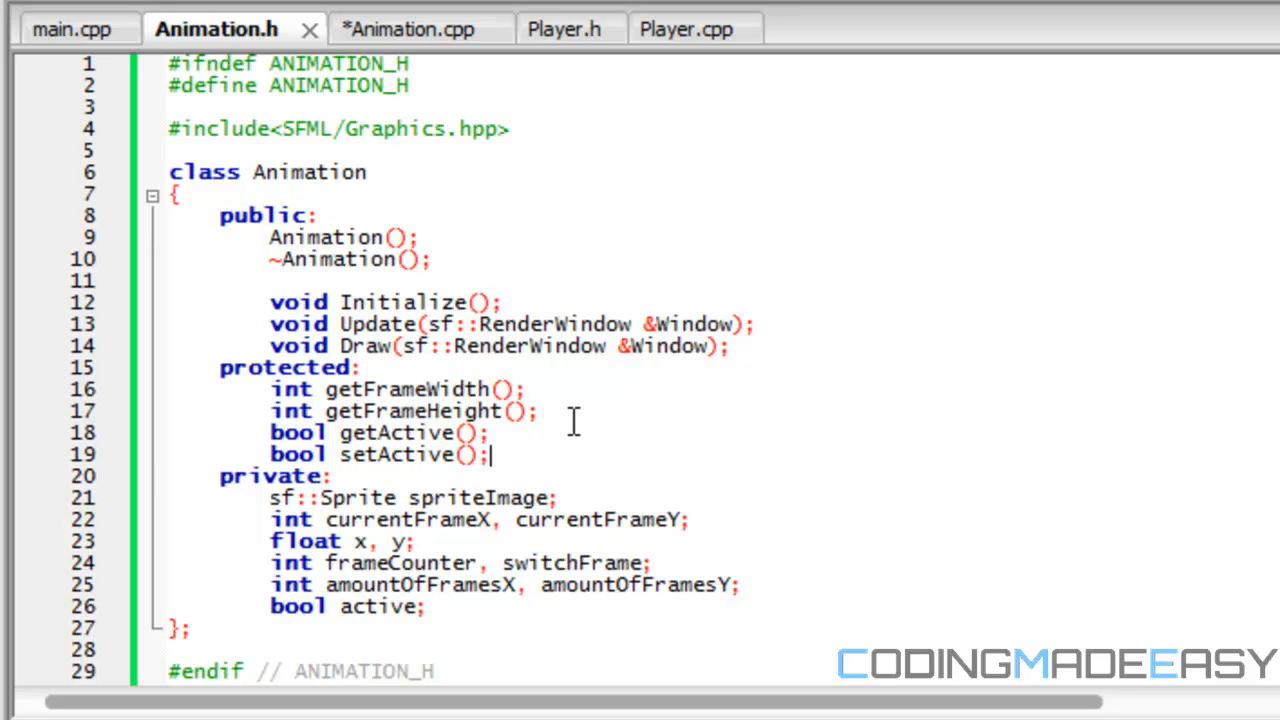
pyautogui.moveTo(556, 440)
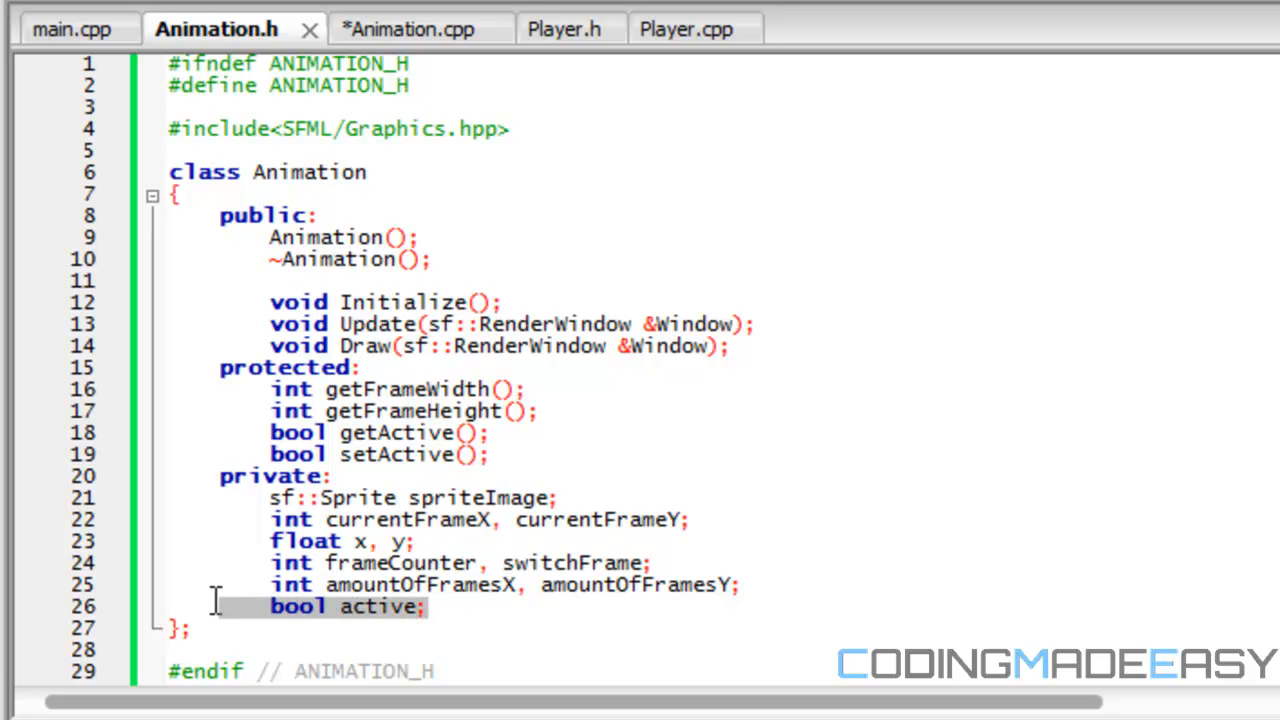
# - Cut the getActive and setActive declarations from the protected section
pyautogui.click(522, 452)
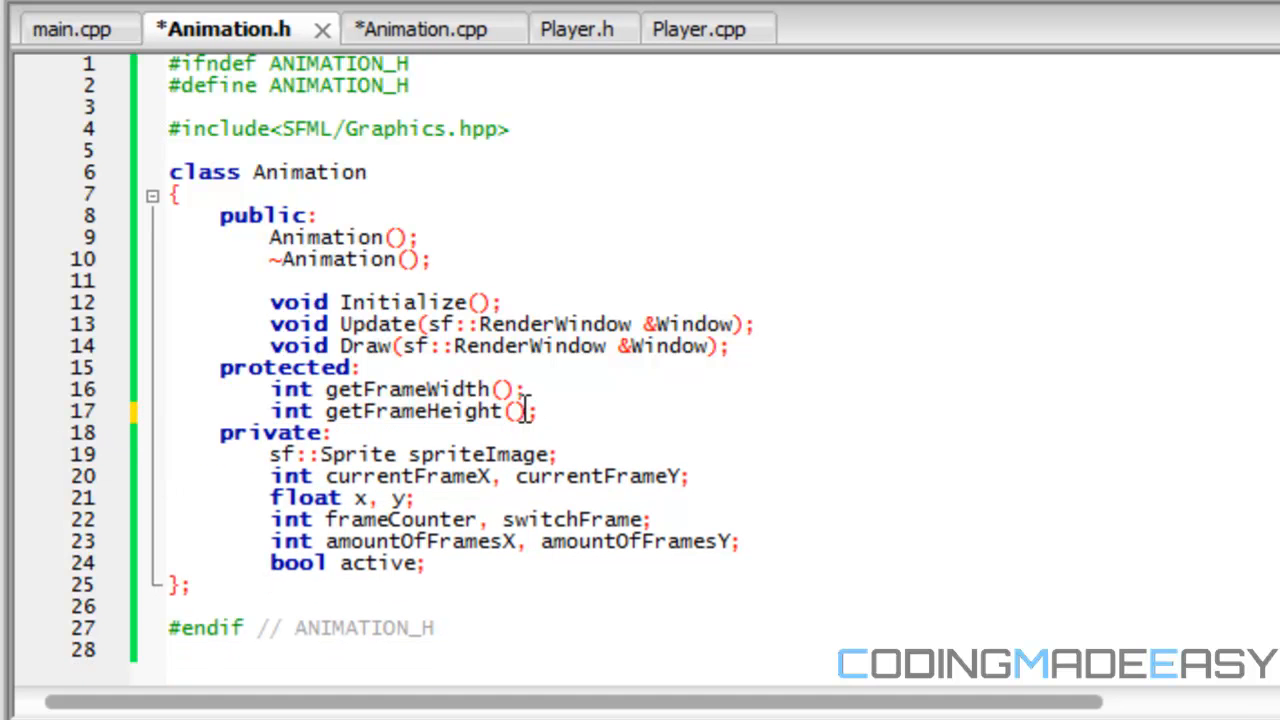
pyautogui.moveTo(750, 360)
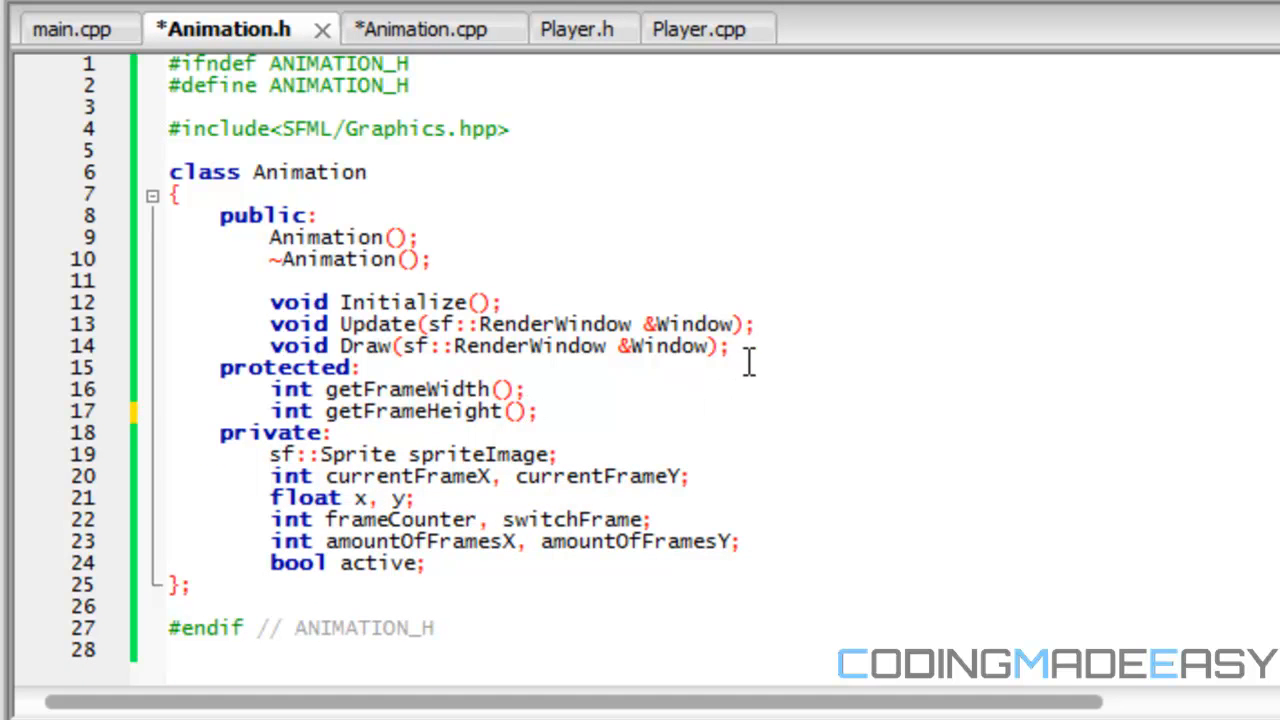
# - Paste getActive and setActive under public, save Animation.h, and review the frame width and height declarations
pyautogui.press('Enter')
pyautogui.write('bool getActive();')
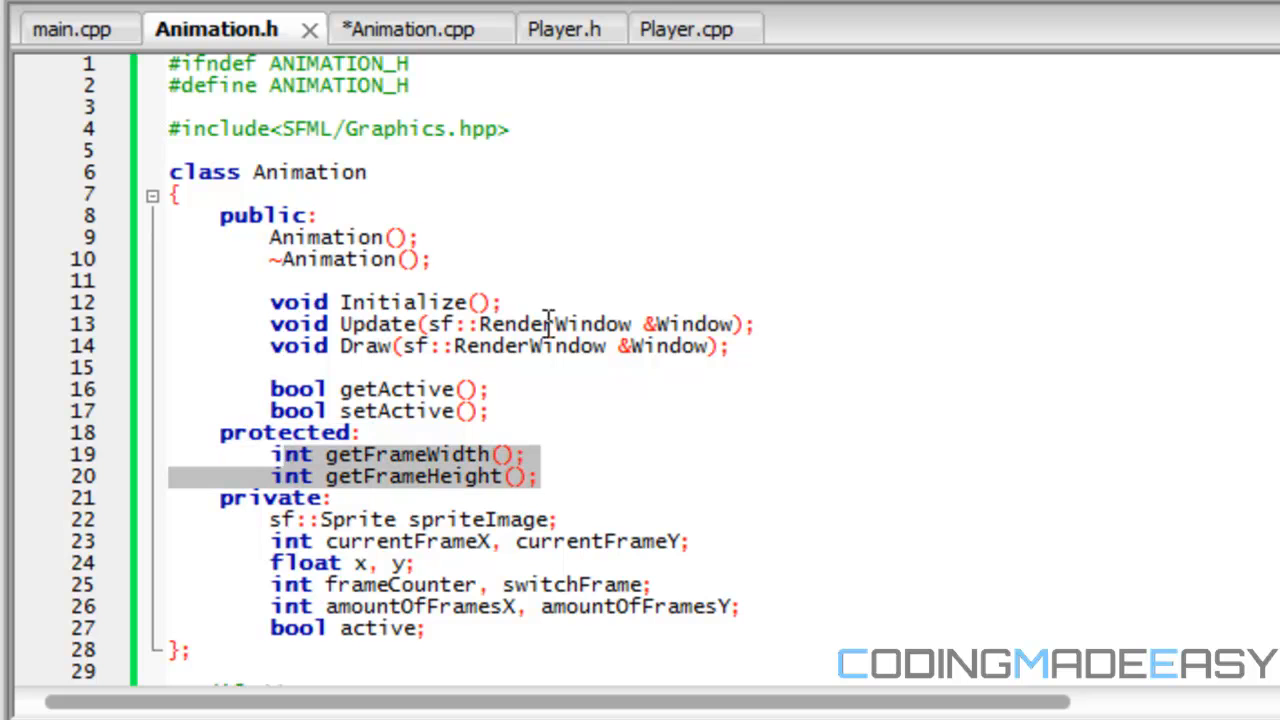
pyautogui.click(400, 476)
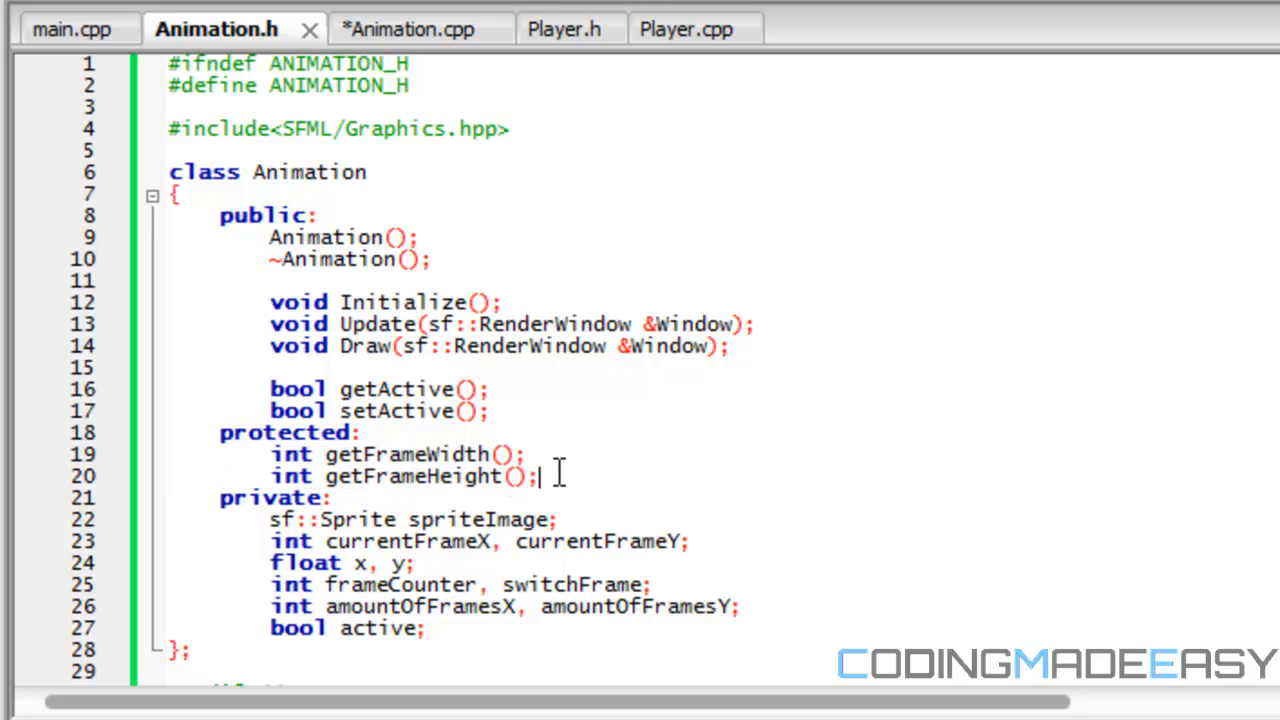
pyautogui.moveTo(270, 452); pyautogui.dragTo(536, 476)
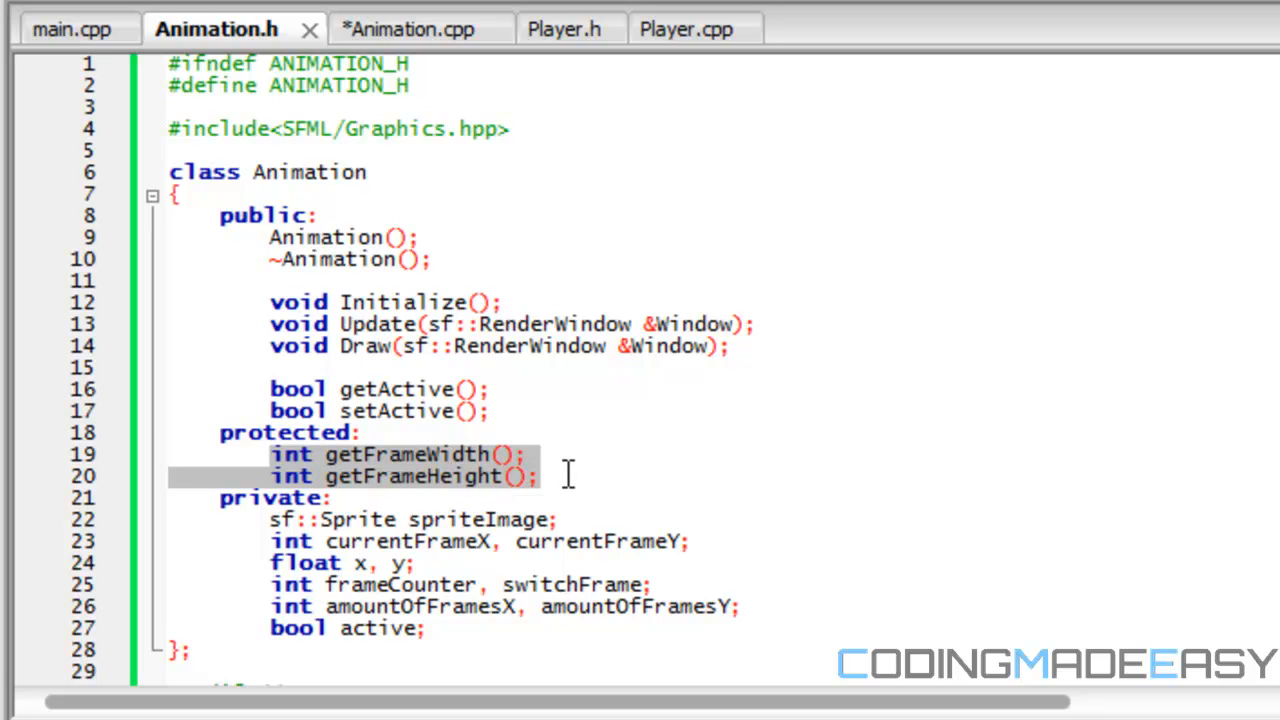
pyautogui.click(552, 476)
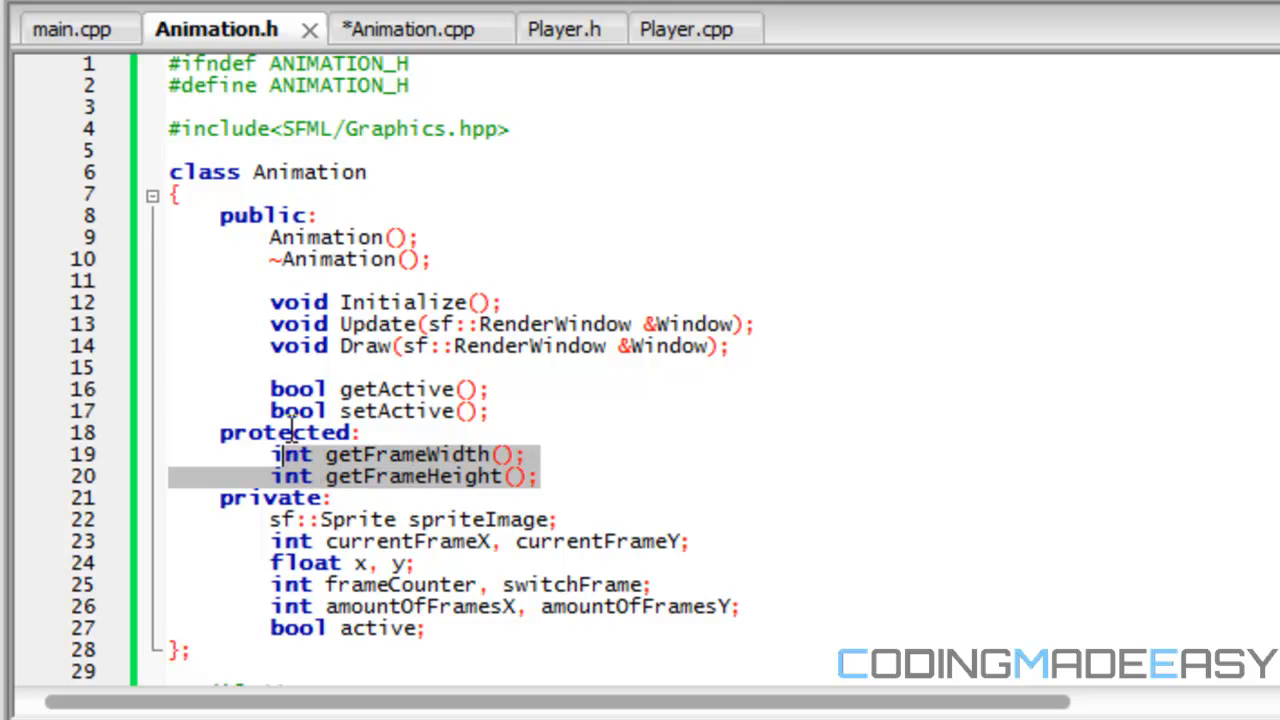
pyautogui.click(408, 28)
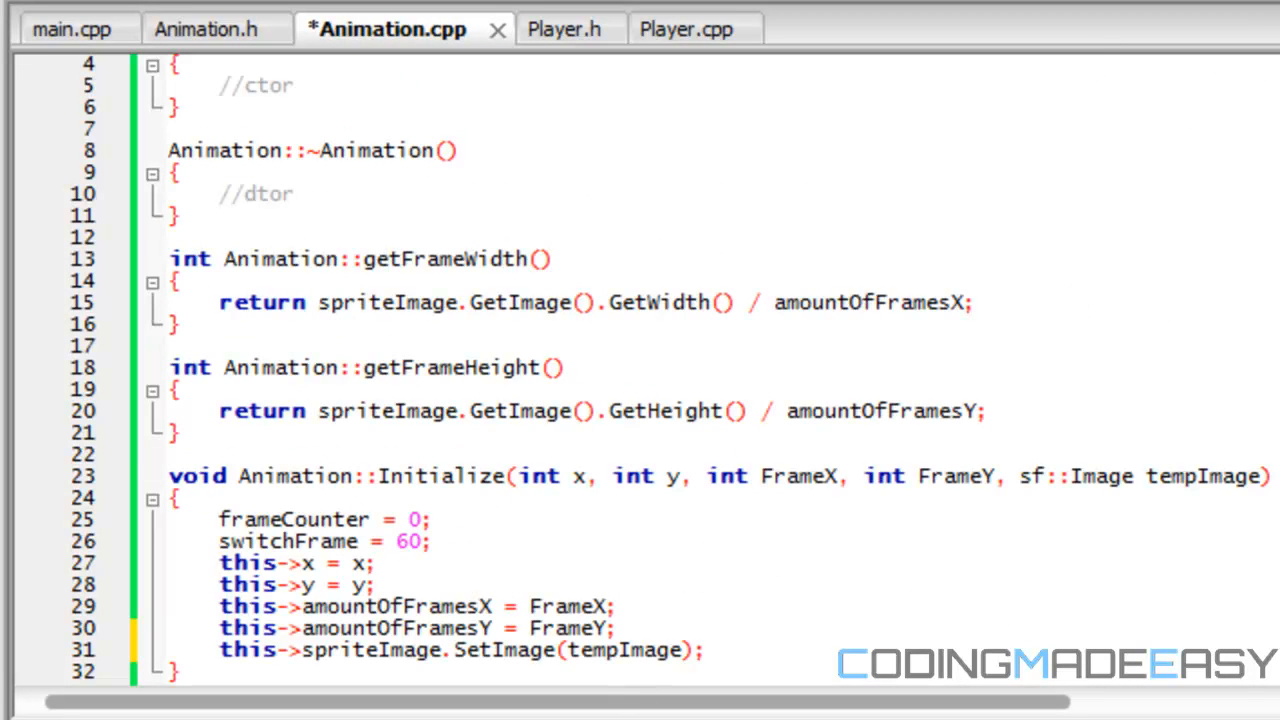
# - Set active = false; at the end of Initialize in Animation.cpp
pyautogui.scroll(-3)
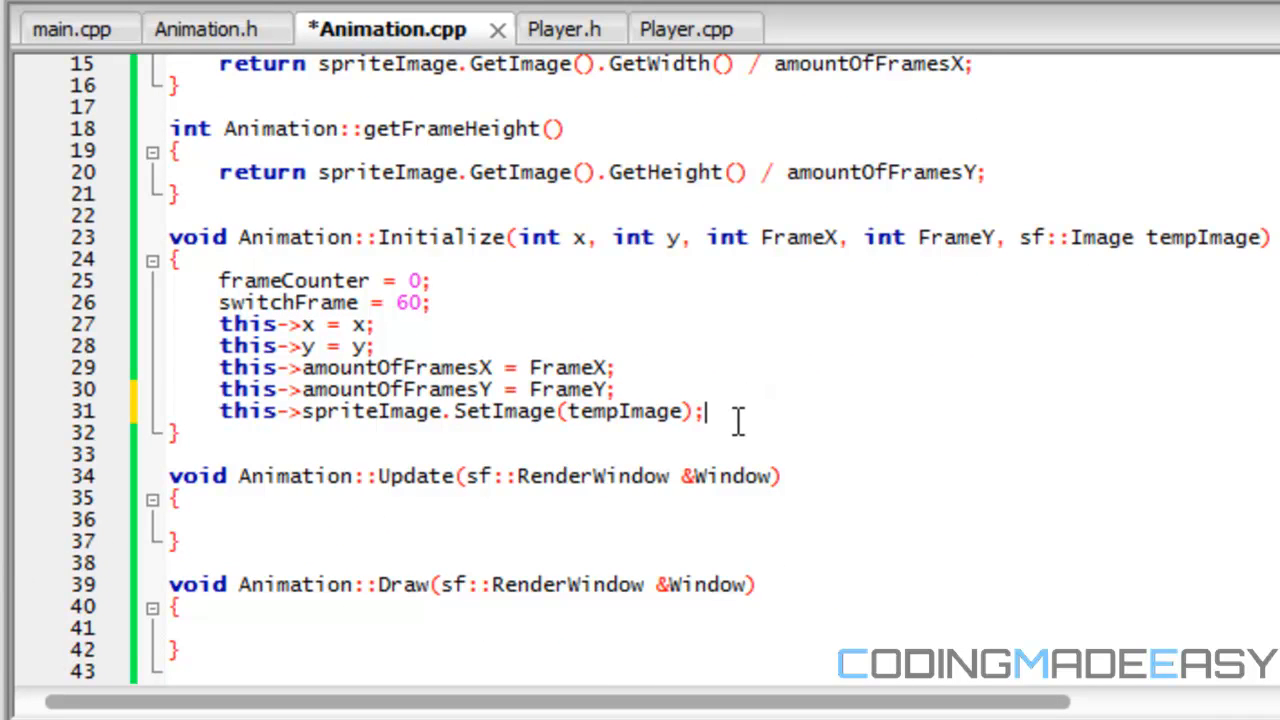
pyautogui.write('ad')
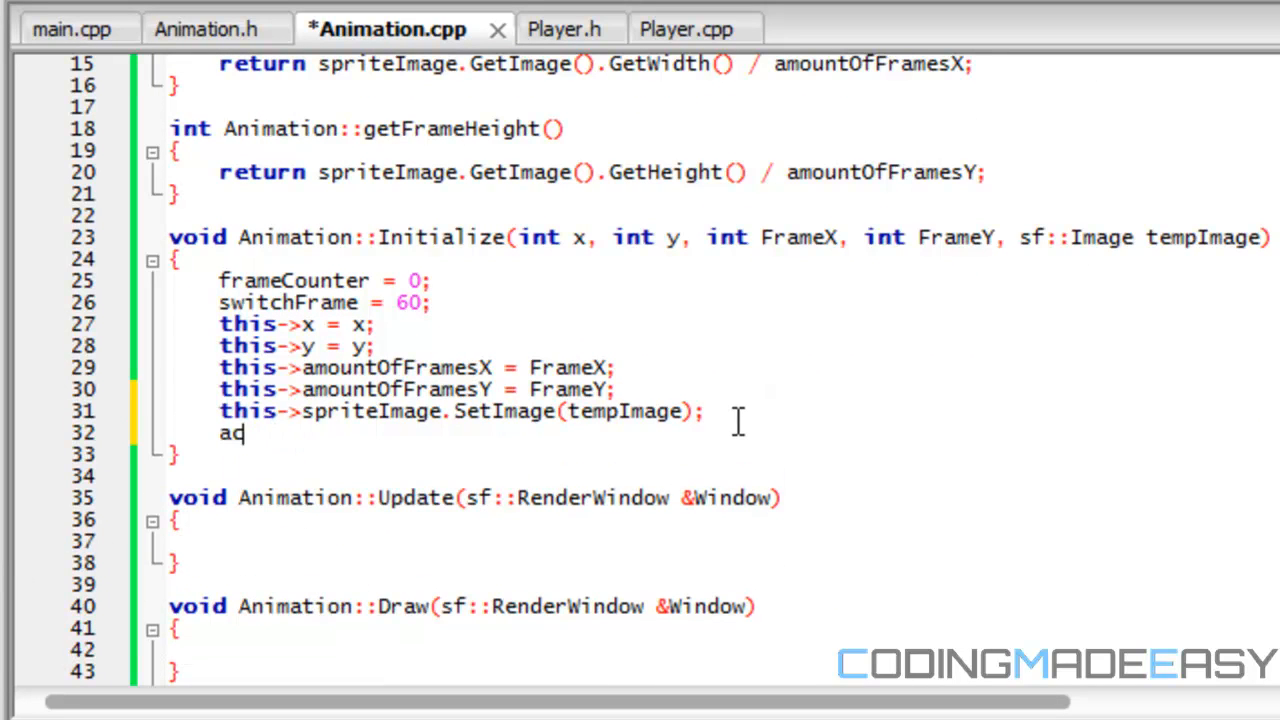
pyautogui.write('ctive =')
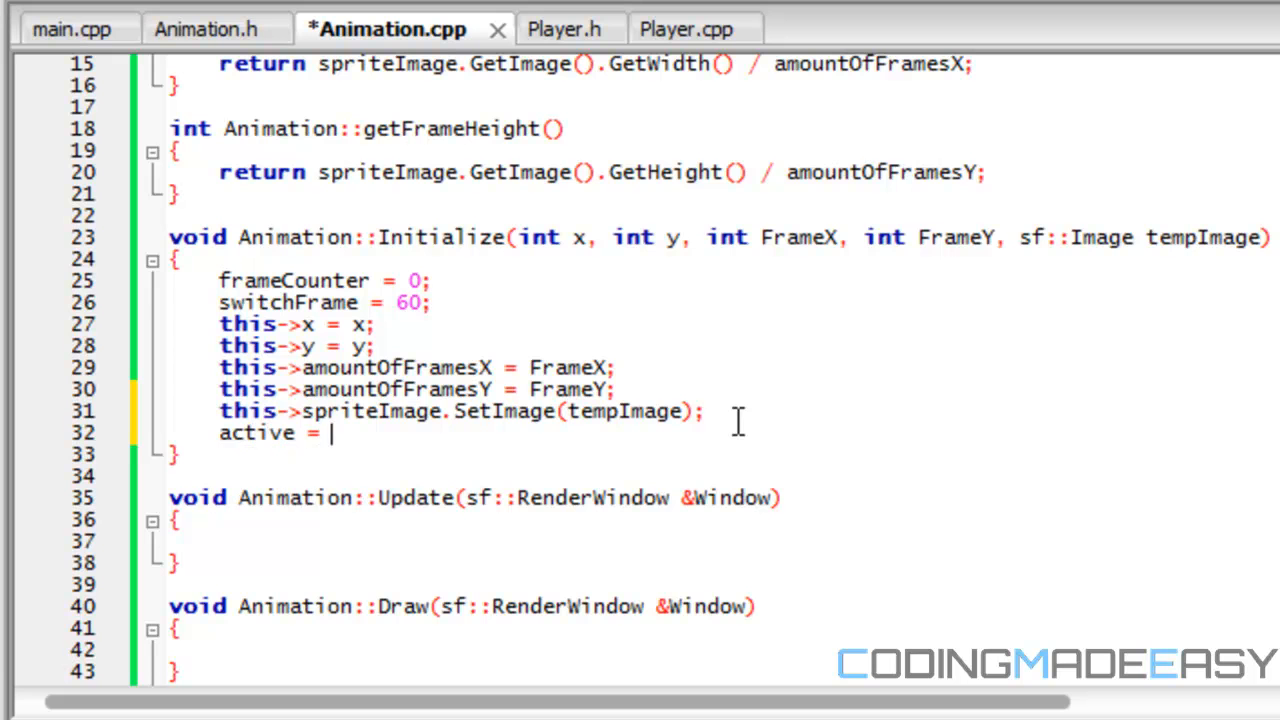
pyautogui.write('false;')
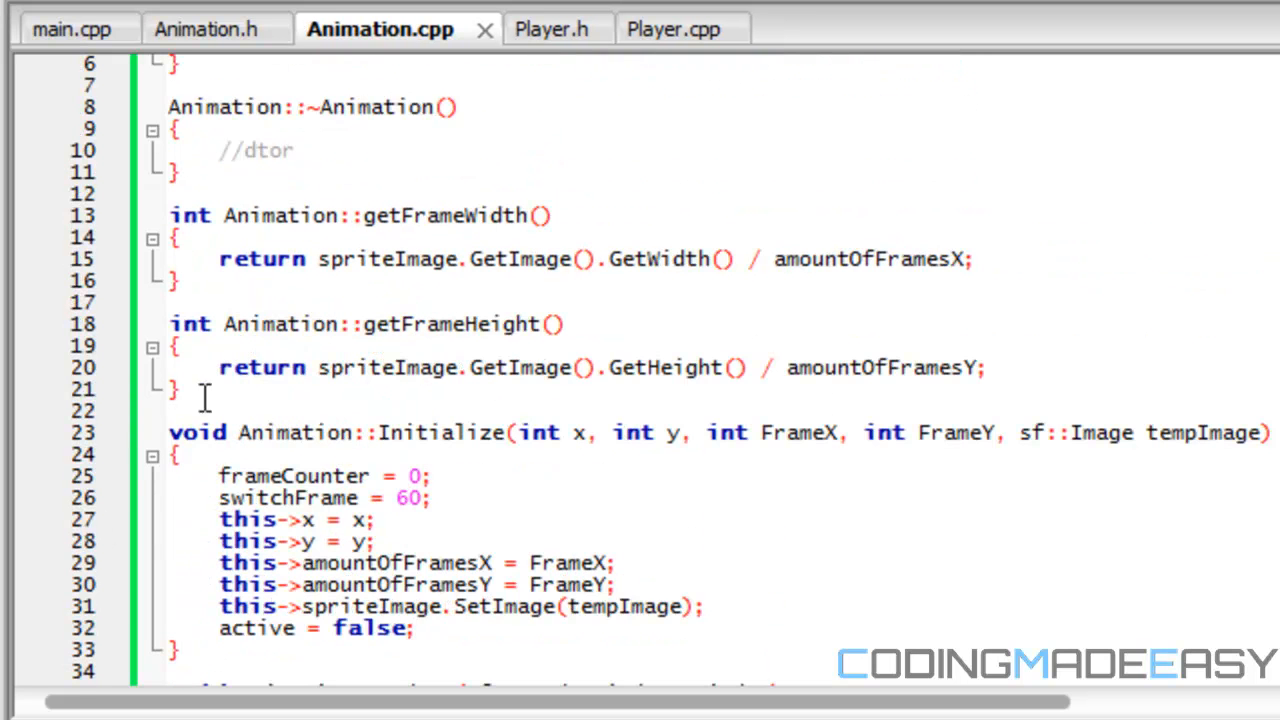
# - Add an empty bool Animation::getActive() definition above Initialize
pyautogui.write('bool')
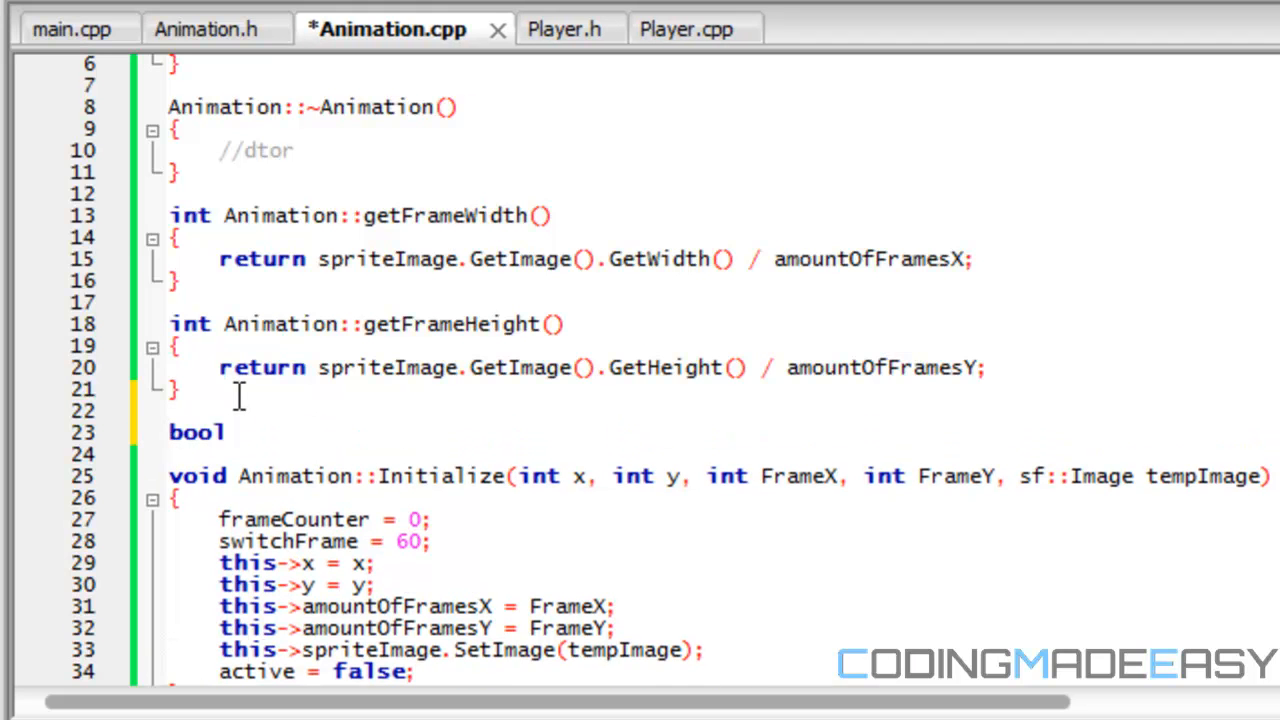
pyautogui.write('getAv')
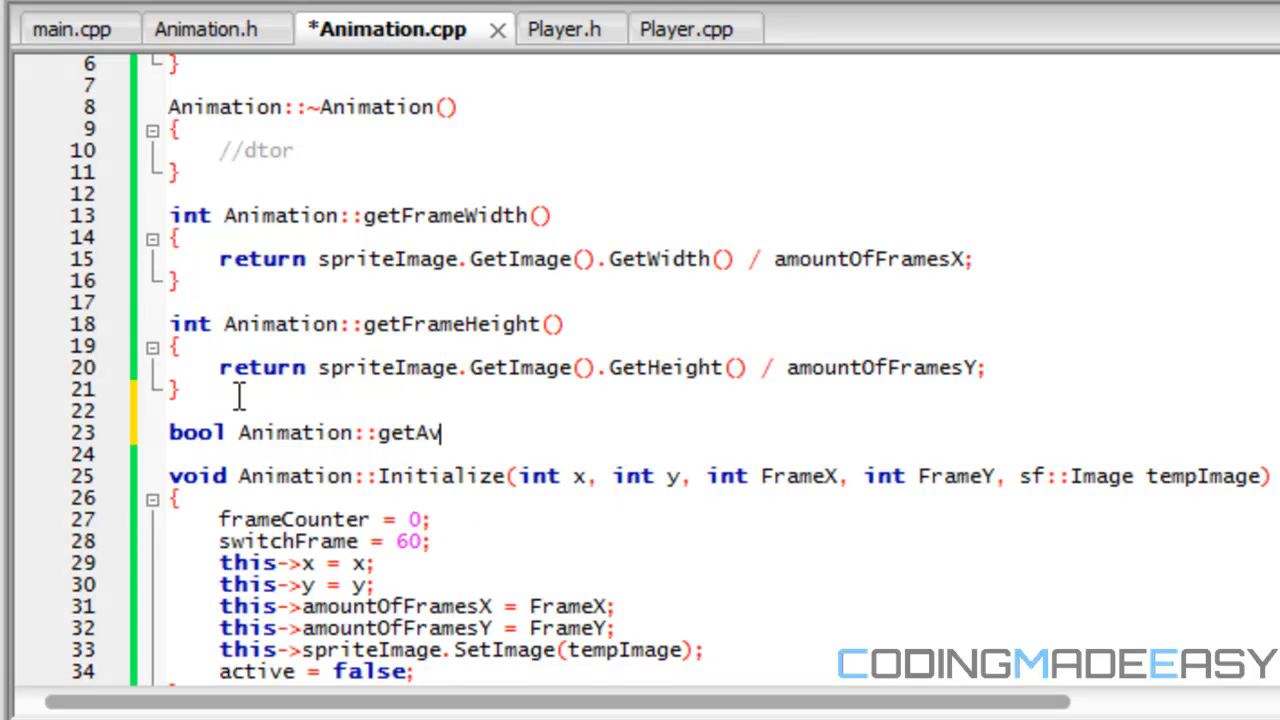
pyautogui.write('ctive()')
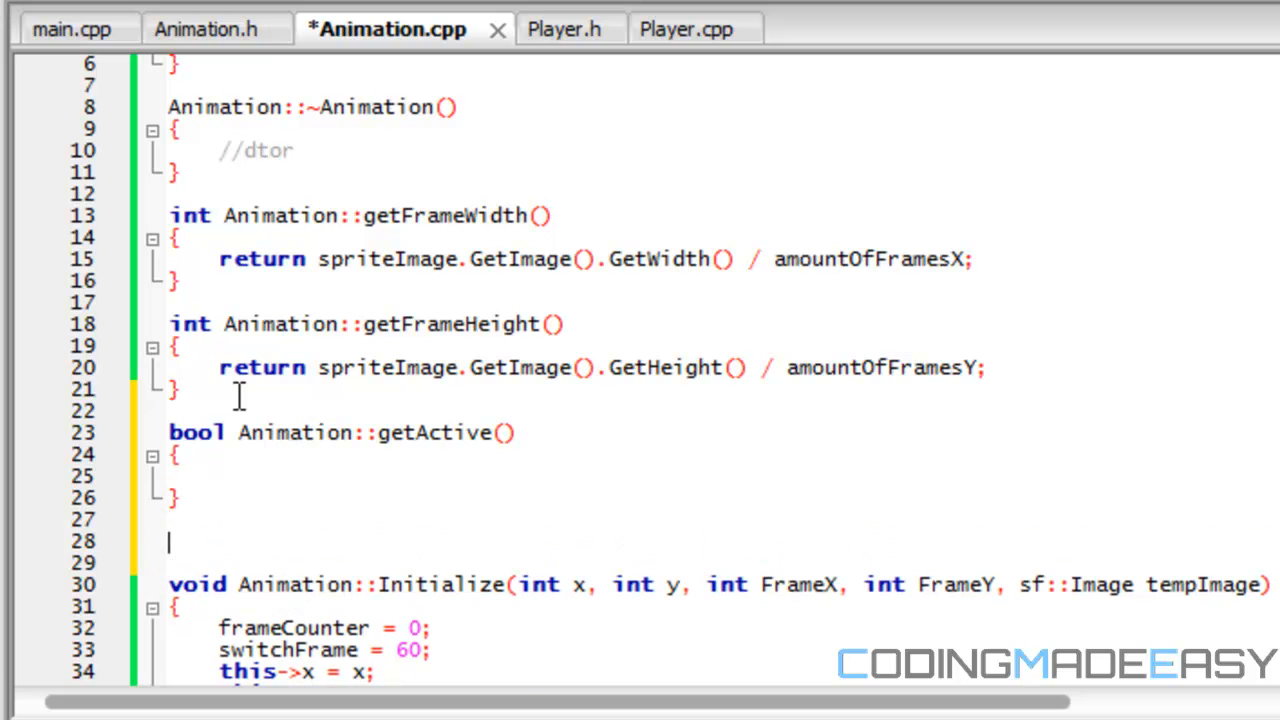
# - Write the empty bool Animation::setActive() definition below getActive and move into getActive's body
pyautogui.write('bool ANimation::setActive(')
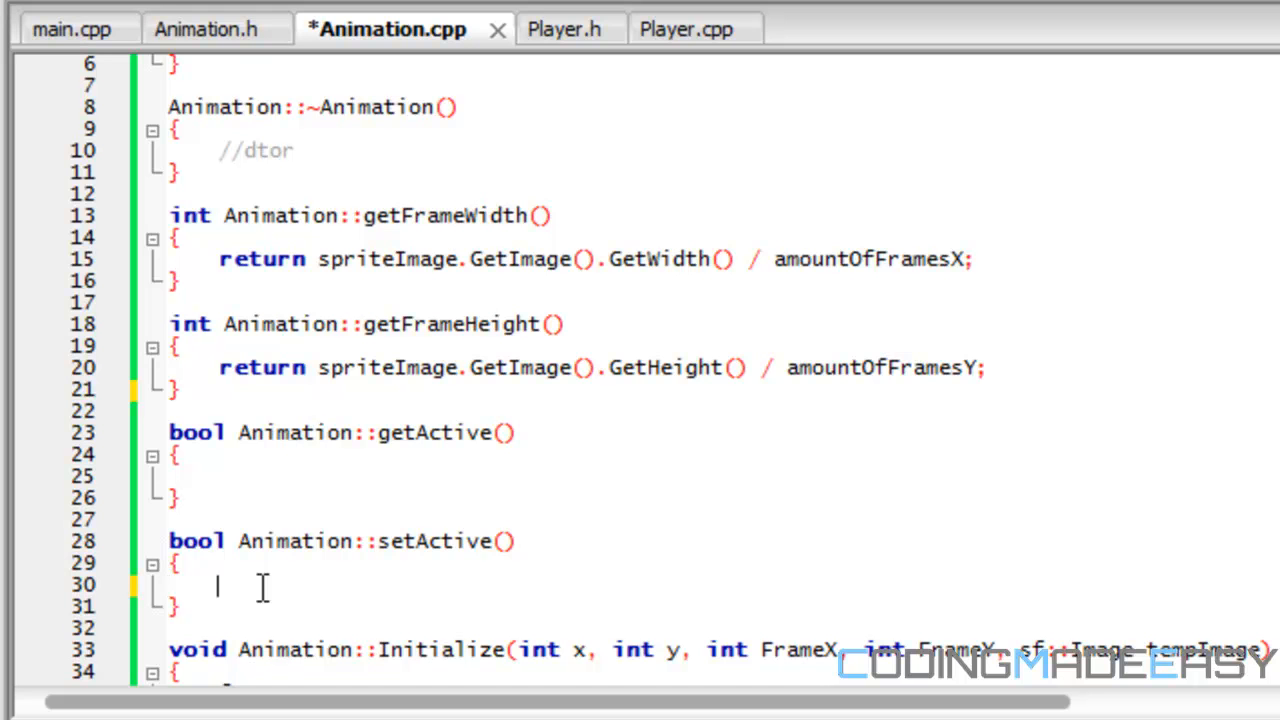
pyautogui.scroll(-3)
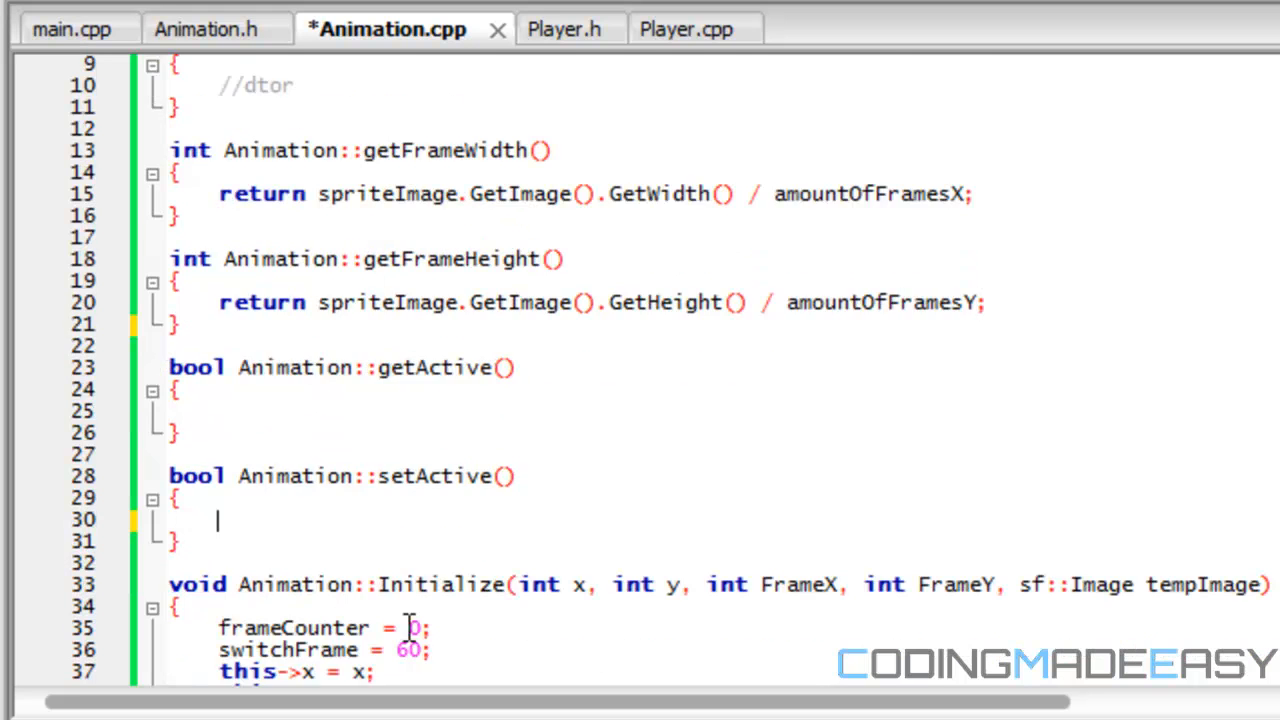
pyautogui.scroll(-3)
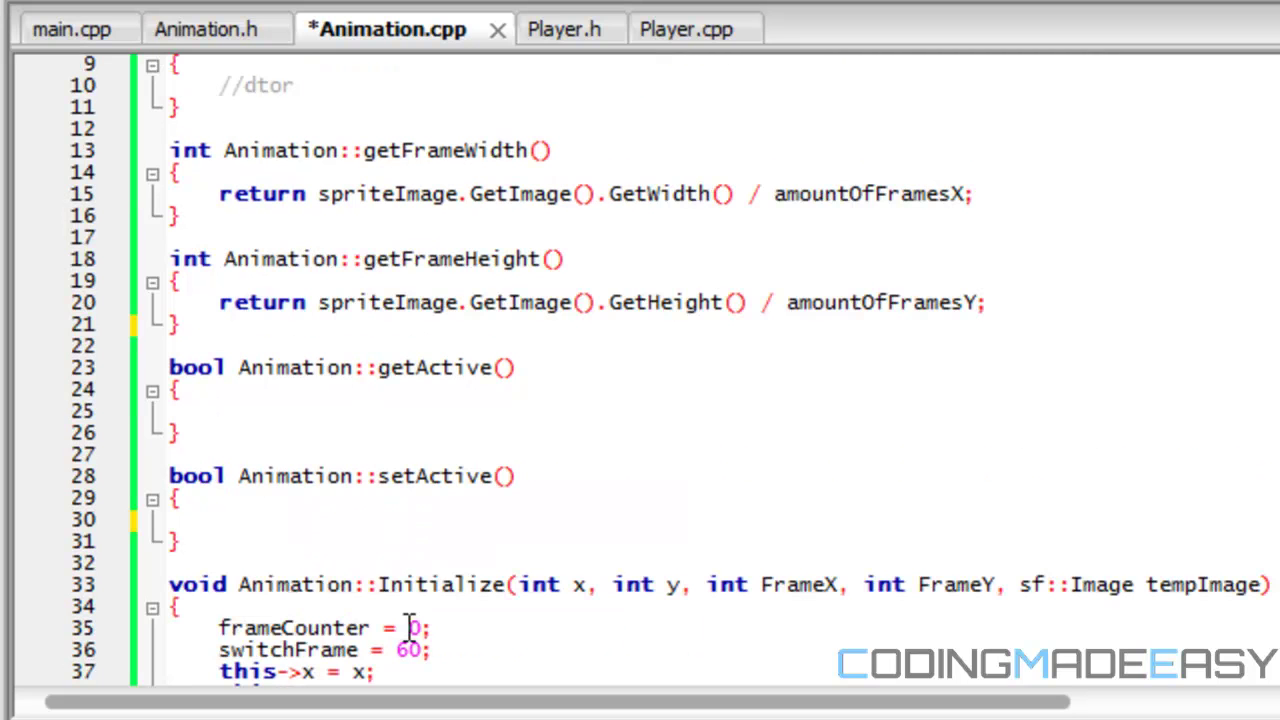
pyautogui.click(212, 520)
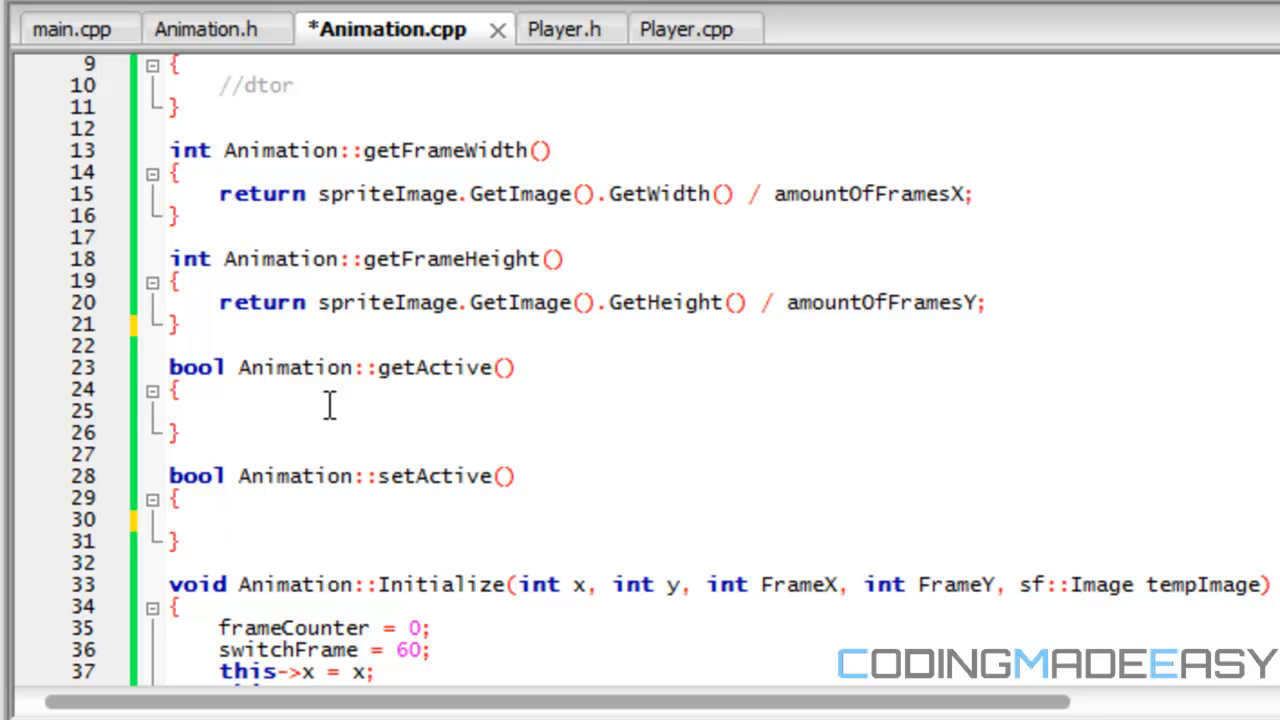
# - Make getActive return active
pyautogui.write('return')
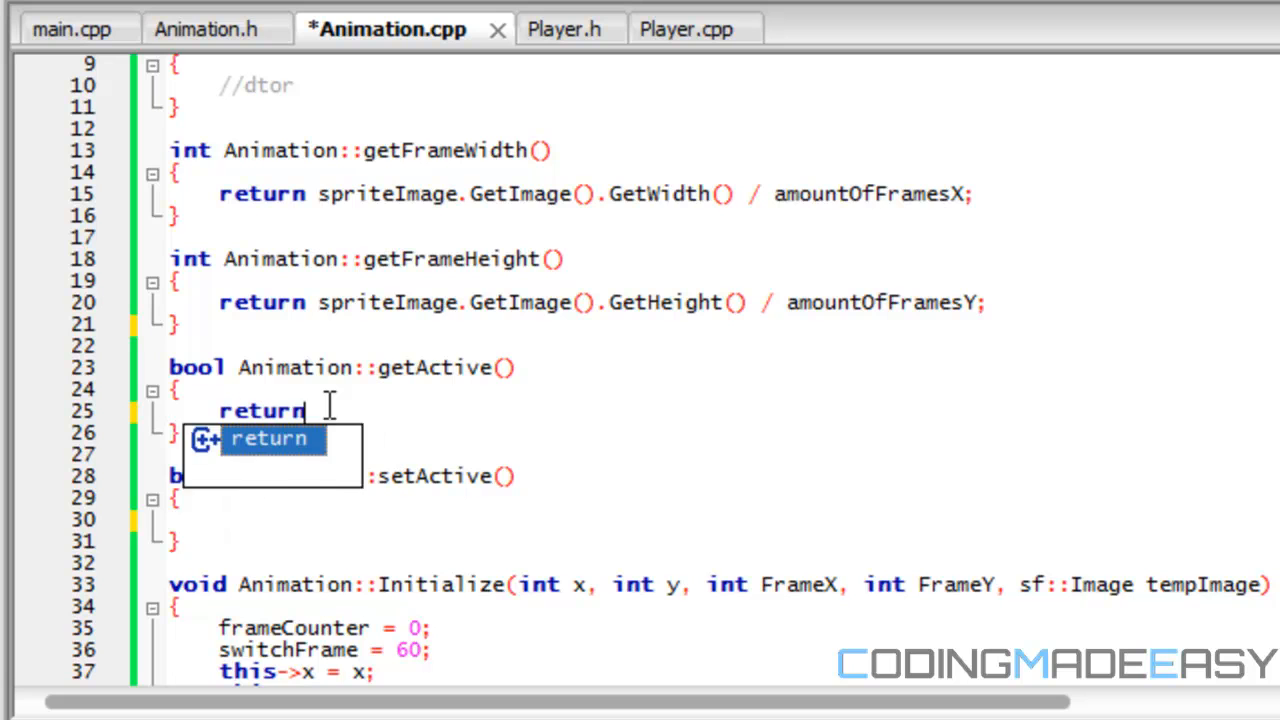
pyautogui.press('Escape')
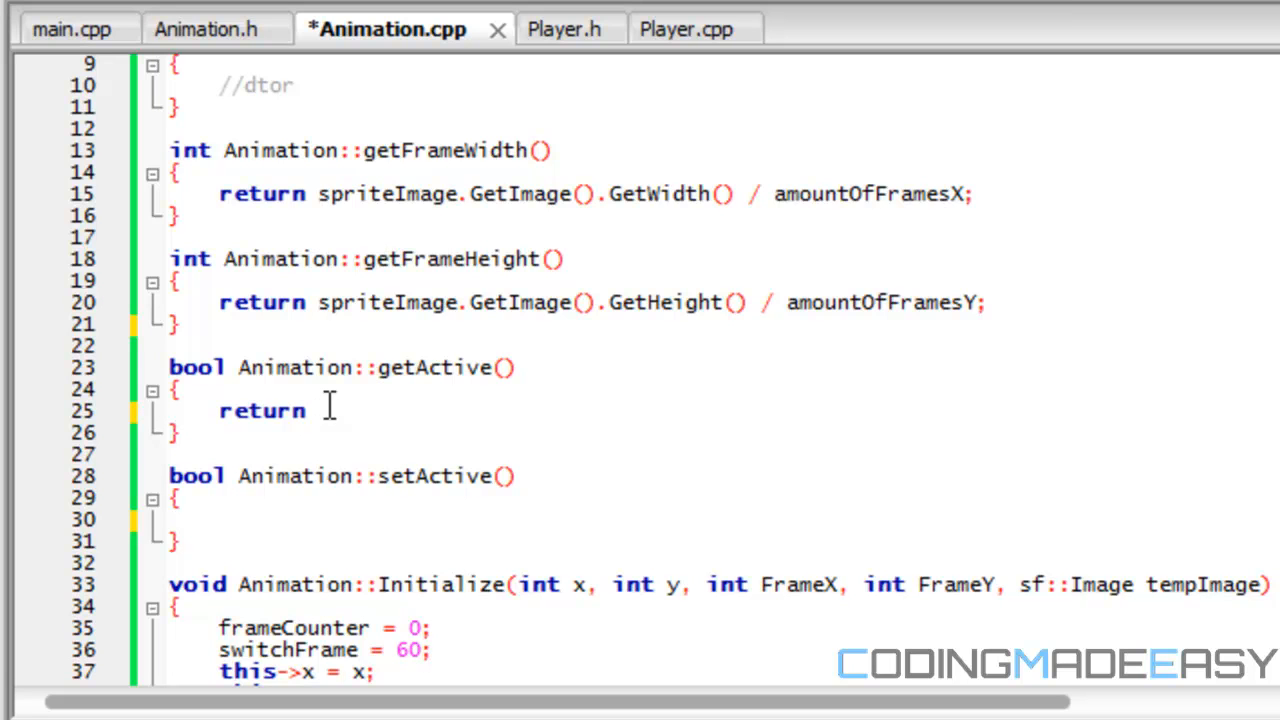
pyautogui.write('active;')
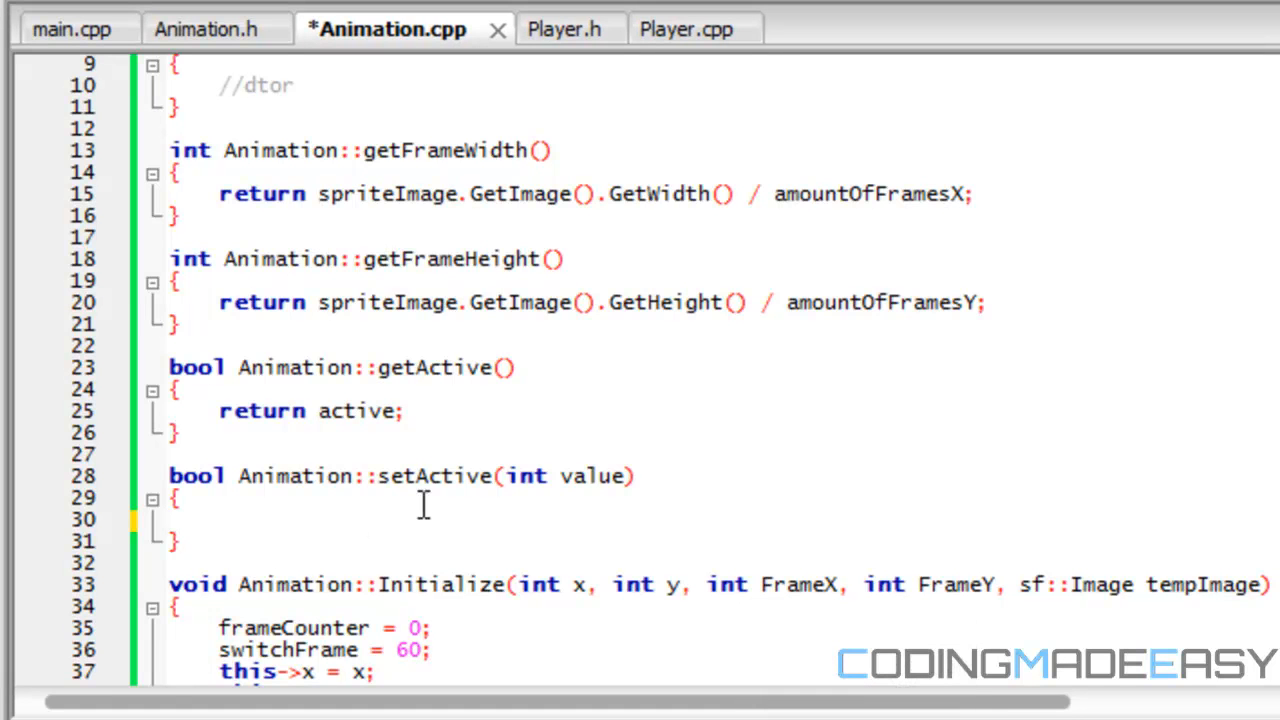
# - Give setActive a bool value parameter assigning active = value; and save Animation.cpp
pyautogui.write('np')
pyautogui.write('bool')
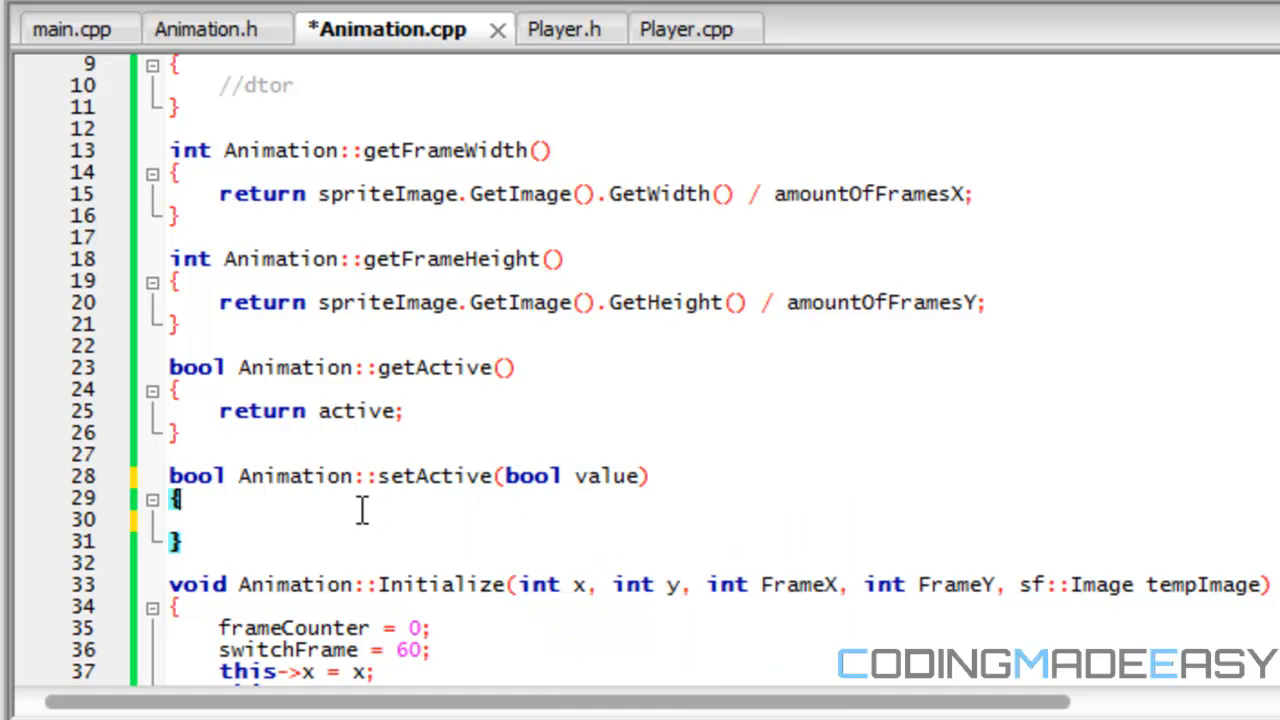
pyautogui.write('ac')
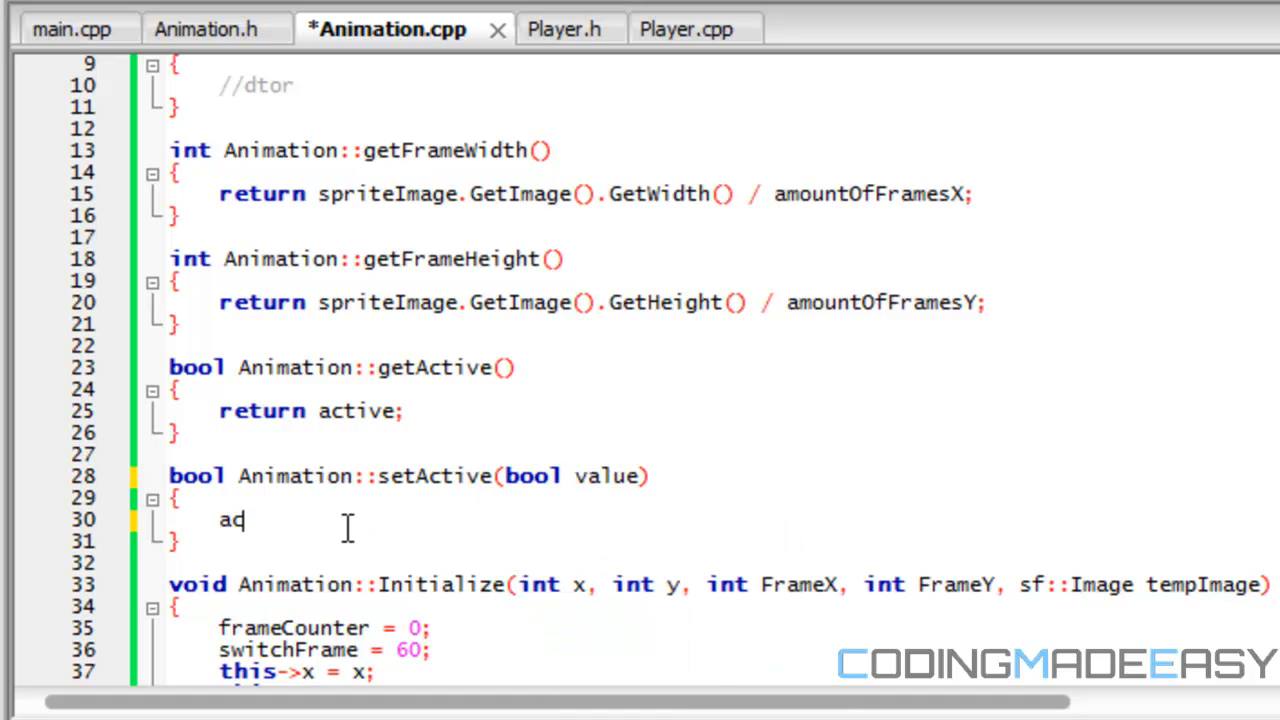
pyautogui.write('ctive = value;')
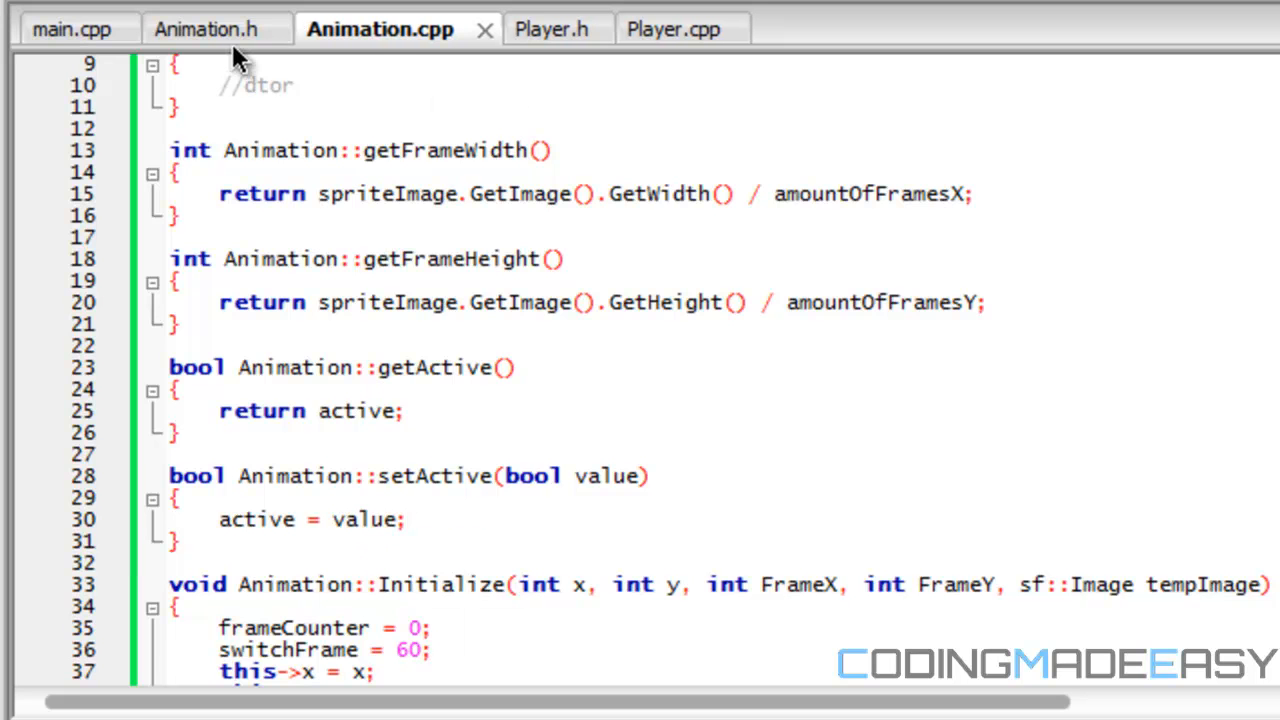
# - Declare setActive with a bool active parameter in Animation.h and save it
pyautogui.click(212, 28)
pyautogui.write('bool setActive();')
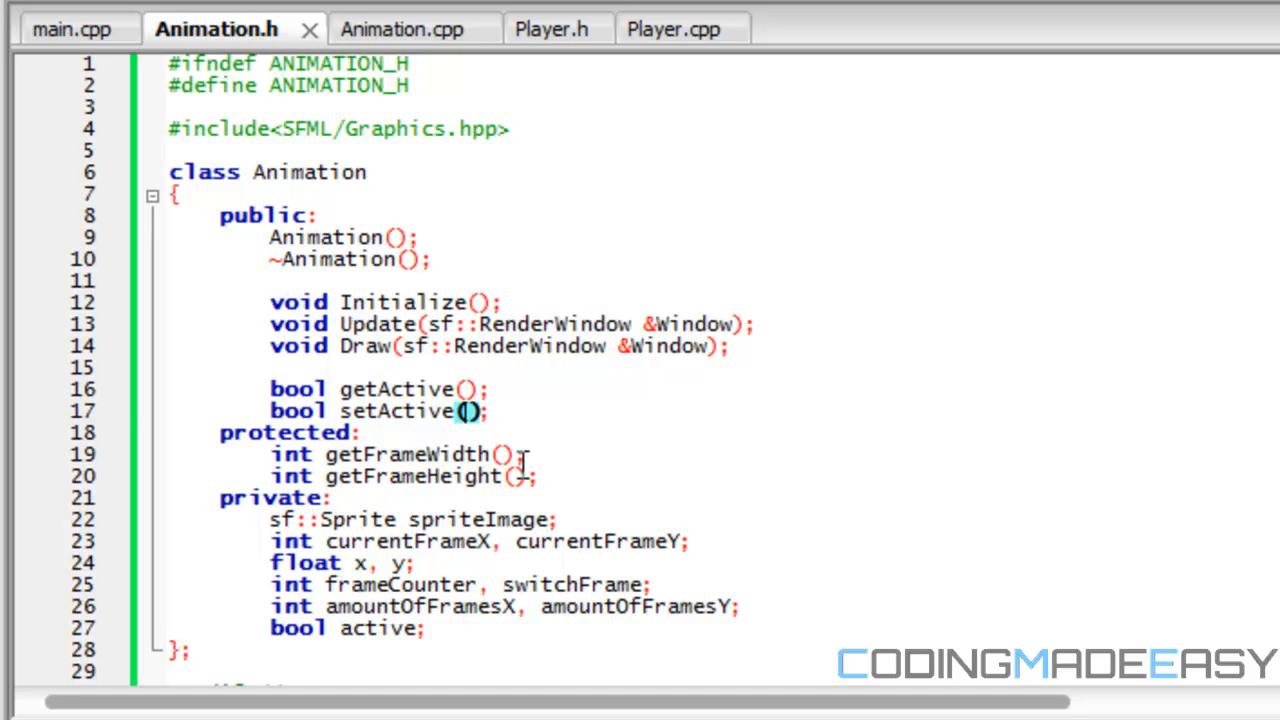
pyautogui.write('int')
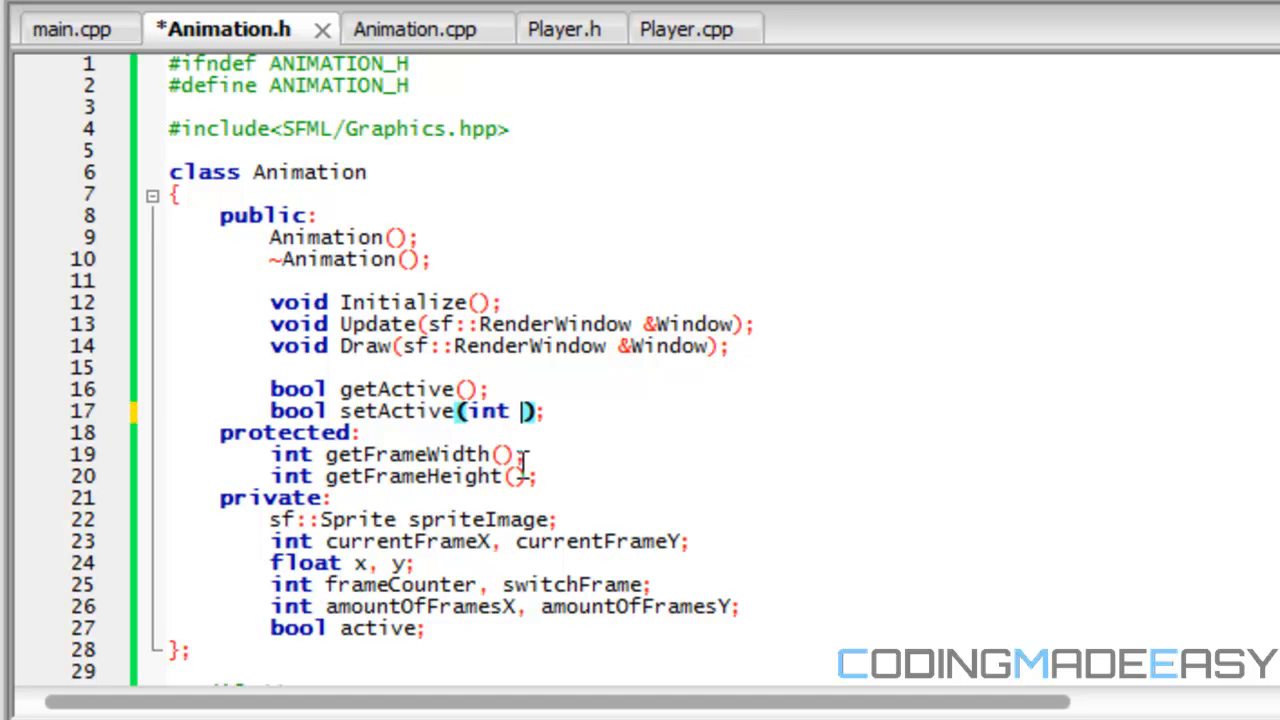
pyautogui.write('bool')
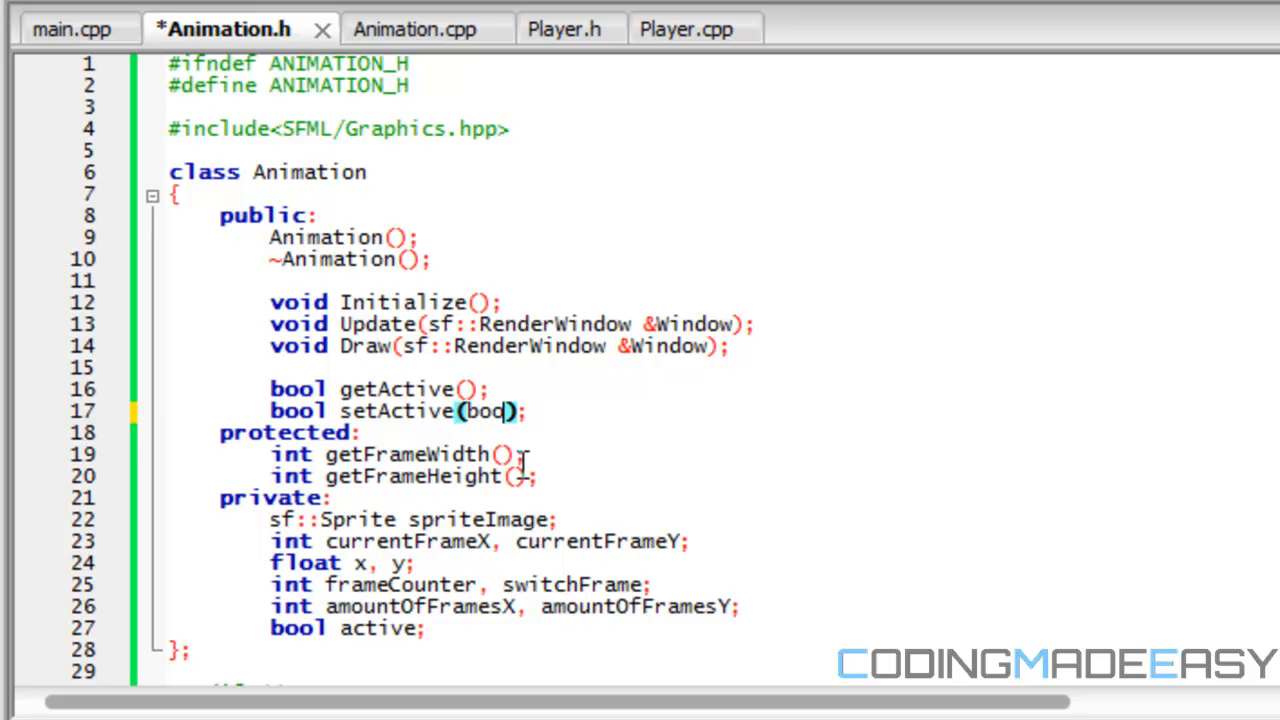
pyautogui.write('active')
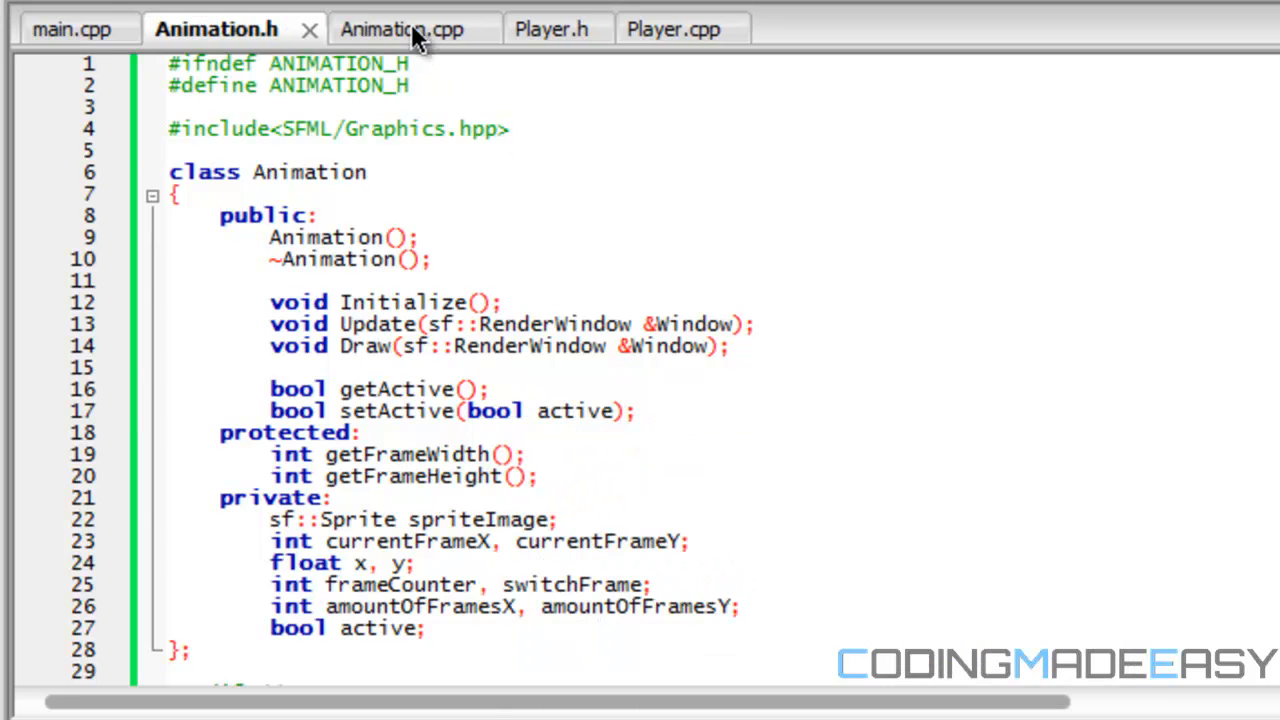
# - Check the header against the source and return to Animation.cpp
pyautogui.click(410, 28)
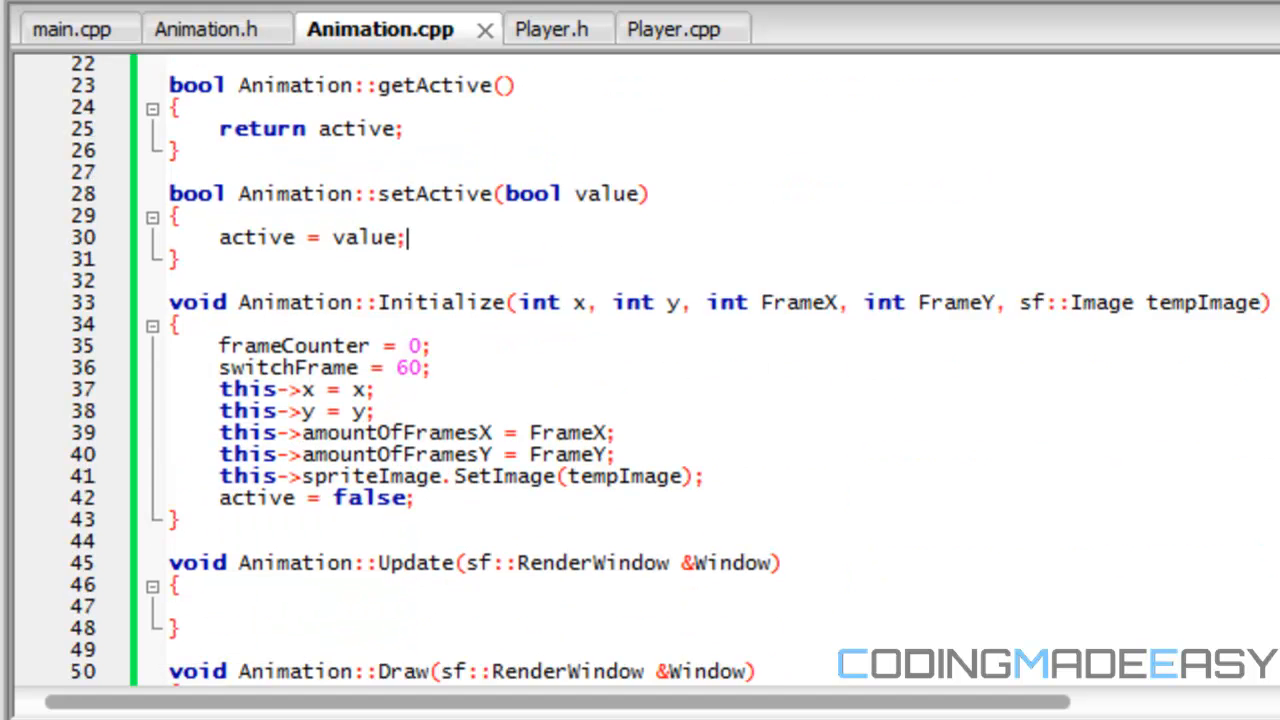
pyautogui.click(216, 28)
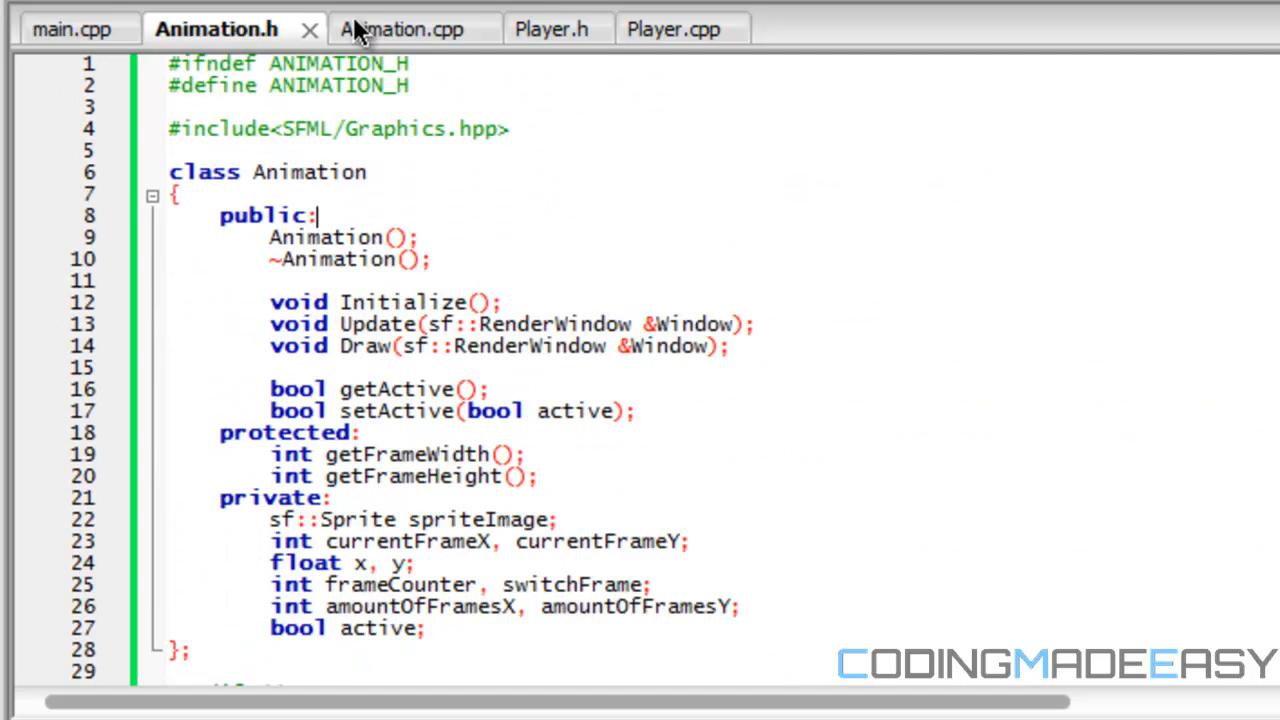
pyautogui.click(400, 28)
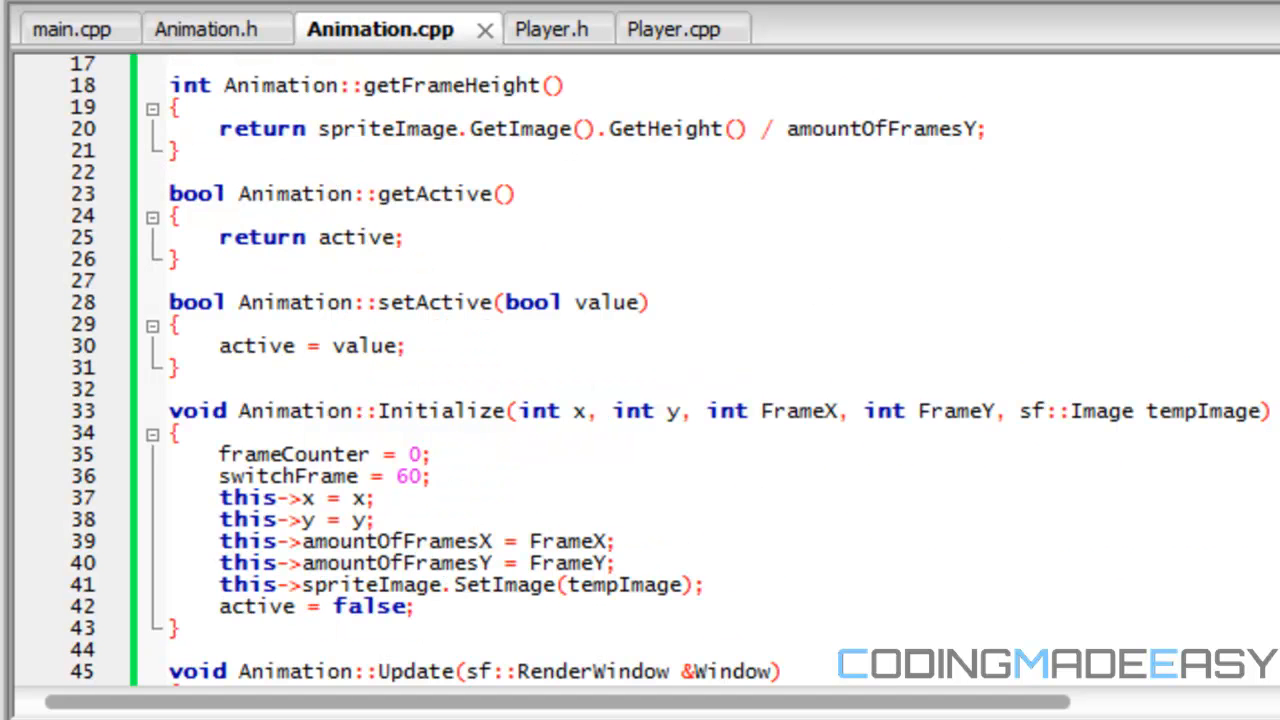
pyautogui.scroll(-3)
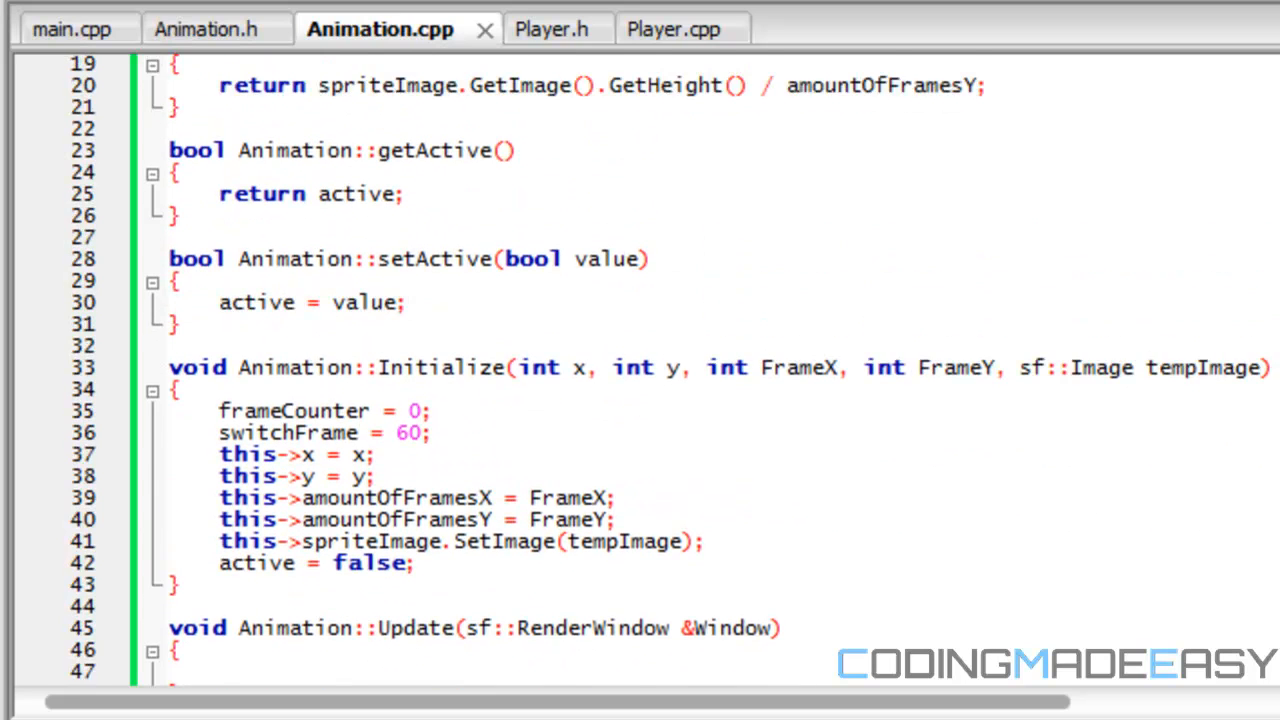
pyautogui.scroll(-3)
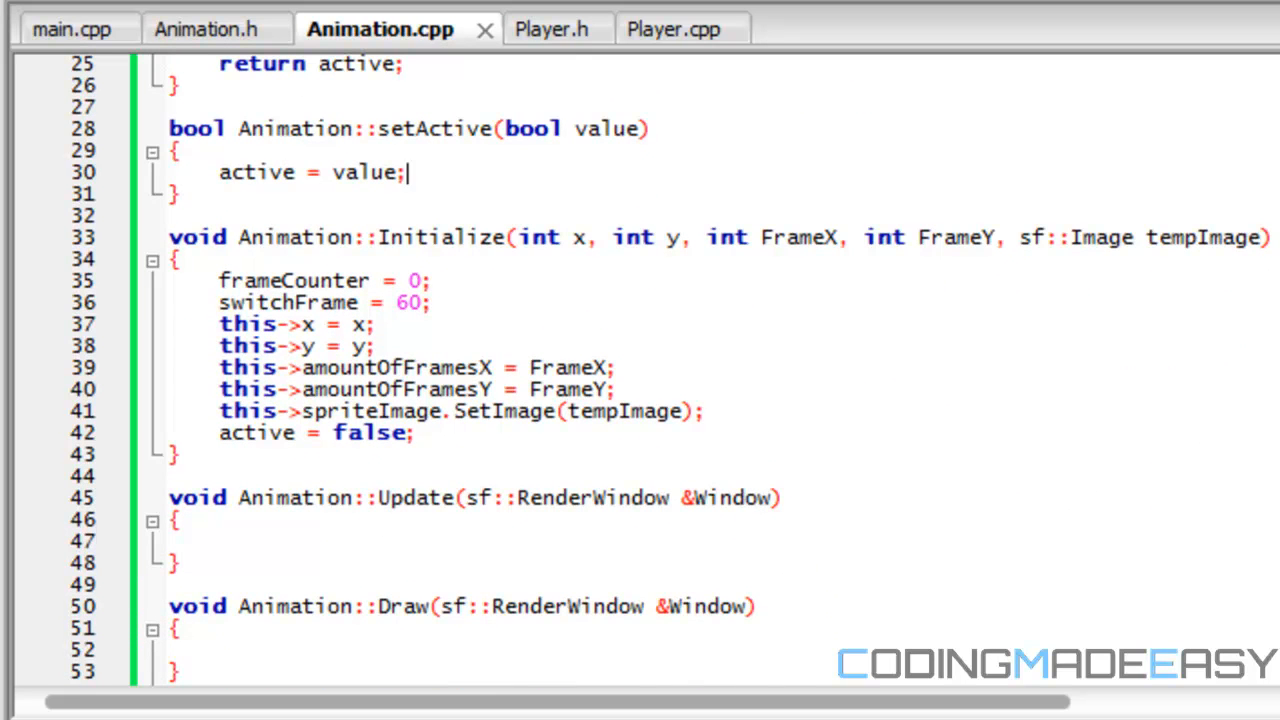
pyautogui.moveTo(436, 128)
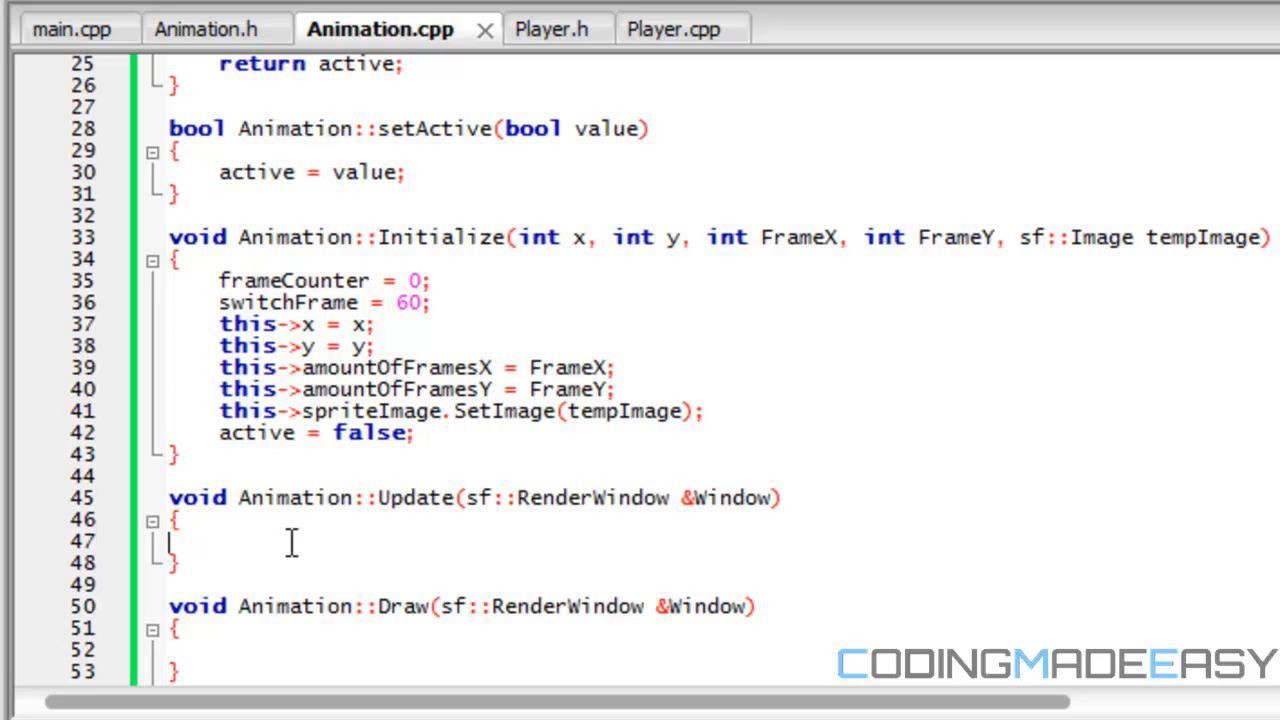
# - In Update, write if(active) frameCounter += (int)Window.GetFrameTime();
pyautogui.write('if9ad')
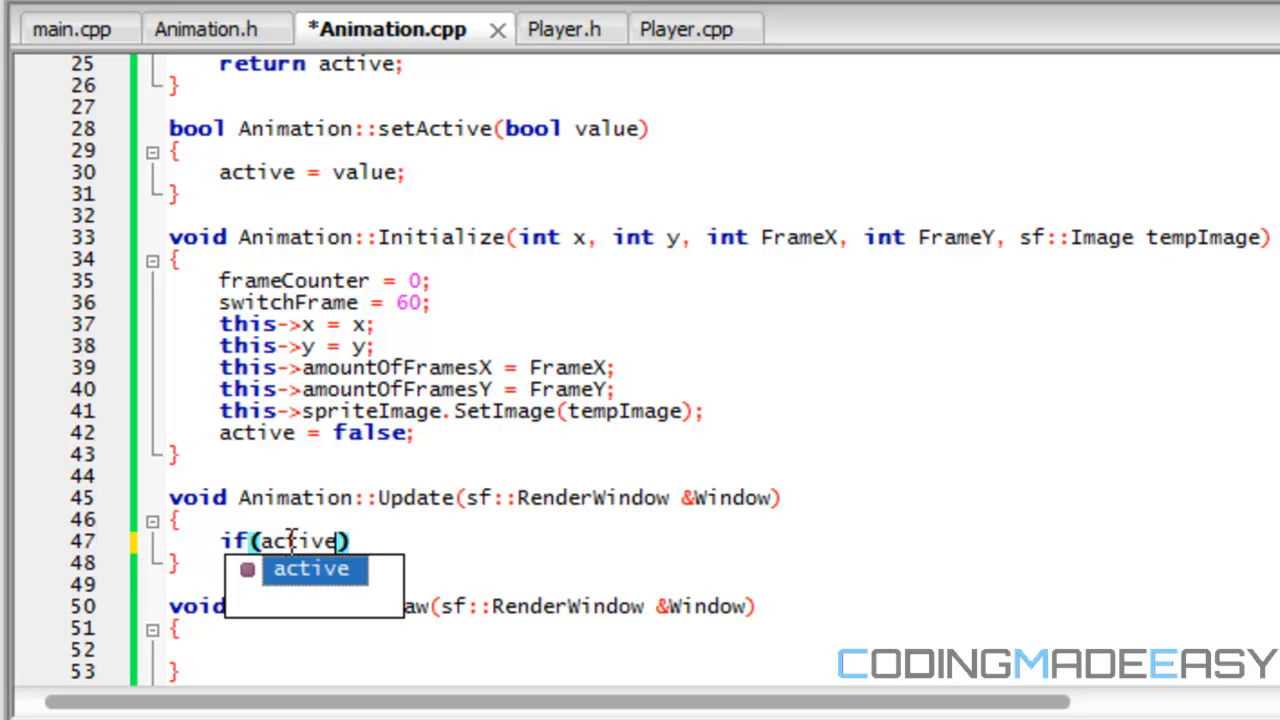
pyautogui.press('Enter')
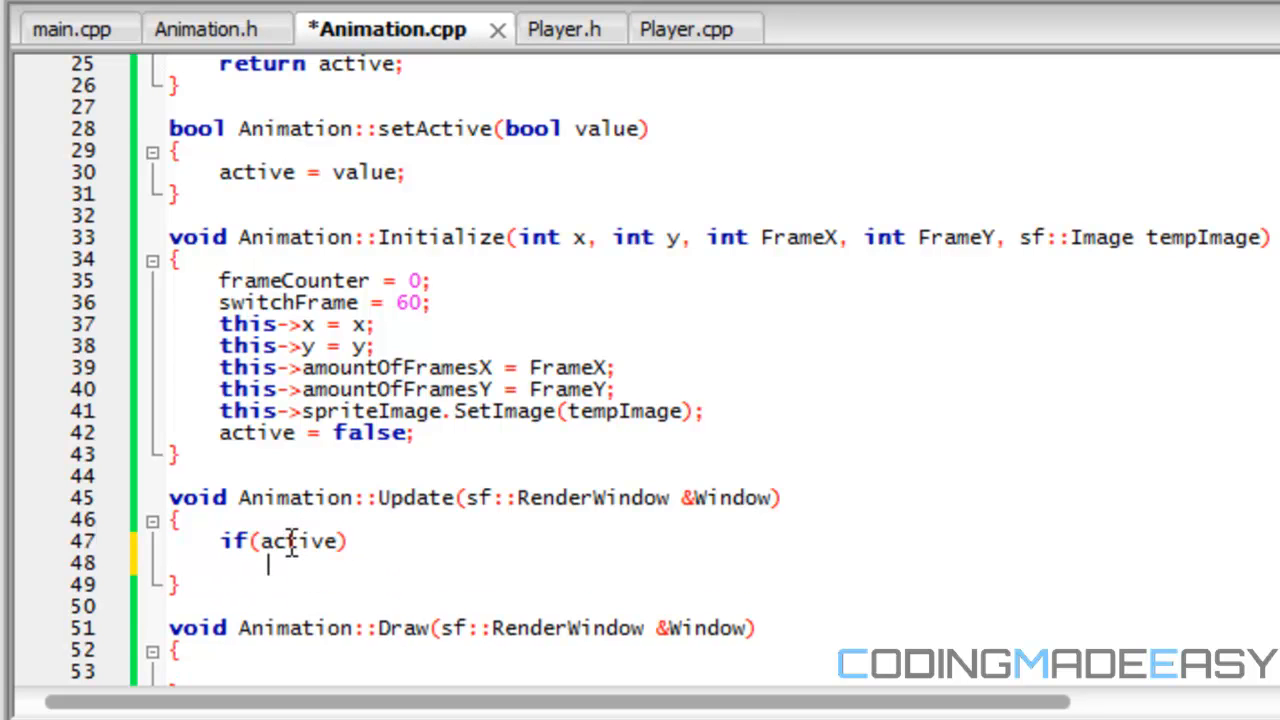
pyautogui.write('frameCounter')
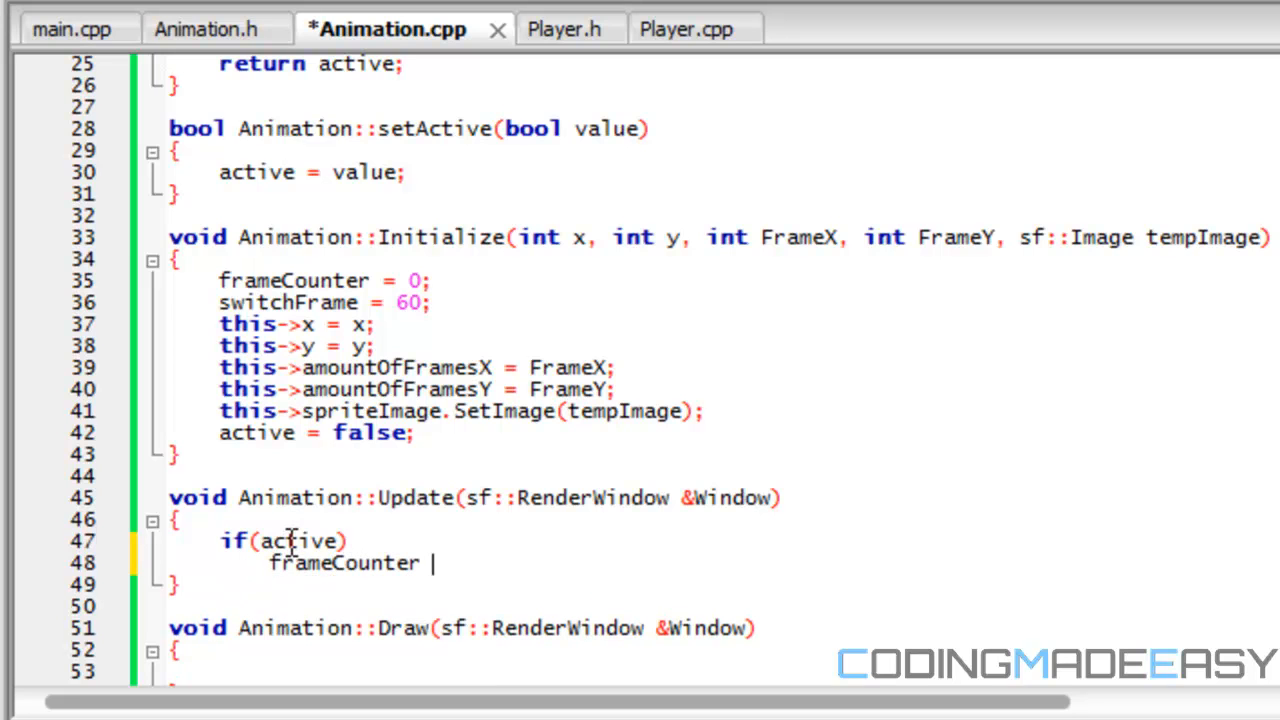
pyautogui.write('+=')
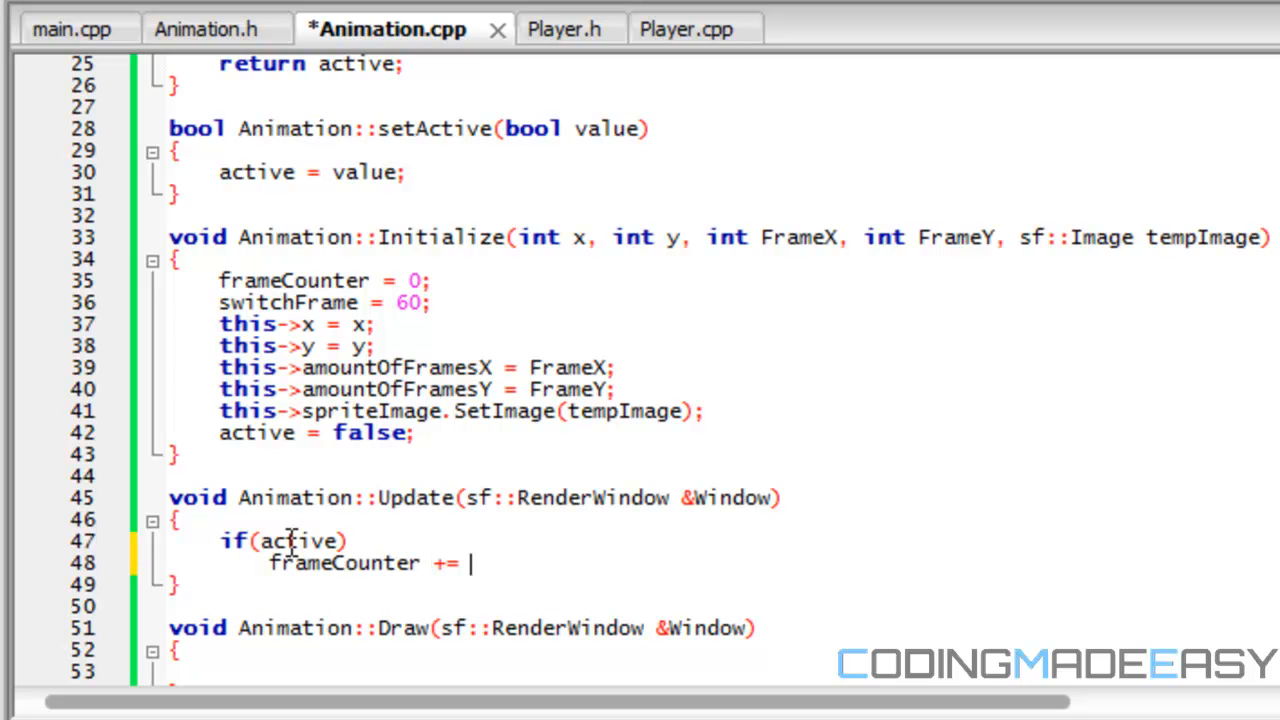
pyautogui.write('(int)')
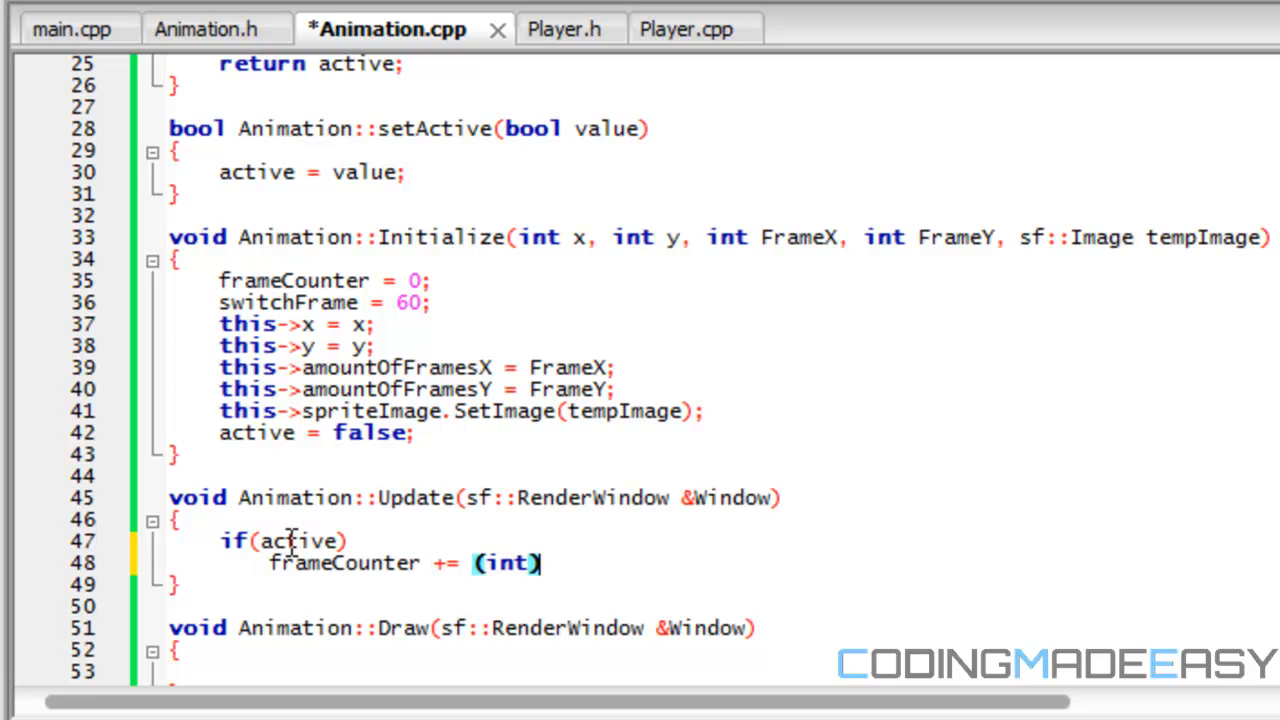
pyautogui.write('Window')
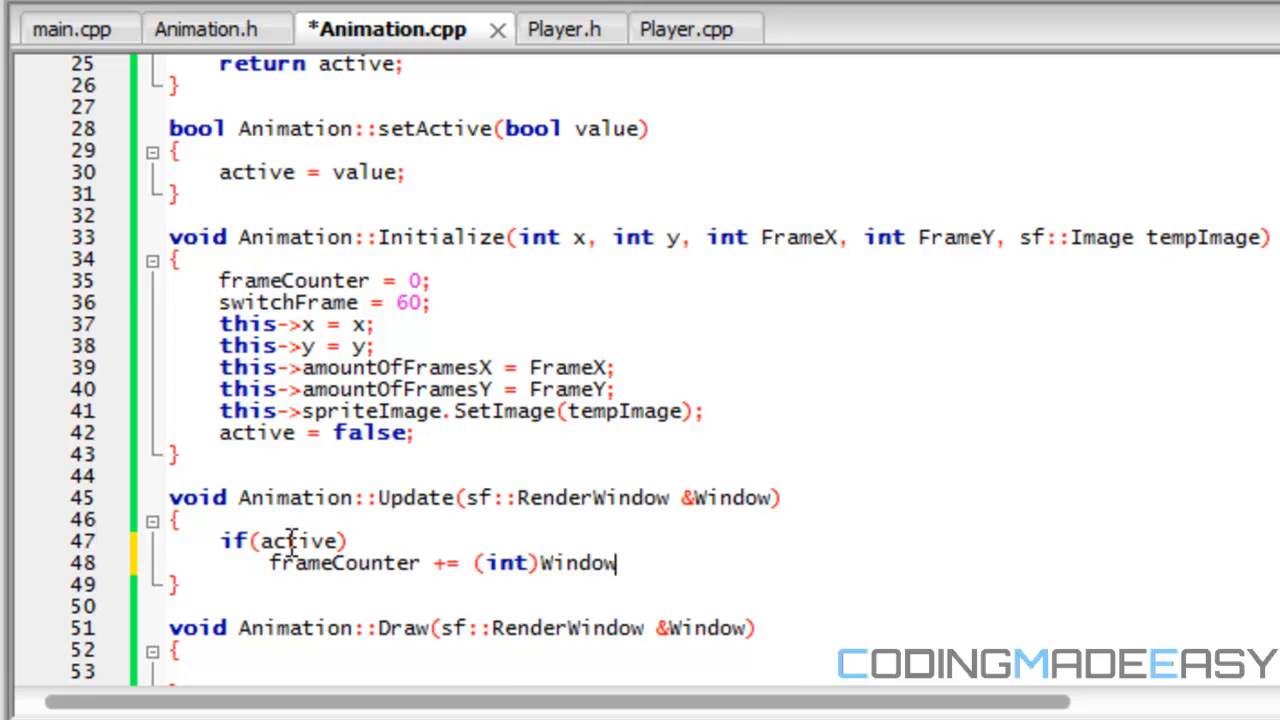
pyautogui.write('.Get')
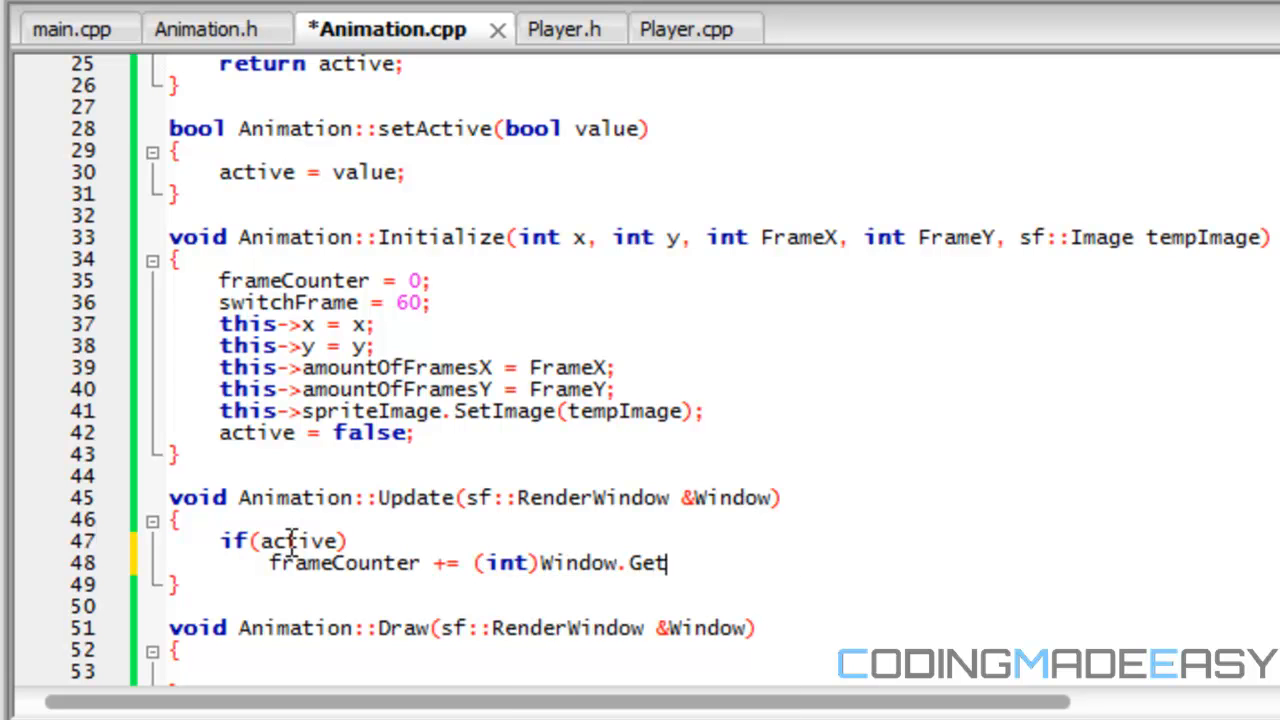
pyautogui.write('FrameTime();')
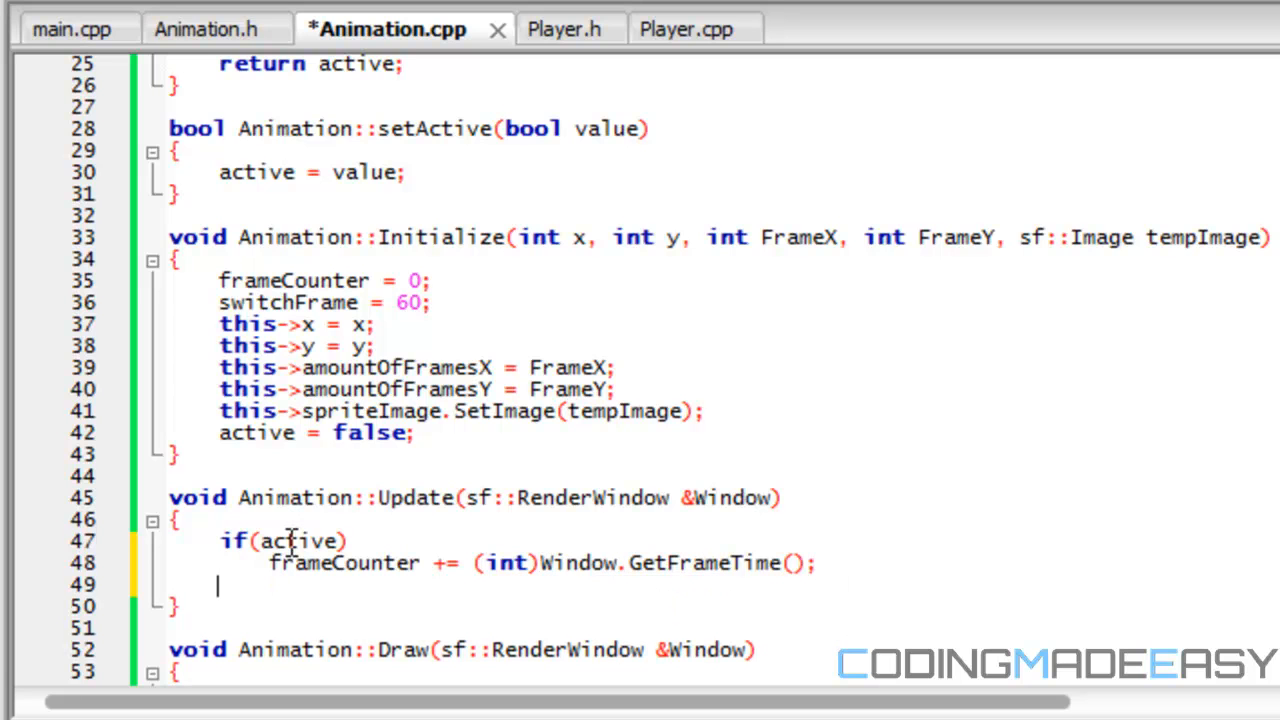
# - Add the else branch resetting frameCounter = 0;
pyautogui.write('else')
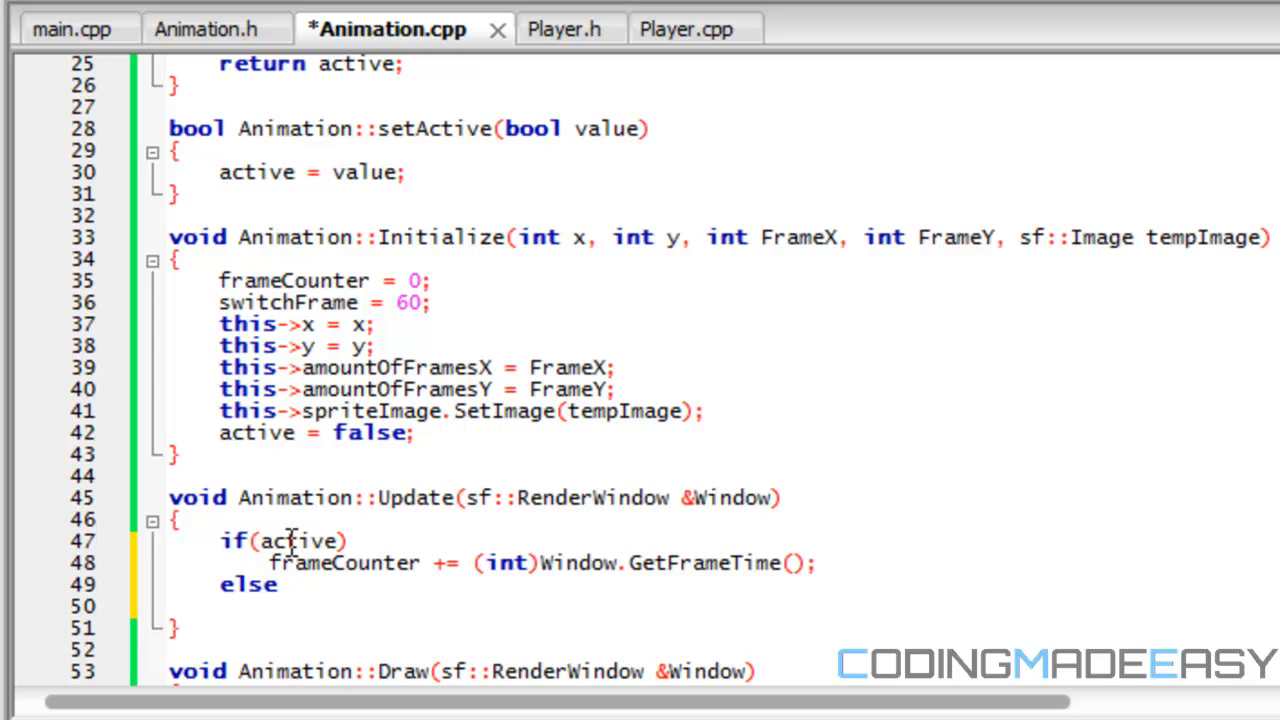
pyautogui.write('frameCounter = 0;')
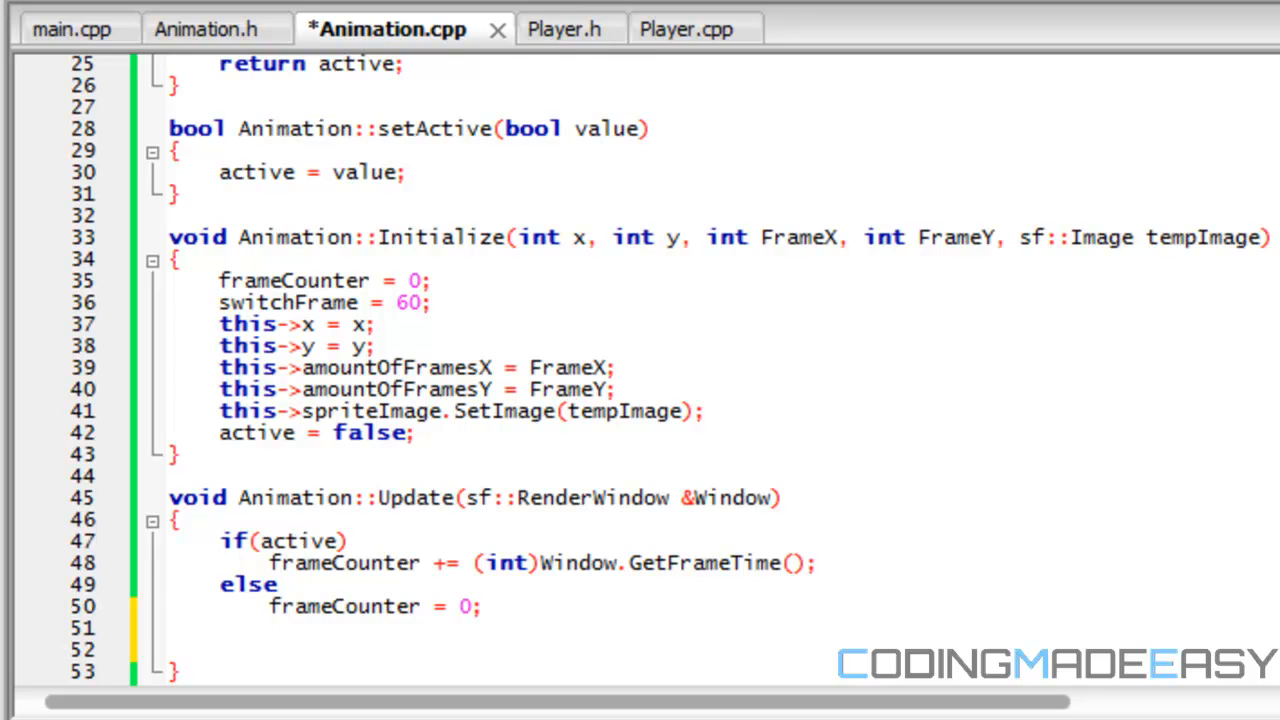
pyautogui.scroll(-3)
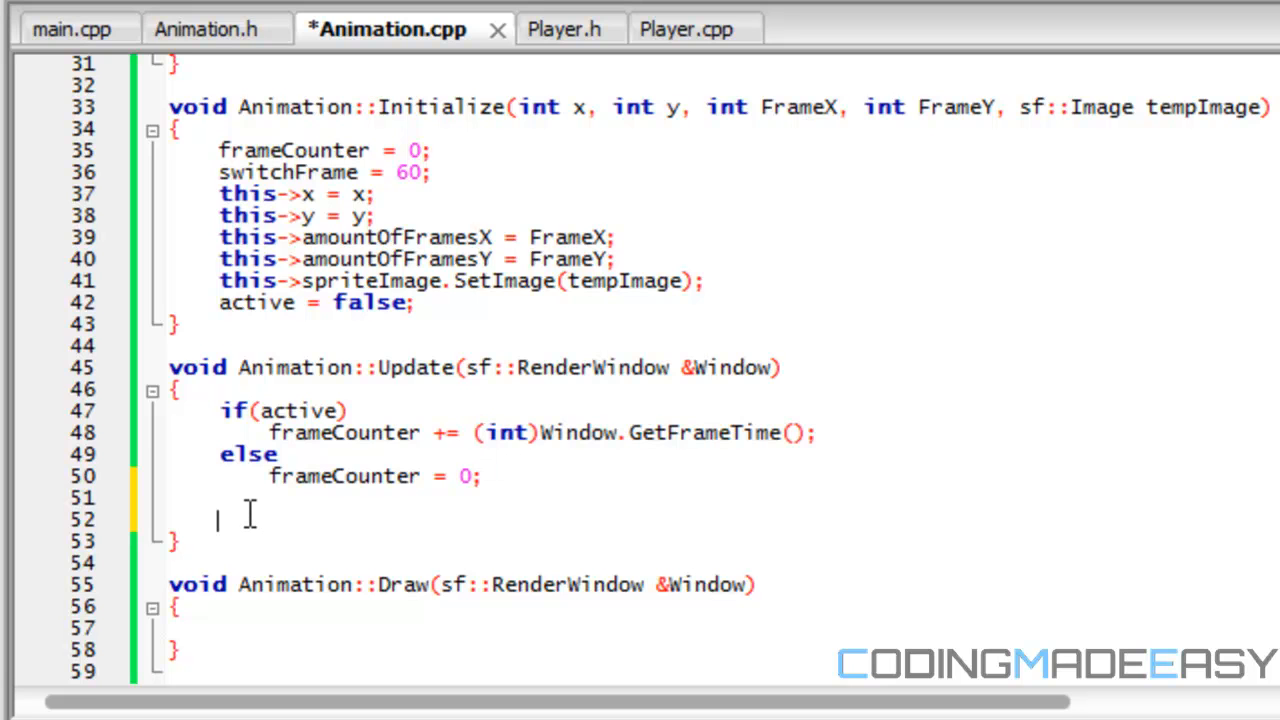
# - Write the if(frameCounter >= switchFrame) block in Update
pyautogui.write('if(fr)')
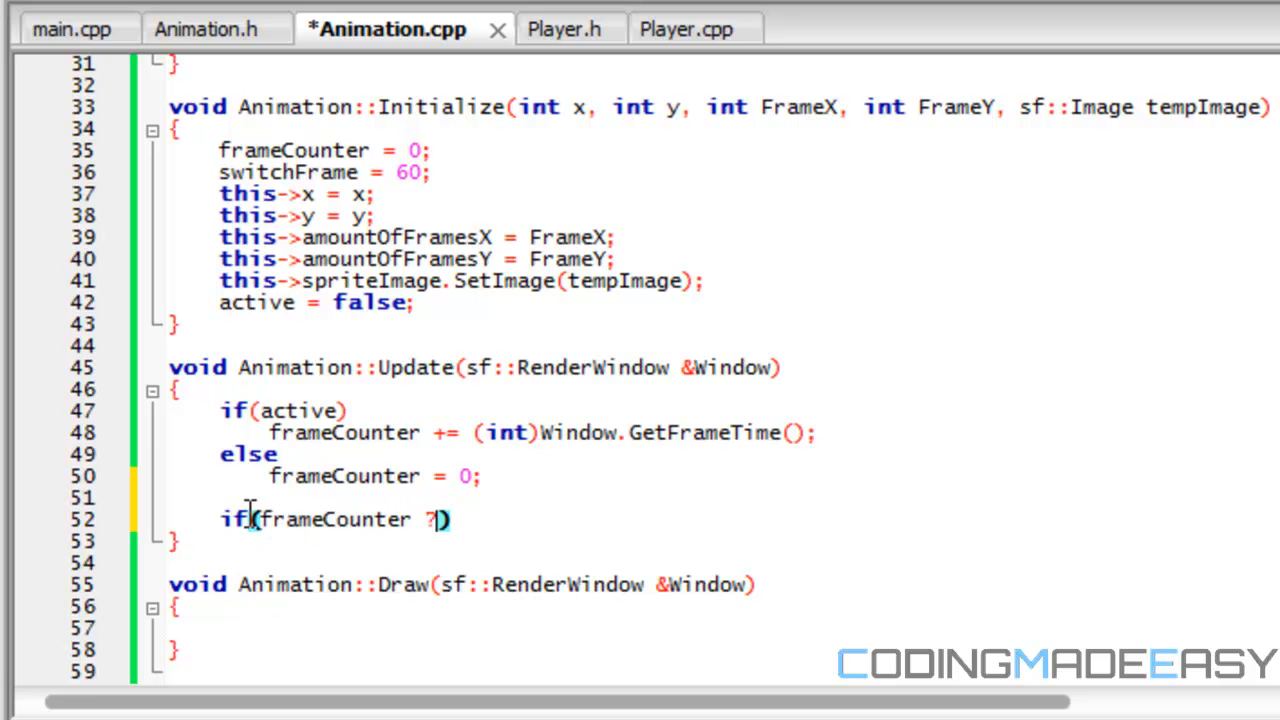
pyautogui.write('>= s')
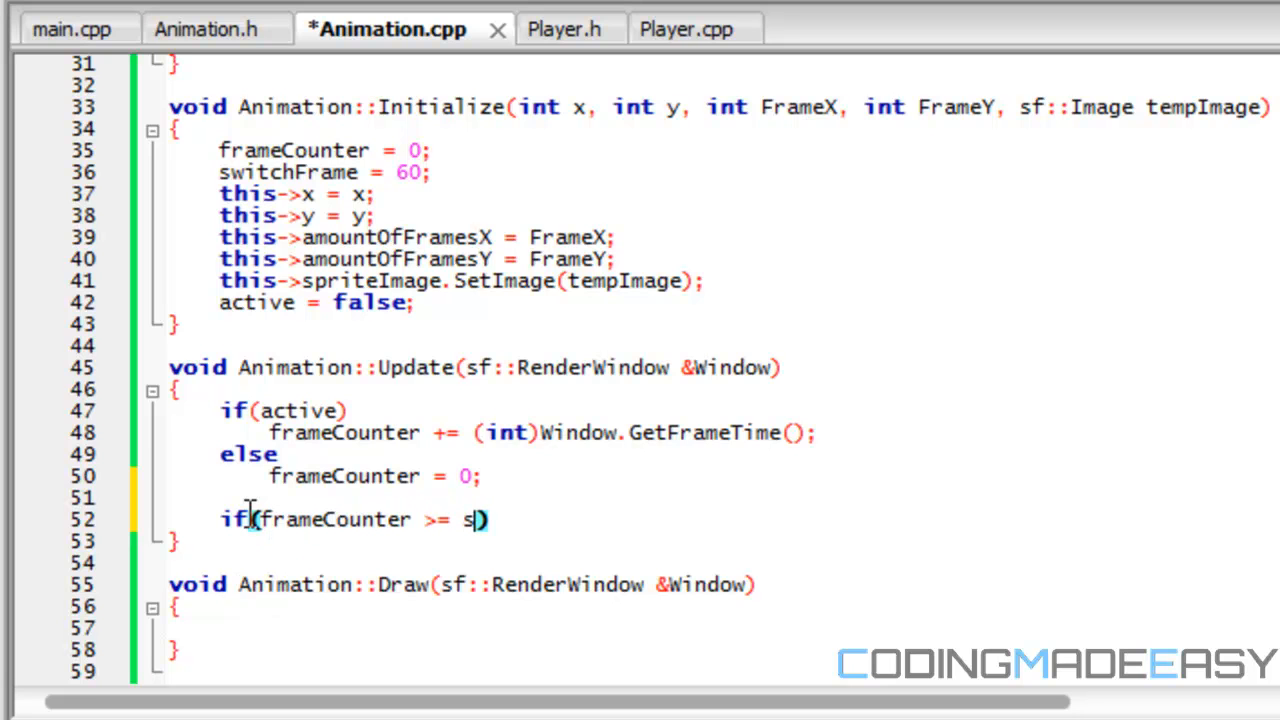
pyautogui.write('witchFrame')
pyautogui.write('{')
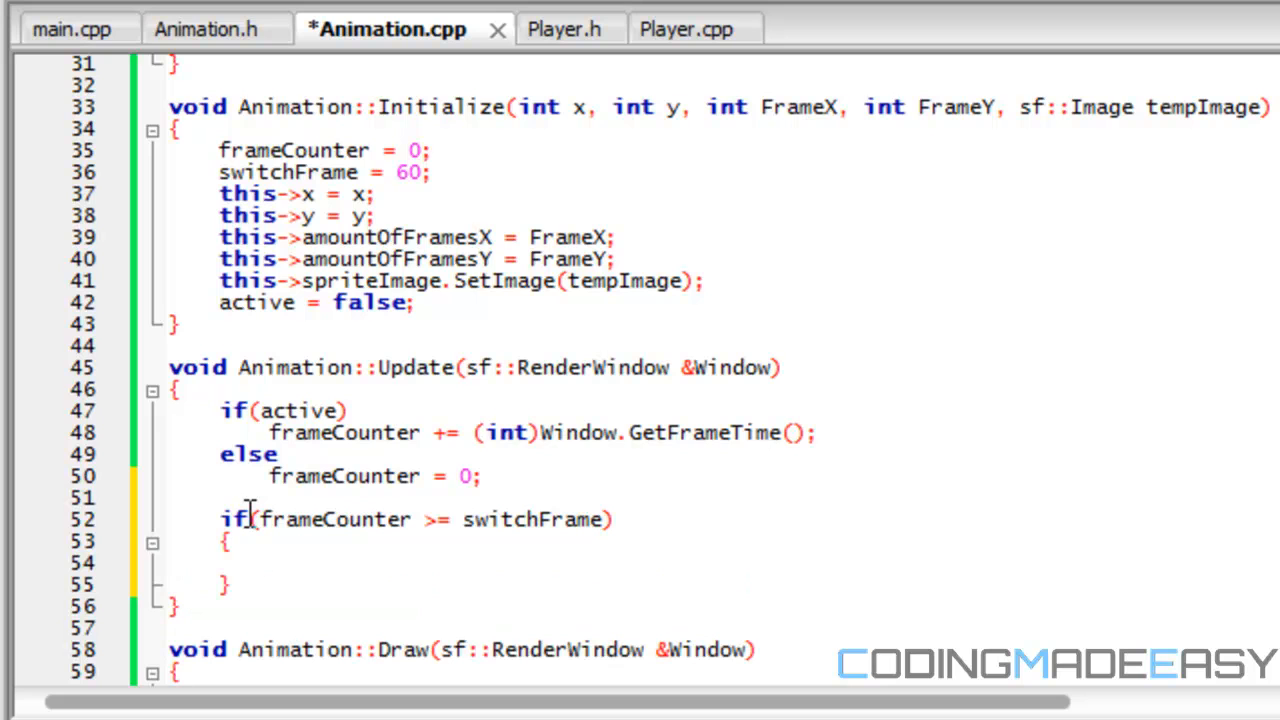
pyautogui.click(268, 564)
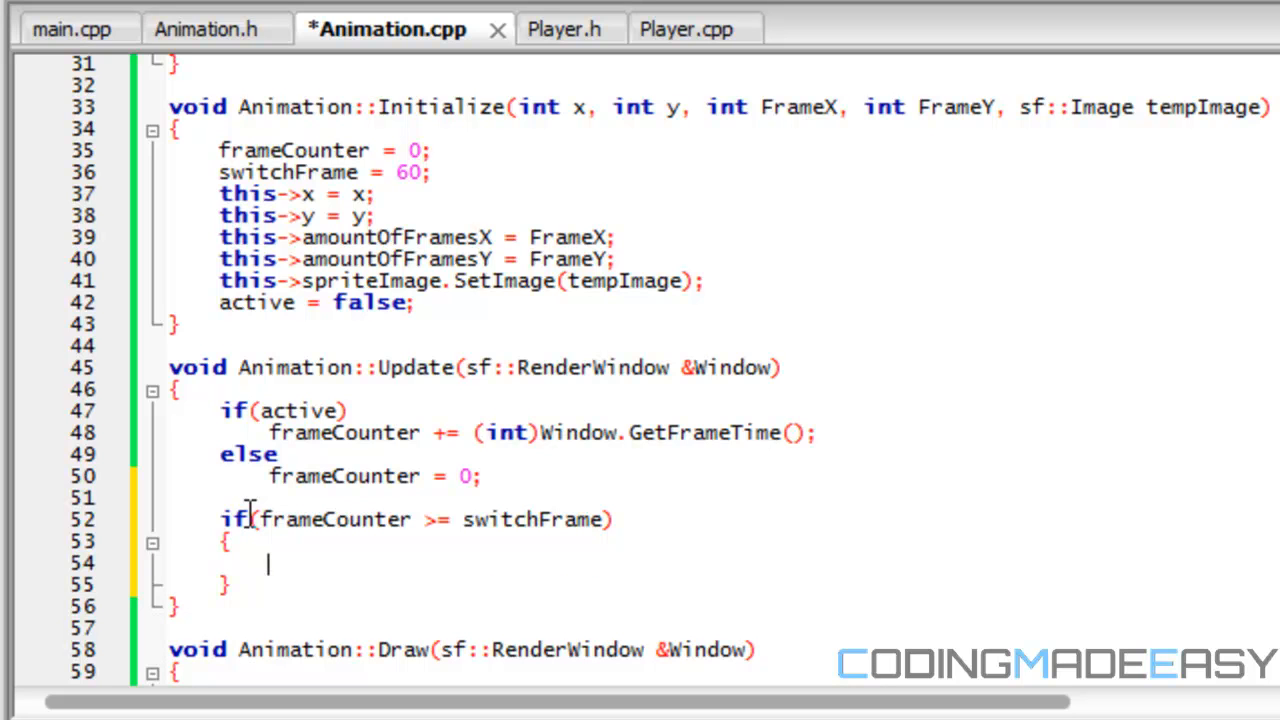
# - Inside it, reset frameCounter = 0; and add currentFrameX += getFrameWidth();
pyautogui.write('framed')
pyautogui.write('if(')
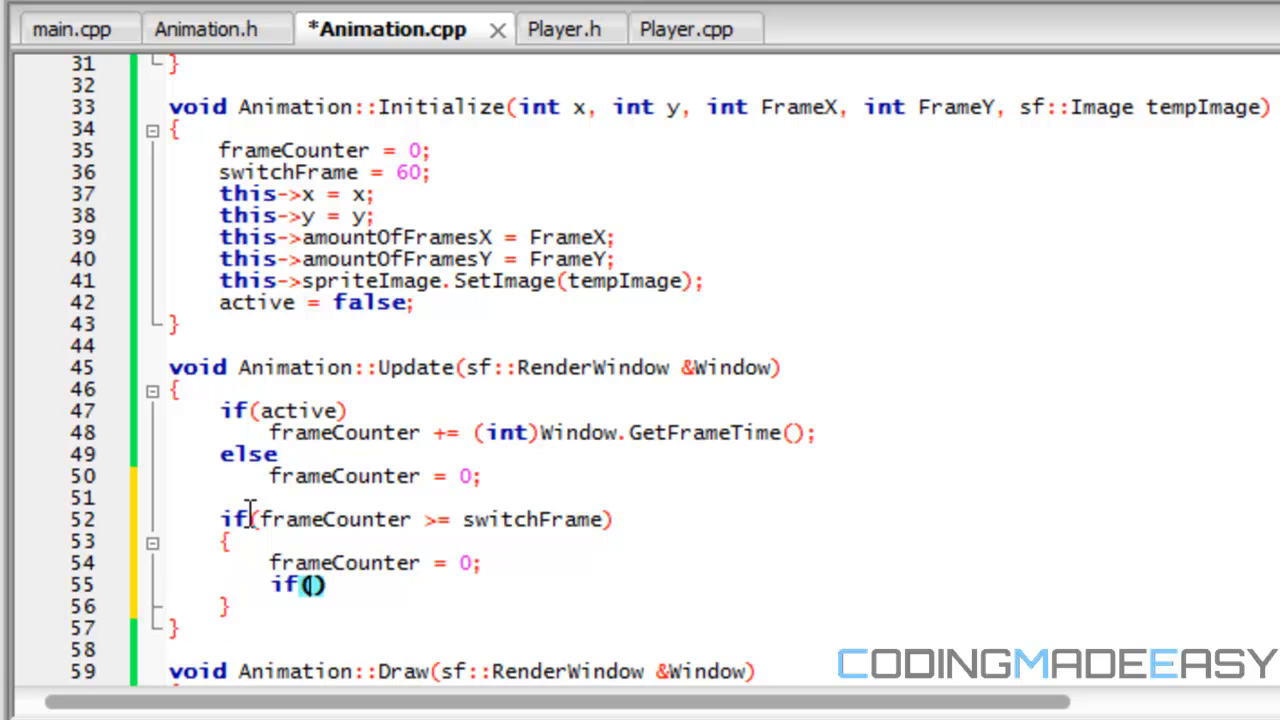
pyautogui.write('f')
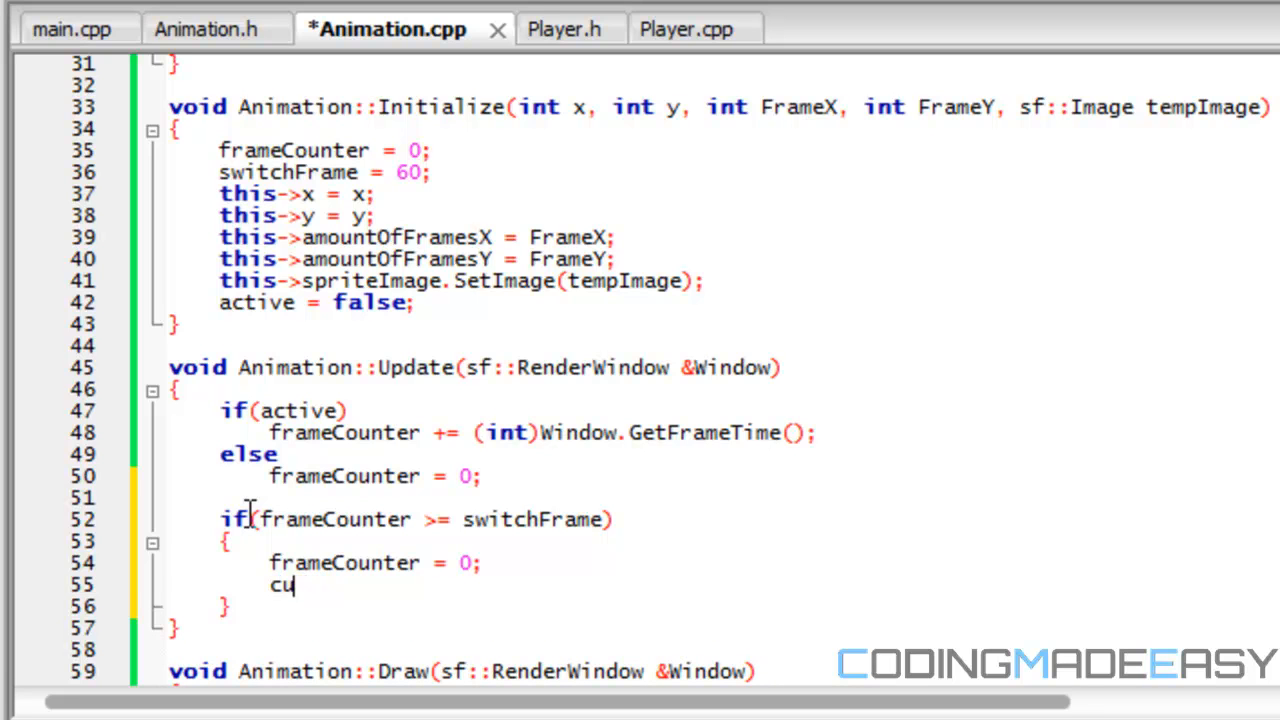
pyautogui.write('rrentFrameX')
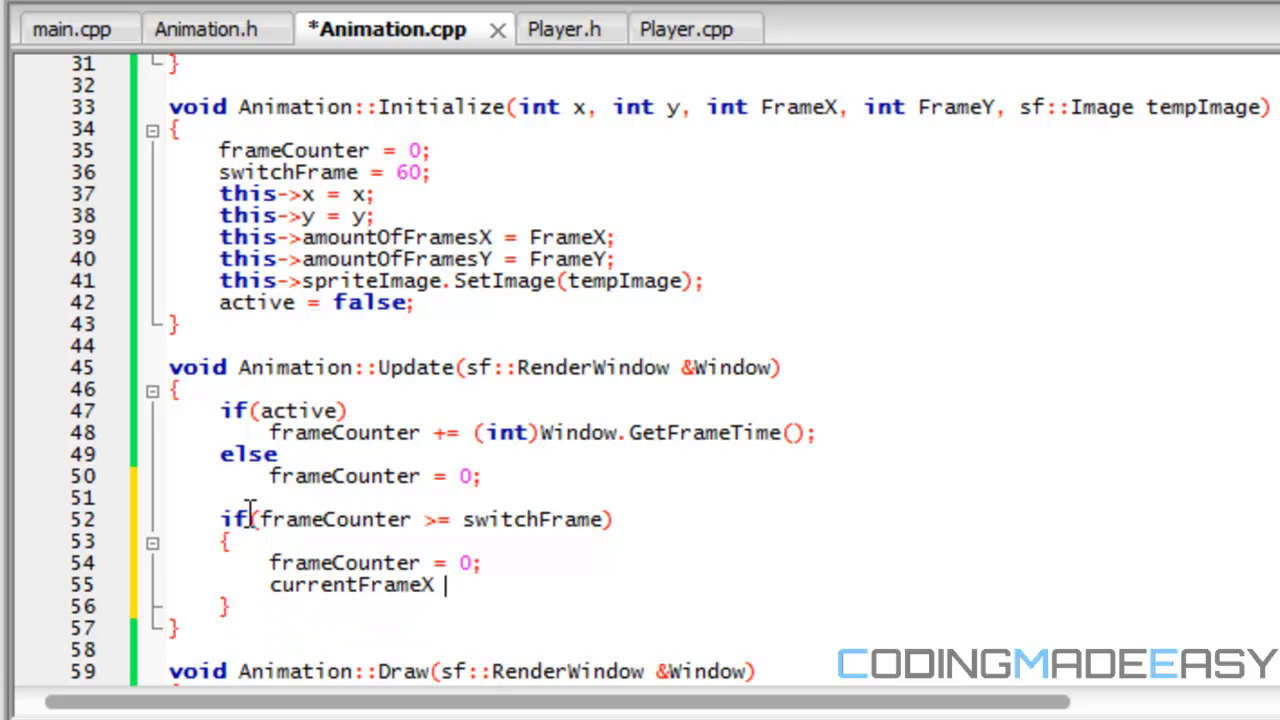
pyautogui.write('+=')
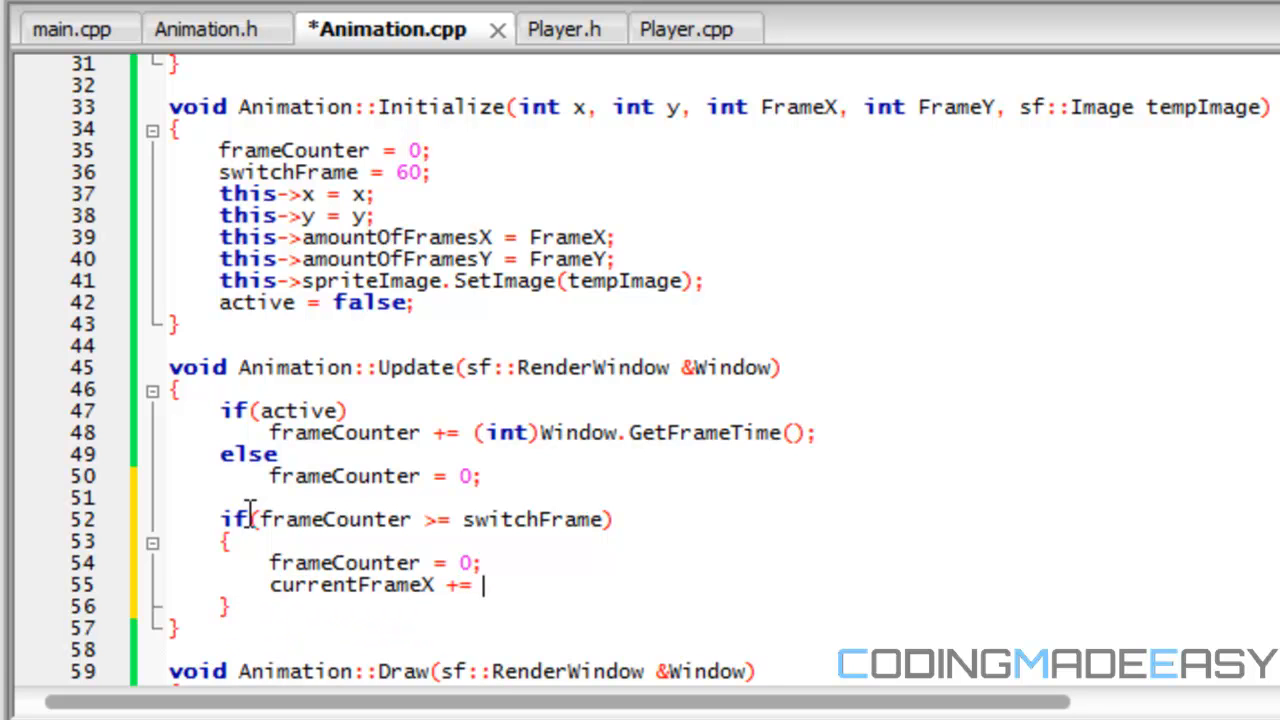
pyautogui.write('FrameWidt')
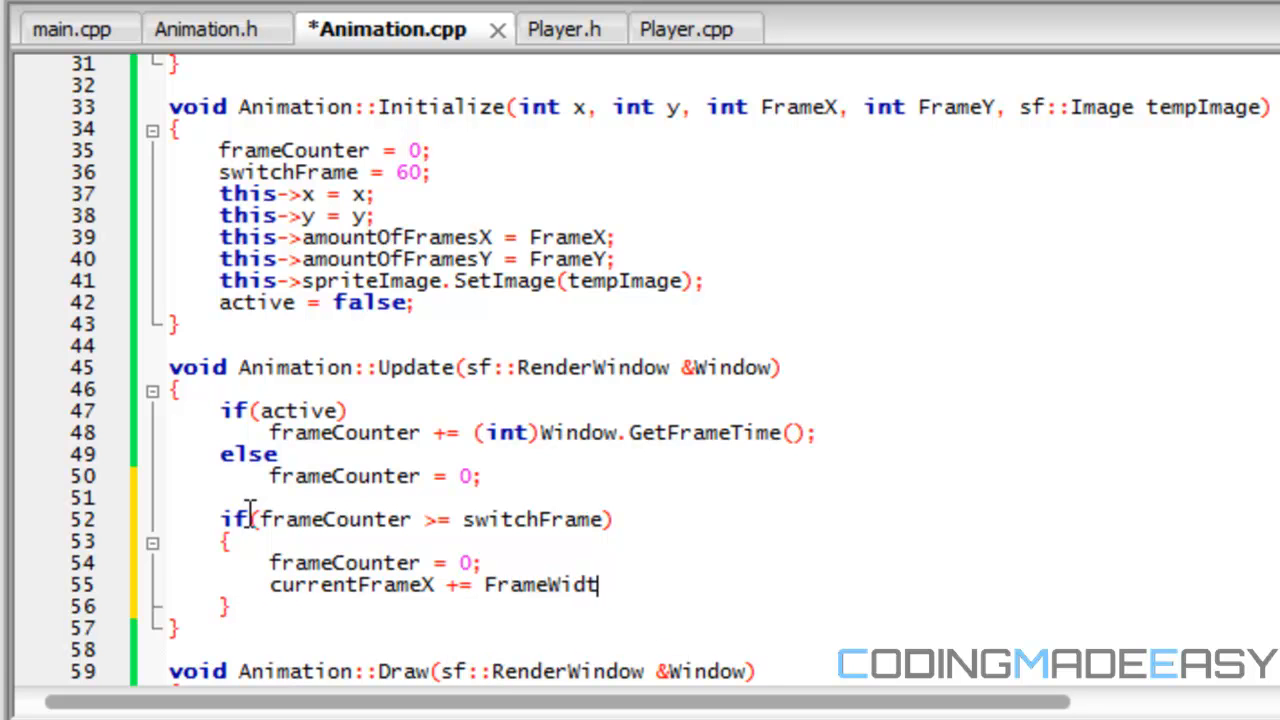
pyautogui.write('h();')
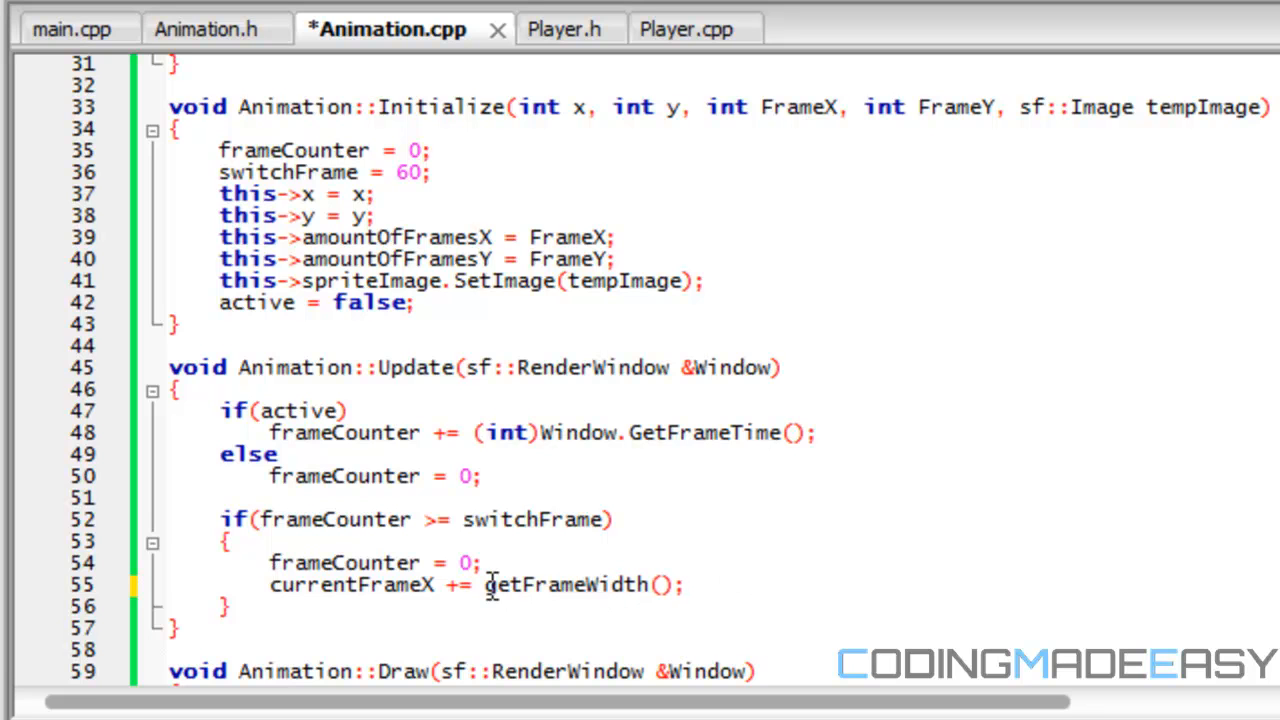
# - Write if(currentFrameX >= spriteImage.GetImage().GetWidth()) inside the block
pyautogui.doubleClick(570, 584)
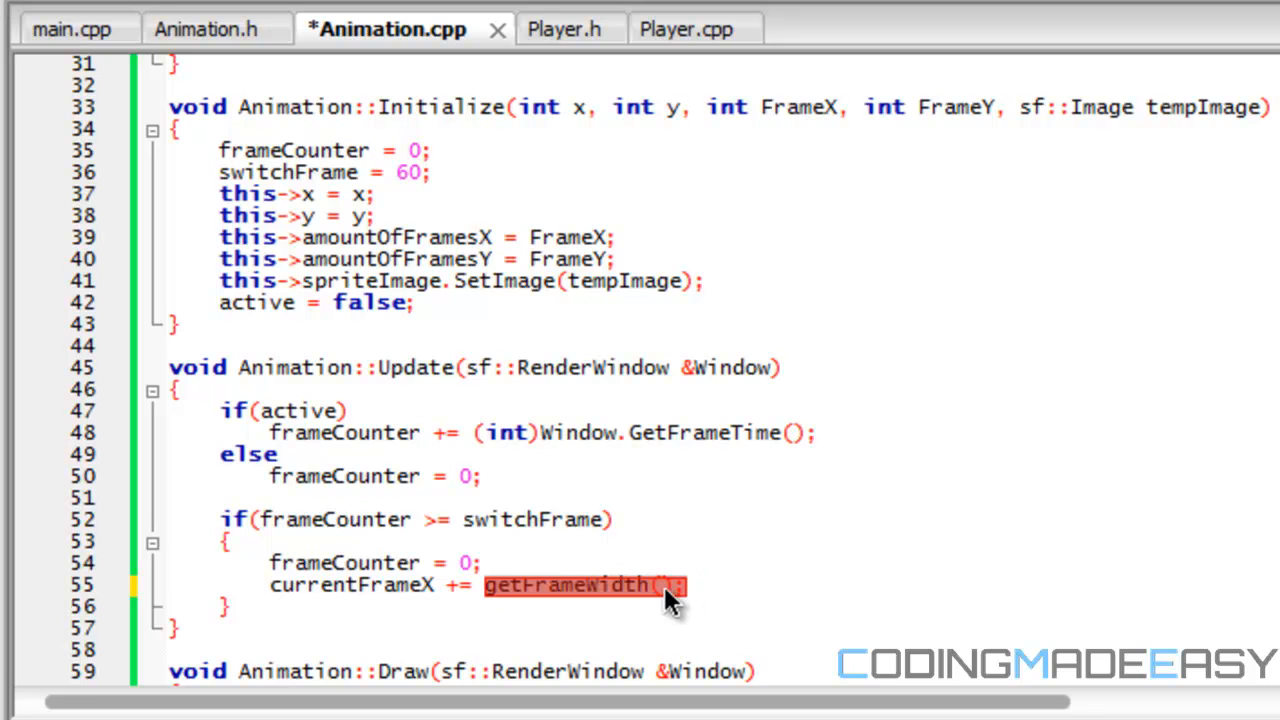
pyautogui.moveTo(668, 604)
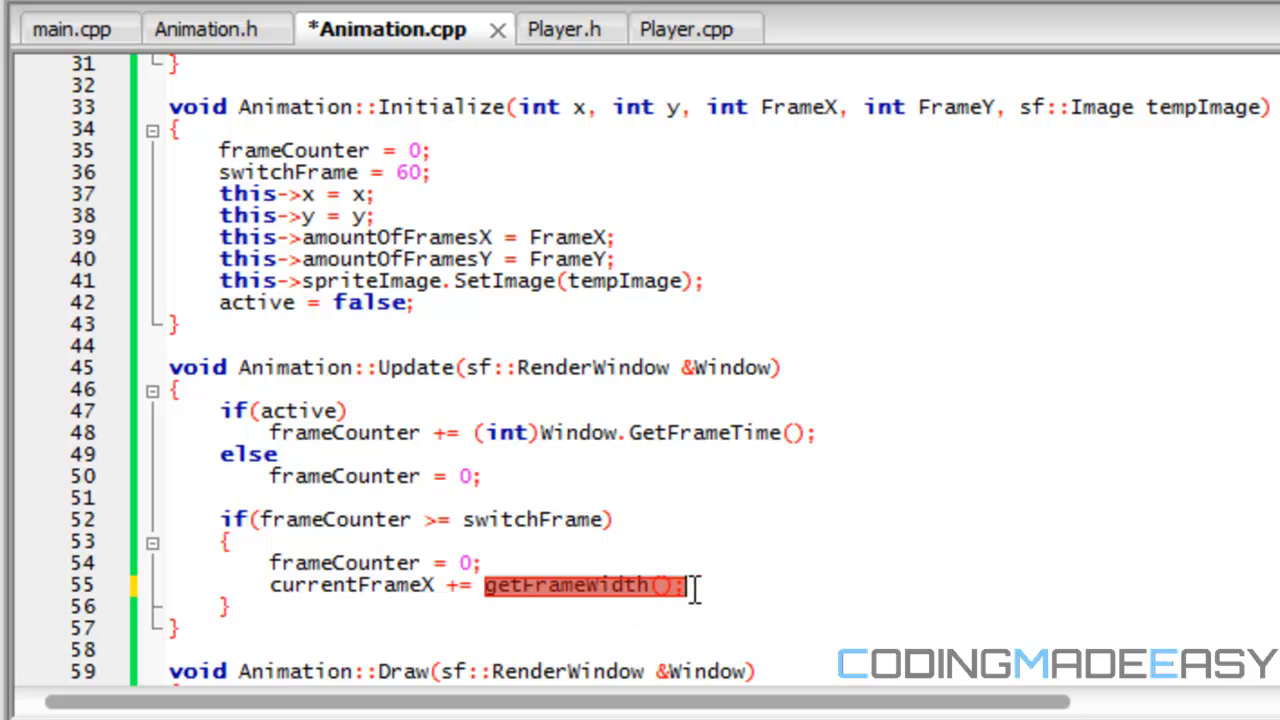
pyautogui.write('if(curret')
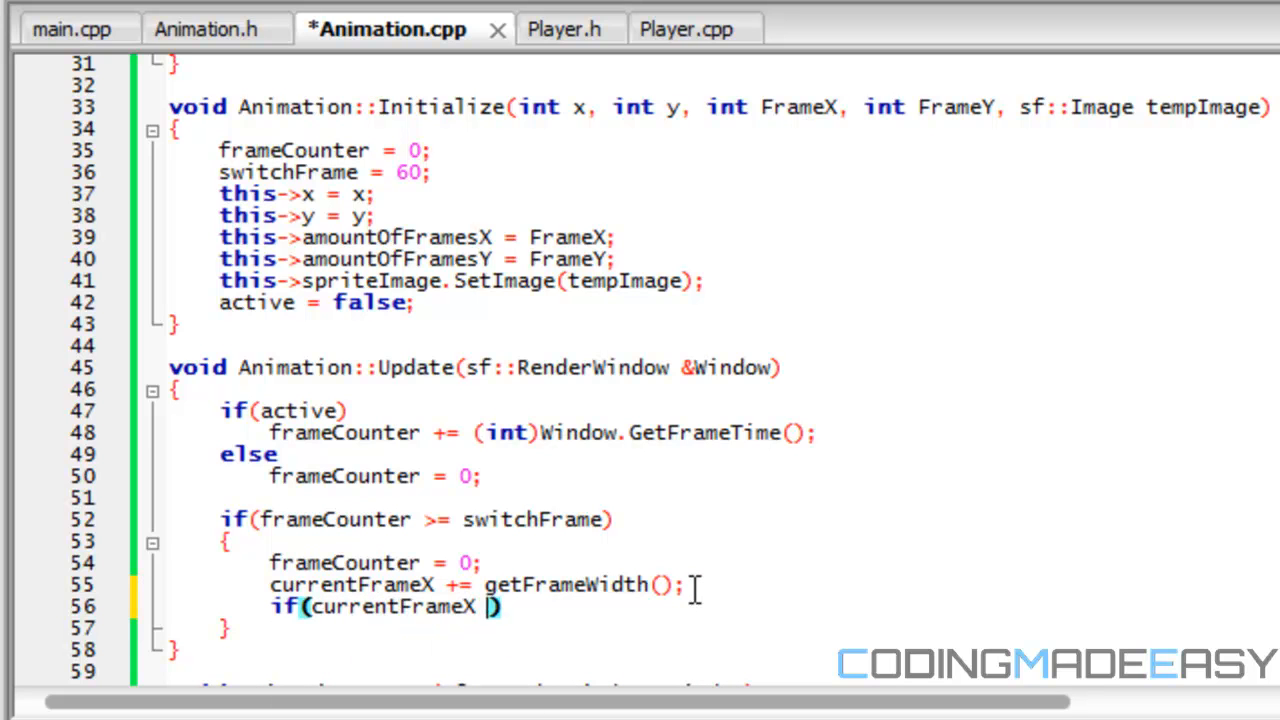
pyautogui.write('>= spriteImage.')
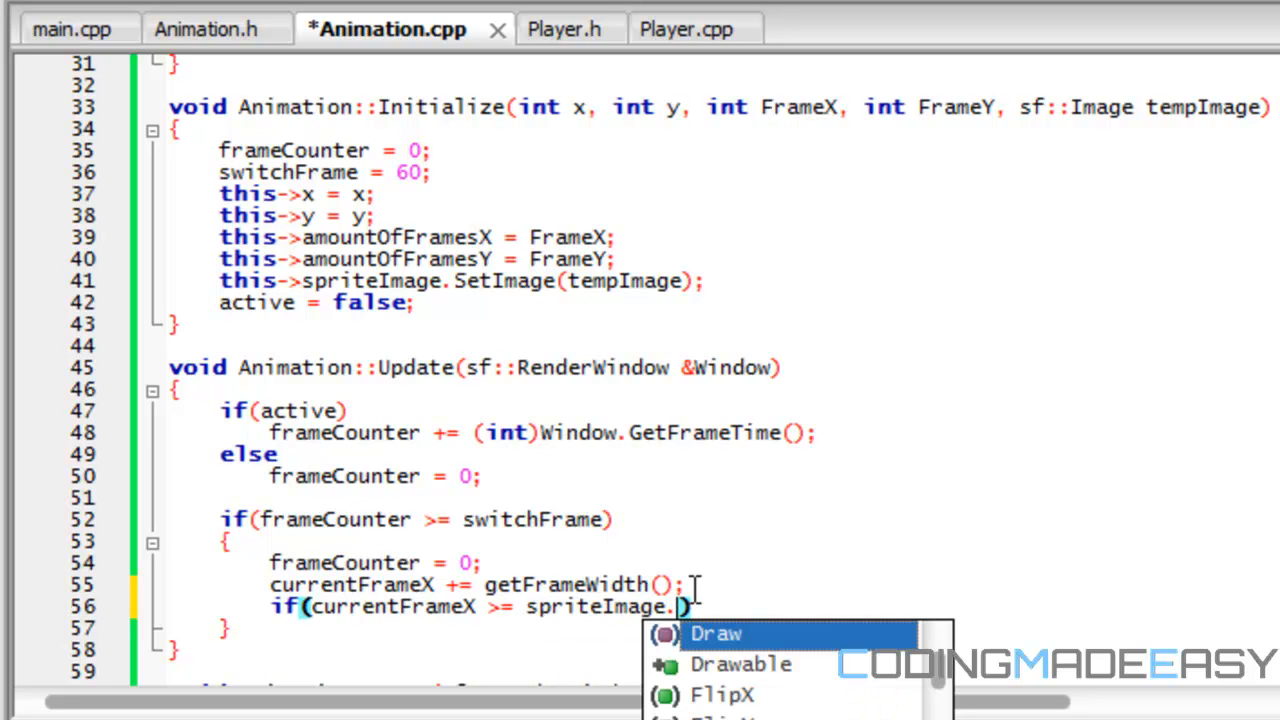
pyautogui.write('GetImage(')
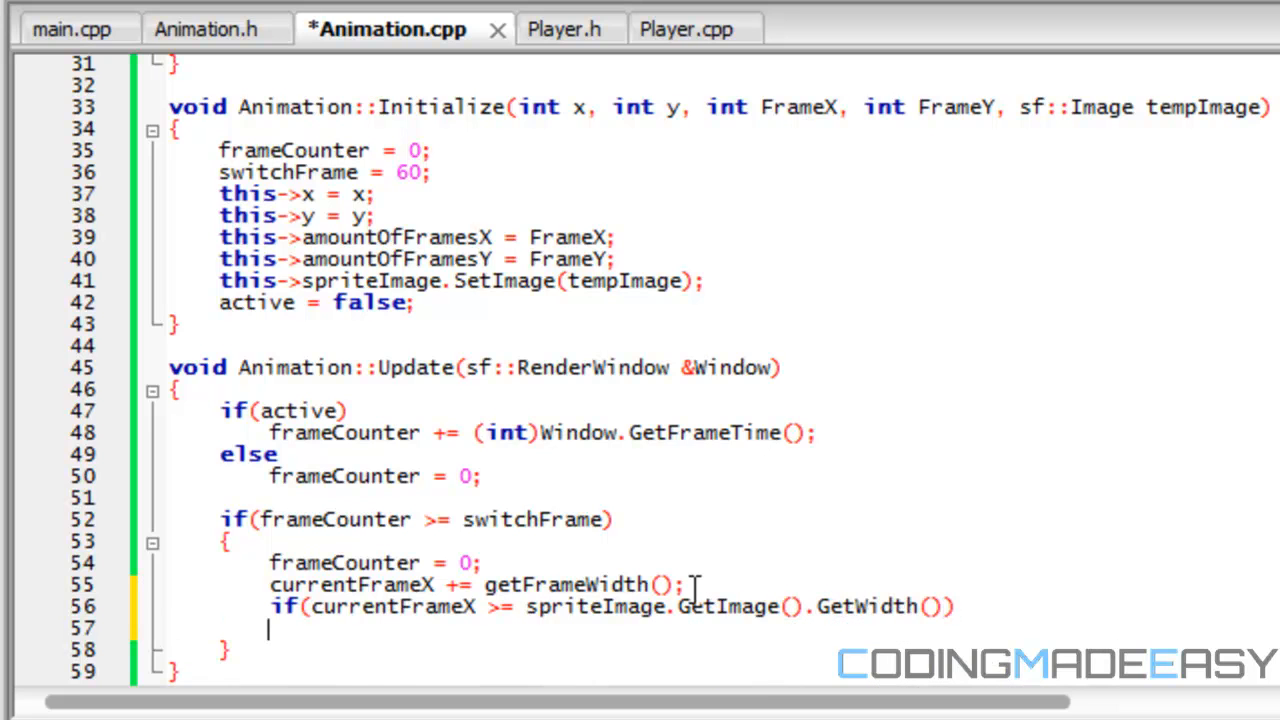
# - Reset currentFrameX = 0; under that condition
pyautogui.write('c')
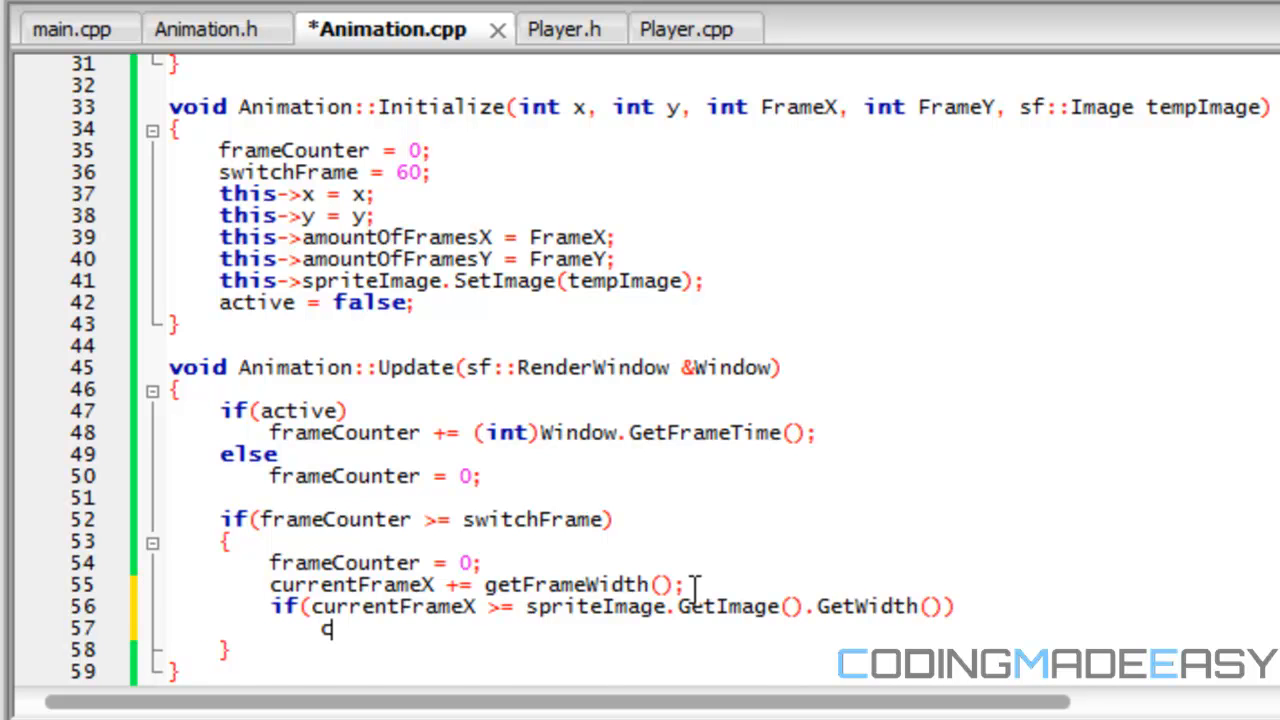
pyautogui.write('currentFrameX =')
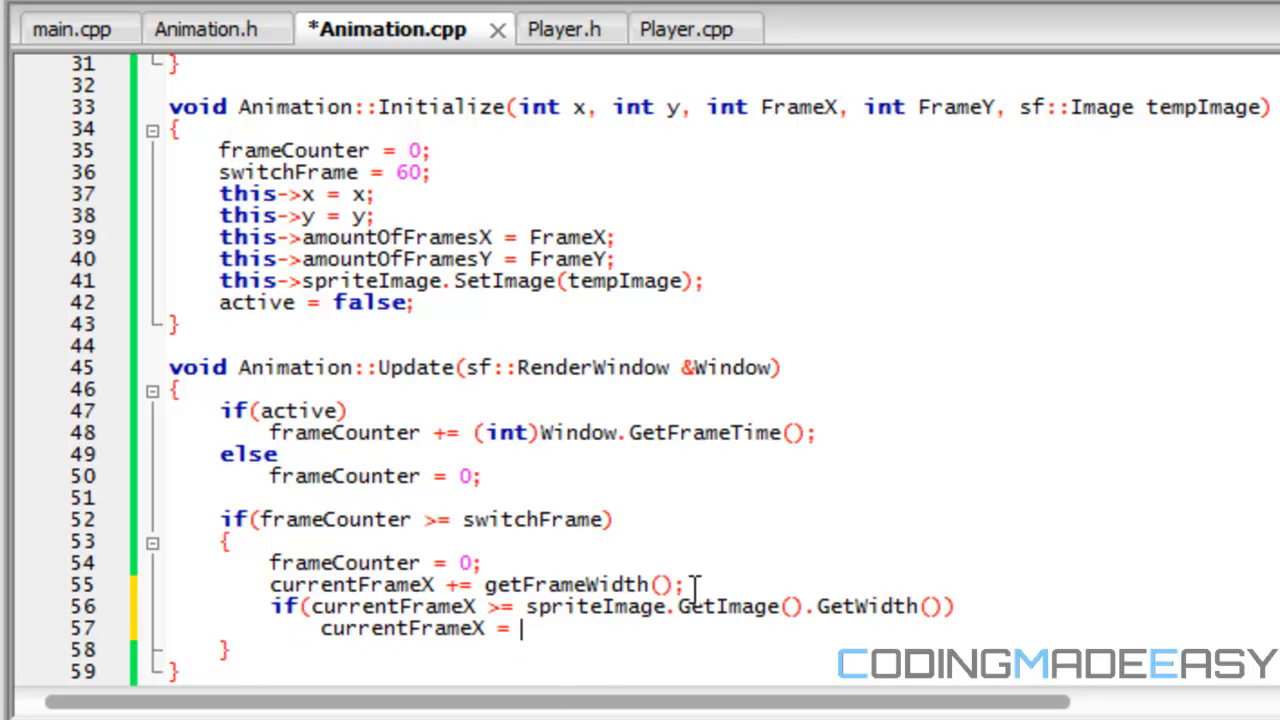
pyautogui.write('0;')
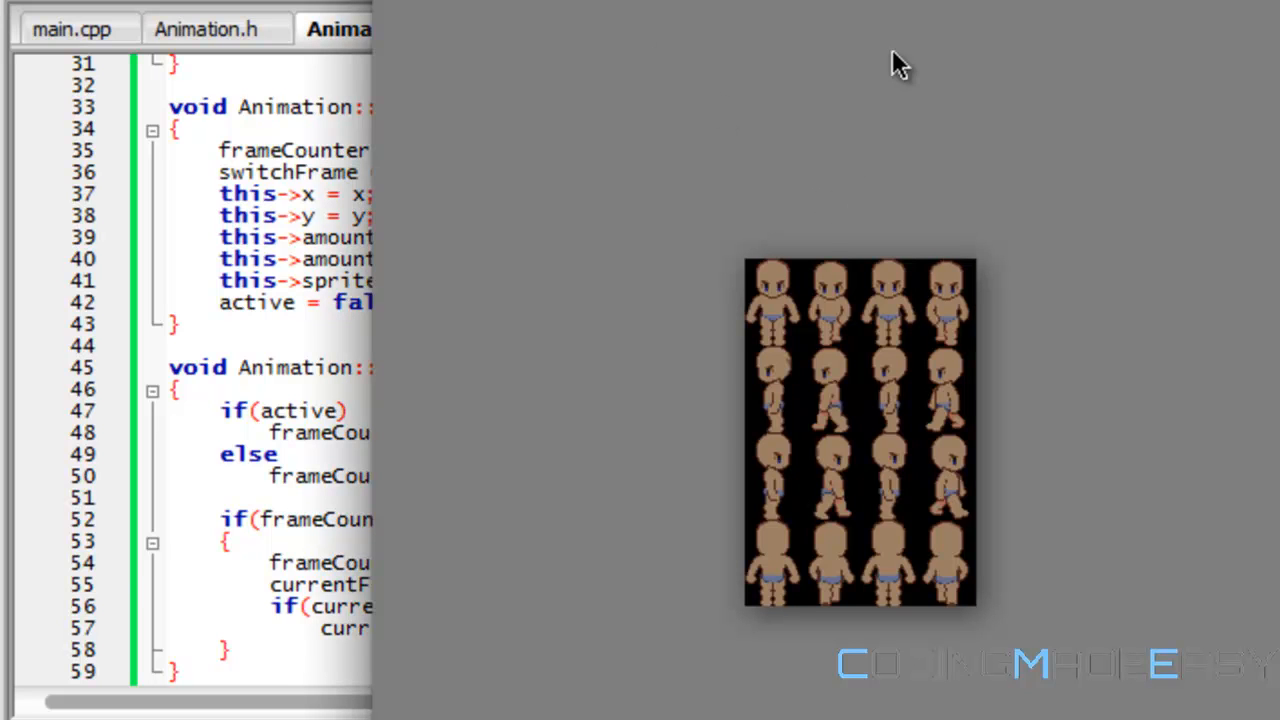
pyautogui.moveTo(780, 304)
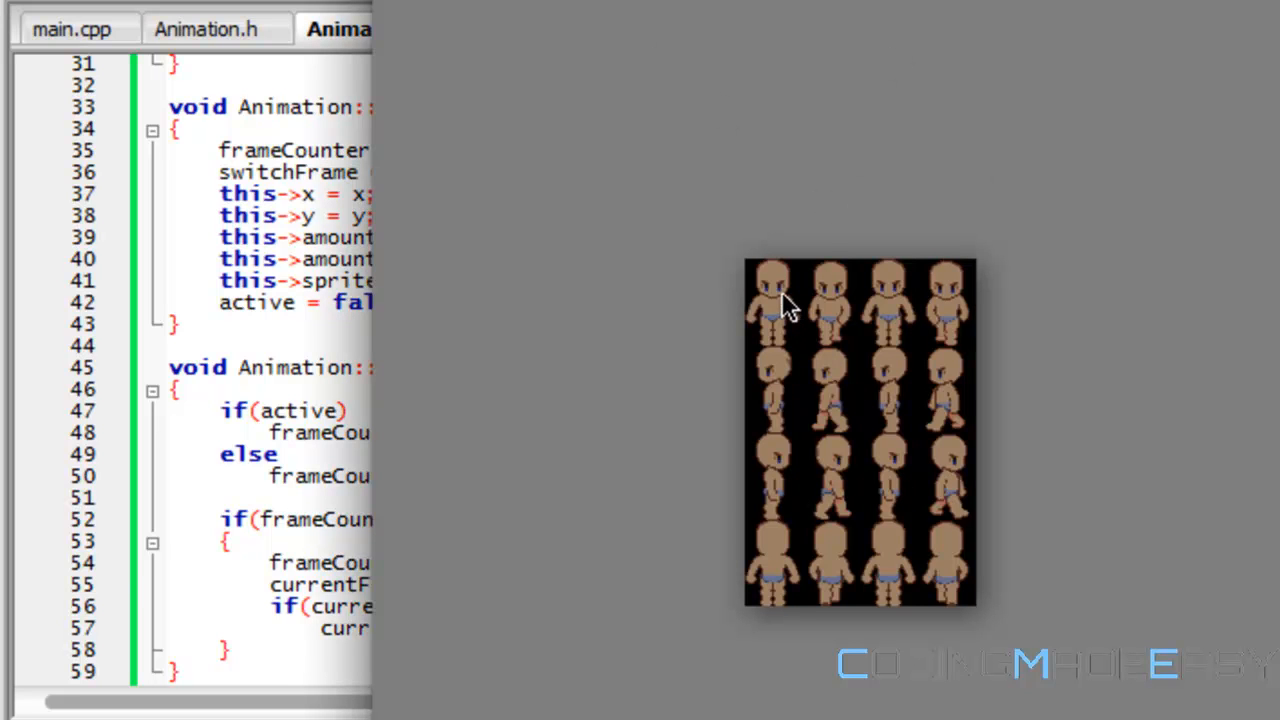
pyautogui.moveTo(1018, 302)
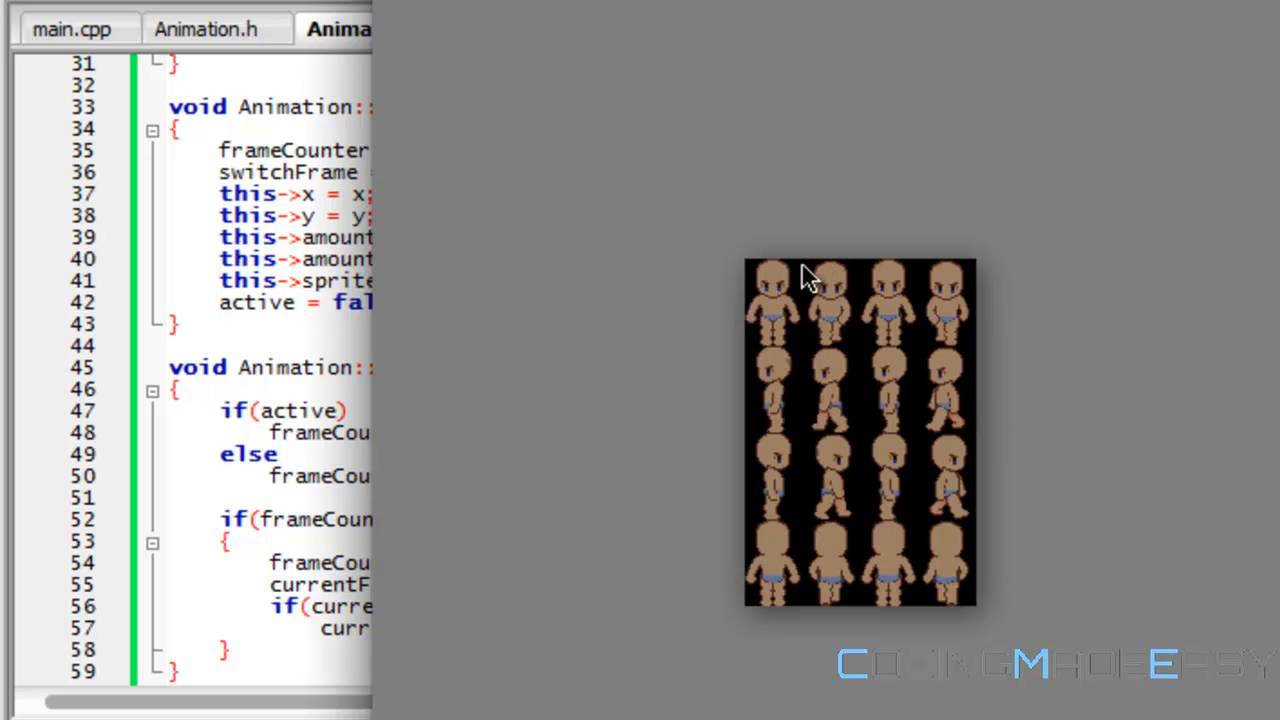
pyautogui.moveTo(896, 356)
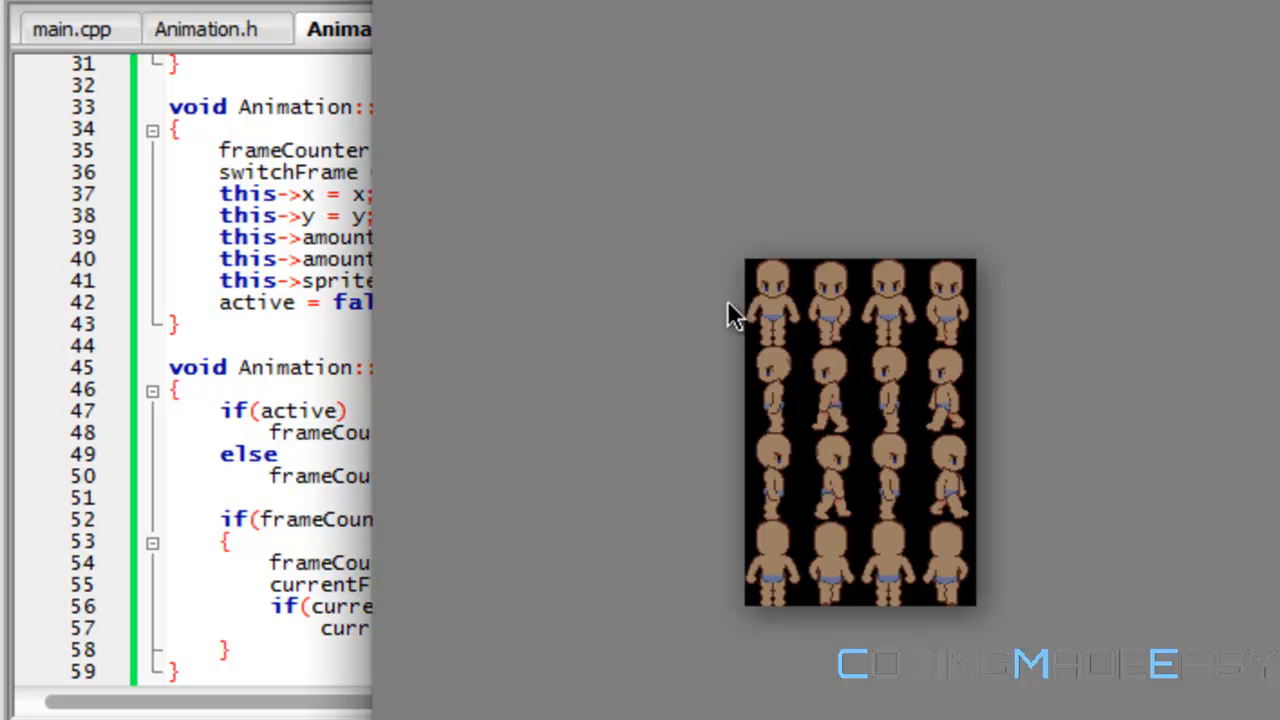
pyautogui.moveTo(944, 290)
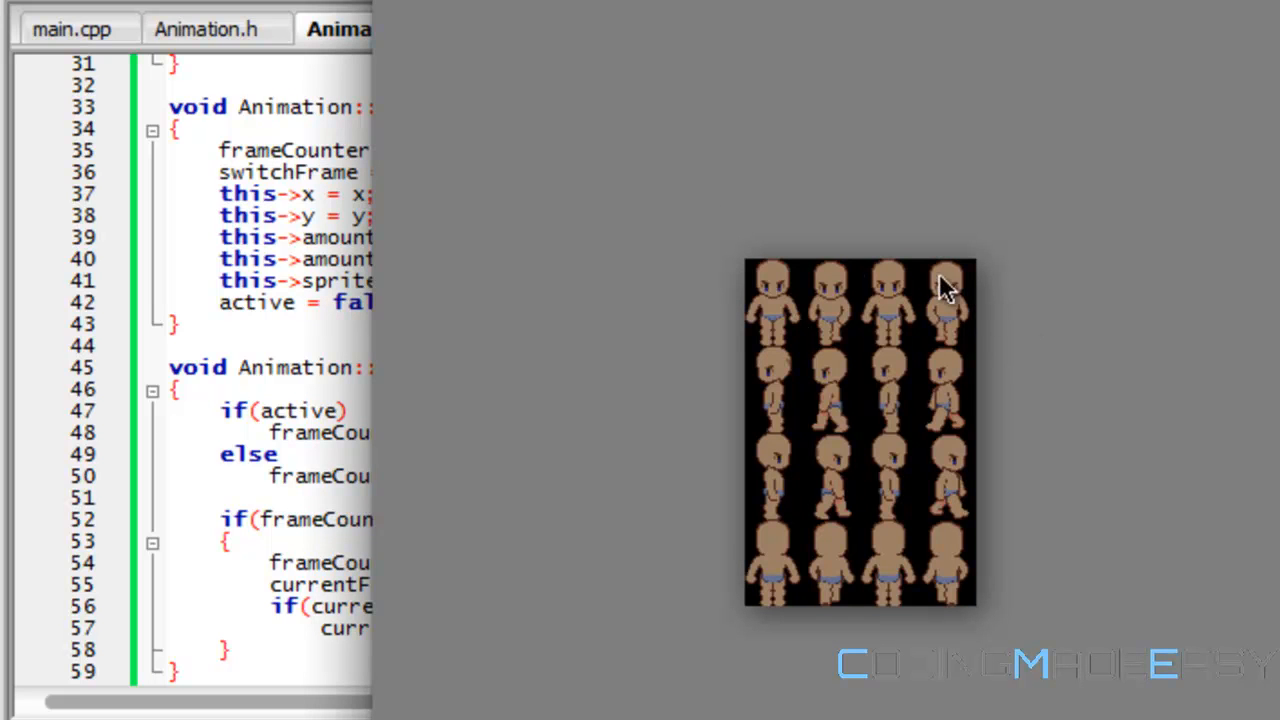
pyautogui.moveTo(840, 282)
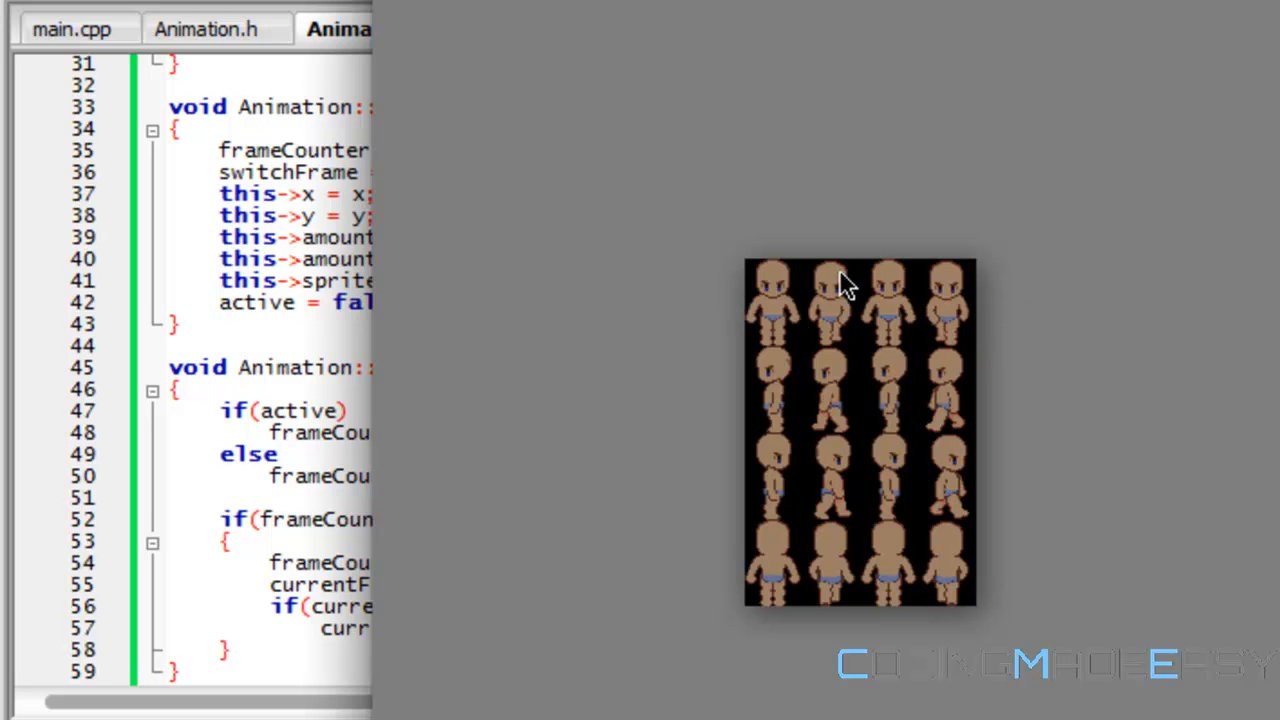
pyautogui.moveTo(770, 350)
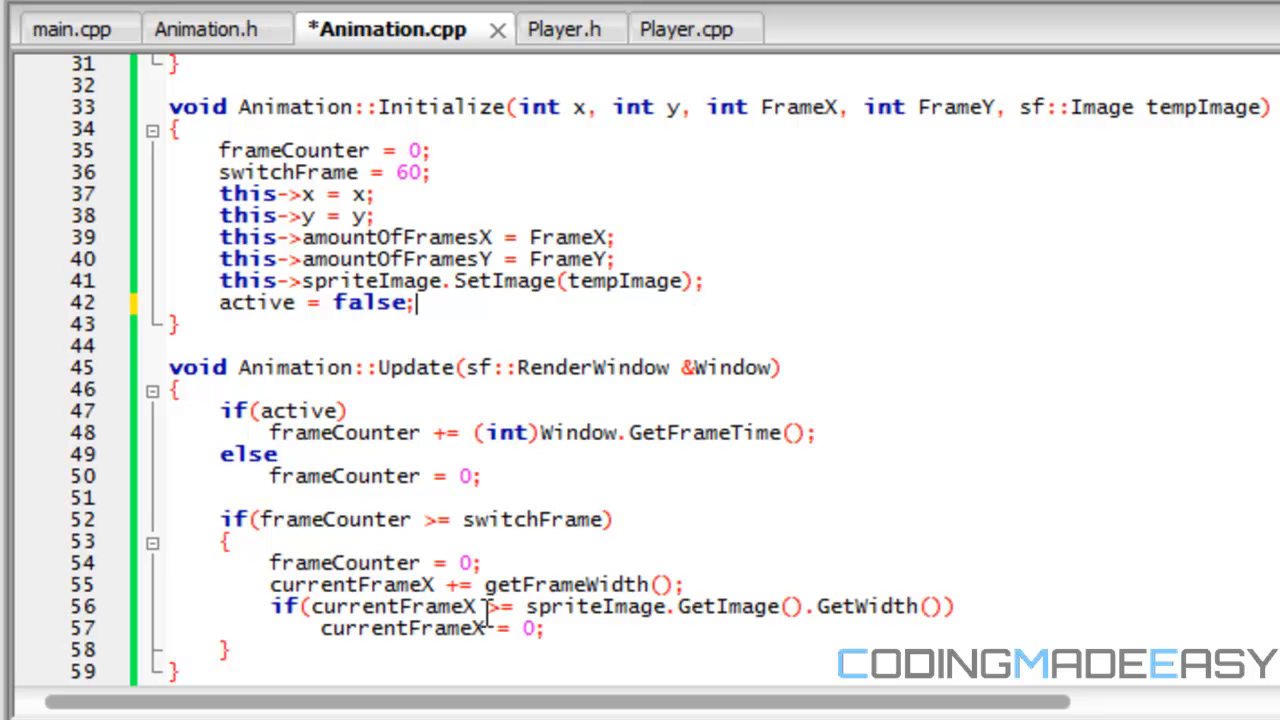
pyautogui.moveTo(438, 584)
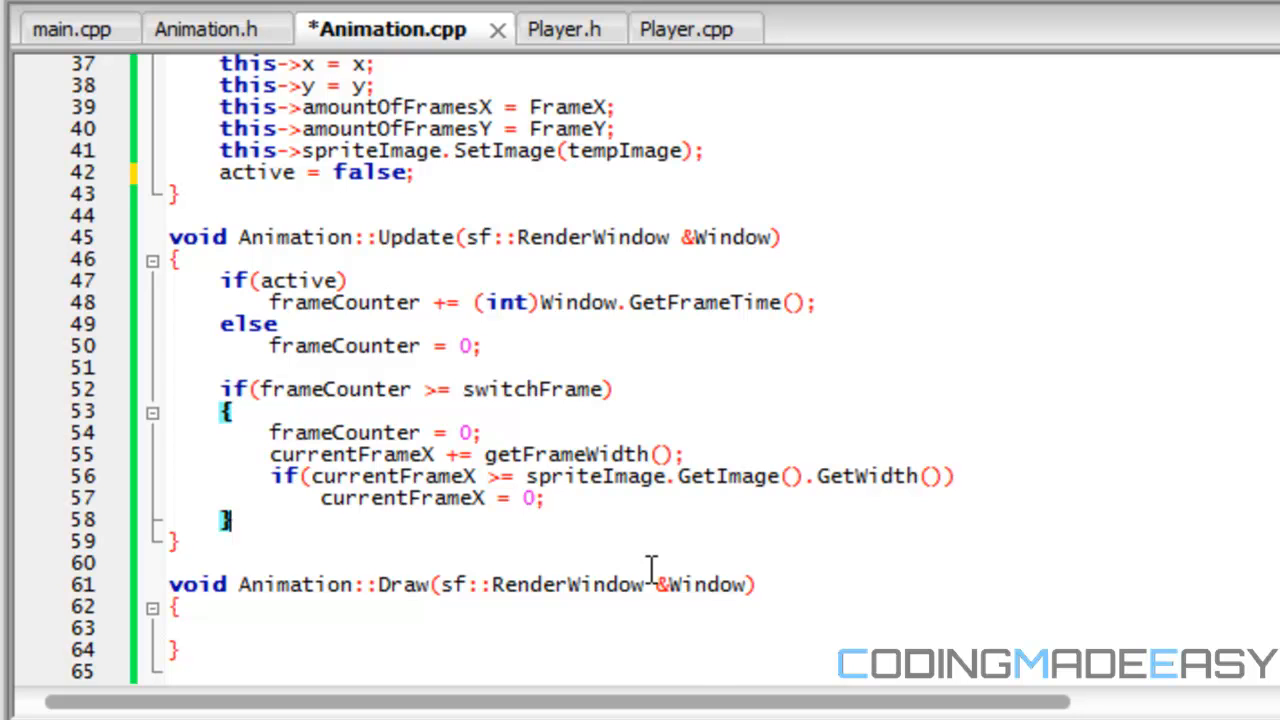
# - Begin spriteImage.SetSubRect(sf::IntRect(...)) in Update starting from the current frame position
pyautogui.write('spriteImage')
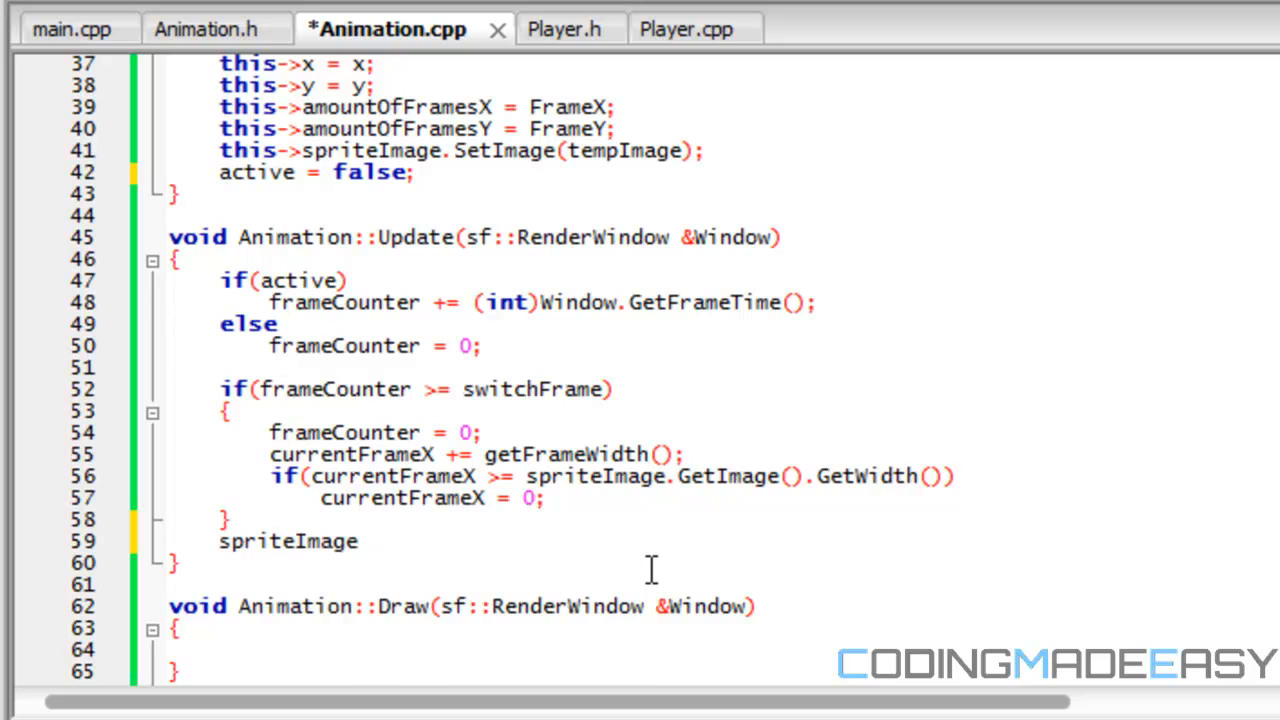
pyautogui.write('.SetSubRect(')
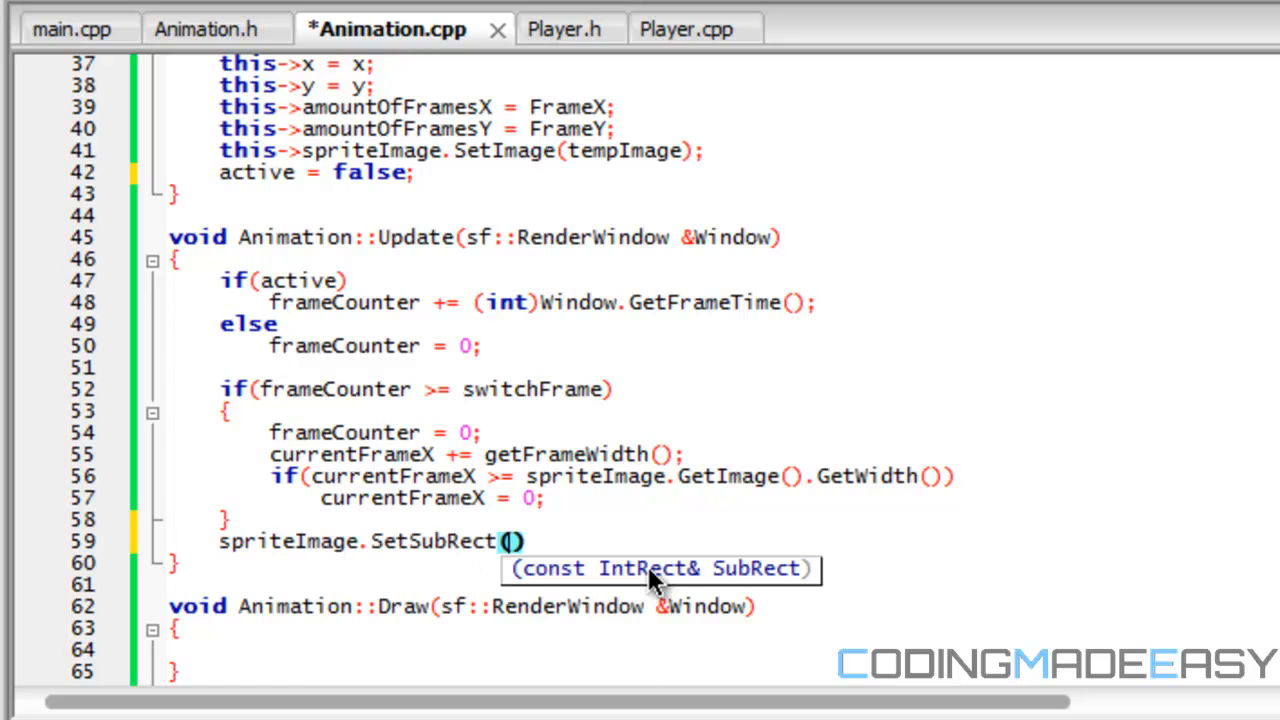
pyautogui.write('sf::')
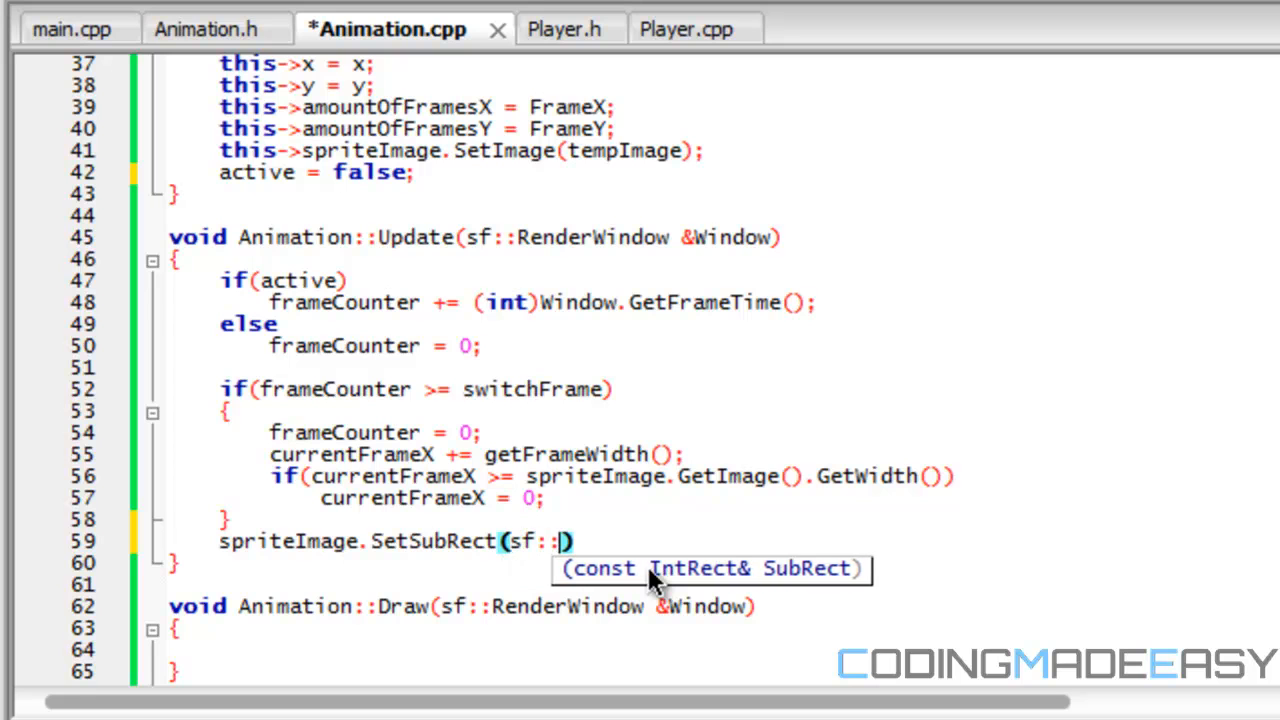
pyautogui.write('IntRect(')
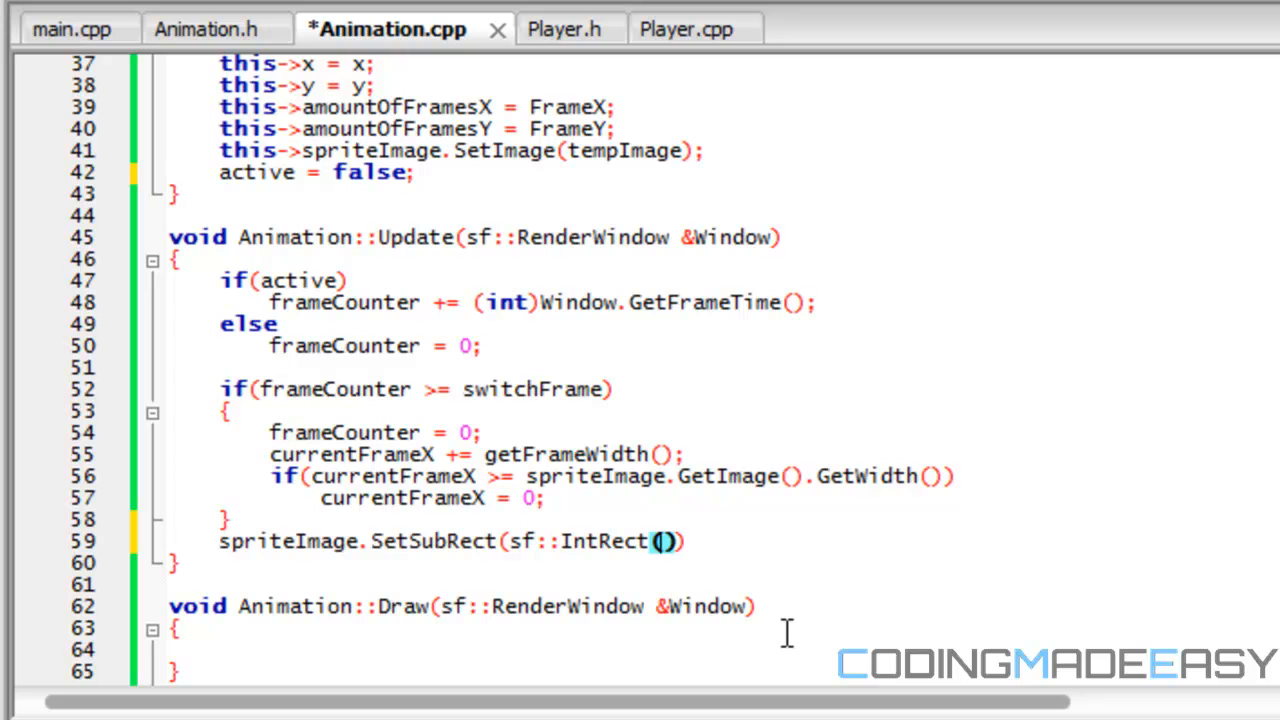
pyautogui.write('currentFrameX, curre')
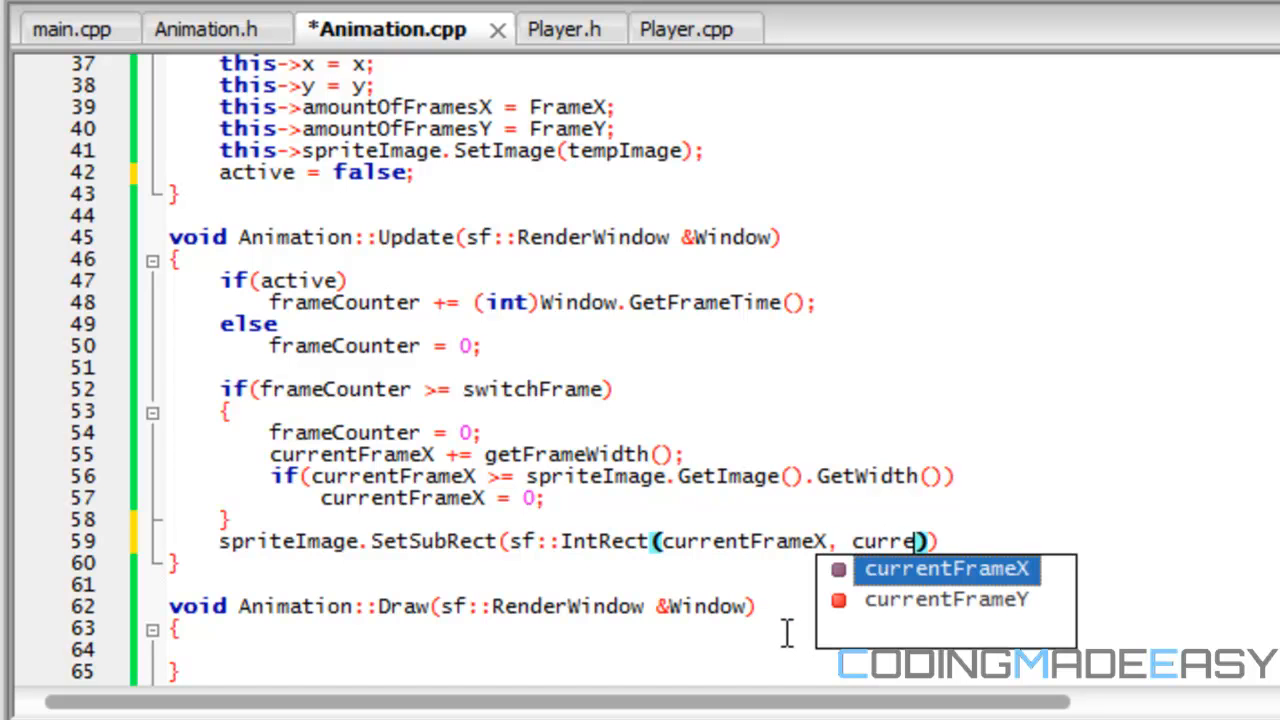
pyautogui.press('Tab')
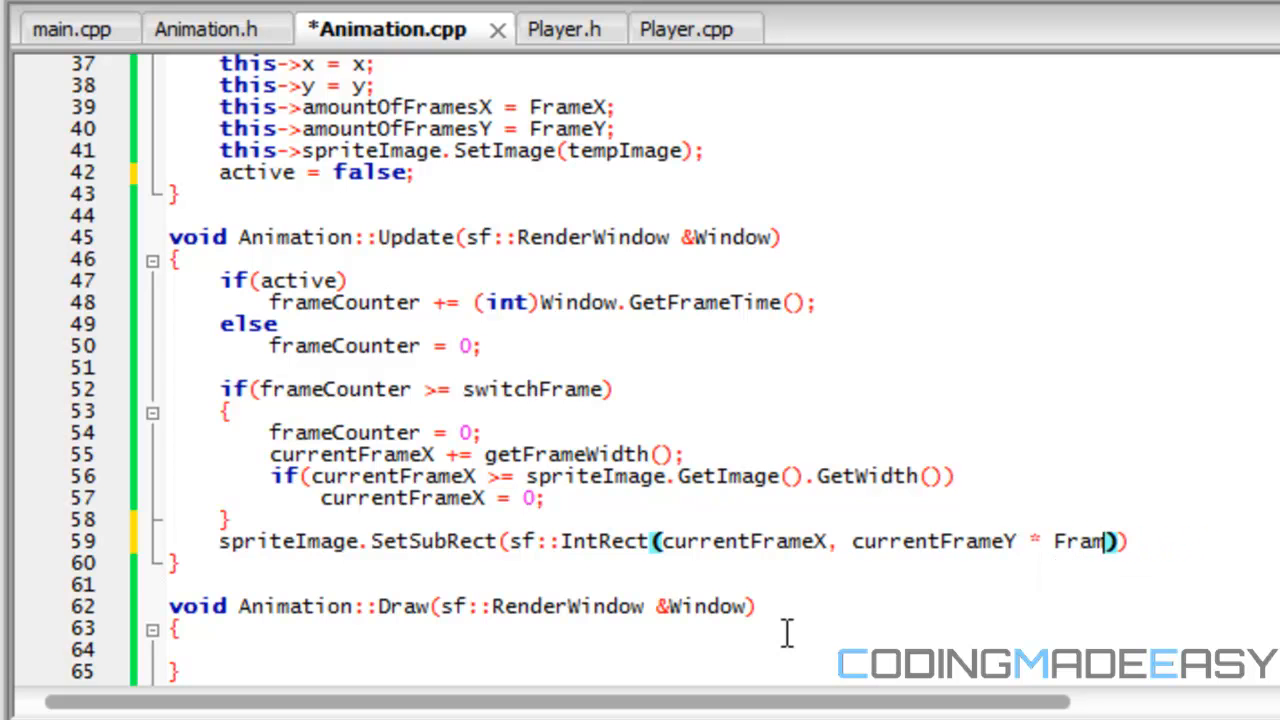
# - Finish the IntRect with currentFrameX + getFrameWidth() and currentFrameY + getFrameHeight()
pyautogui.write('getFrameHeight(),')
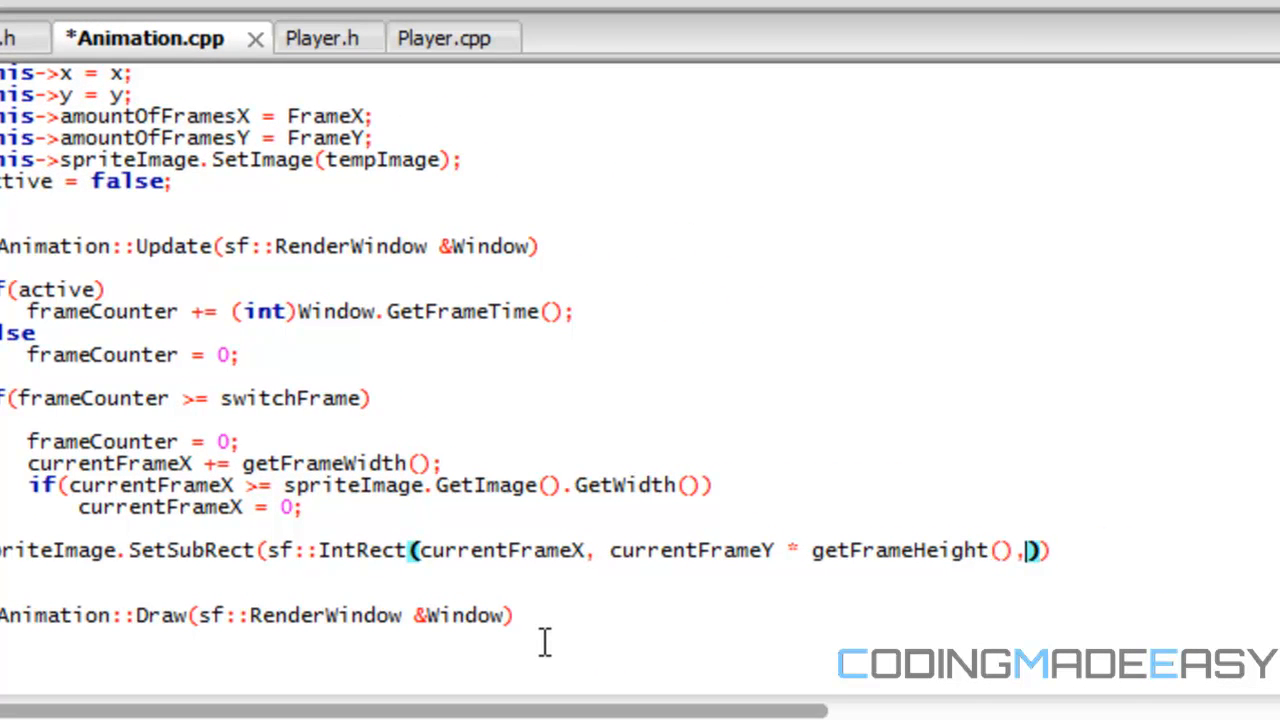
pyautogui.write('currentFrameX + ))')
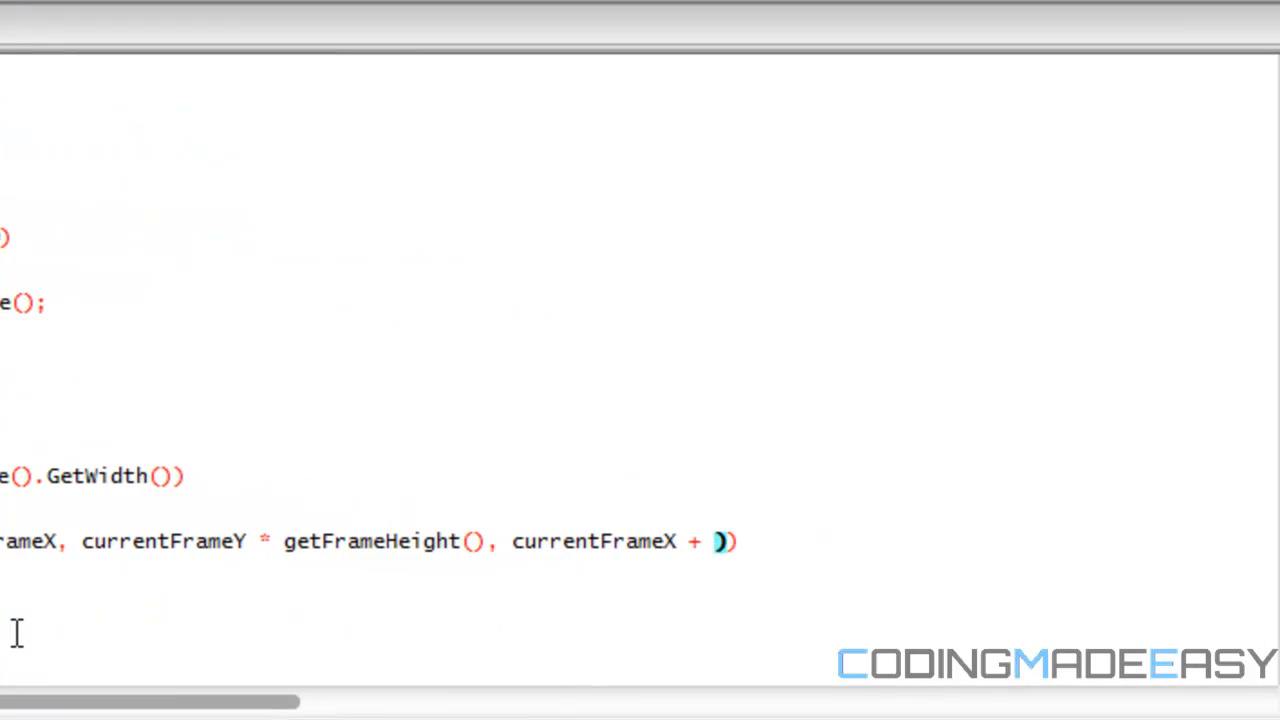
pyautogui.write('getFrameWidth()')
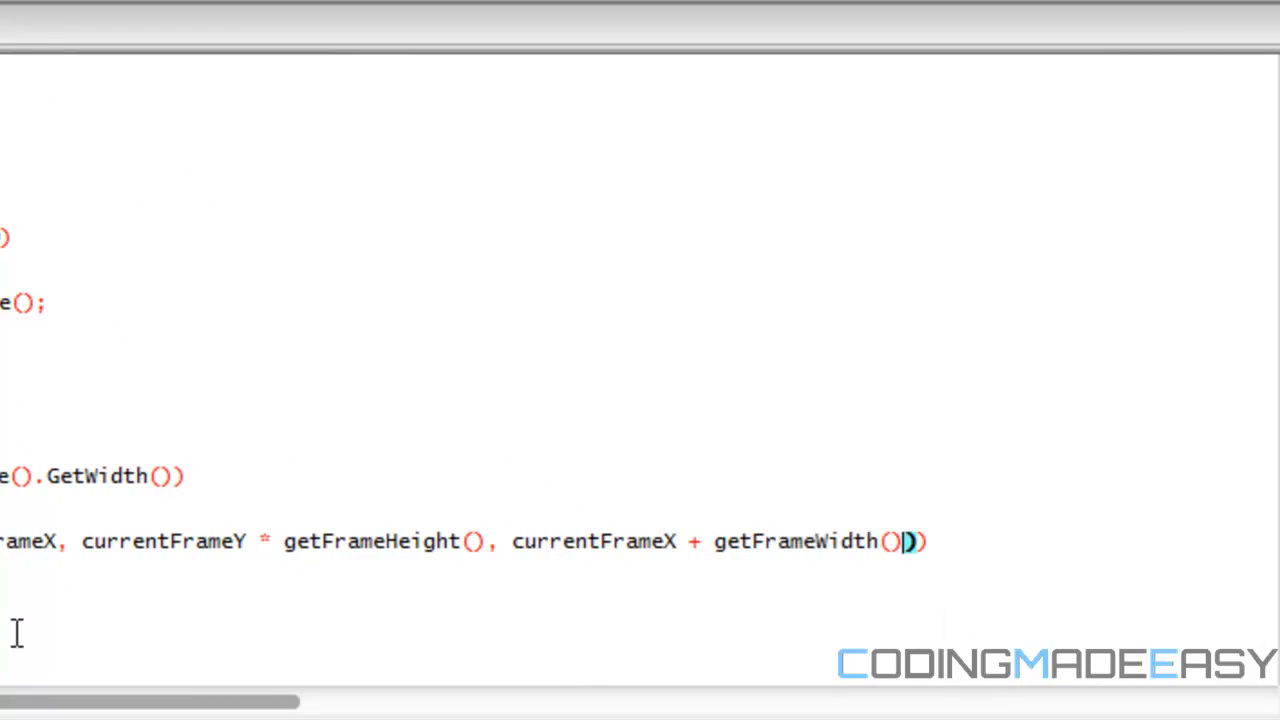
pyautogui.write(', cur')
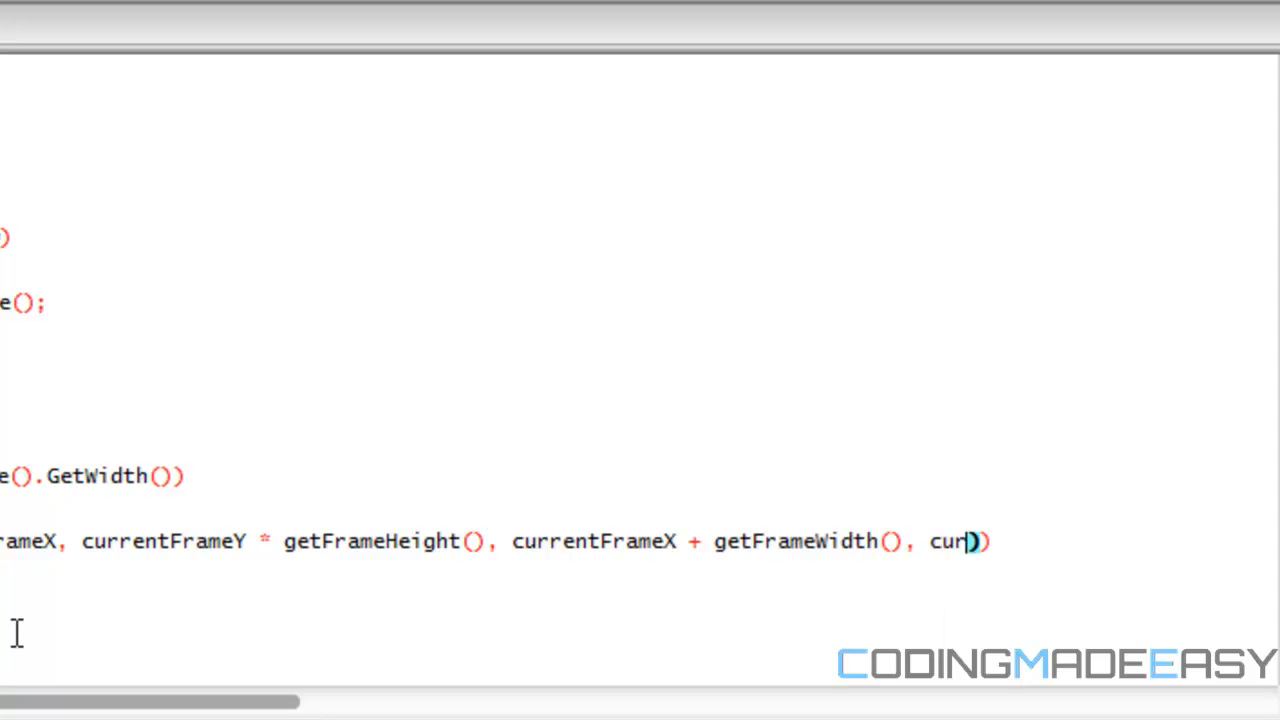
pyautogui.write('rentFrameY + getFrameHeight')
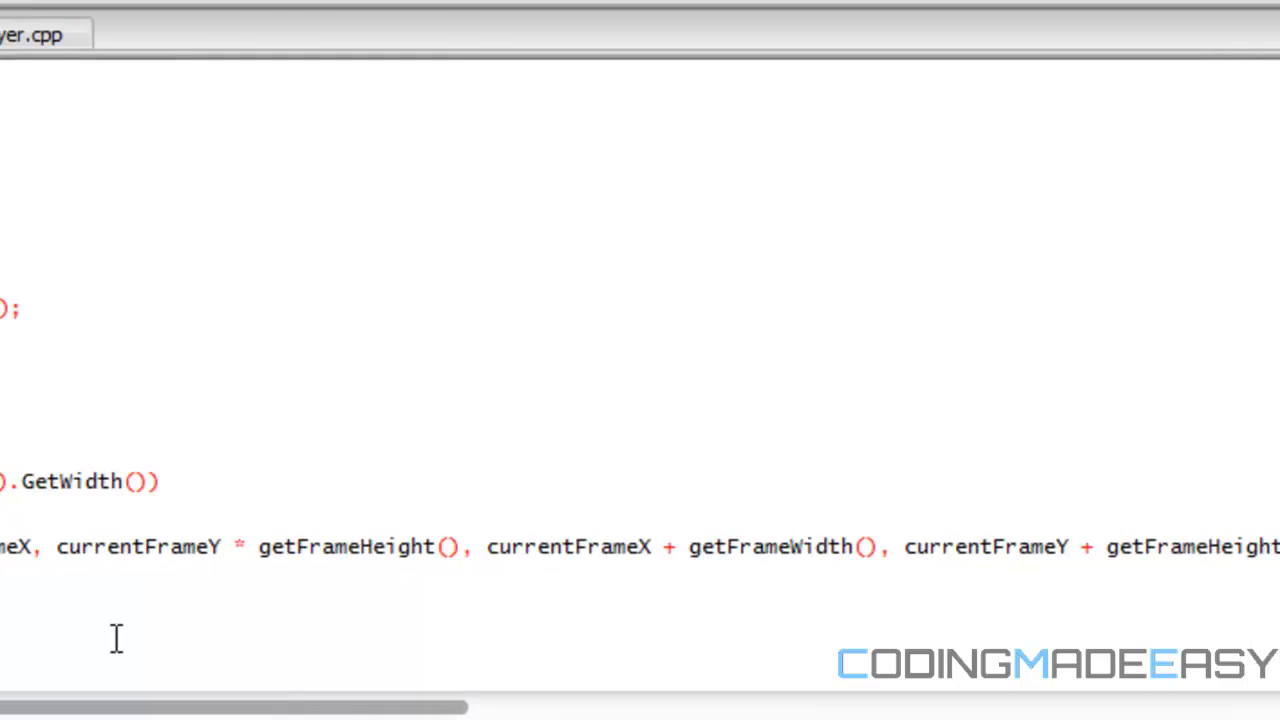
pyautogui.click(360, 18)
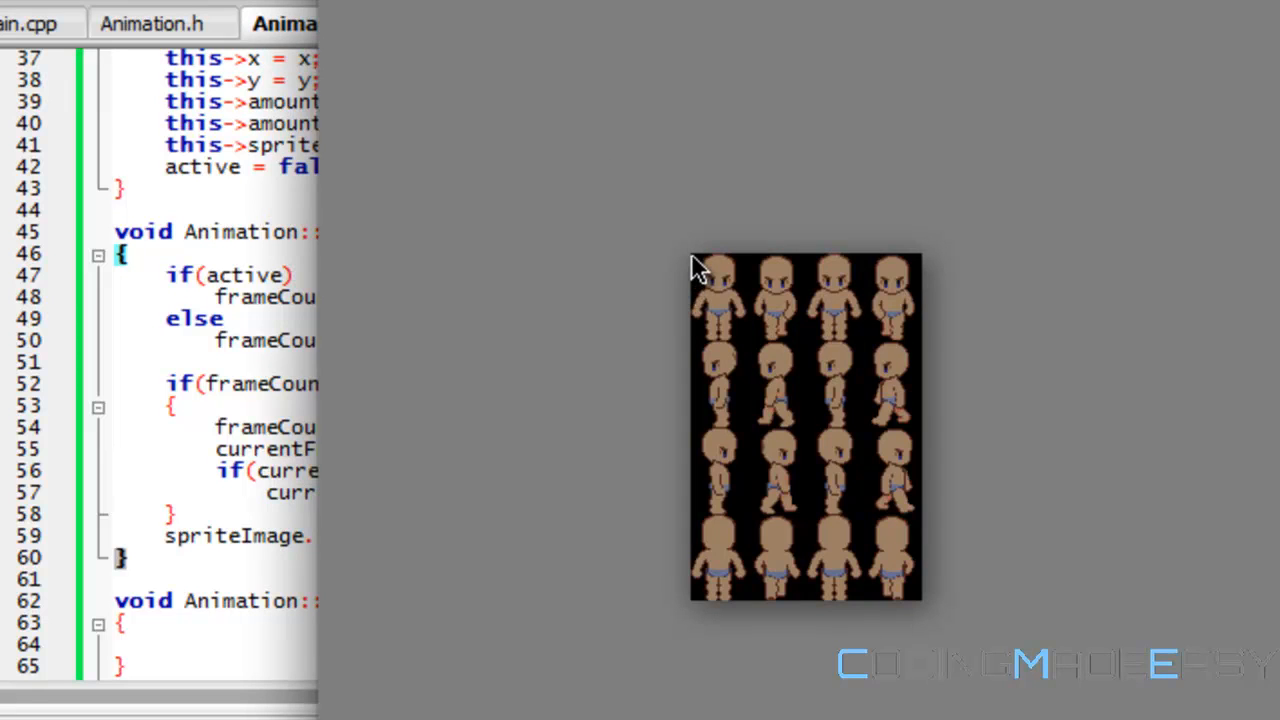
pyautogui.moveTo(704, 424)
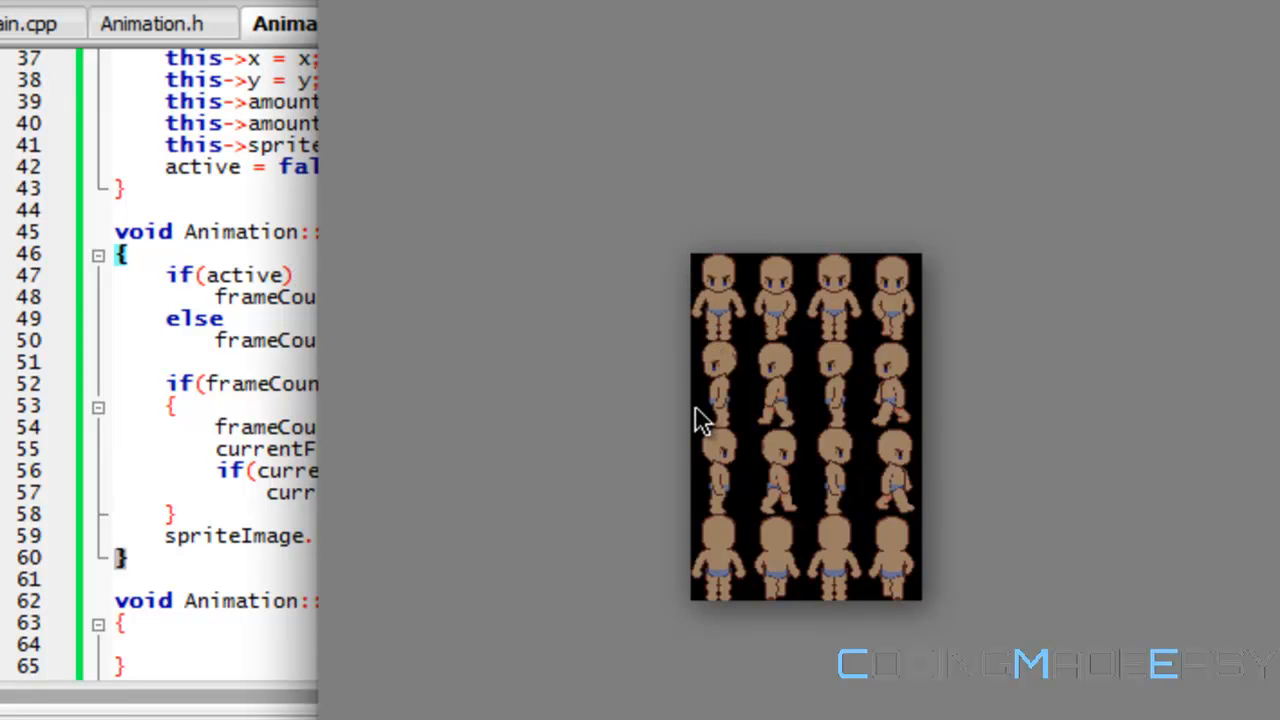
pyautogui.moveTo(704, 532)
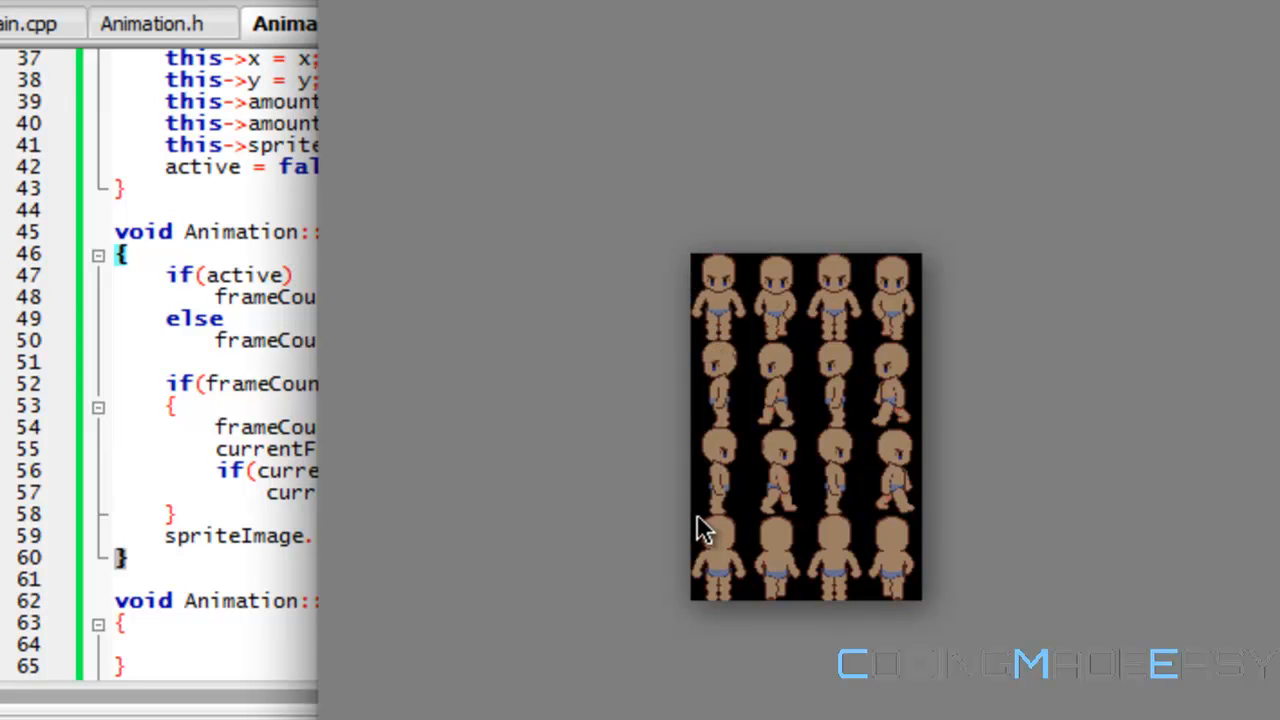
pyautogui.moveTo(652, 410)
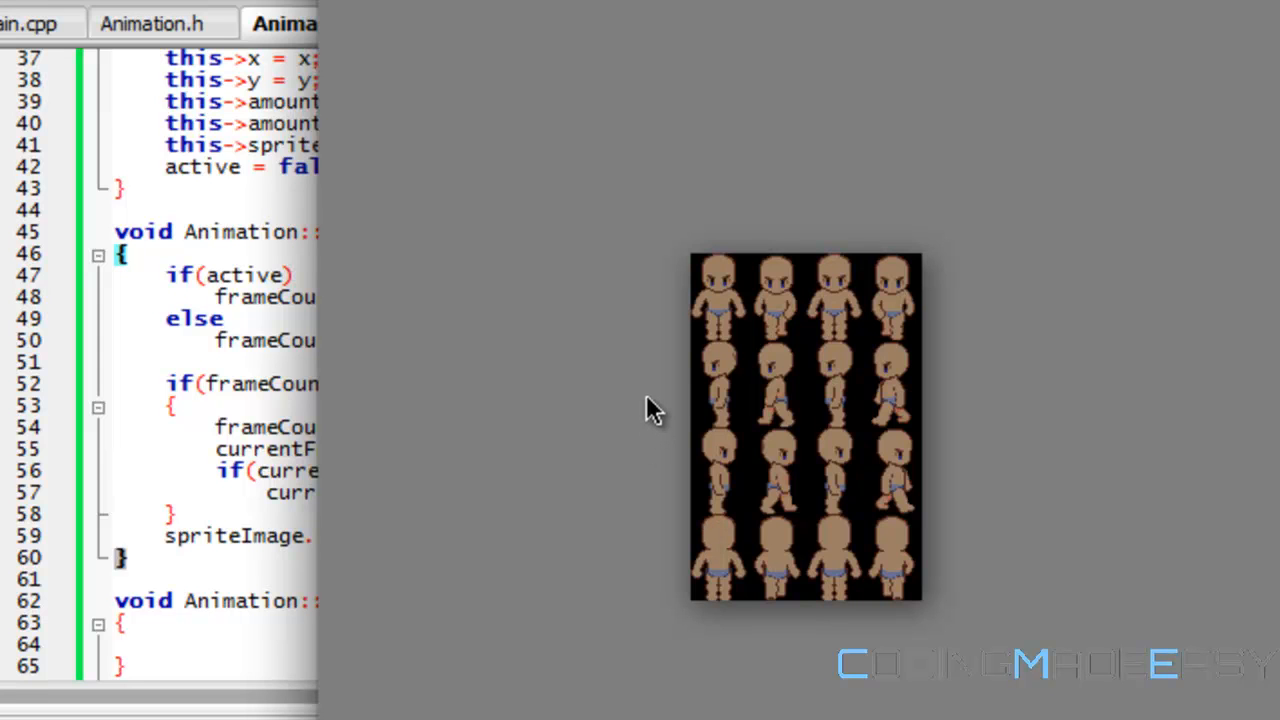
pyautogui.moveTo(652, 408)
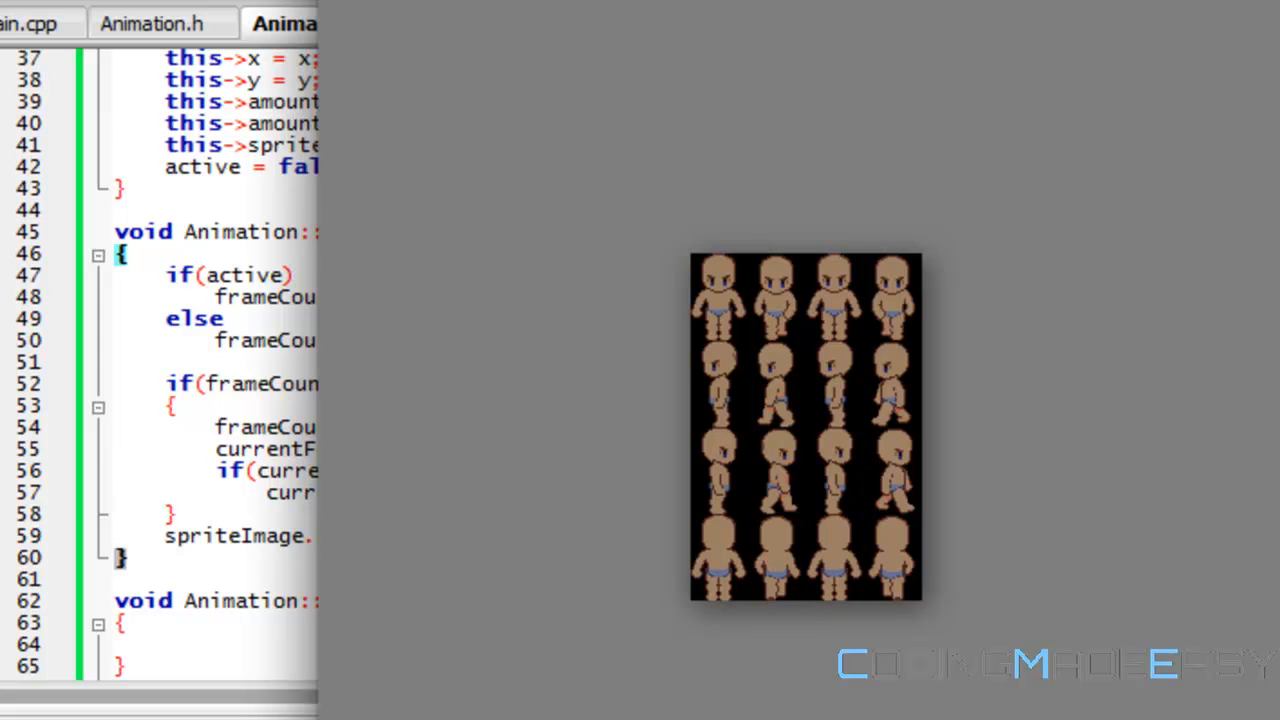
pyautogui.moveTo(800, 440)
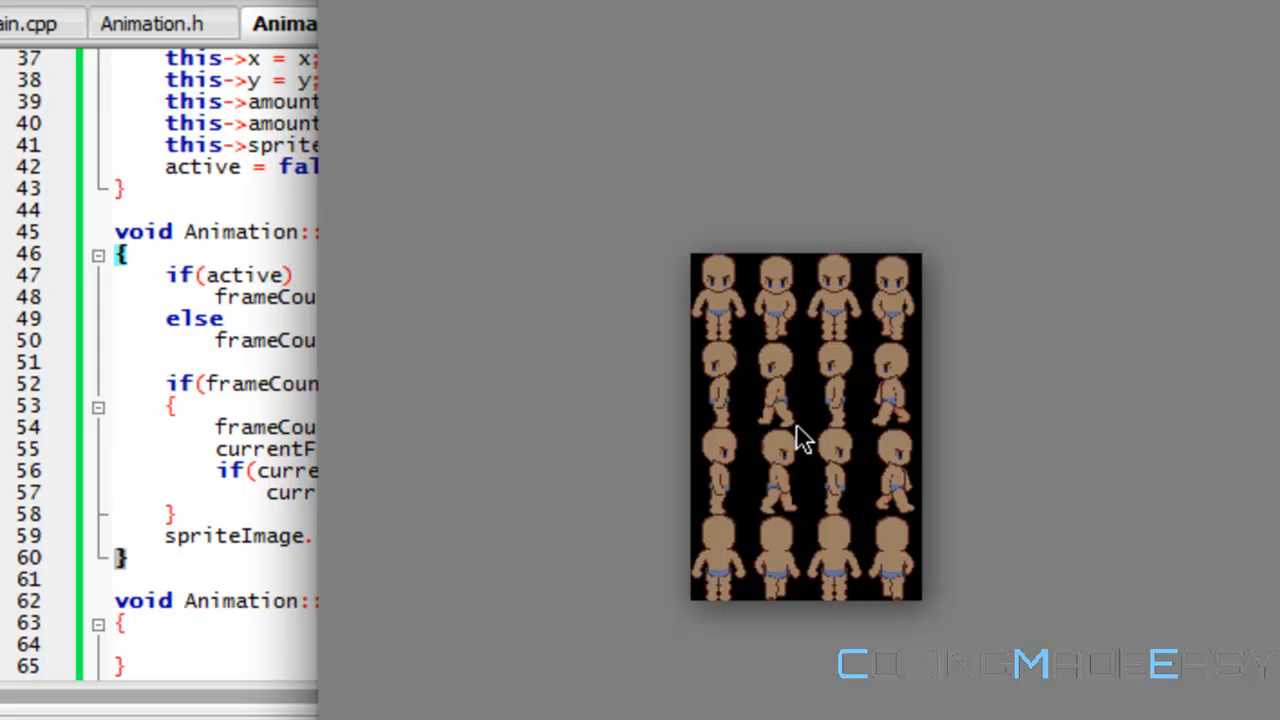
pyautogui.moveTo(838, 462)
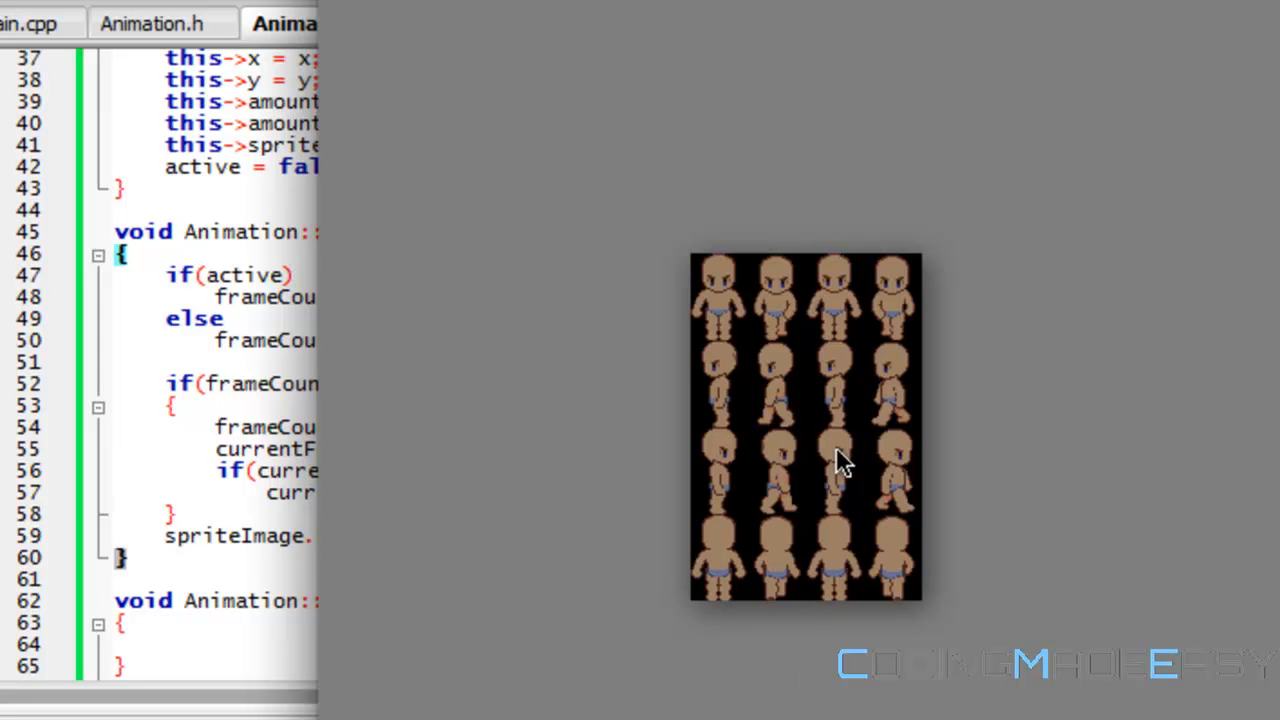
pyautogui.moveTo(810, 28)
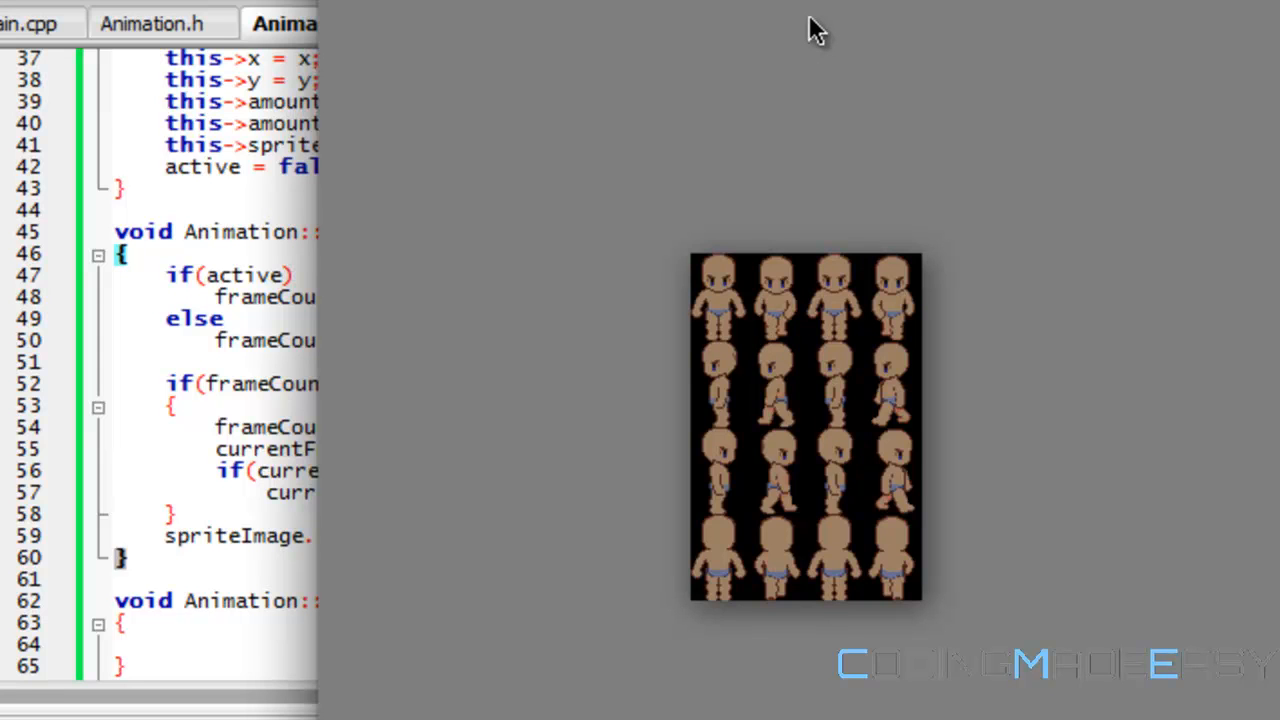
pyautogui.moveTo(808, 158)
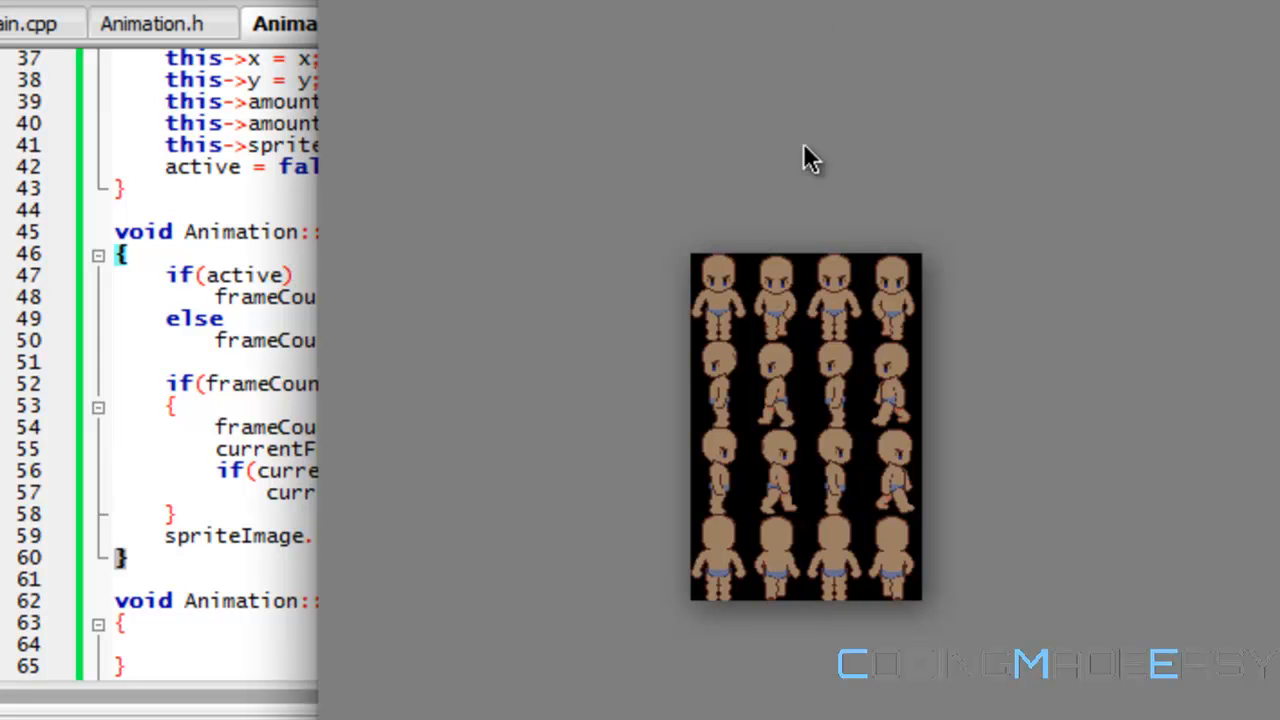
pyautogui.moveTo(720, 356)
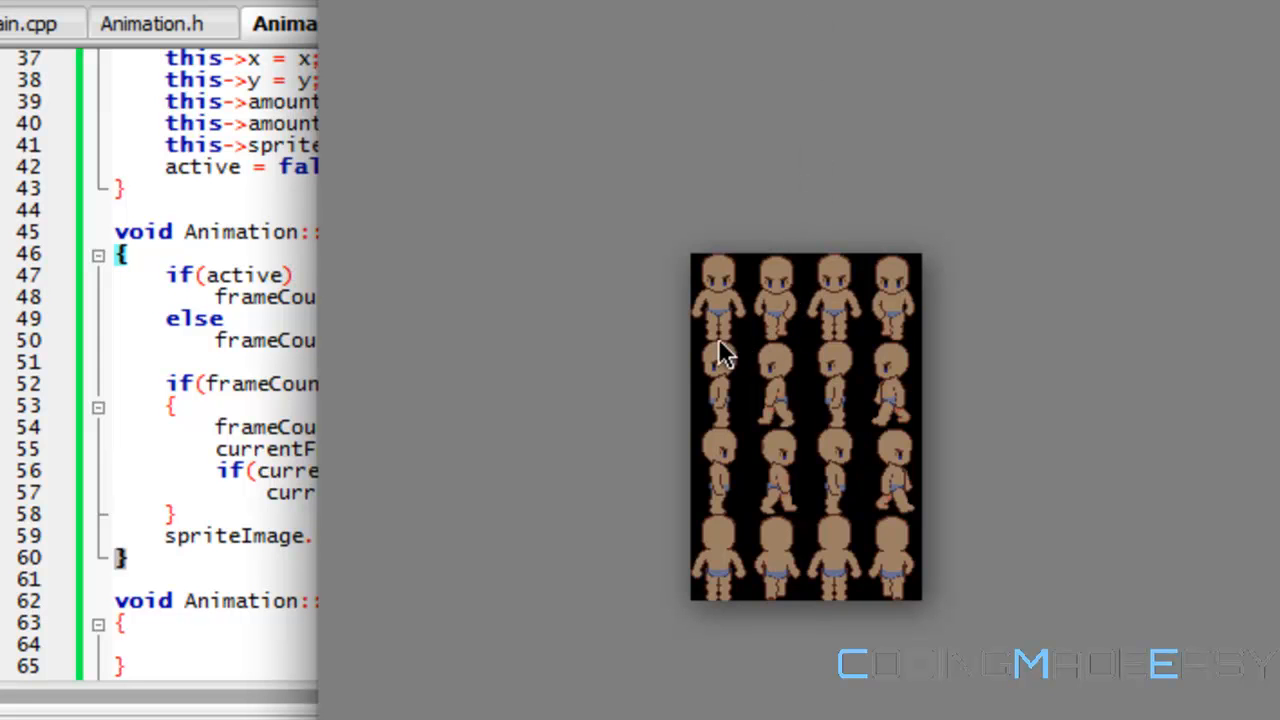
pyautogui.moveTo(1036, 476)
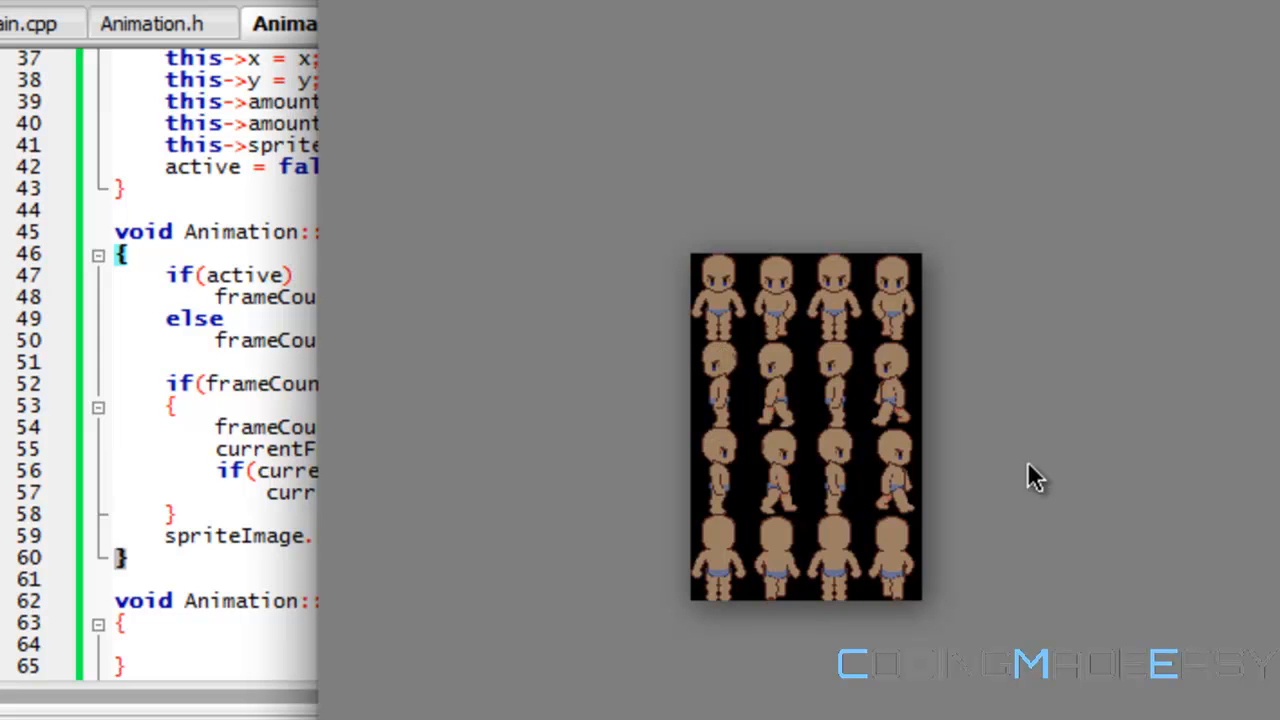
pyautogui.moveTo(1000, 480)
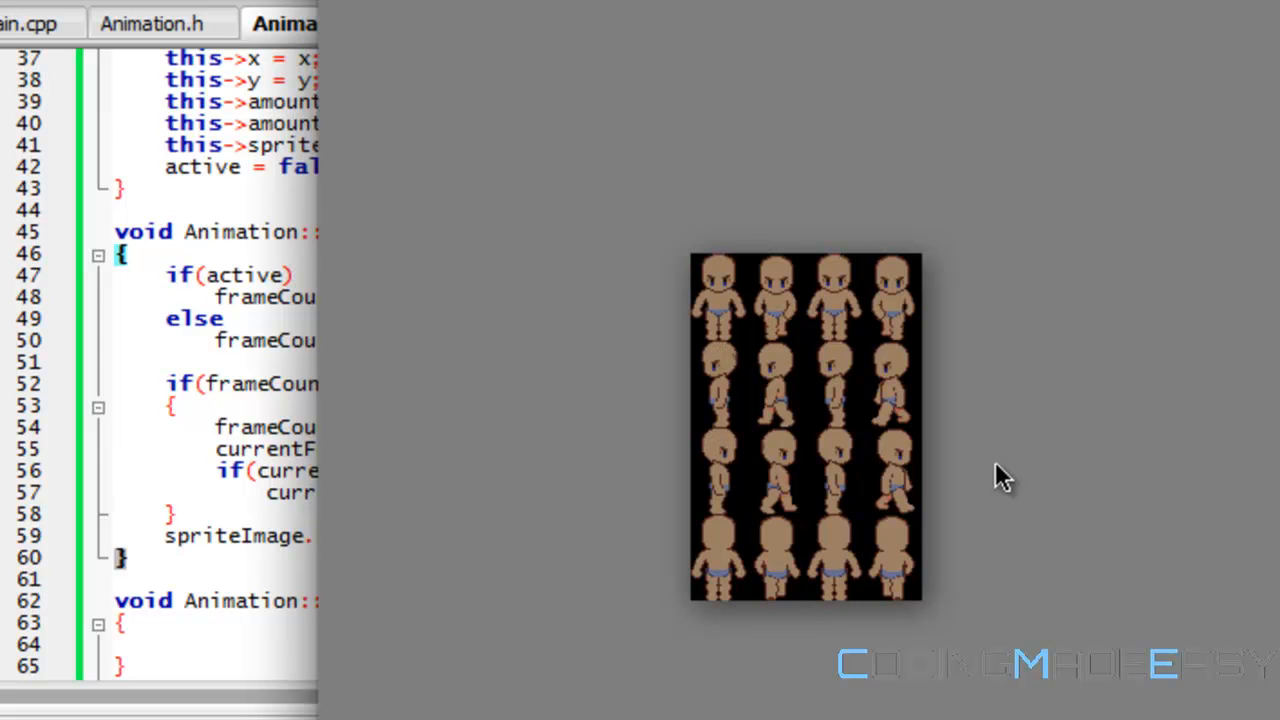
pyautogui.moveTo(784, 244)
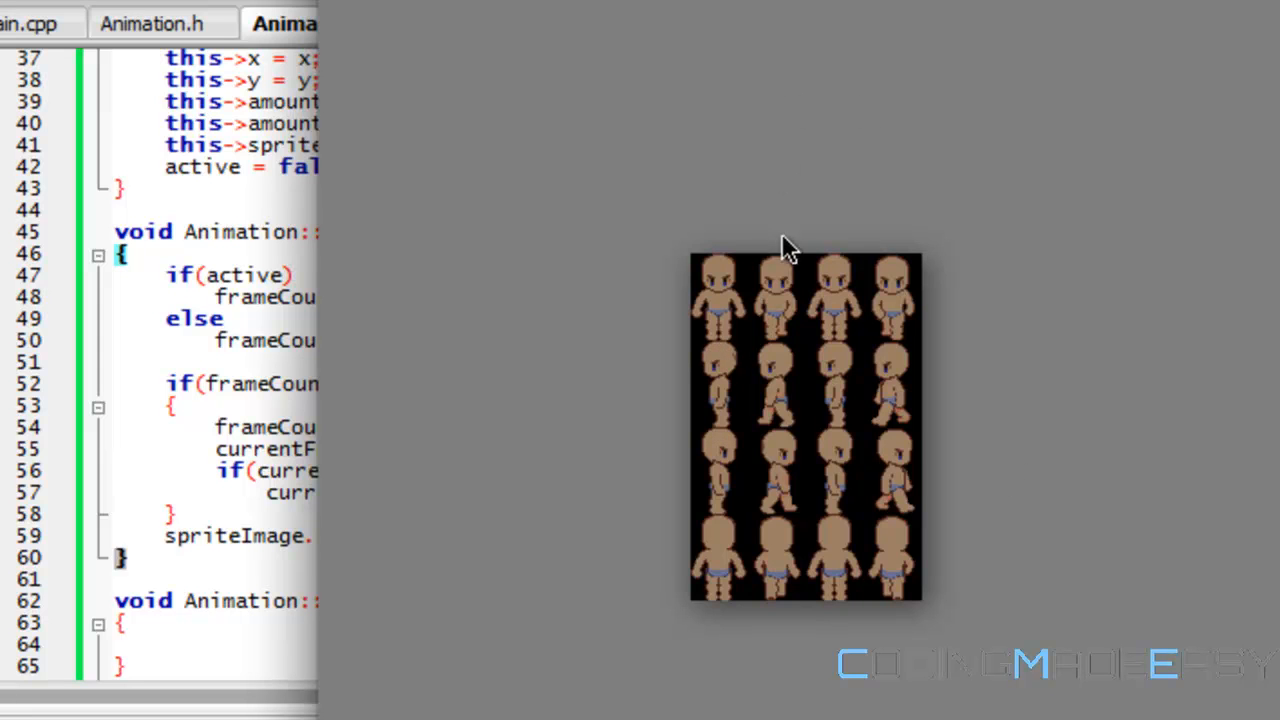
pyautogui.moveTo(724, 270)
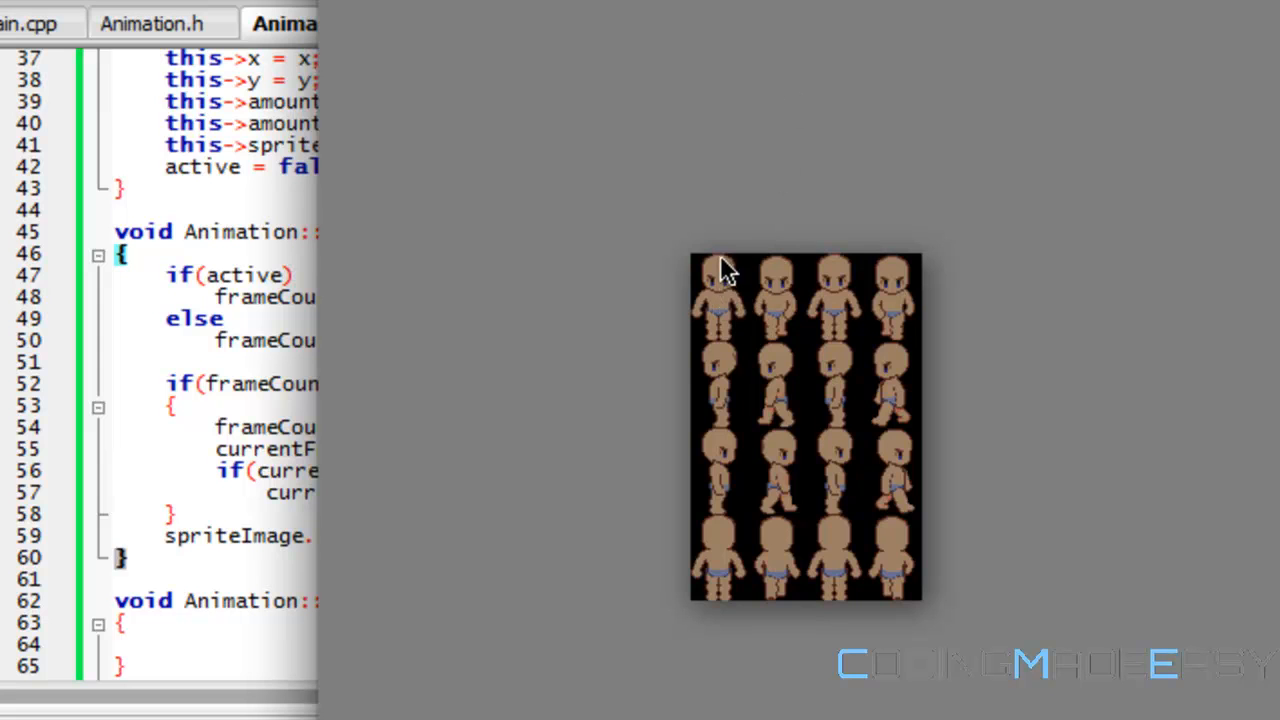
pyautogui.moveTo(724, 288)
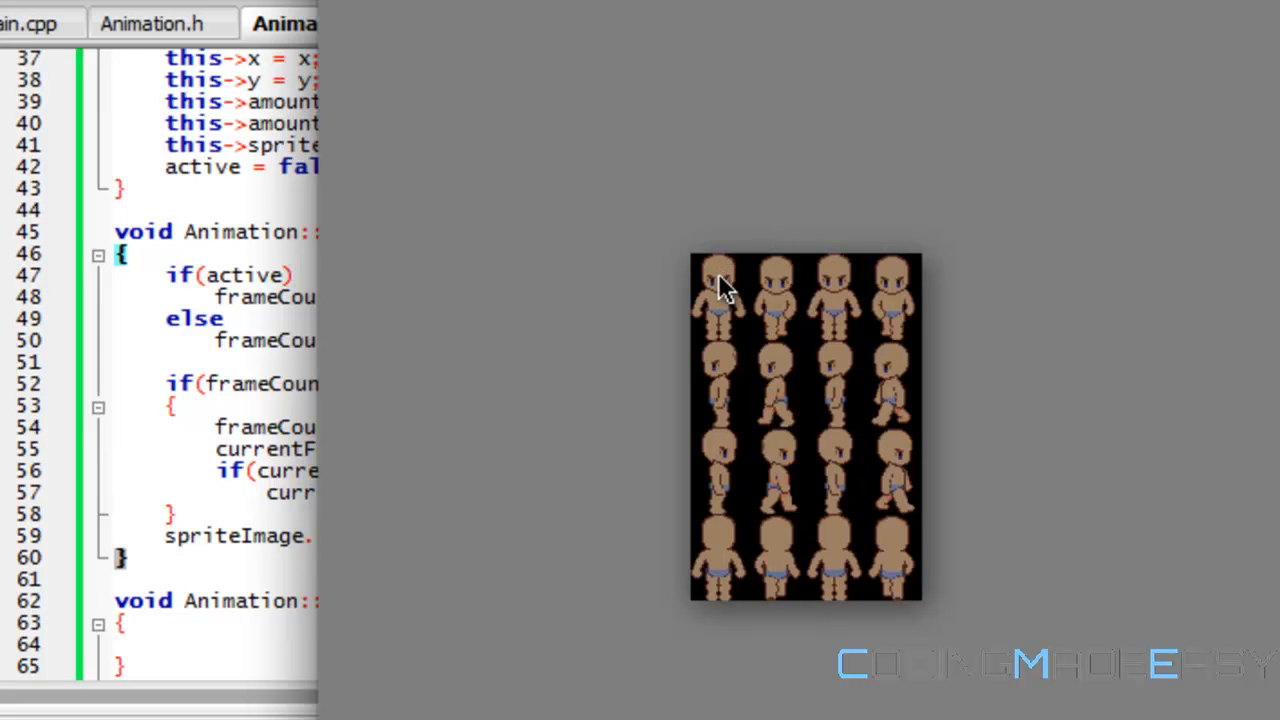
pyautogui.moveTo(728, 308)
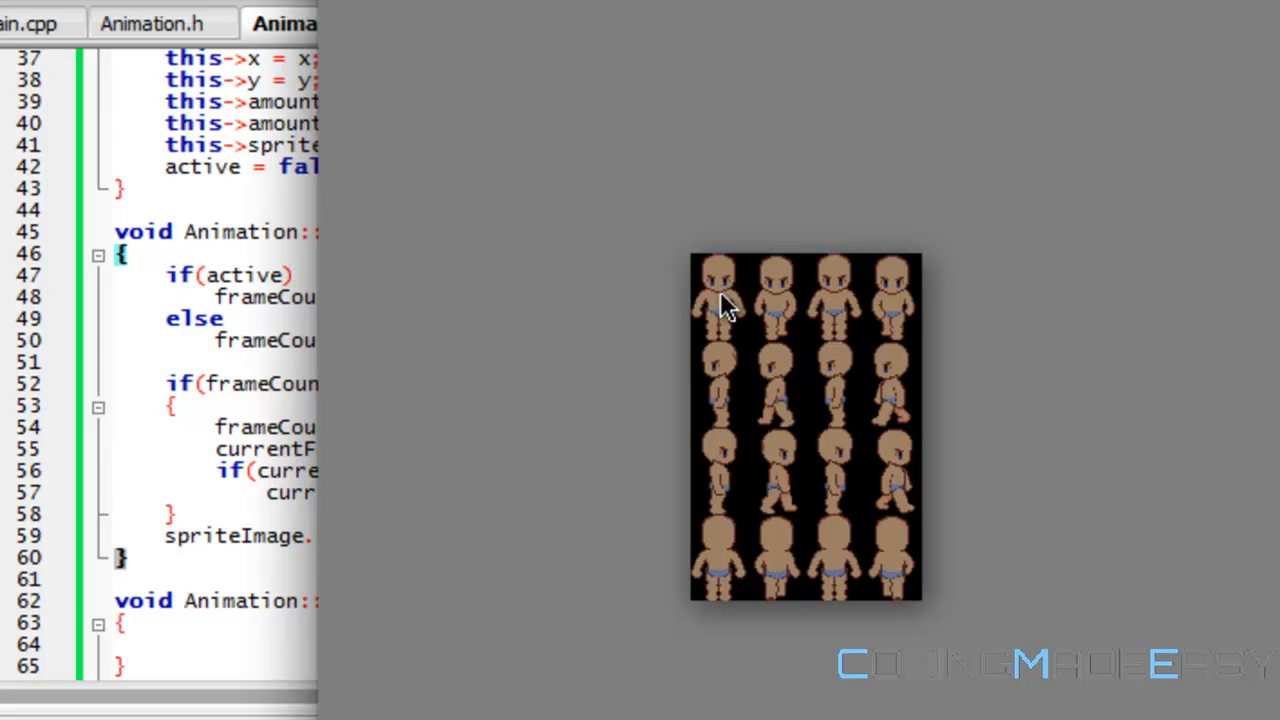
pyautogui.moveTo(736, 576)
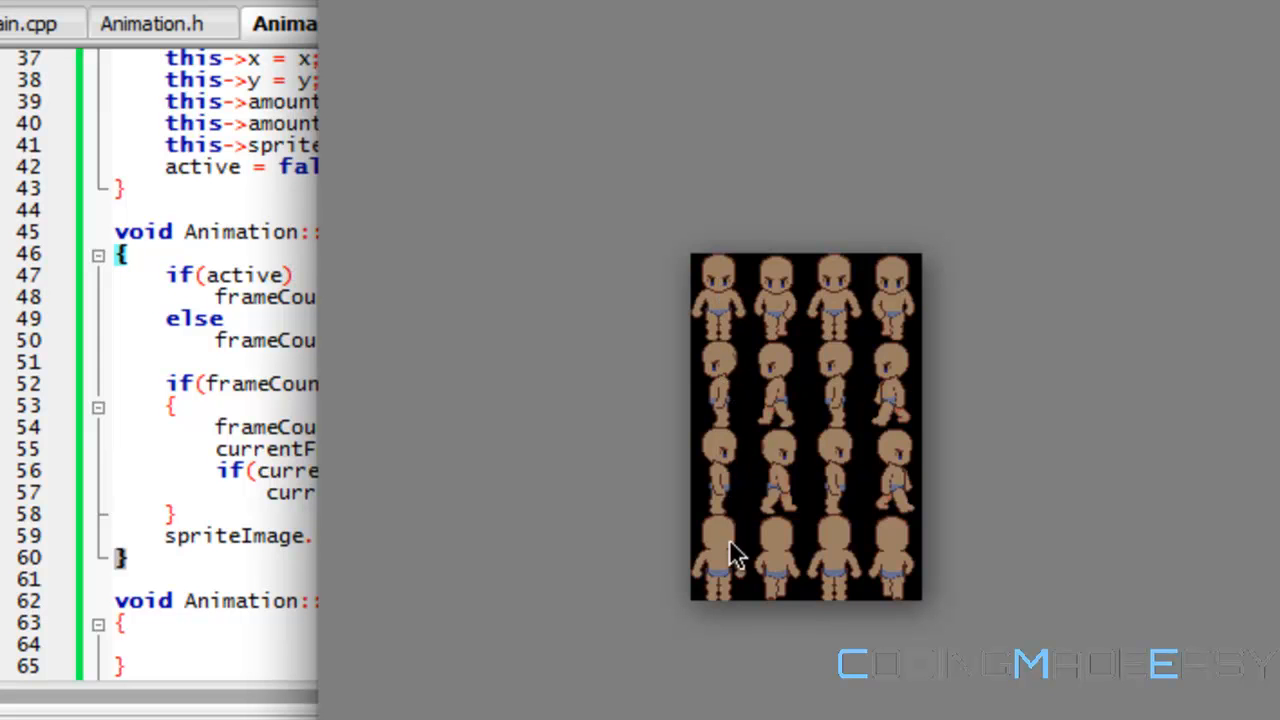
pyautogui.moveTo(728, 290)
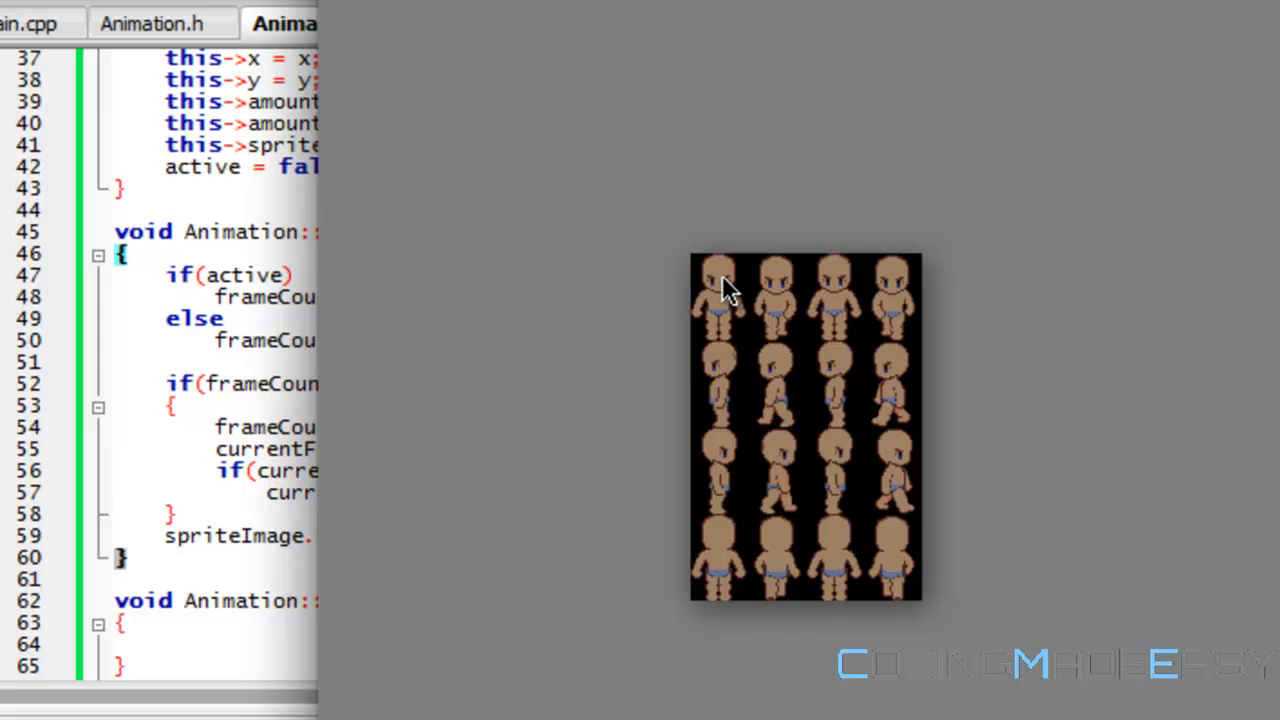
pyautogui.moveTo(724, 378)
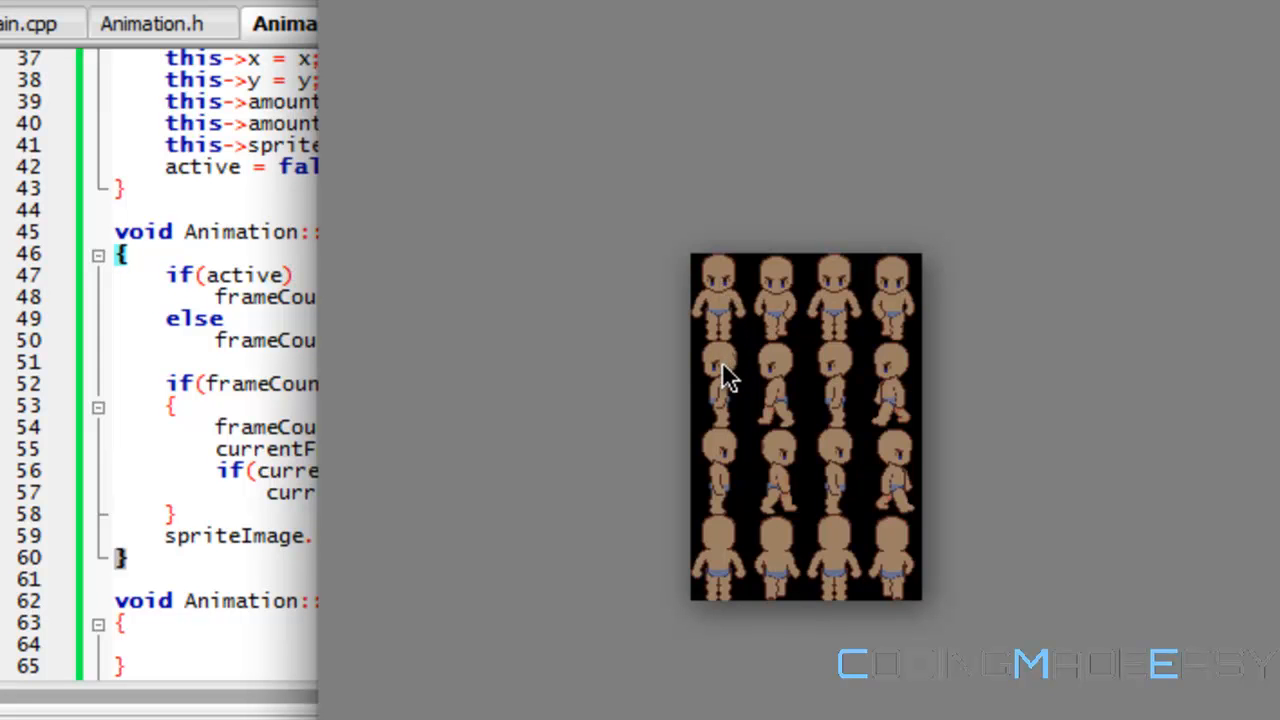
pyautogui.moveTo(736, 488)
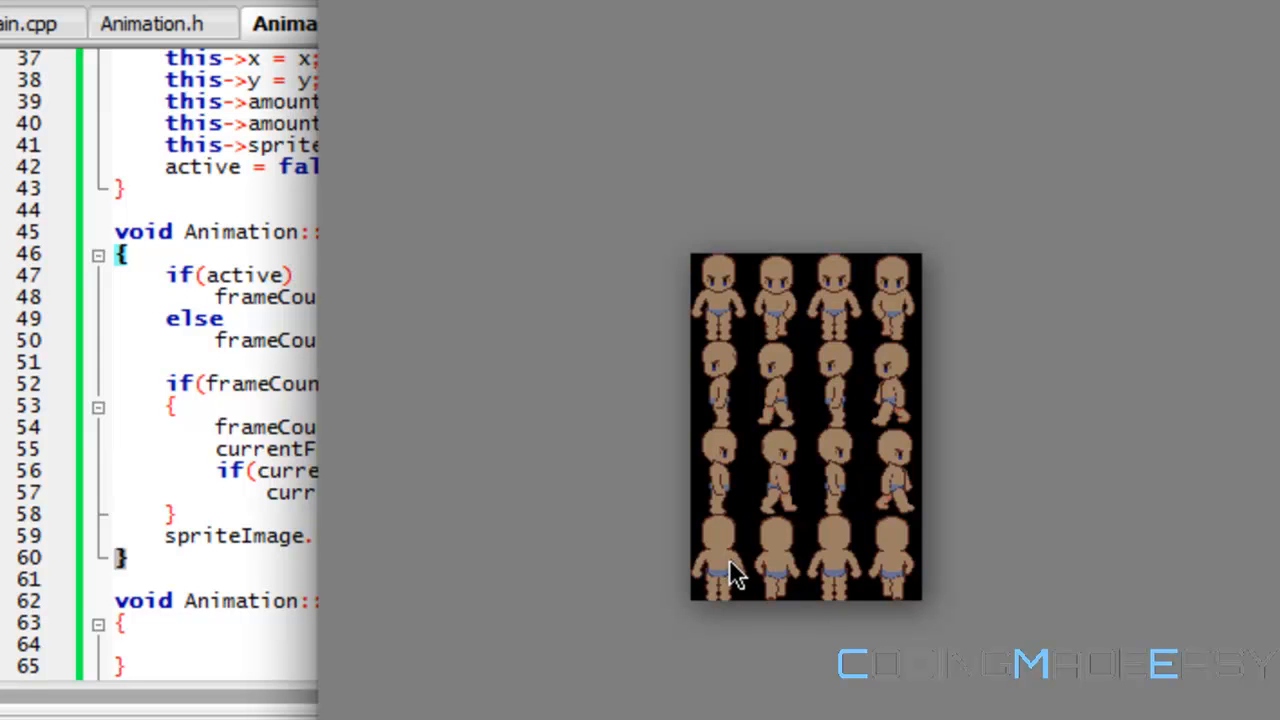
pyautogui.moveTo(956, 162)
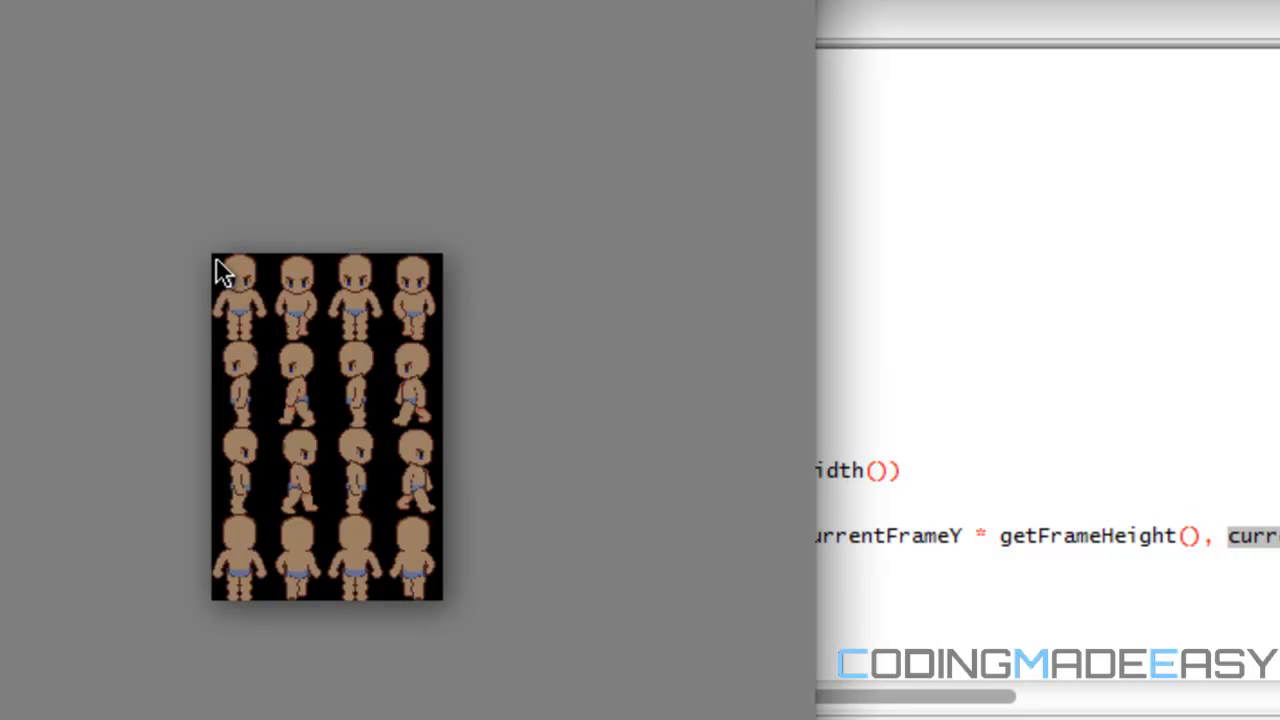
pyautogui.moveTo(208, 262)
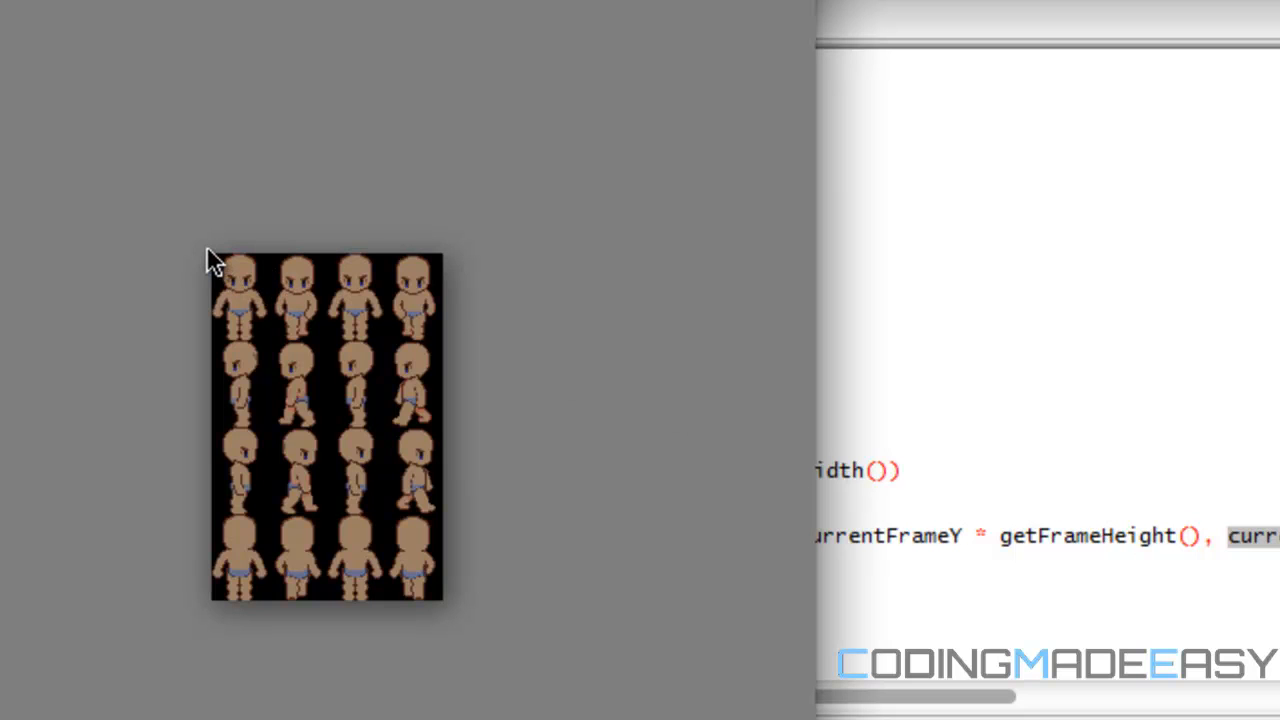
pyautogui.moveTo(222, 322)
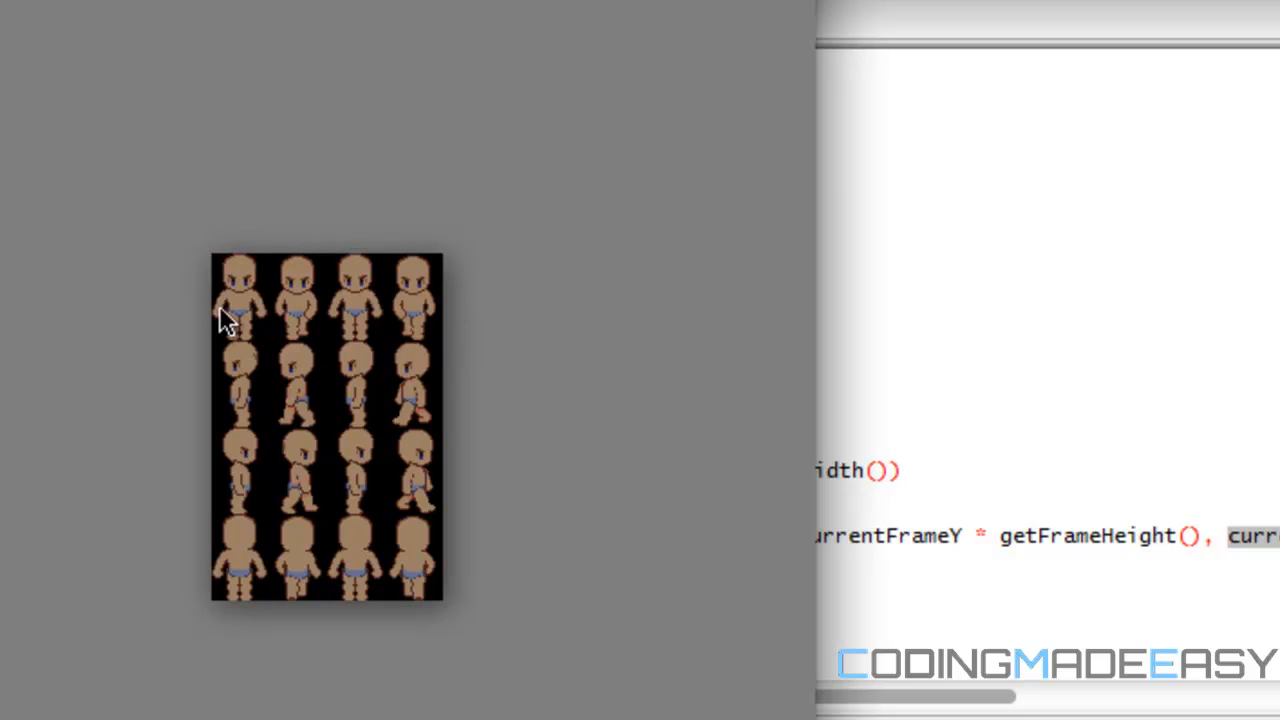
pyautogui.moveTo(610, 432)
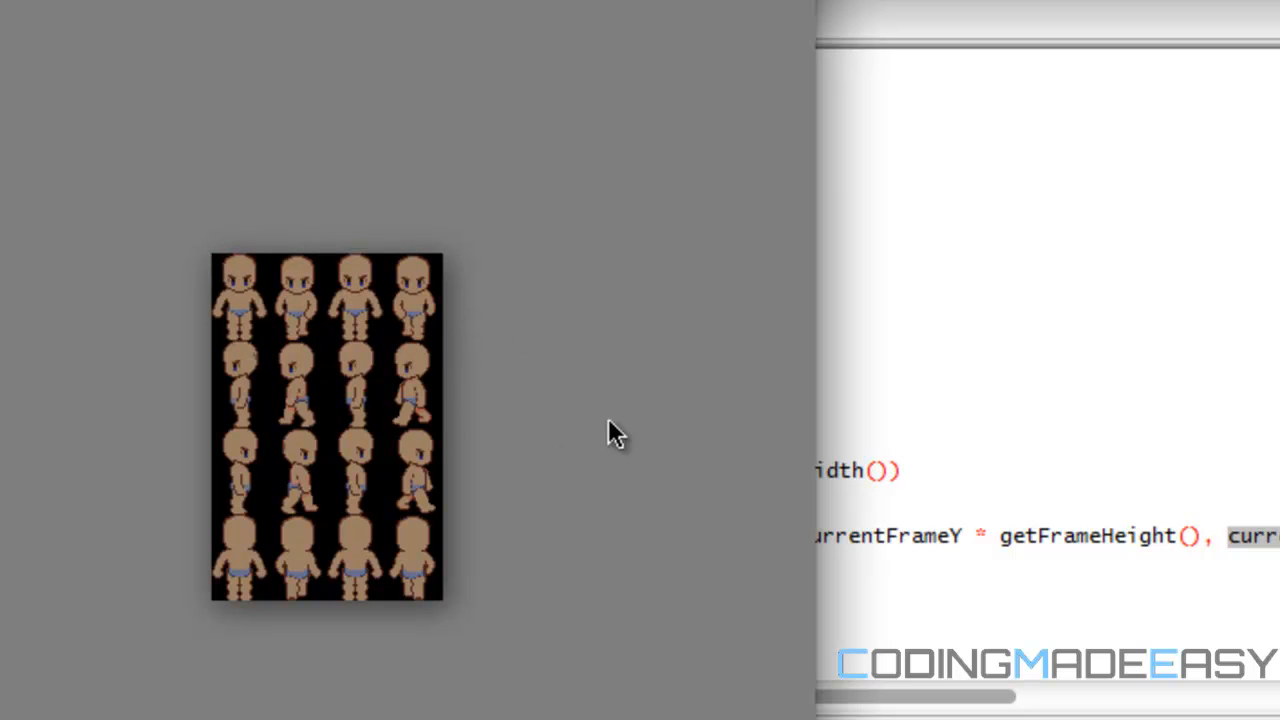
pyautogui.moveTo(584, 496)
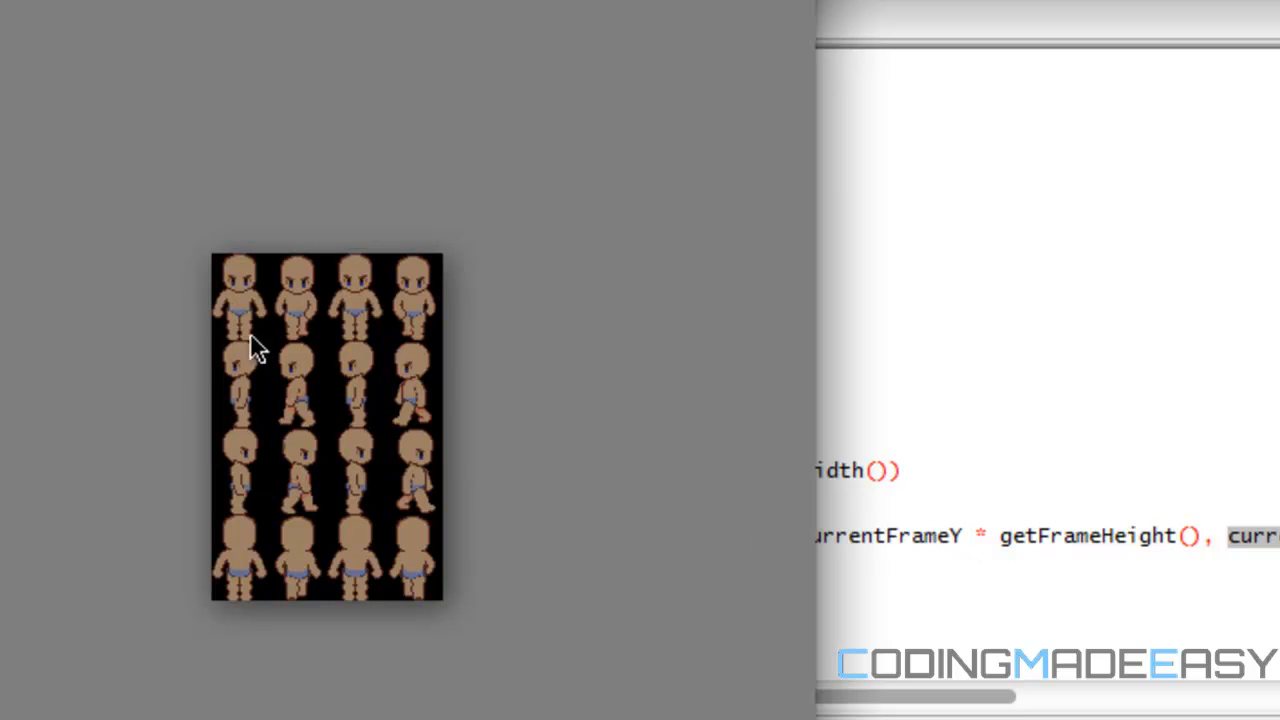
pyautogui.moveTo(256, 460)
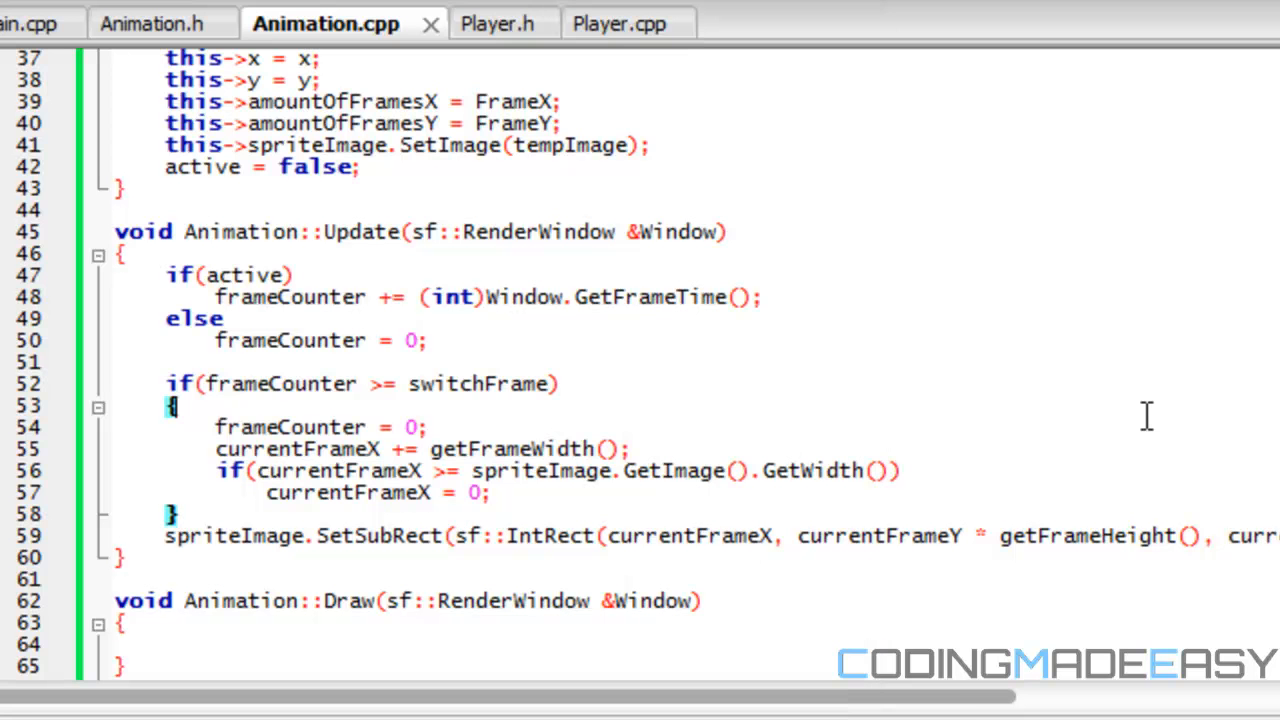
pyautogui.moveTo(950, 716)
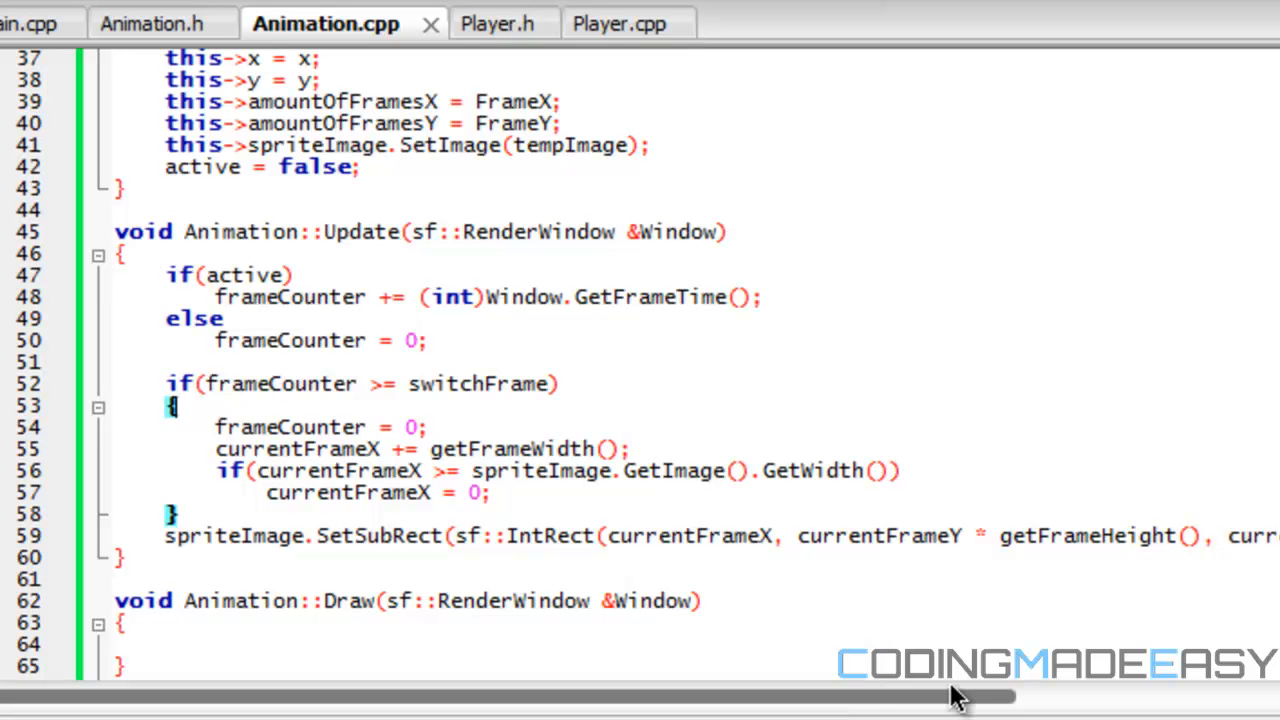
pyautogui.moveTo(1016, 592)
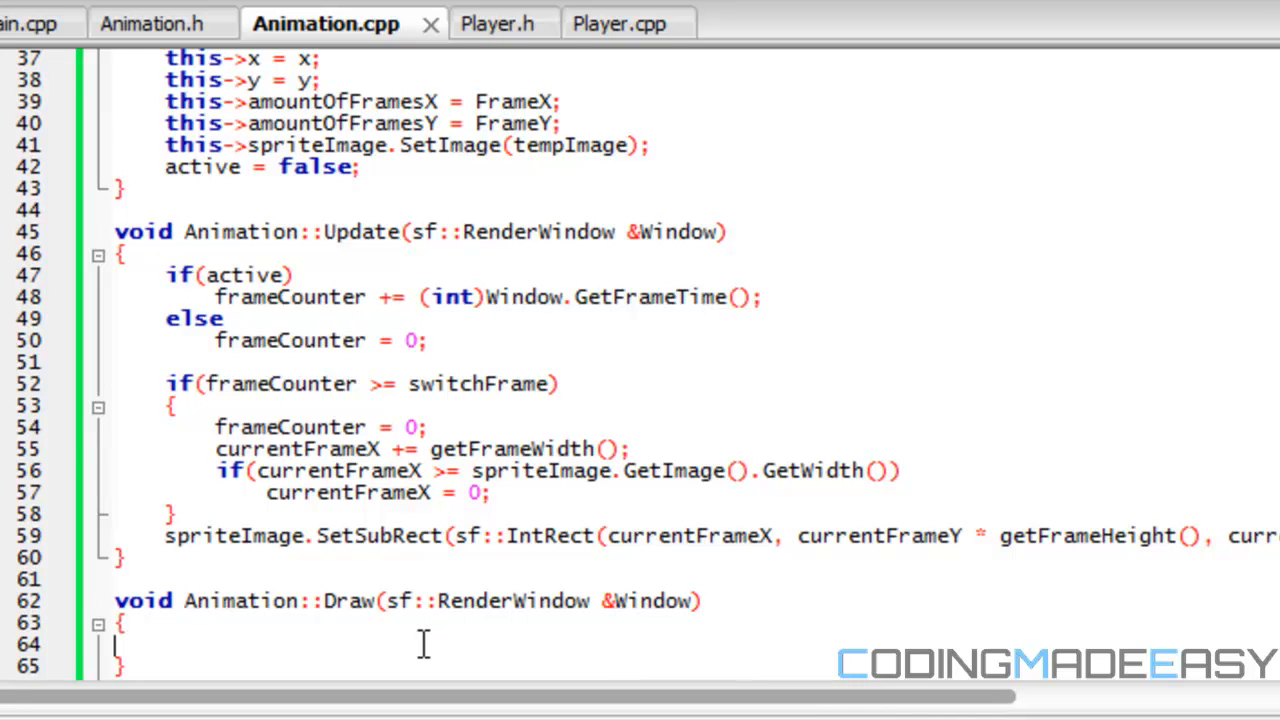
# - Write Window.Draw(spriteImage) inside Animation::Draw
pyautogui.write('Win')
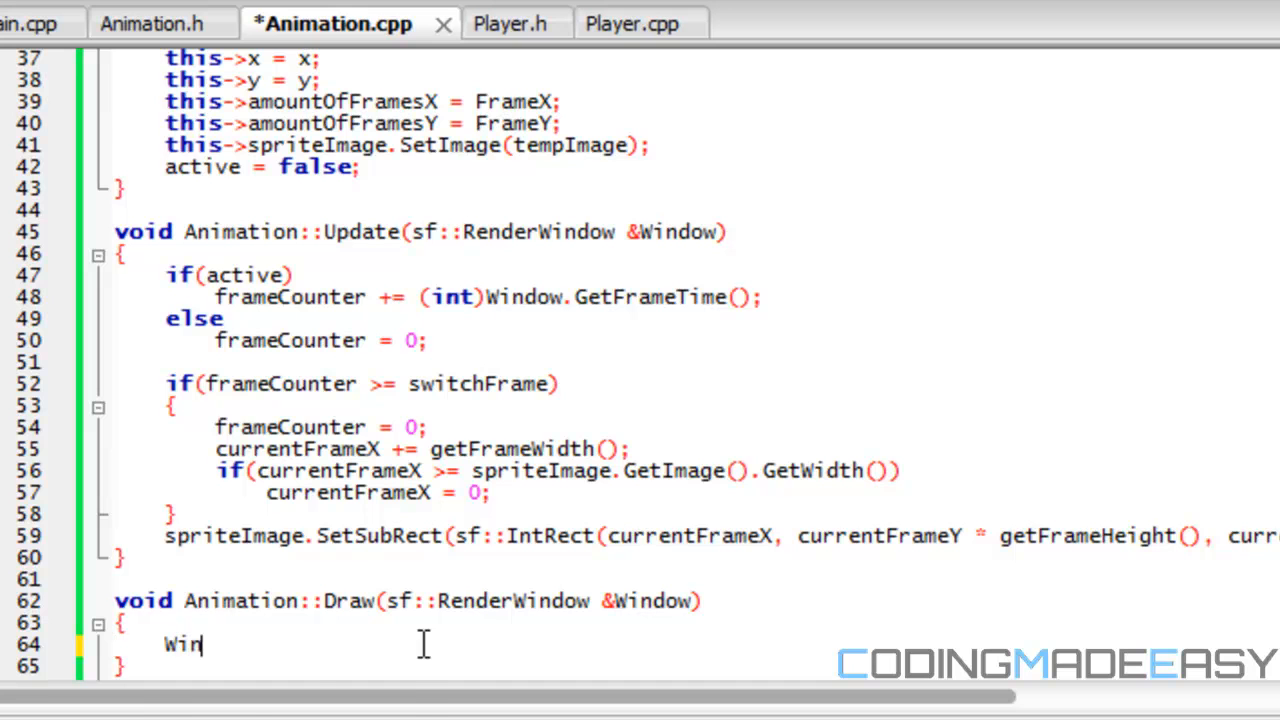
pyautogui.write('dow.Draw()')
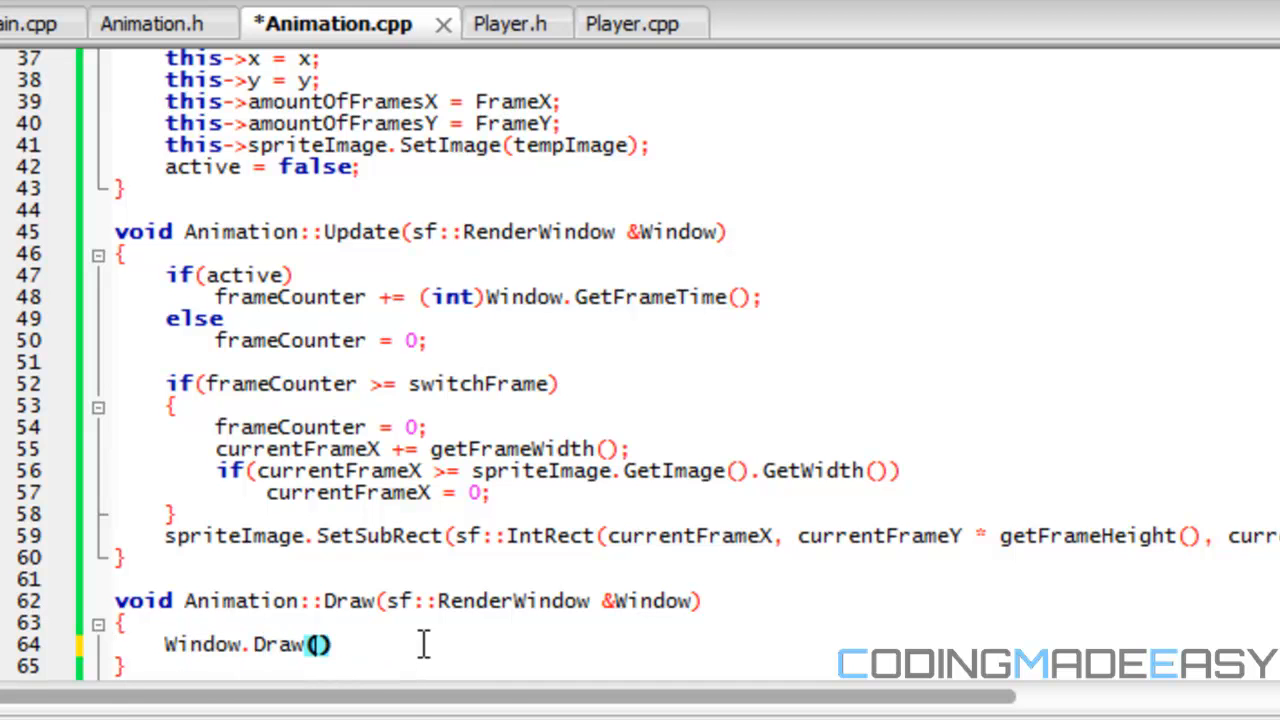
pyautogui.write('spriteImage')
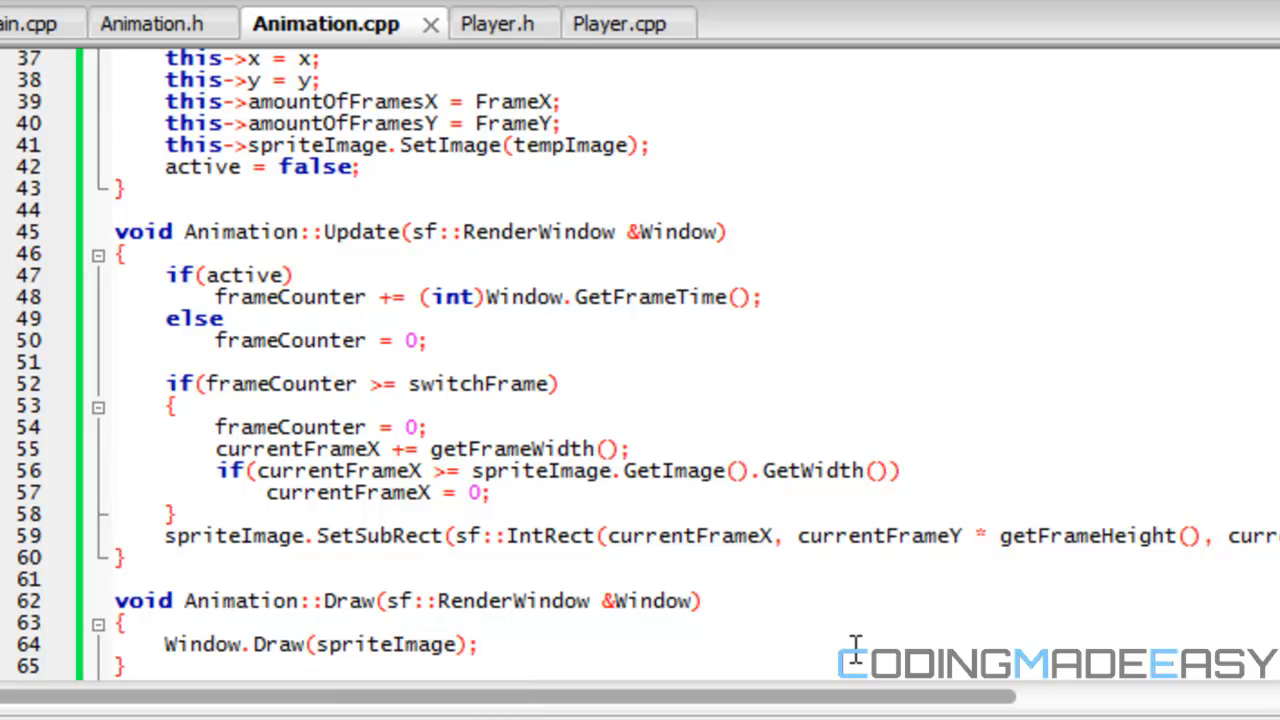
pyautogui.hscroll(3)
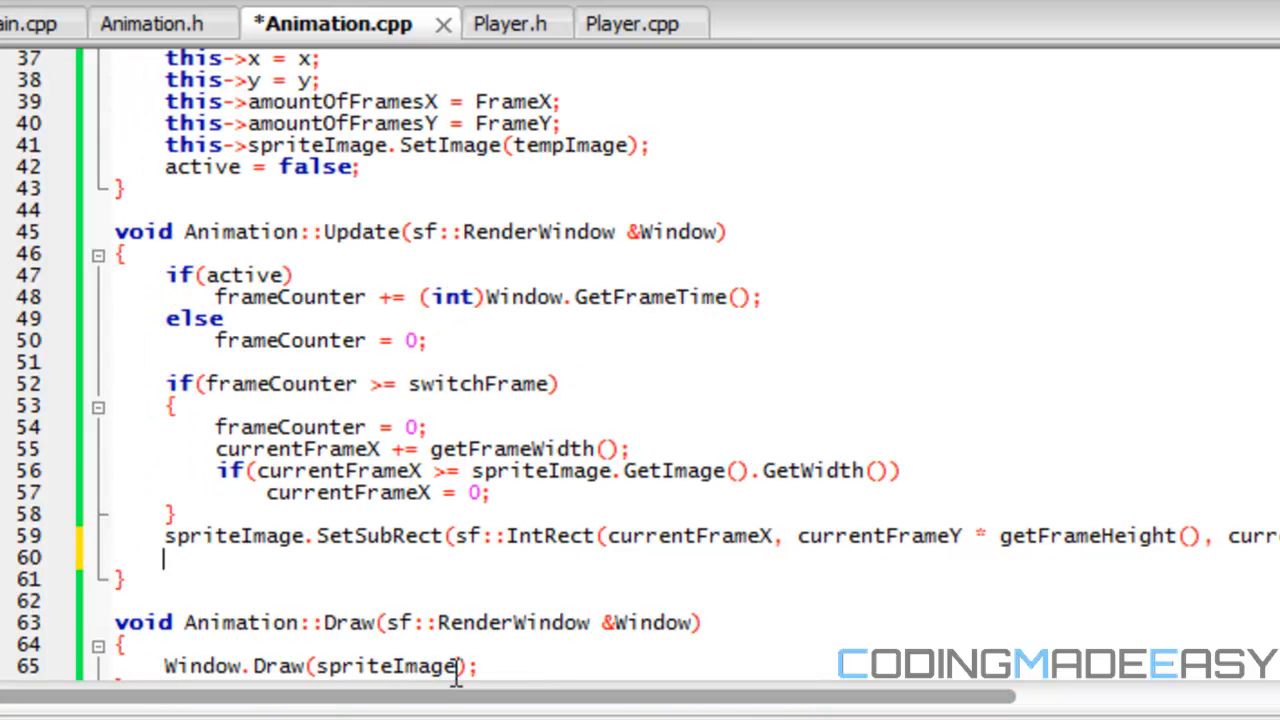
# - Add spriteImage.SetPosition(x, y) after SetSubRect in Update and save Animation.cpp
pyautogui.write('spriteImage.setPosition(x, y);')
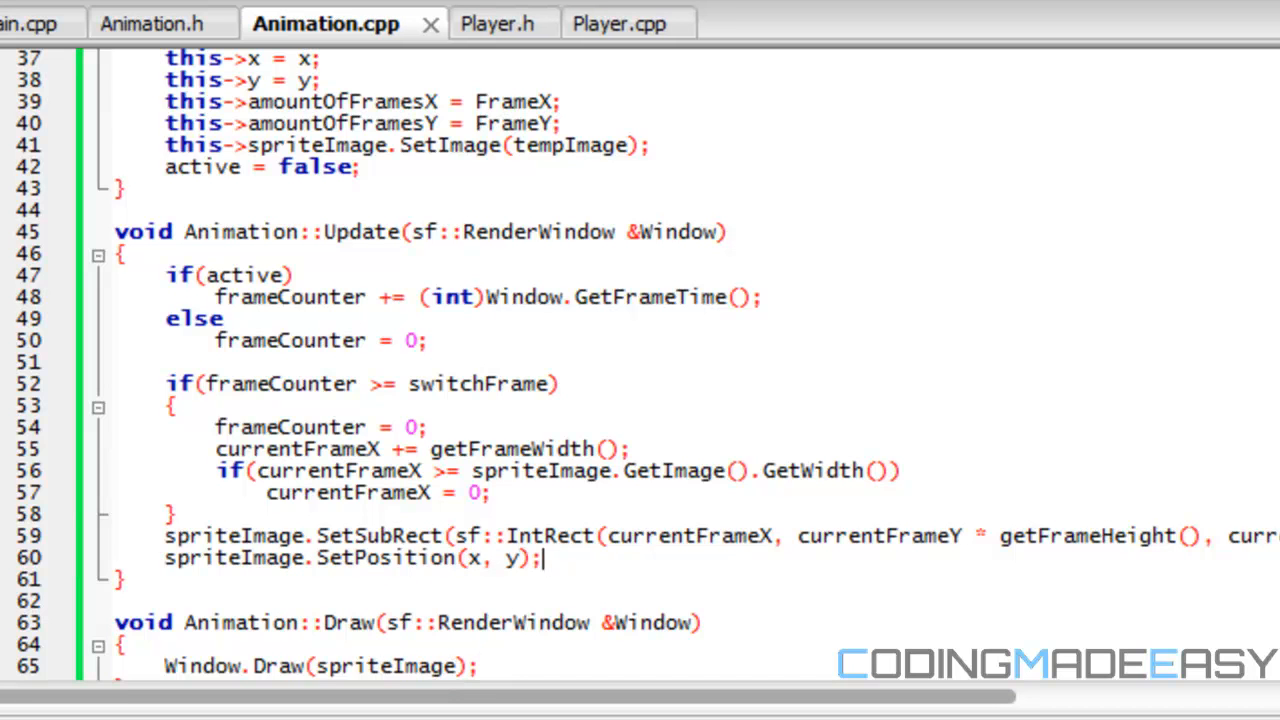
pyautogui.scroll(3)
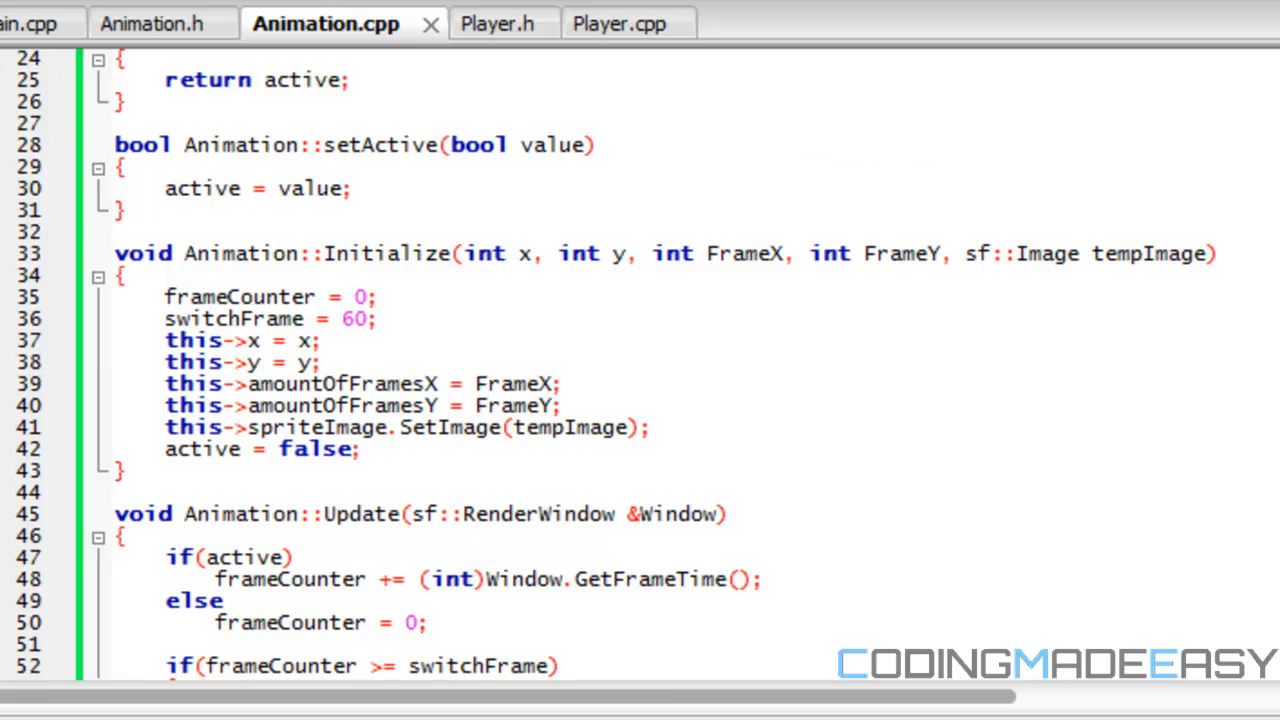
pyautogui.moveTo(370, 40)
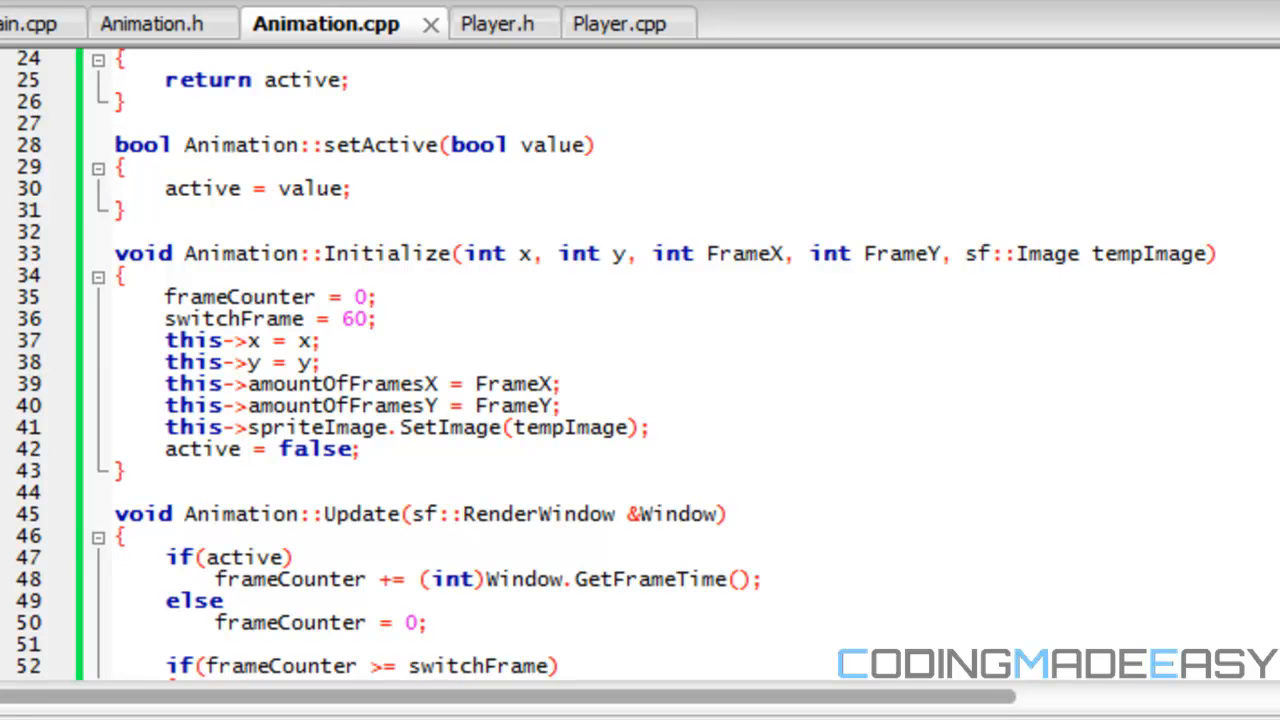
pyautogui.click(160, 24)
pyautogui.write('bool setActive(bool active);')
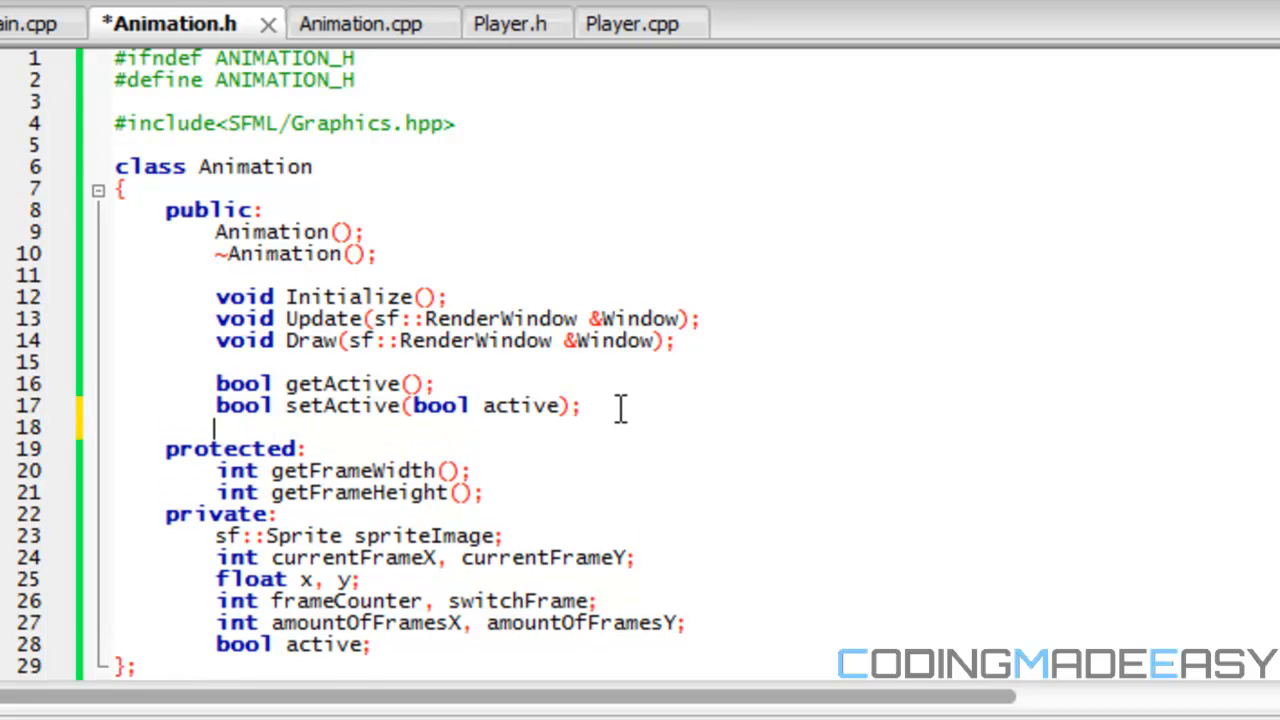
# - Declare int getCurrentFrame(int axis) and int setCurrentFrame(int axis, int value) in Animation.h
pyautogui.write('int')
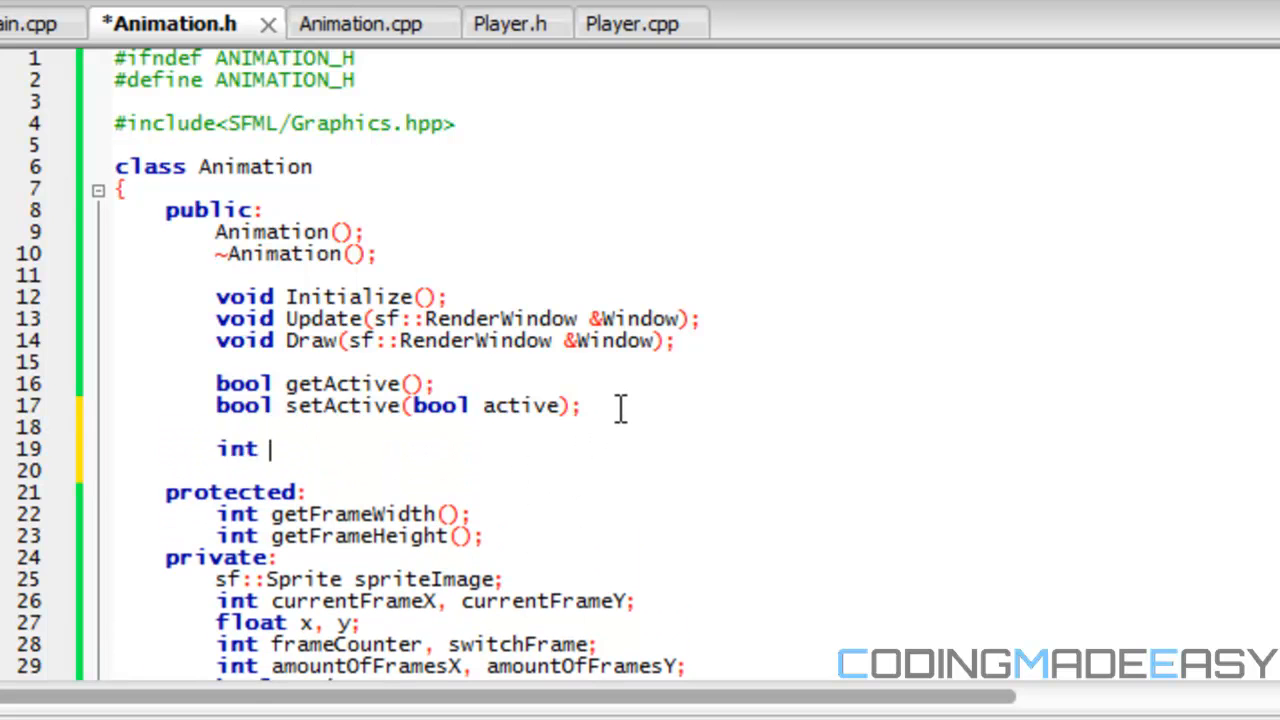
pyautogui.write('getCurrent')
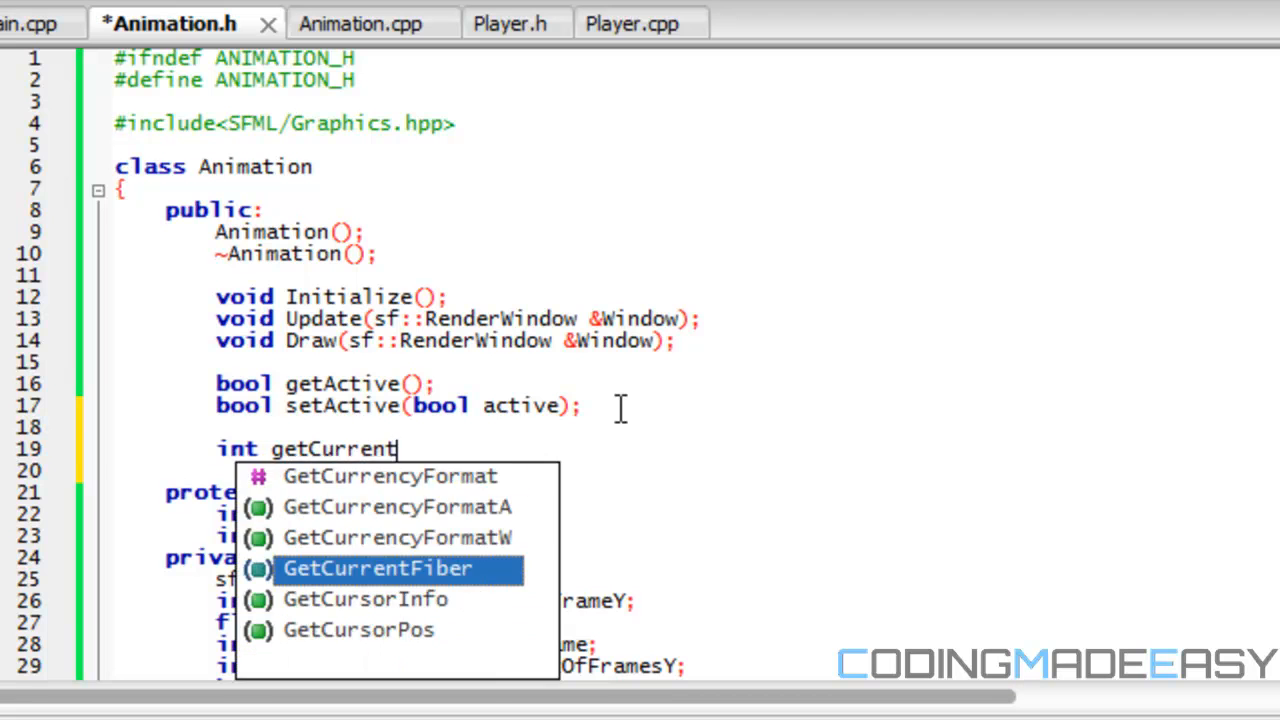
pyautogui.write('Frame')
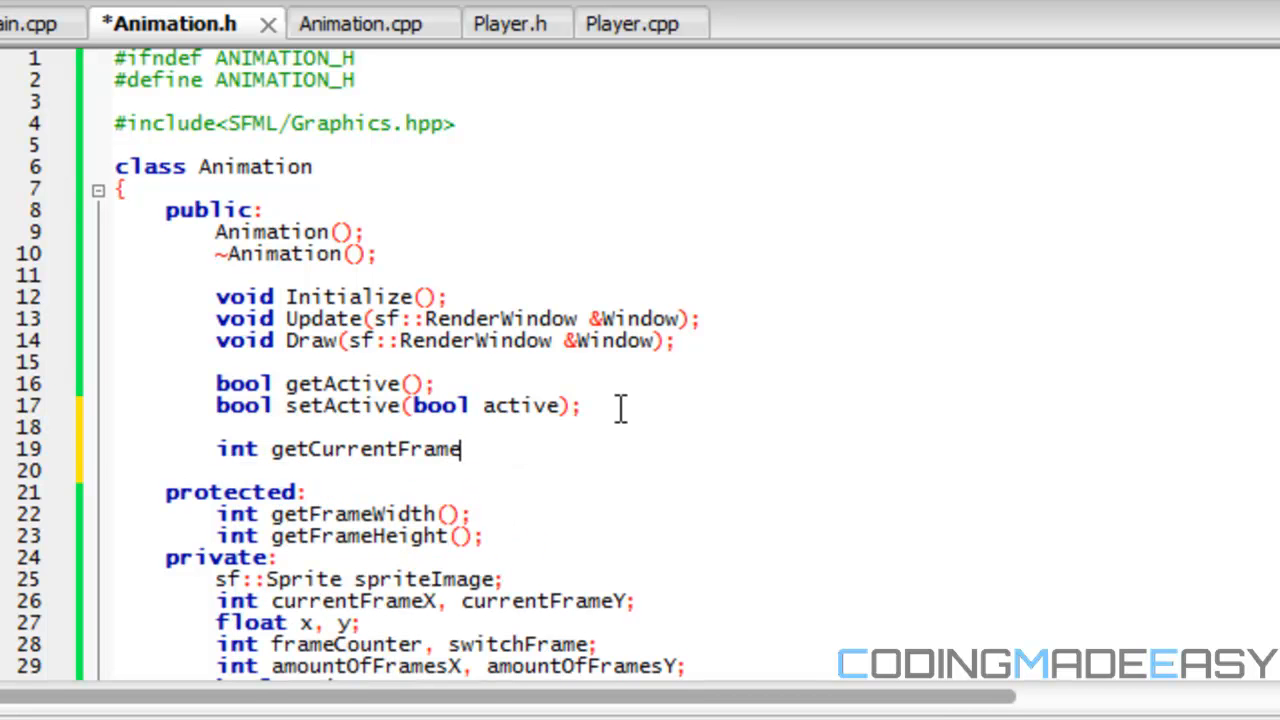
pyautogui.write('(int)')
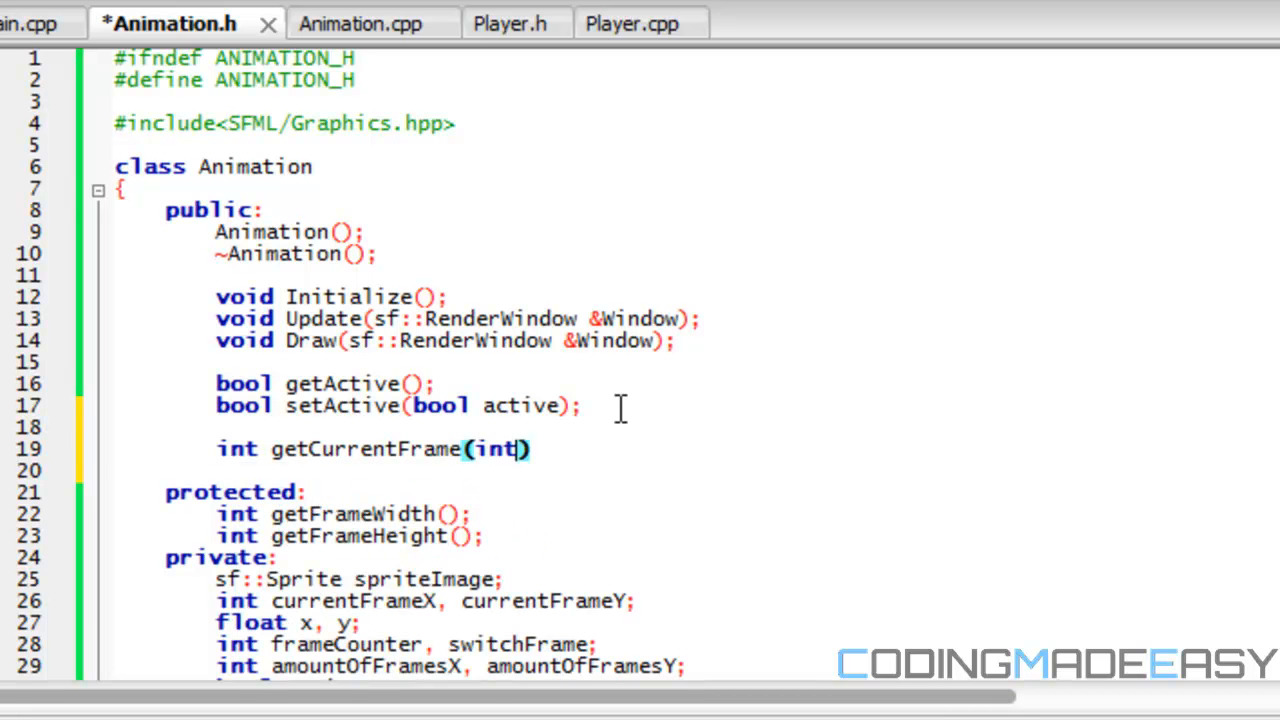
pyautogui.write('" "')
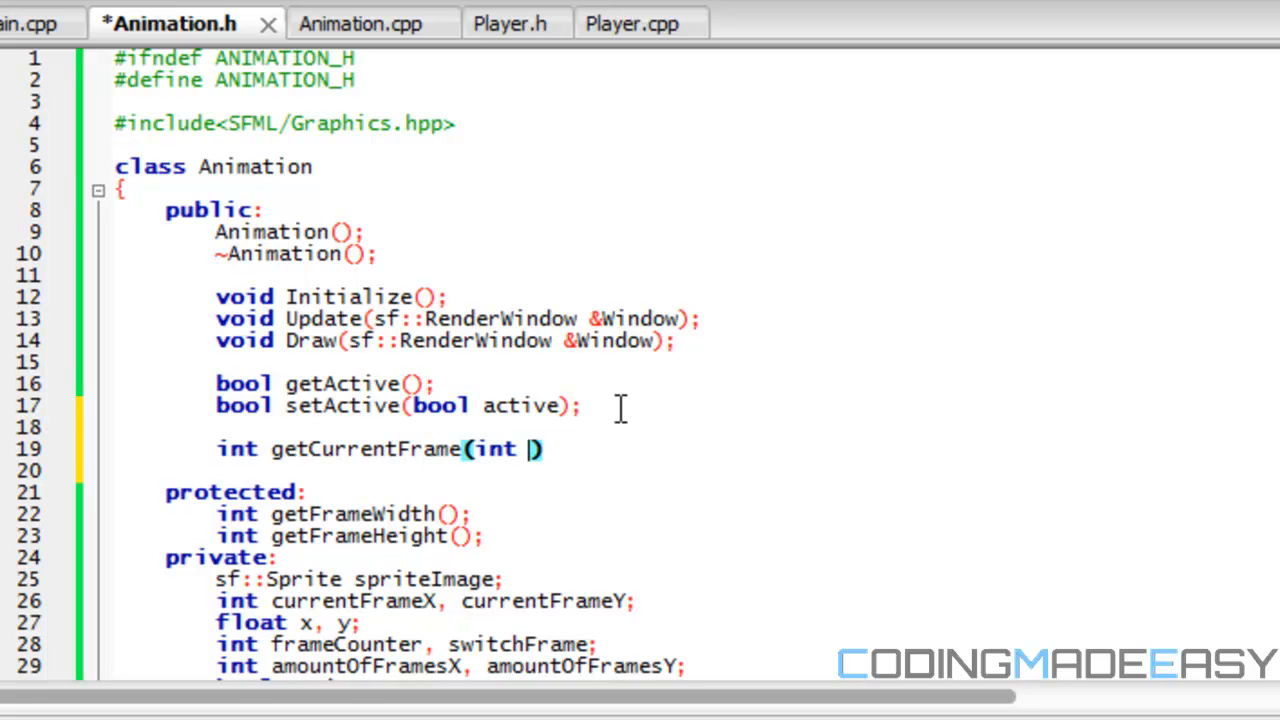
pyautogui.write('axis')
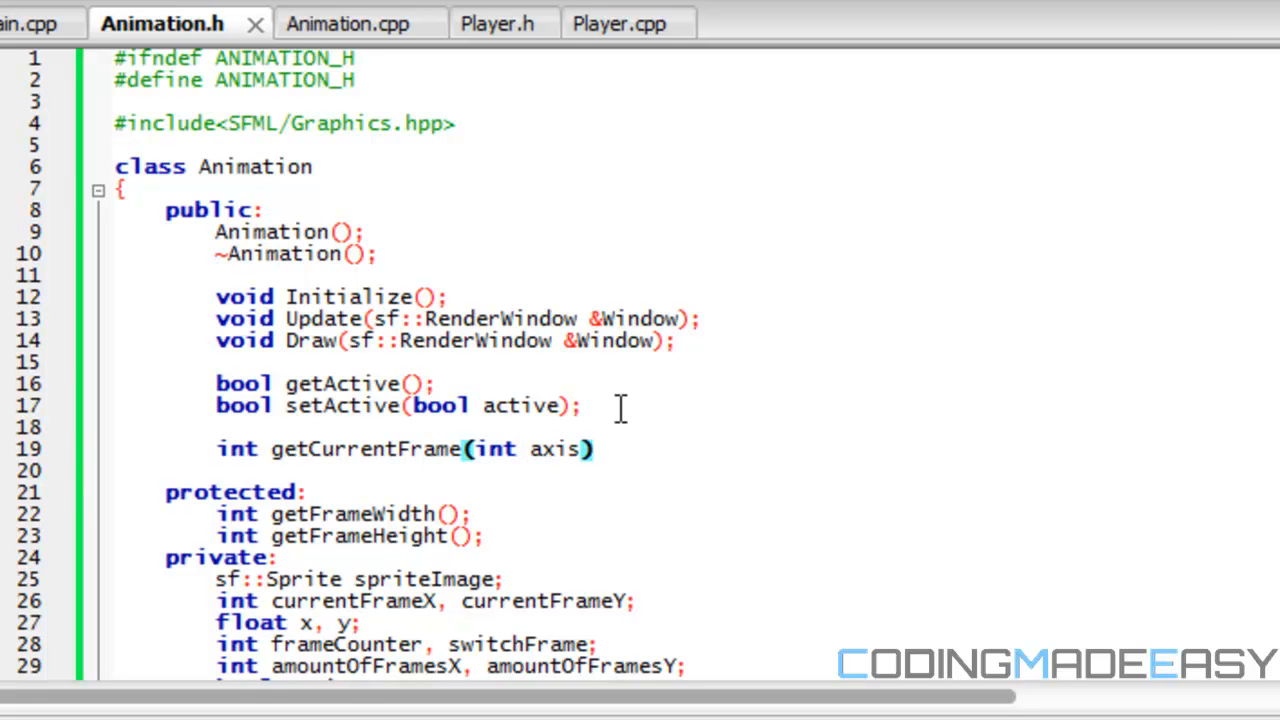
pyautogui.write('int set')
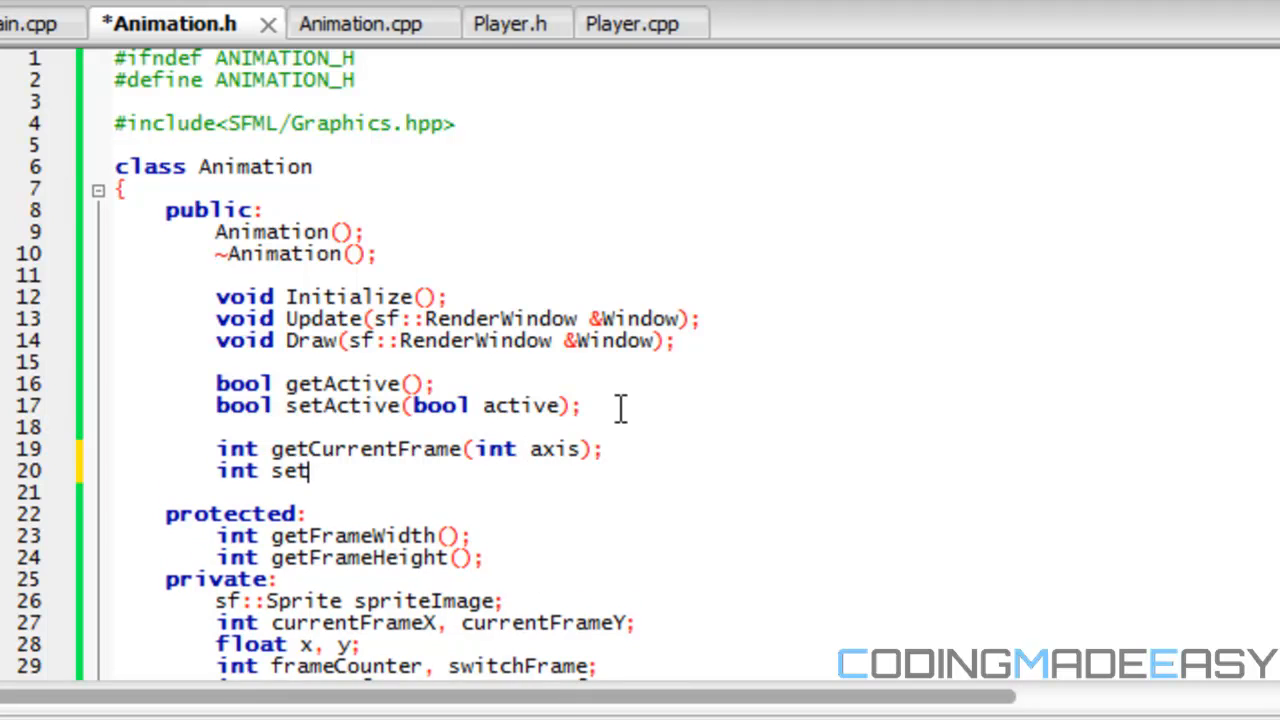
pyautogui.write('CurrentFrame(int axis,')
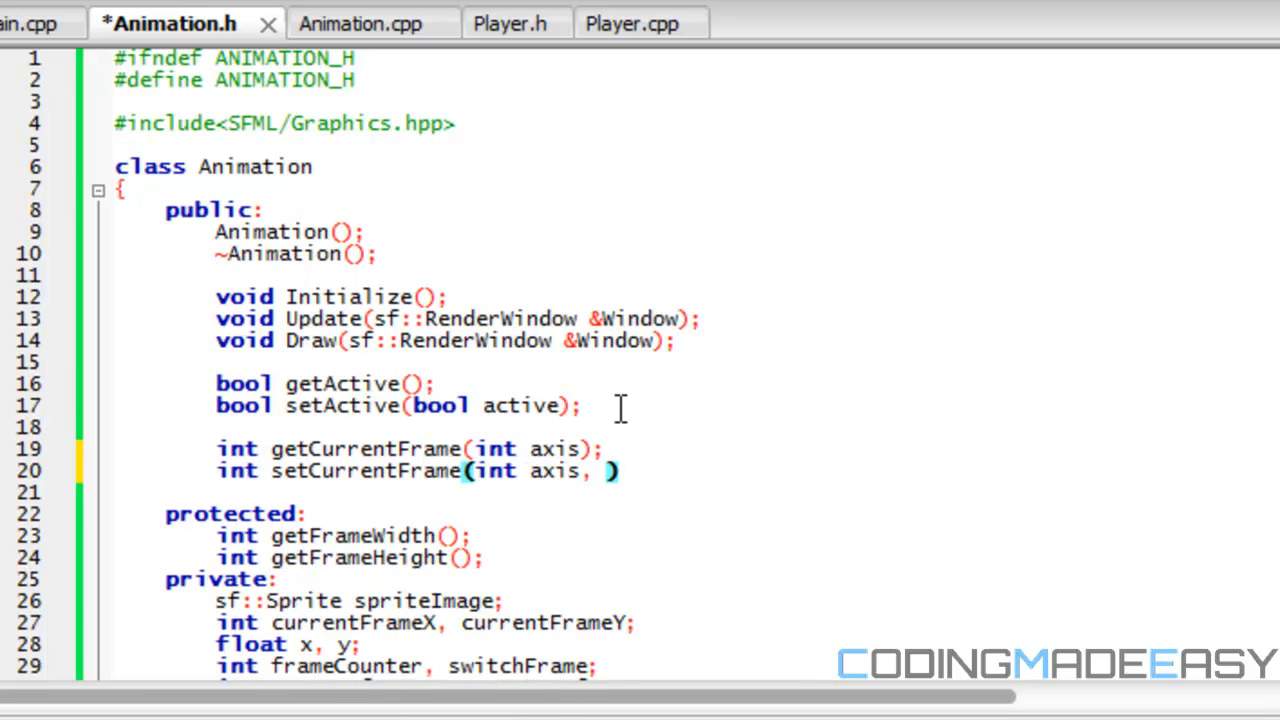
pyautogui.write('int value')
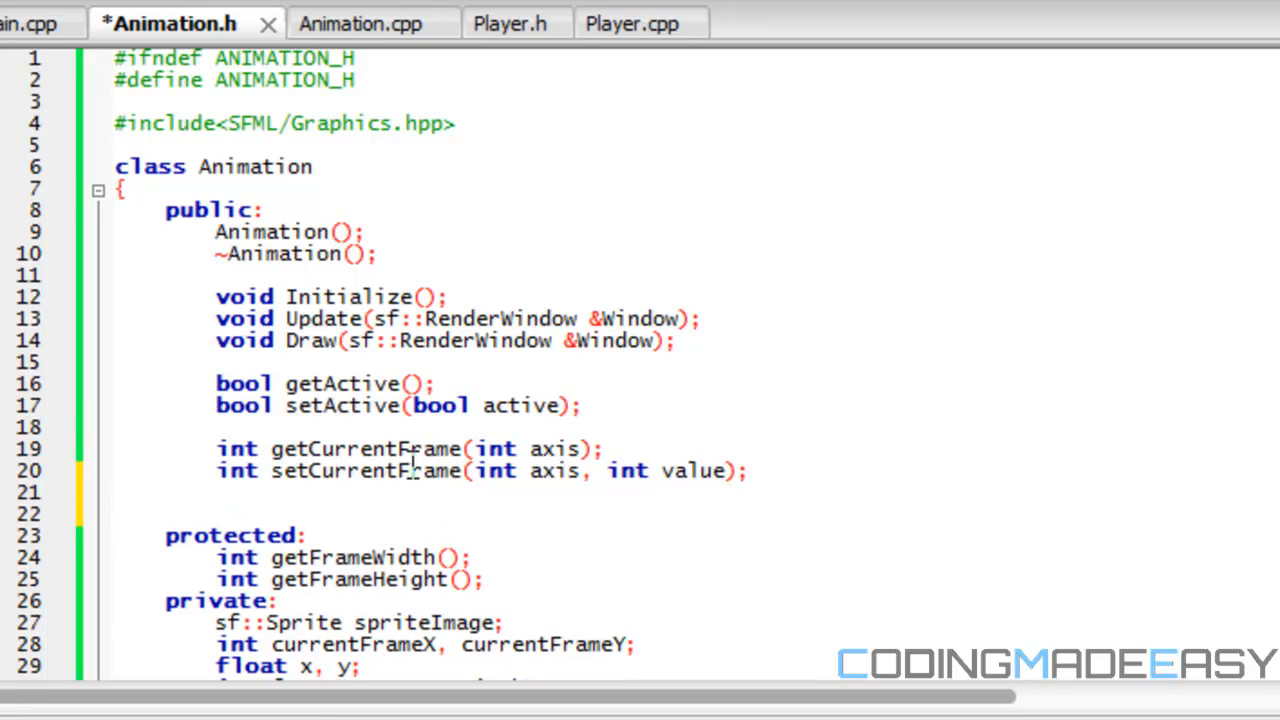
# - Declare int getPosition(int axis) and int setPosition(int axis, int value), then save the header
pyautogui.click(216, 512)
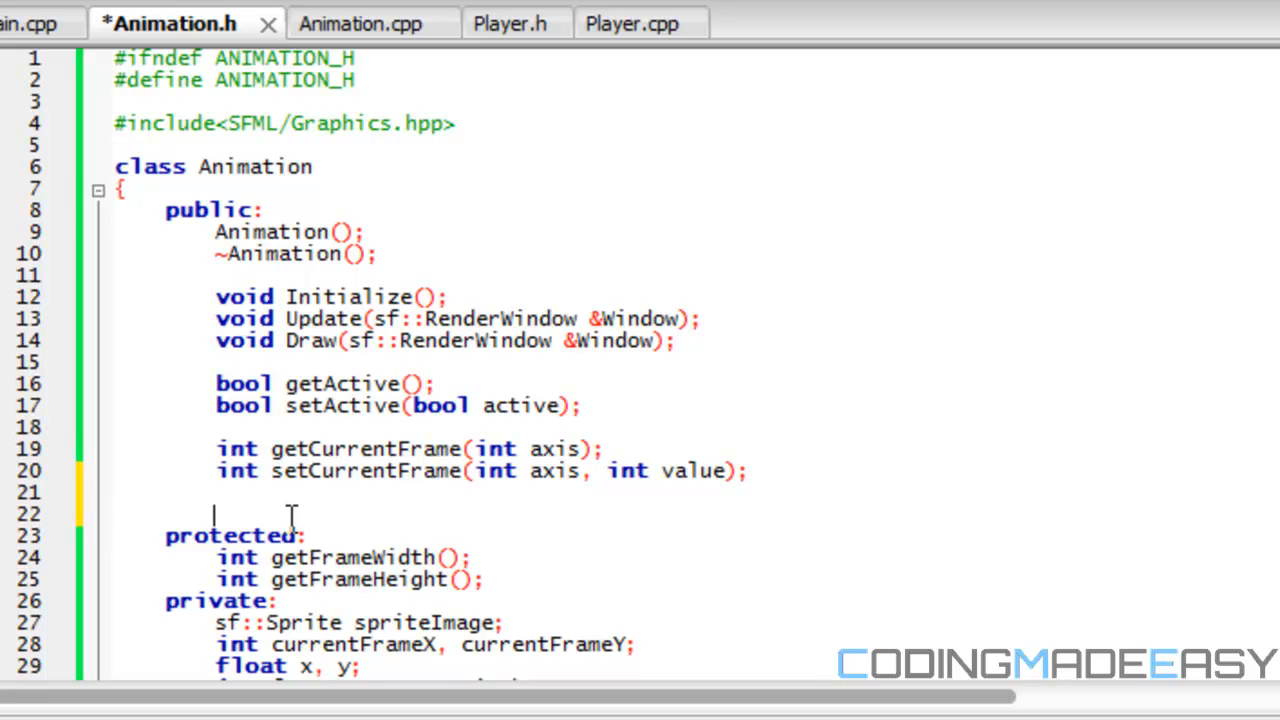
pyautogui.write('int getPosition')
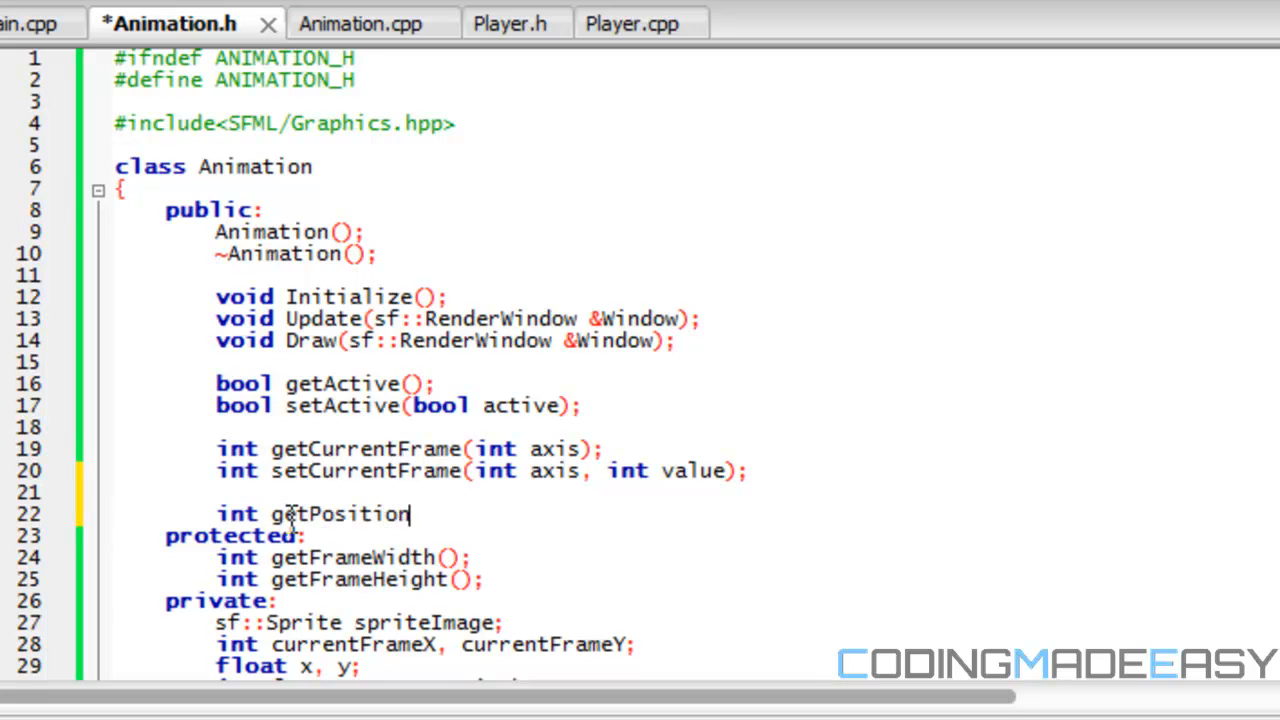
pyautogui.write('(int axis);')
pyautogui.write('int set')
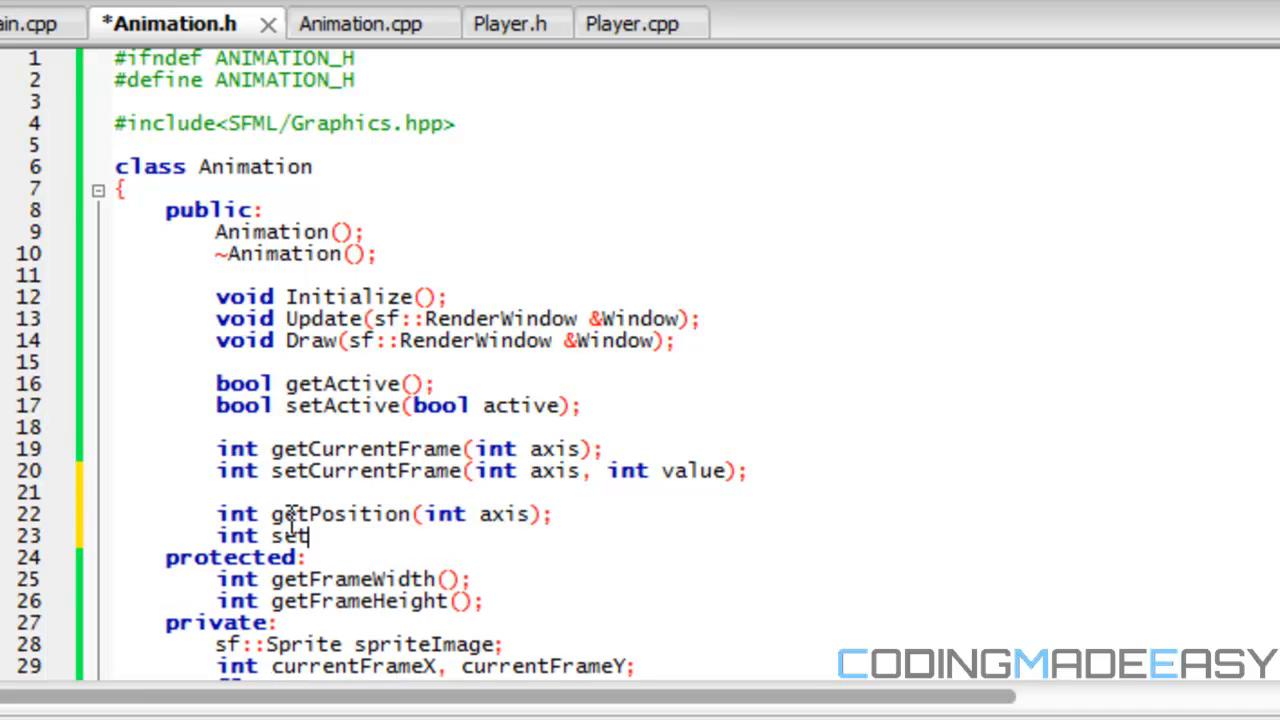
pyautogui.write('Position(int axis, int')
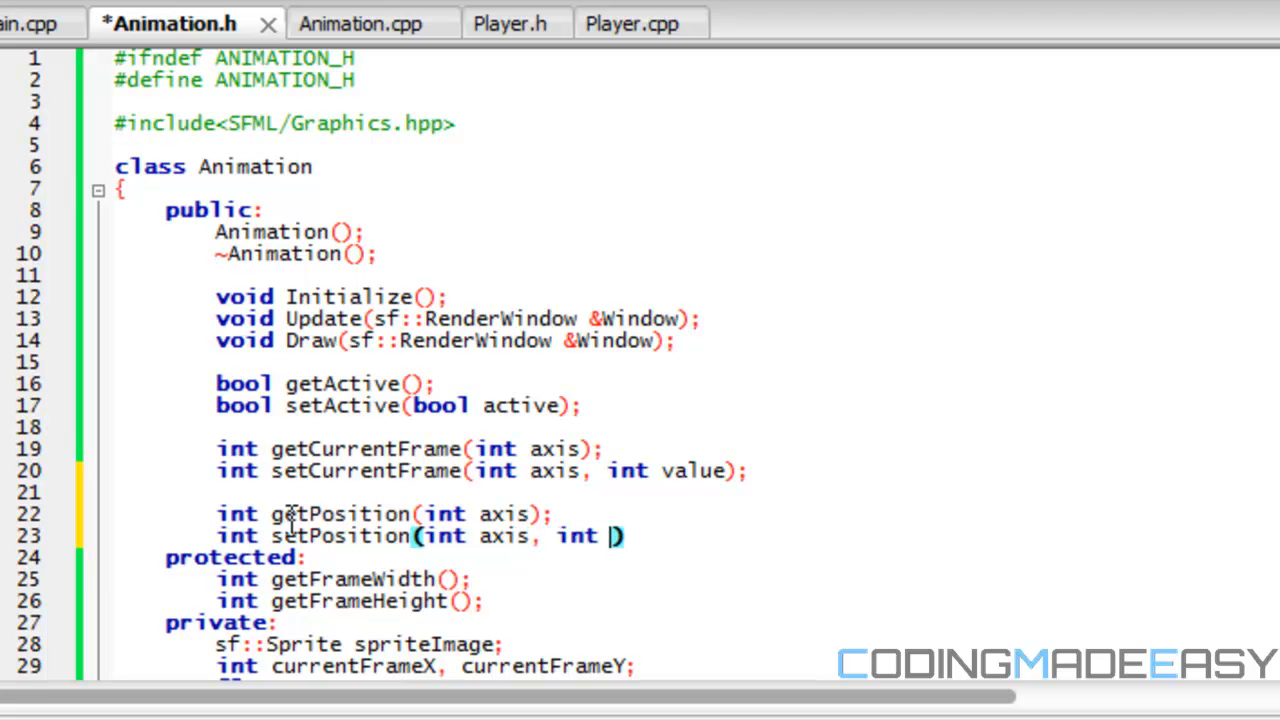
pyautogui.write('value);')
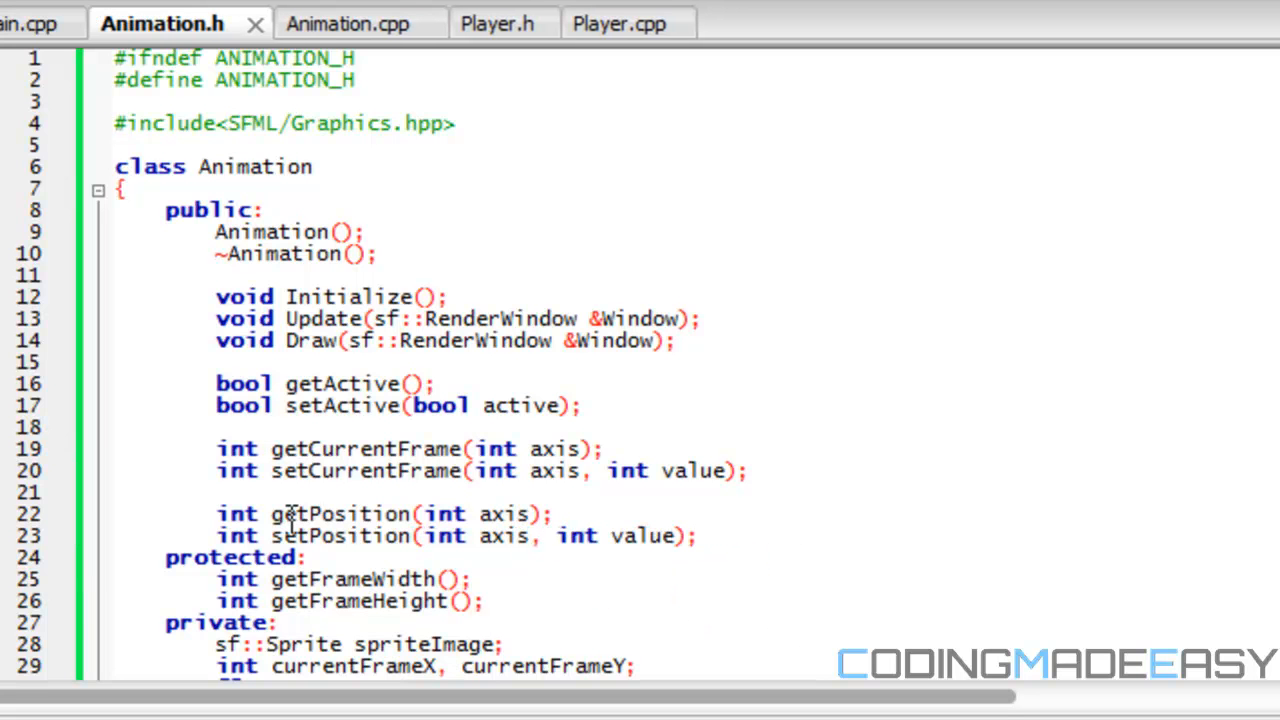
pyautogui.click(342, 22)
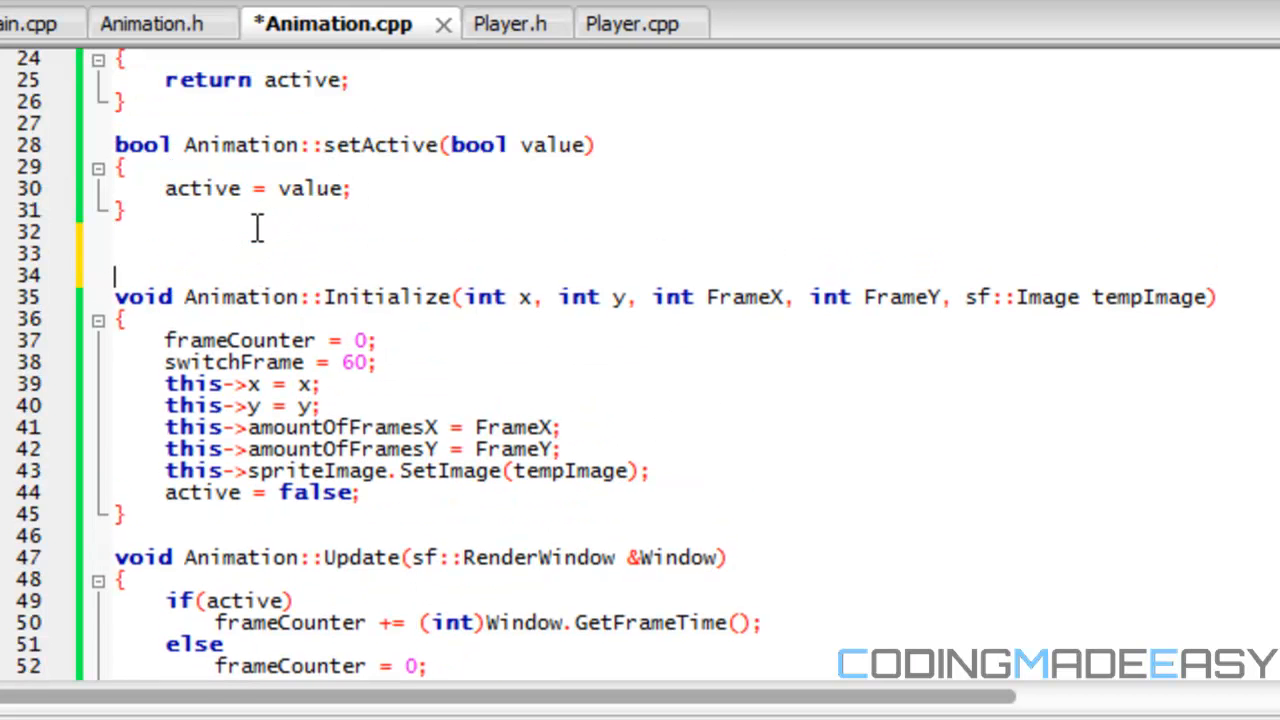
# - Start the bool Animation::getCurrentFrame(int axis) definition in Animation.cpp
pyautogui.write('bool Anima')
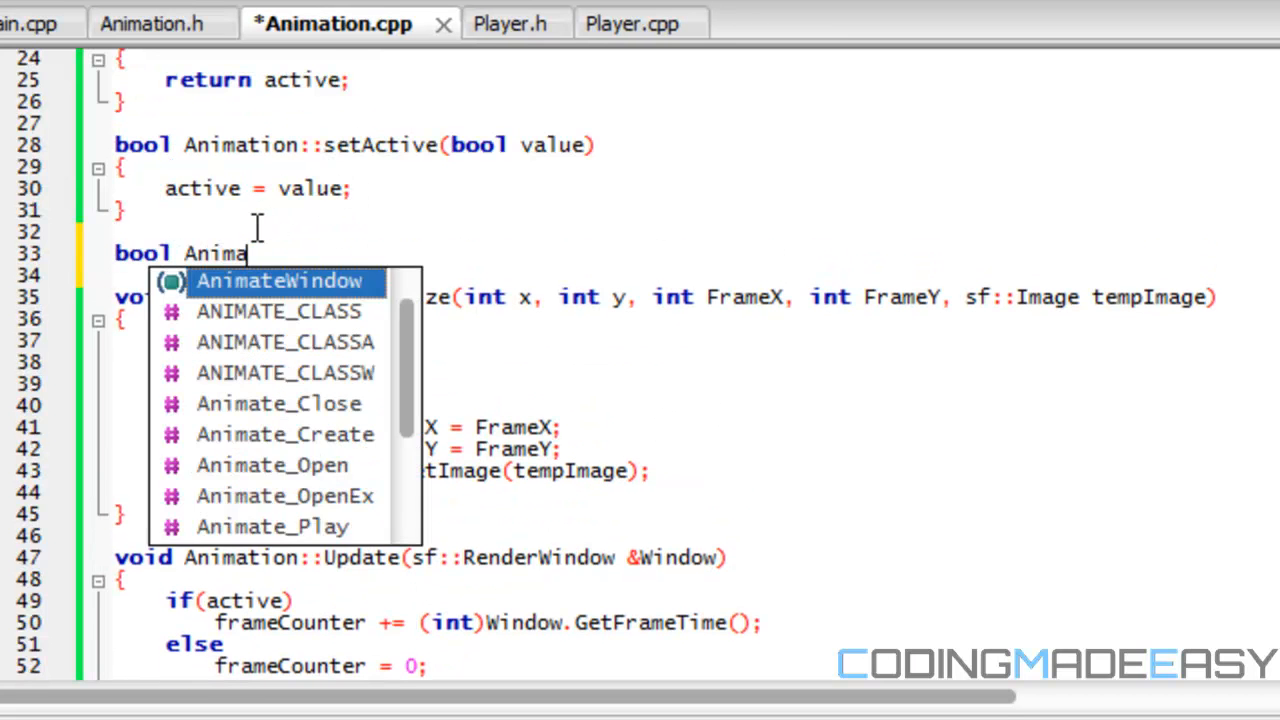
pyautogui.write('it')
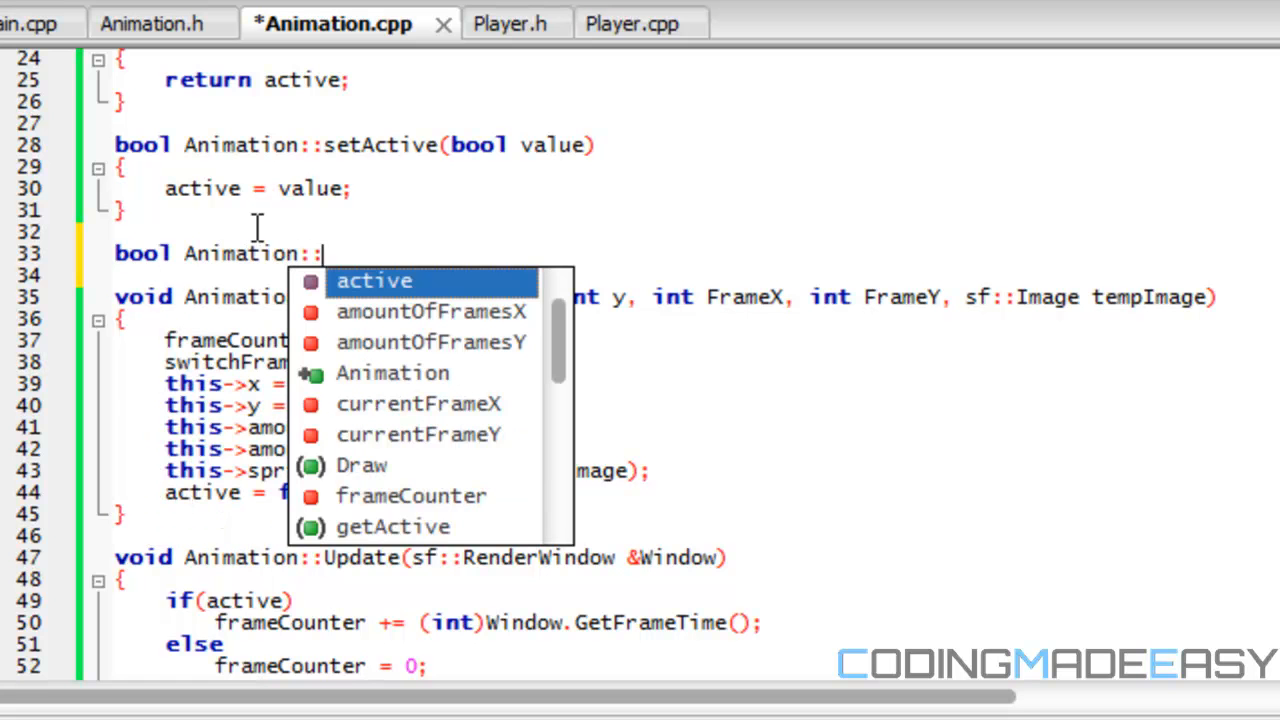
pyautogui.write('getCu')
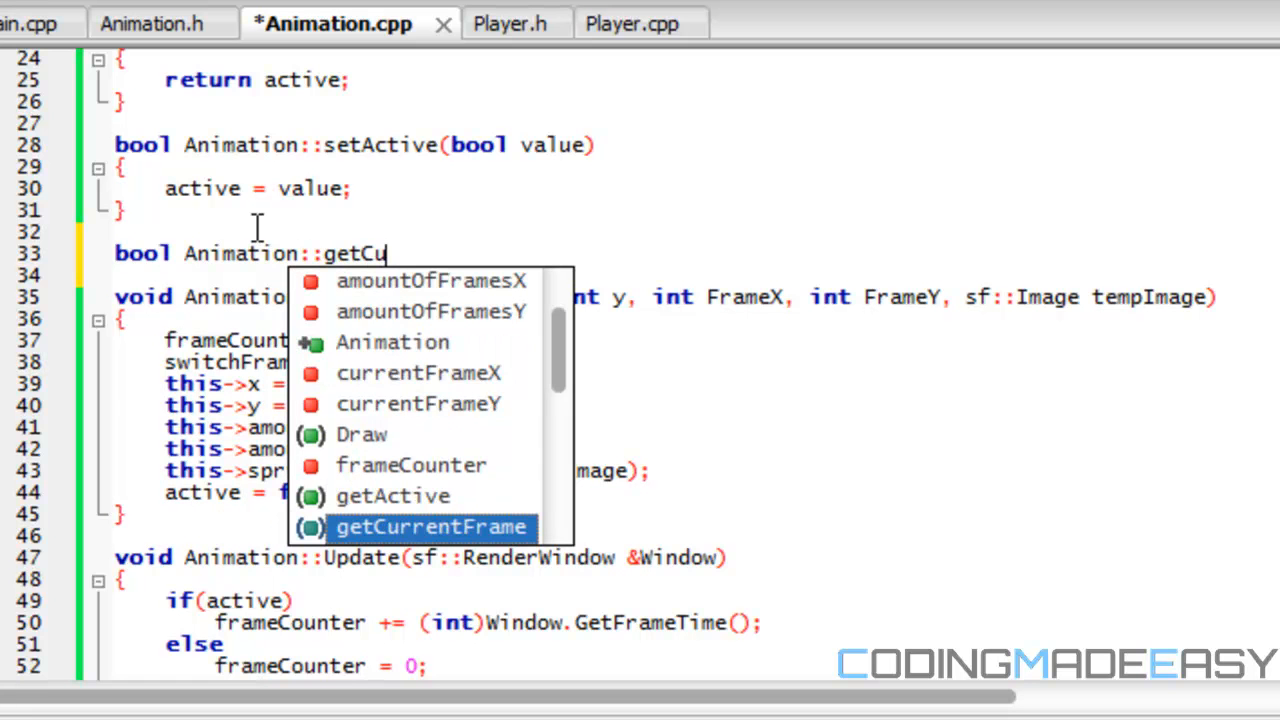
pyautogui.click(426, 524)
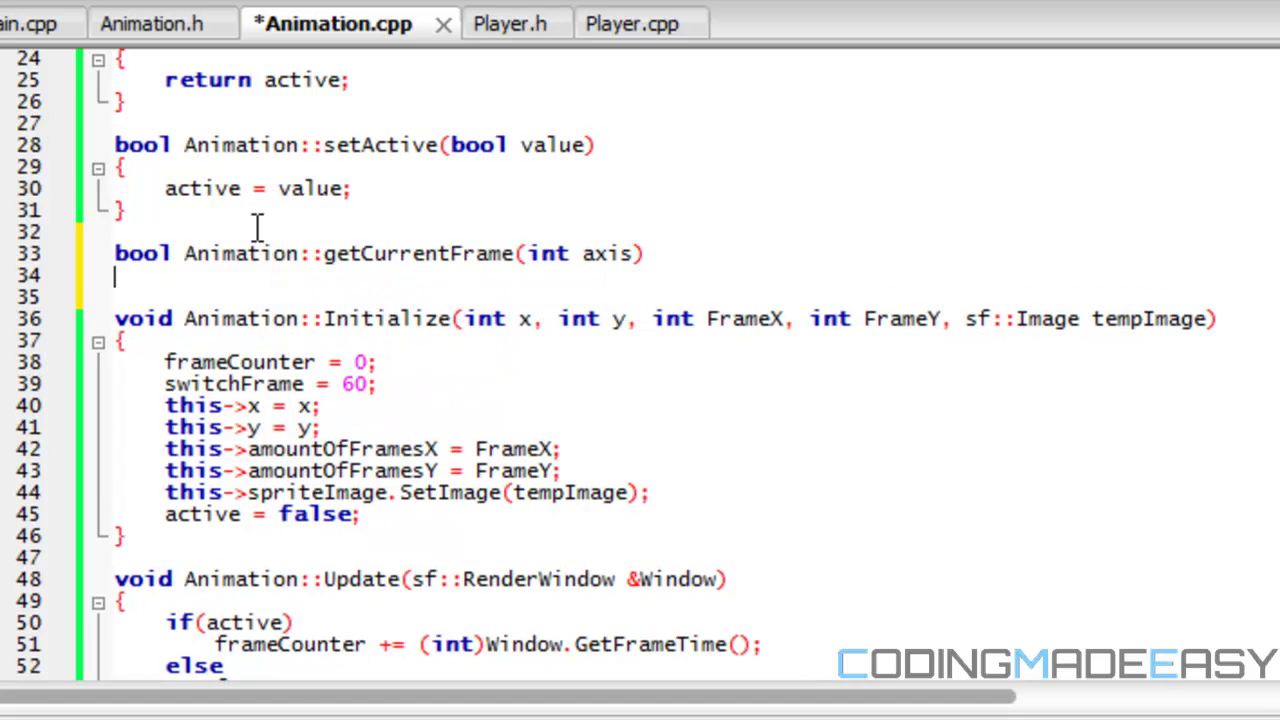
# - Write its body: if(axis == 1) return currentFrameX; else return currentFrameY
pyautogui.write('if(axi)')
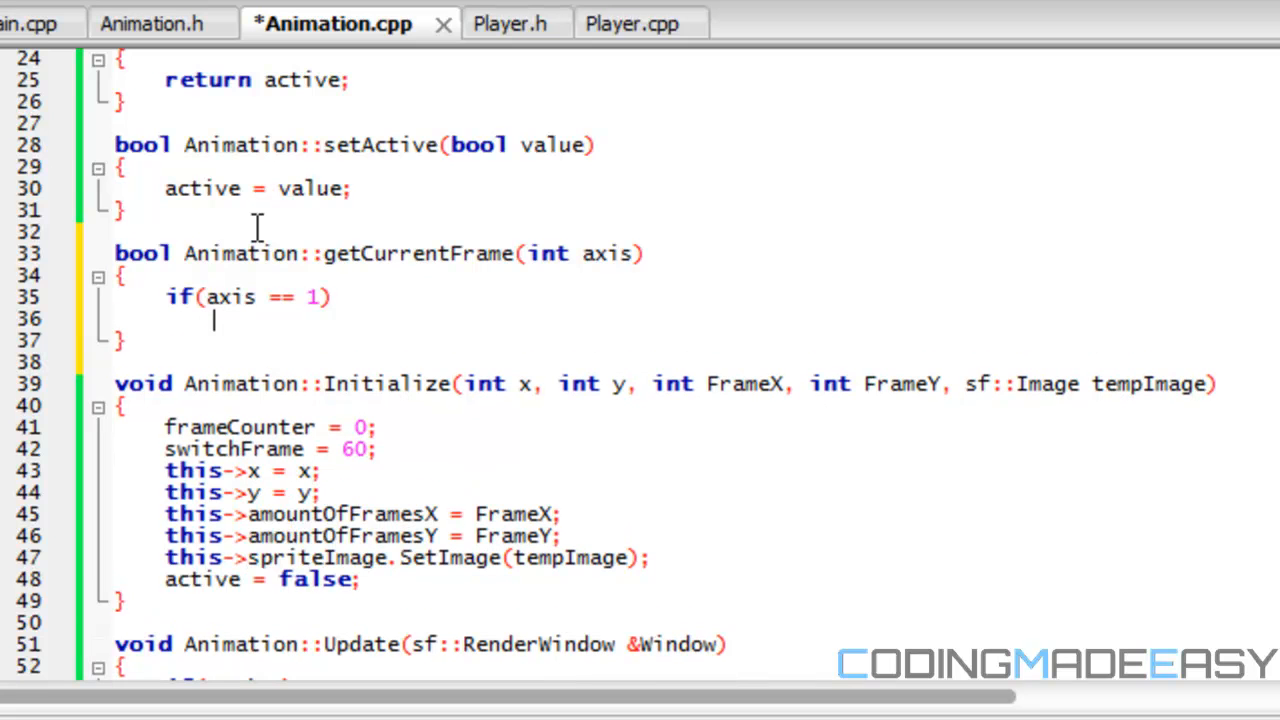
pyautogui.write('return')
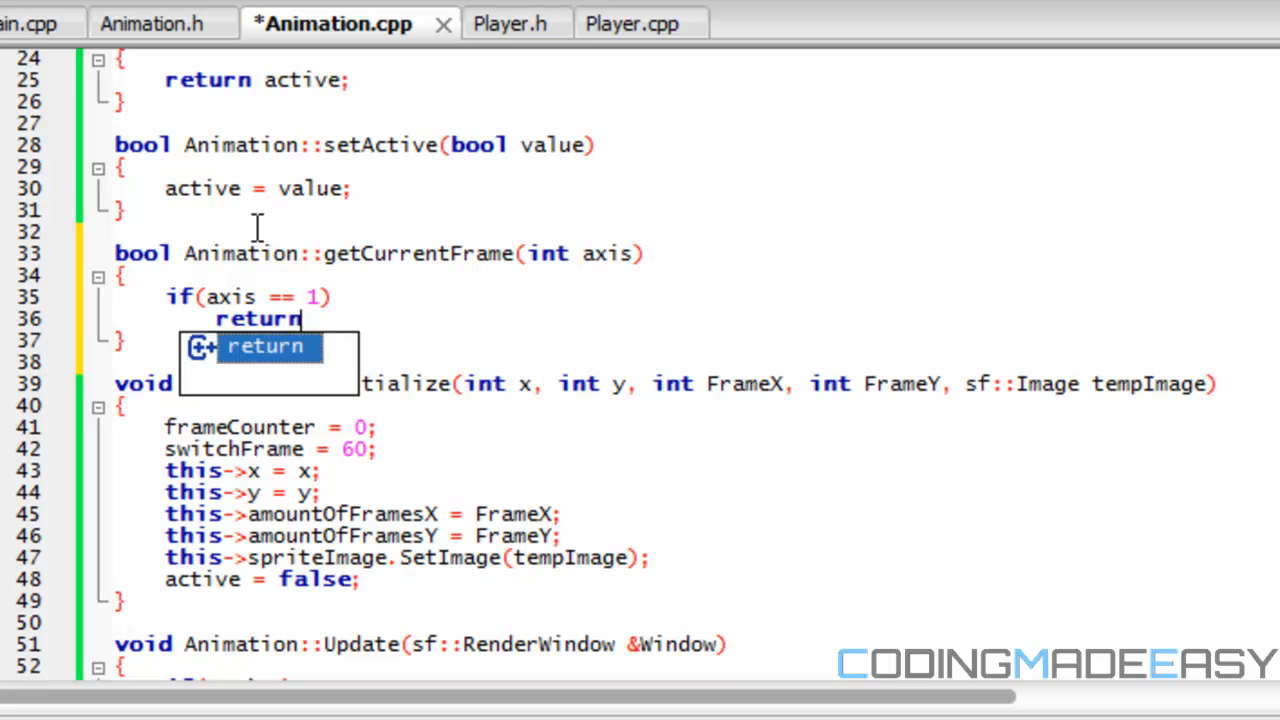
pyautogui.write('currentFrameX;')
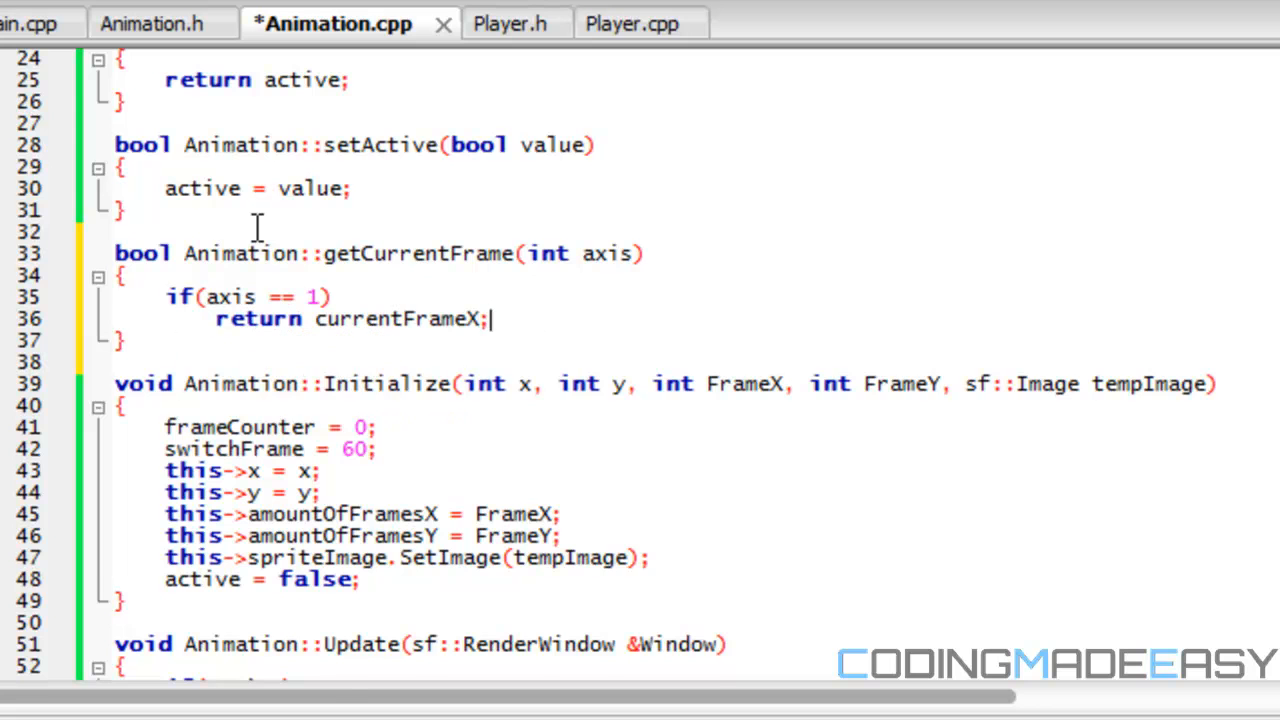
pyautogui.write('else')
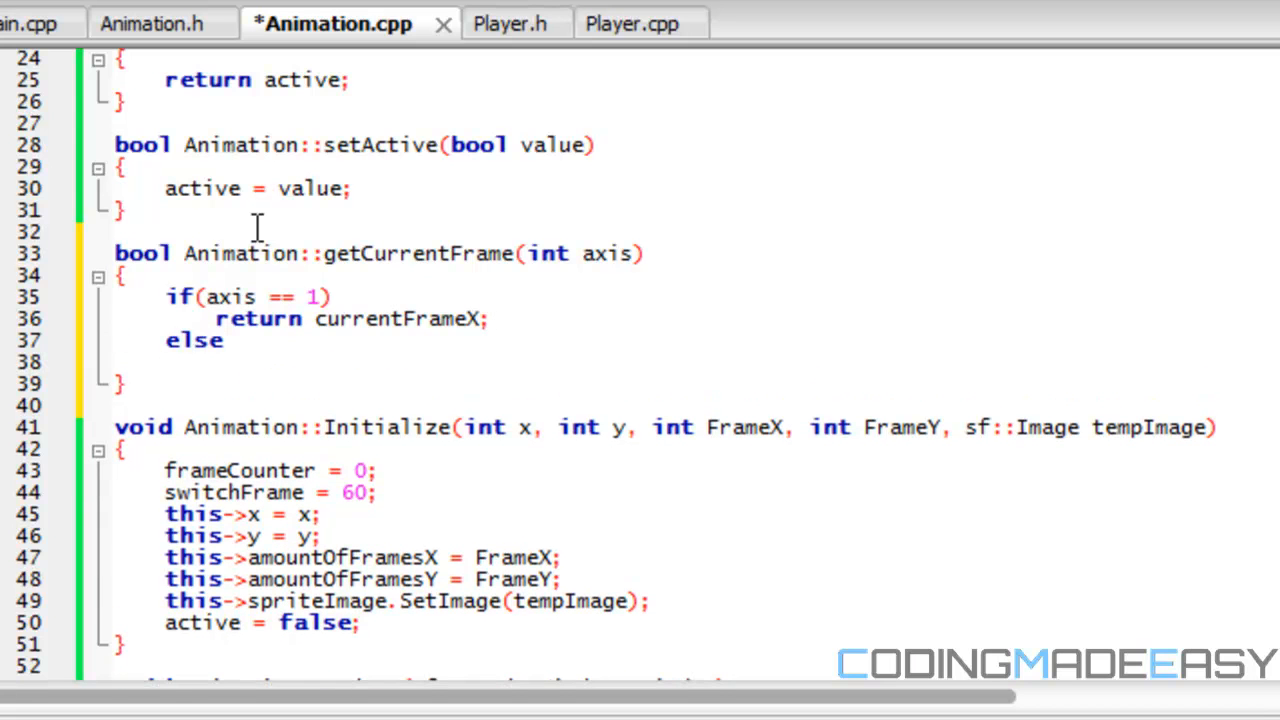
pyautogui.write('return currentFrameY;')
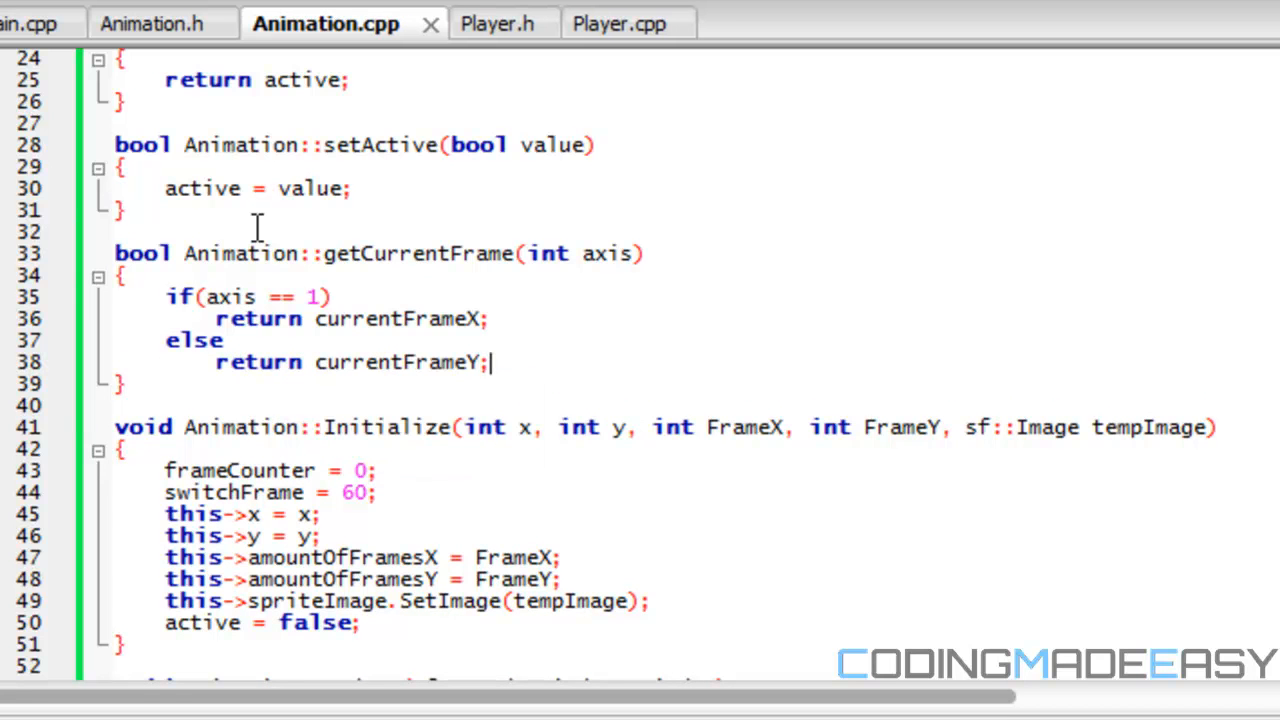
pyautogui.write('bool Animatio')
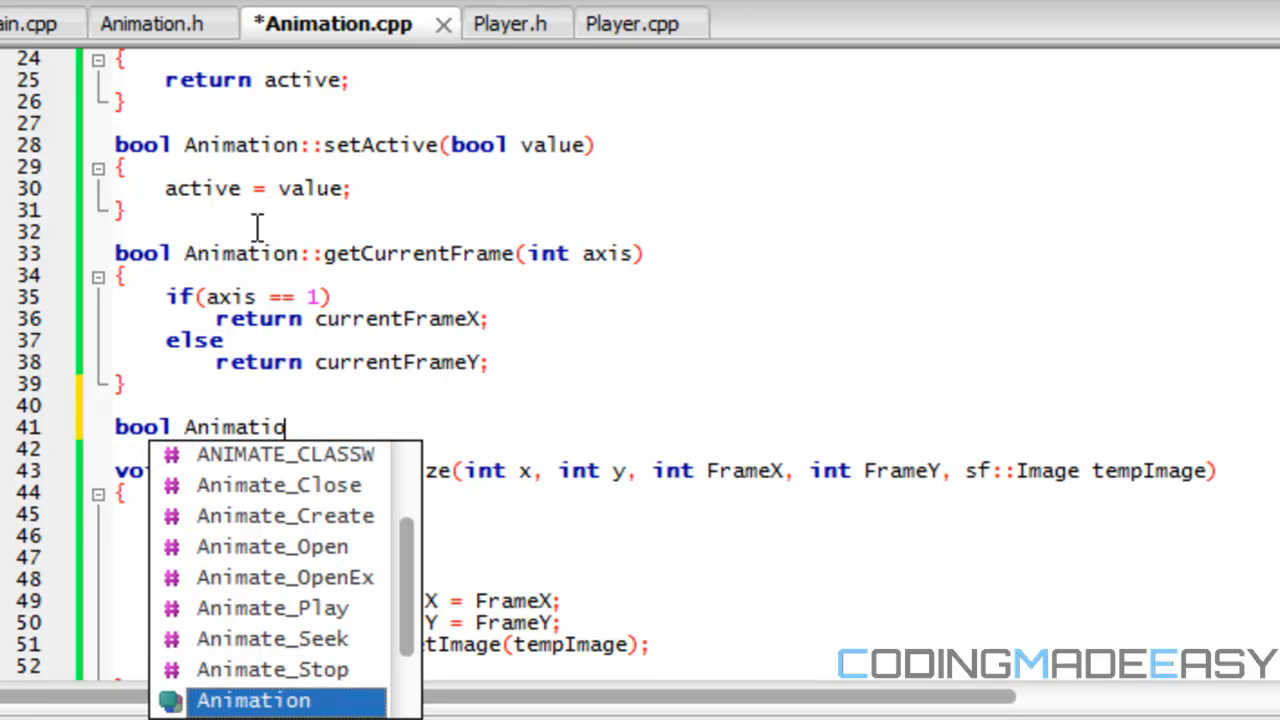
# - Write the bool Animation::setCurrentFrame(int axis, int value) signature
pyautogui.write('::')
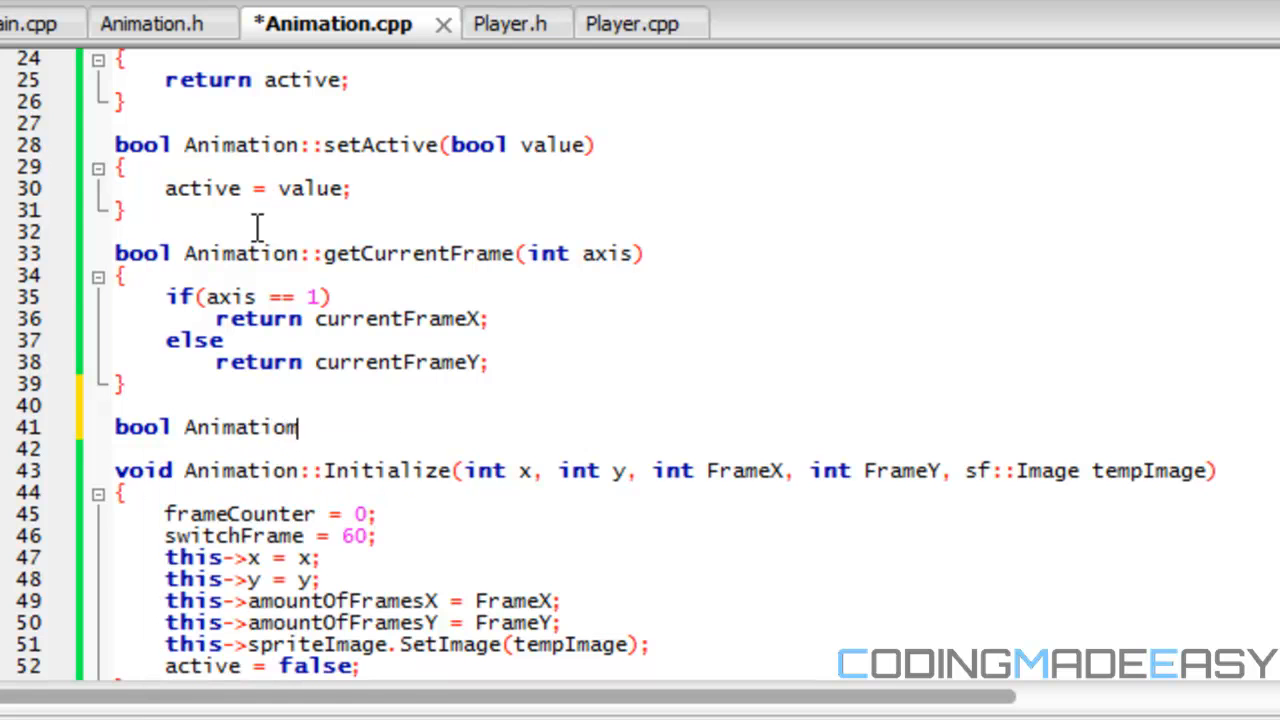
pyautogui.write('::S')
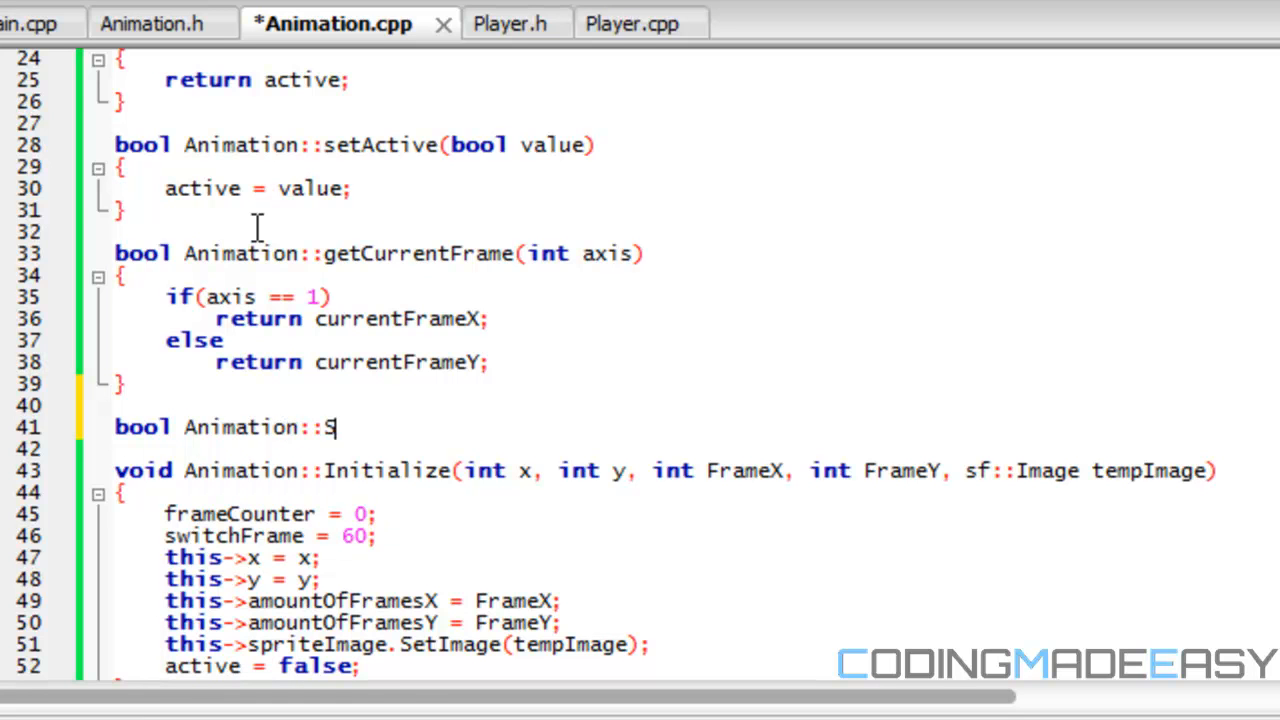
pyautogui.write('etCurrentFrame()')
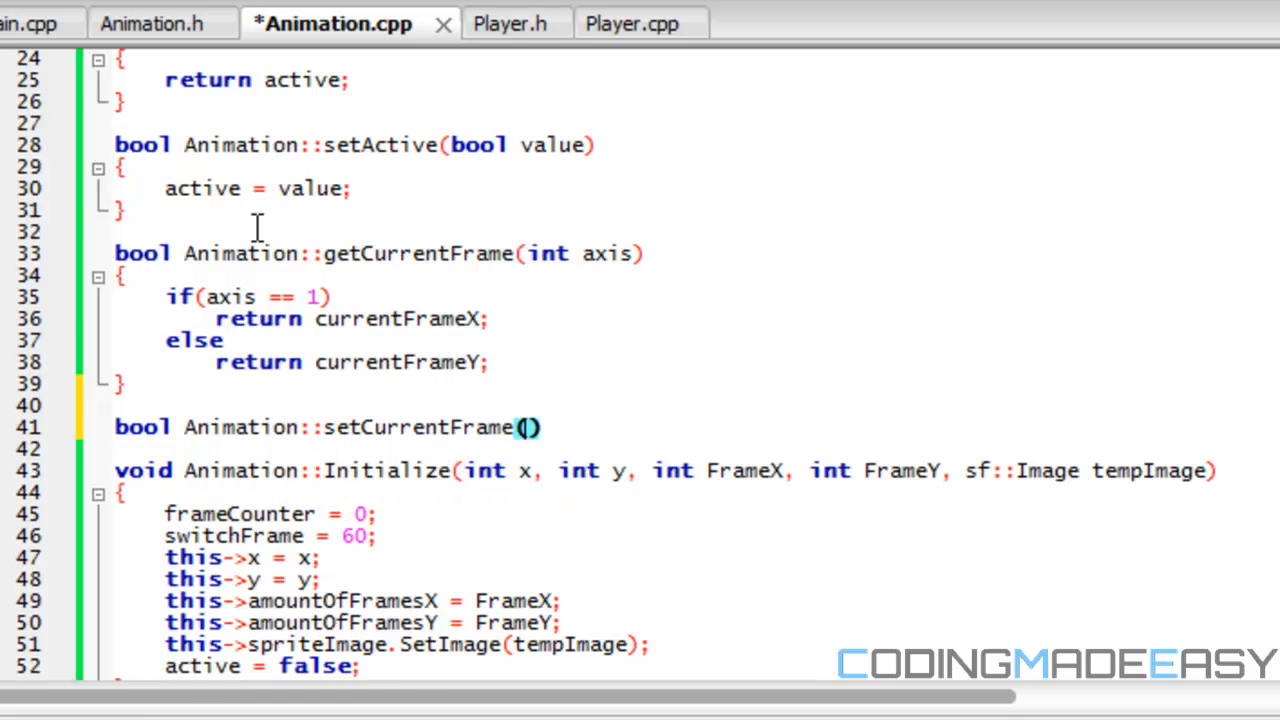
pyautogui.write('int axis, int')
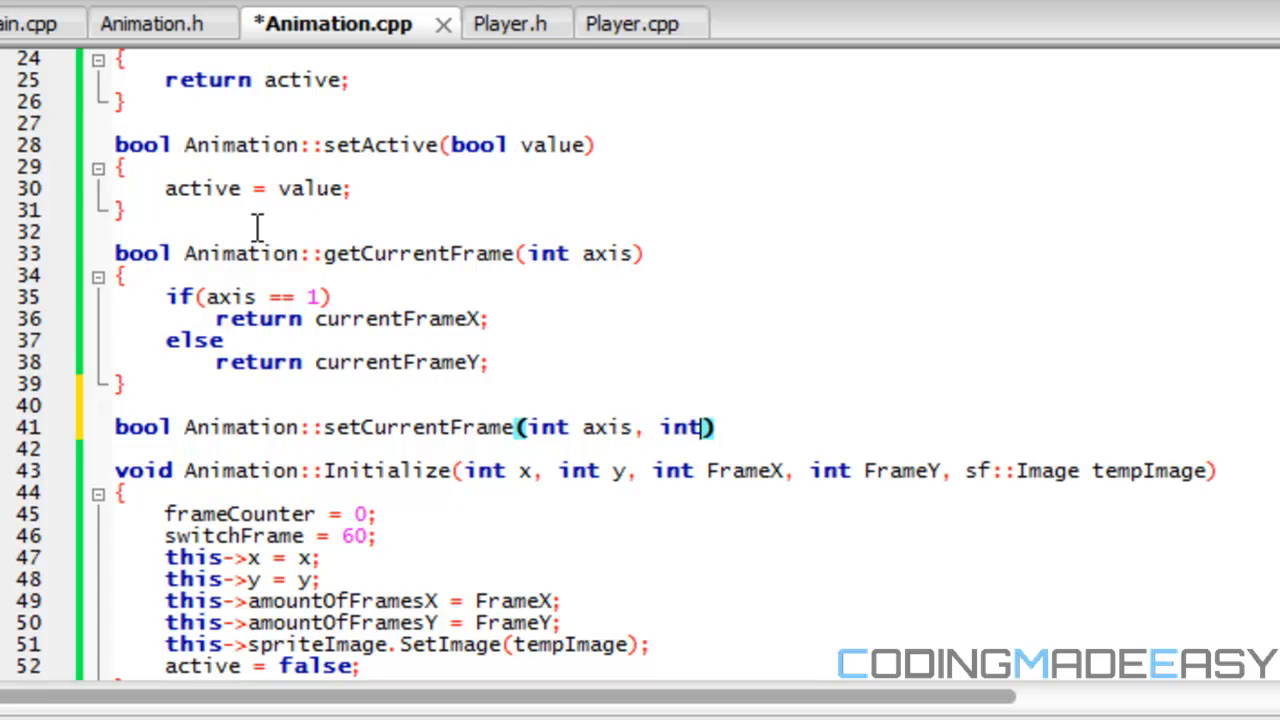
pyautogui.write('value')
pyautogui.write('if(axi ')
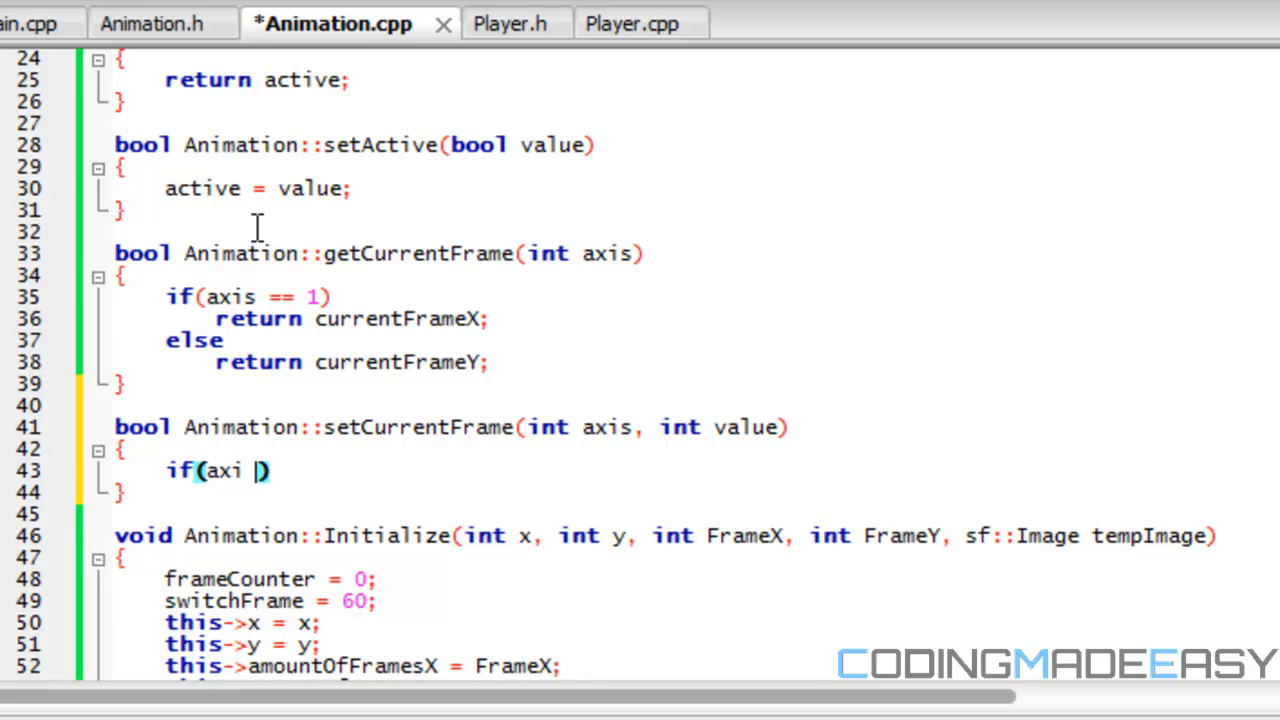
# - Assign value to currentFrameX when axis == 1, otherwise to currentFrameY
pyautogui.write('s')
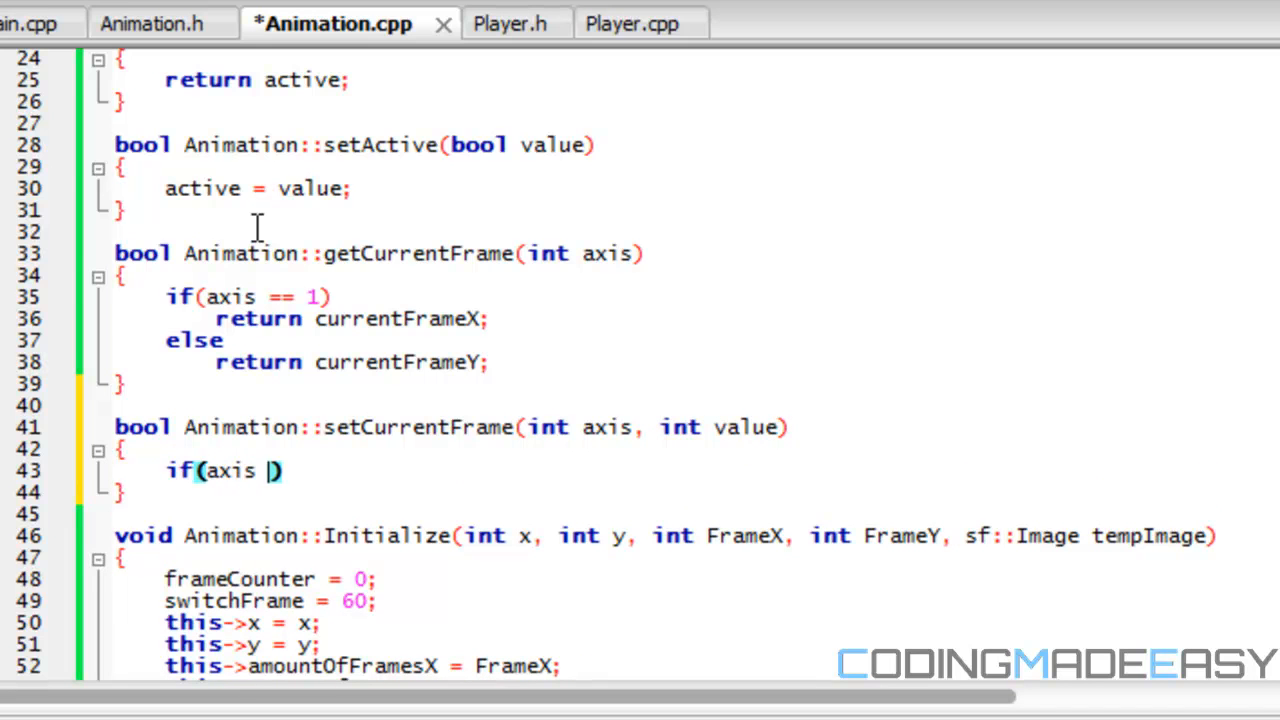
pyautogui.write('== 1')
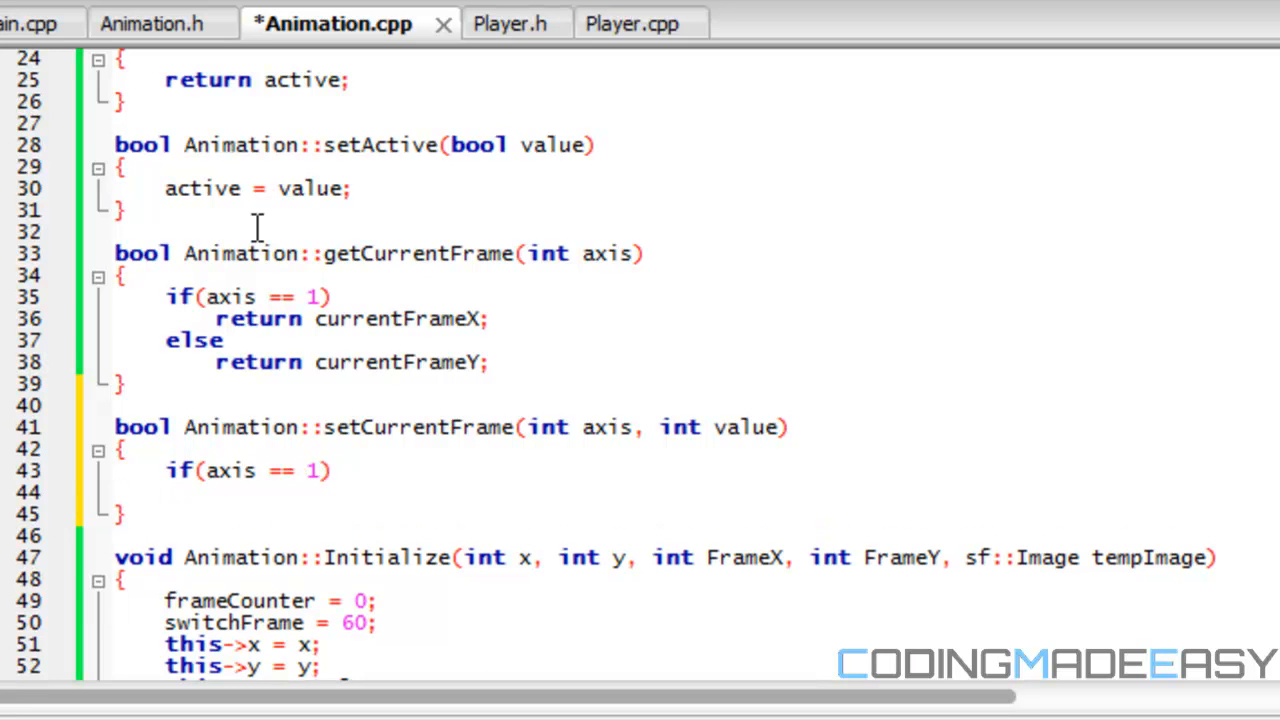
pyautogui.write('currentFrameX = value;')
pyautogui.write('bool Ani')
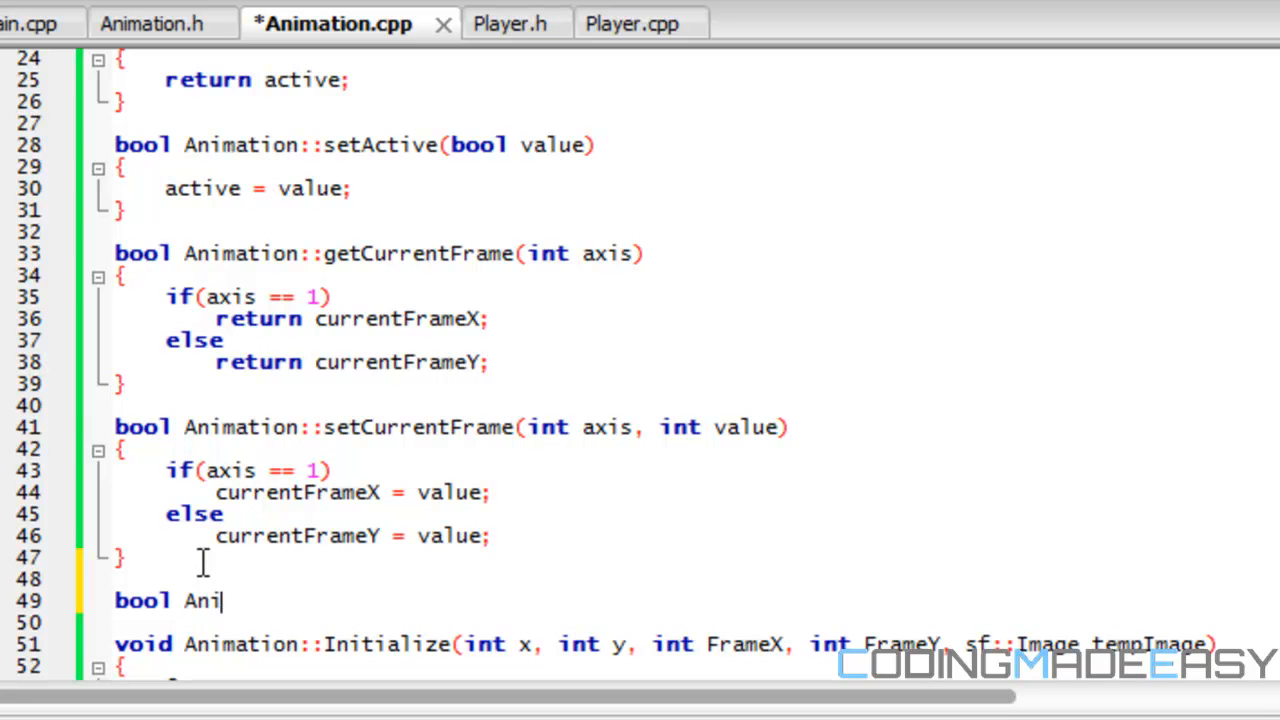
# - Write bool Animation::getPosition(int axis) with the if(axis == 1) test
pyautogui.write('matio')
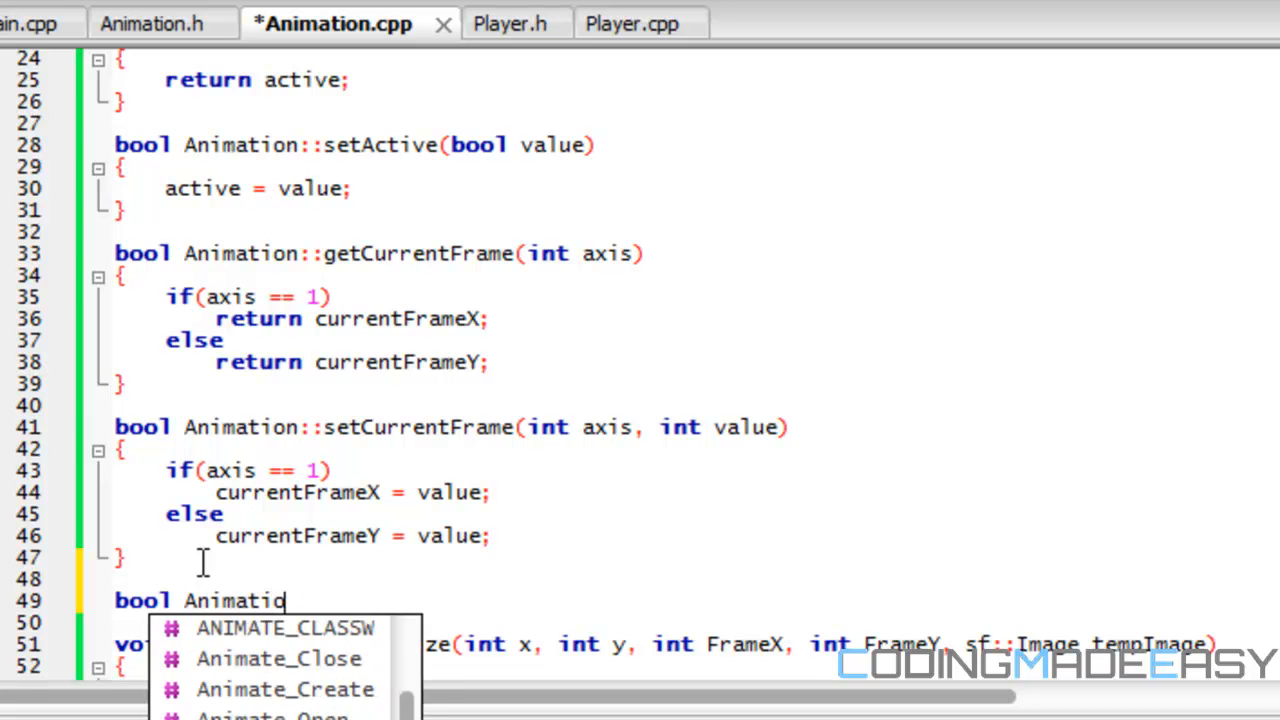
pyautogui.write('::getPosition())')
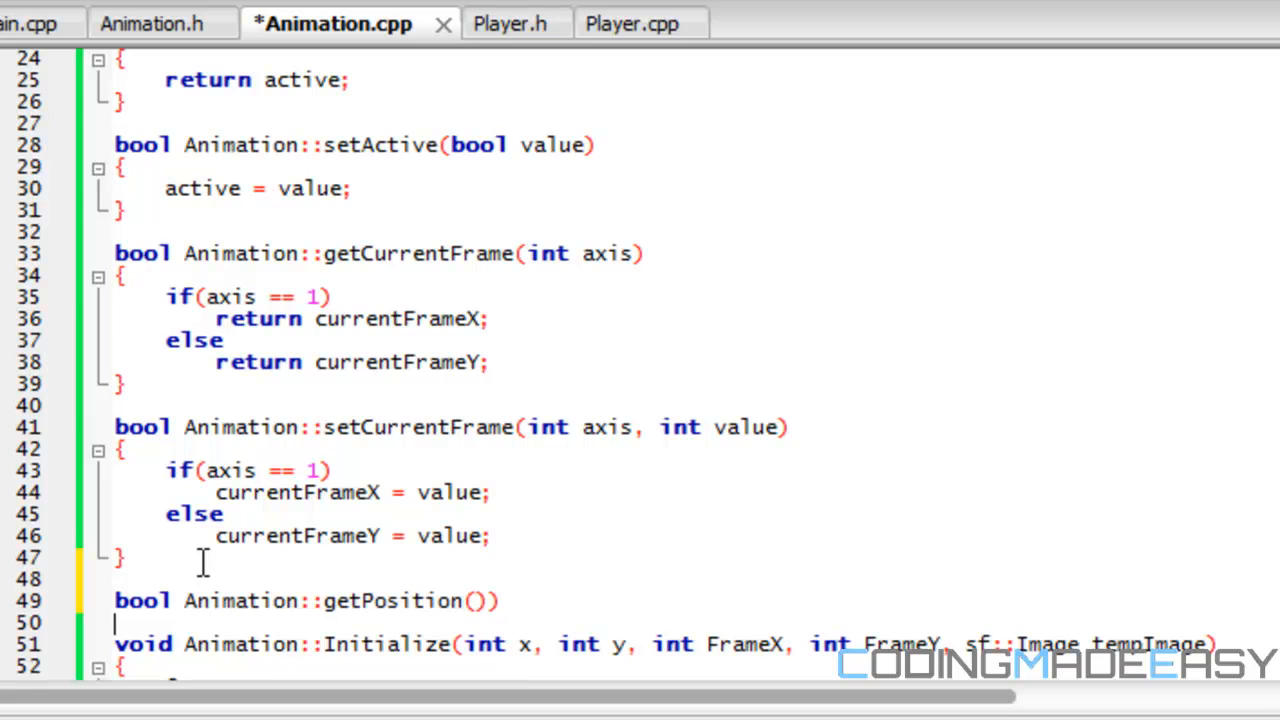
pyautogui.write('int axis')
pyautogui.write('{')
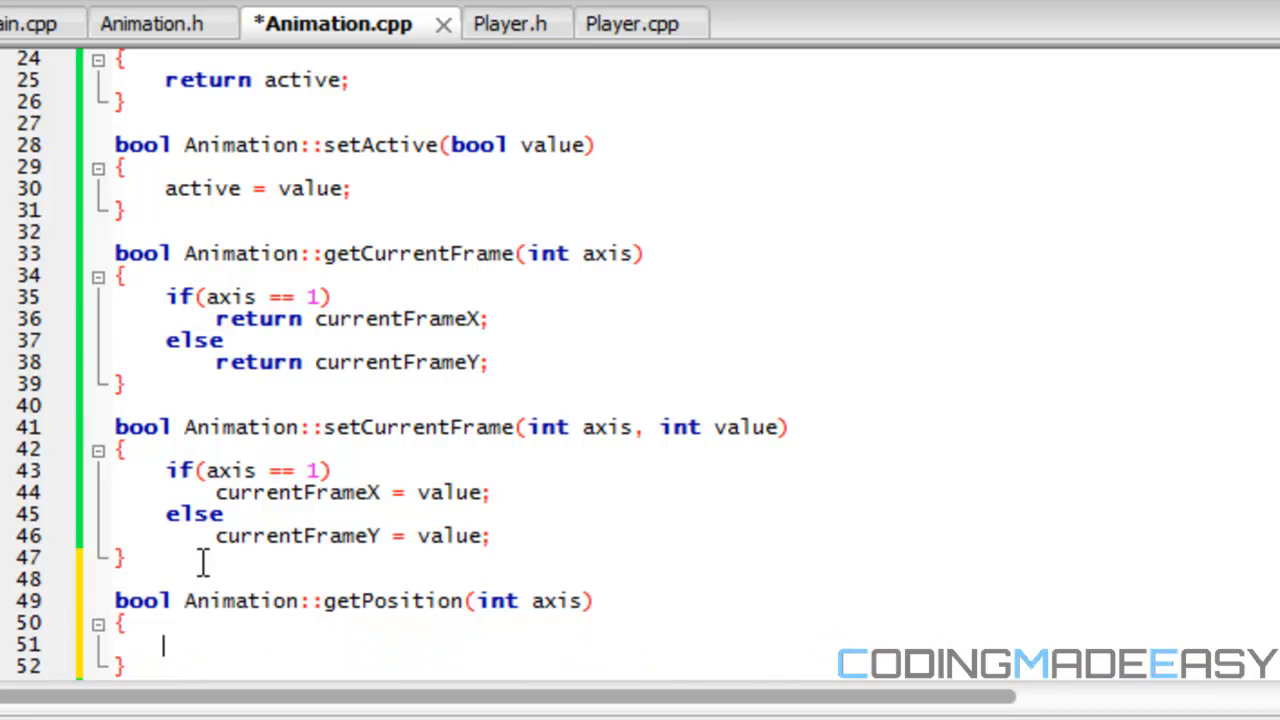
pyautogui.write('if(aixs)')
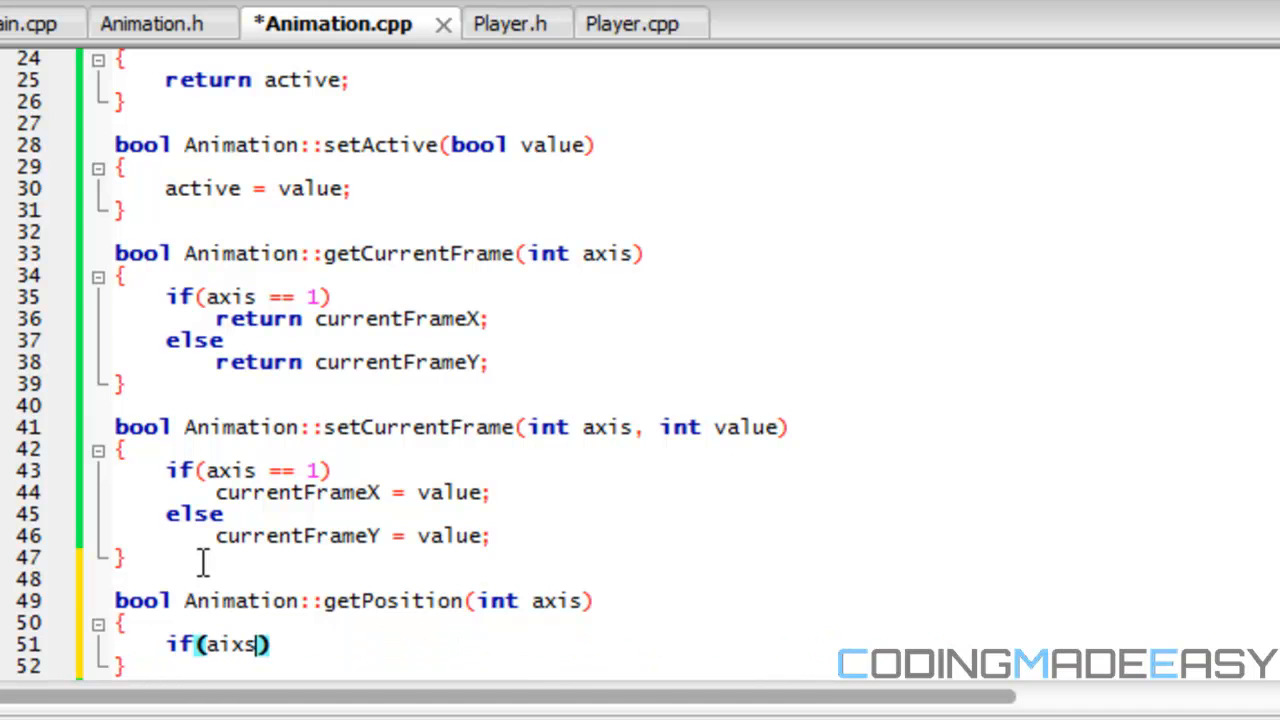
pyautogui.write('axis == 1')
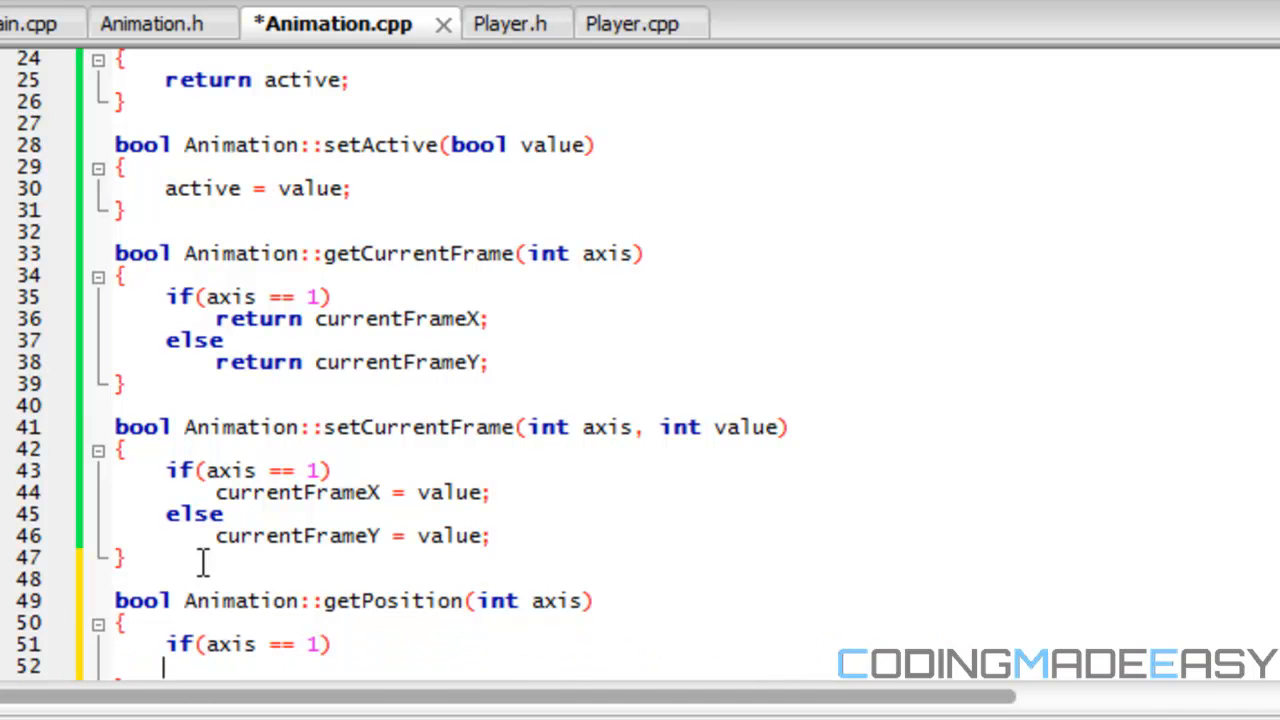
# - Return x for axis 1 and y otherwise in getPosition
pyautogui.write('return')
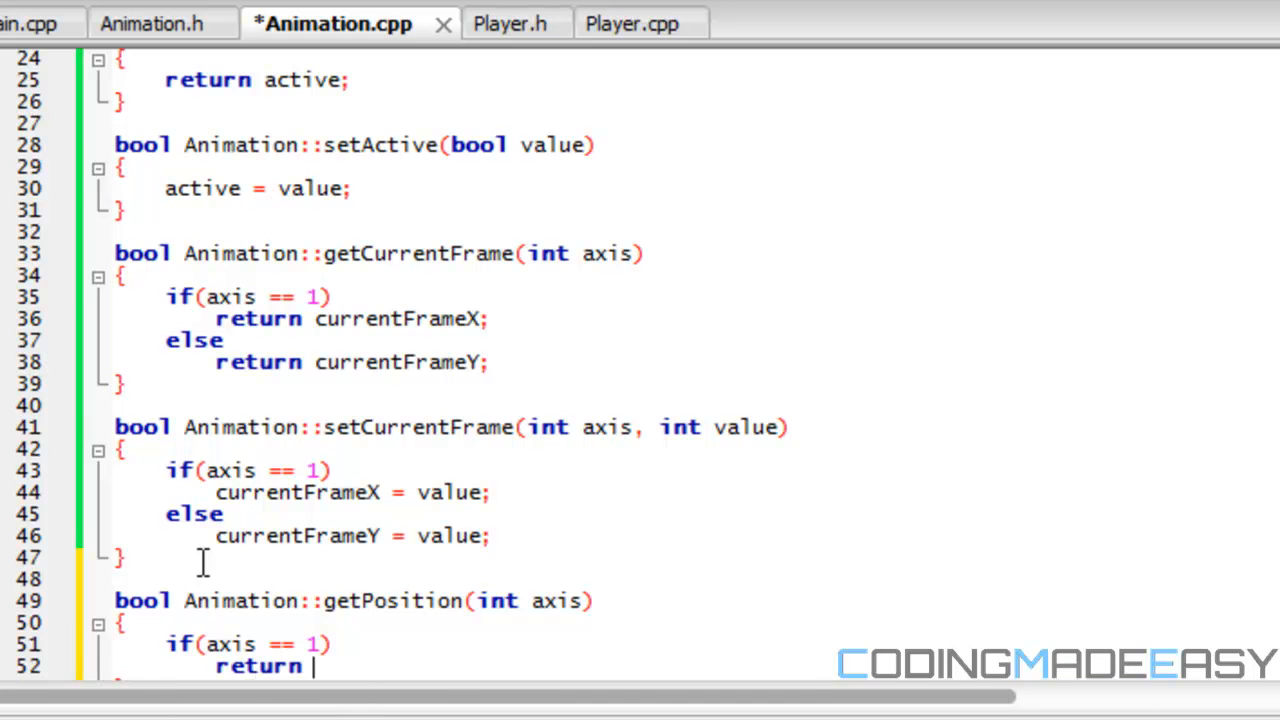
pyautogui.write('p')
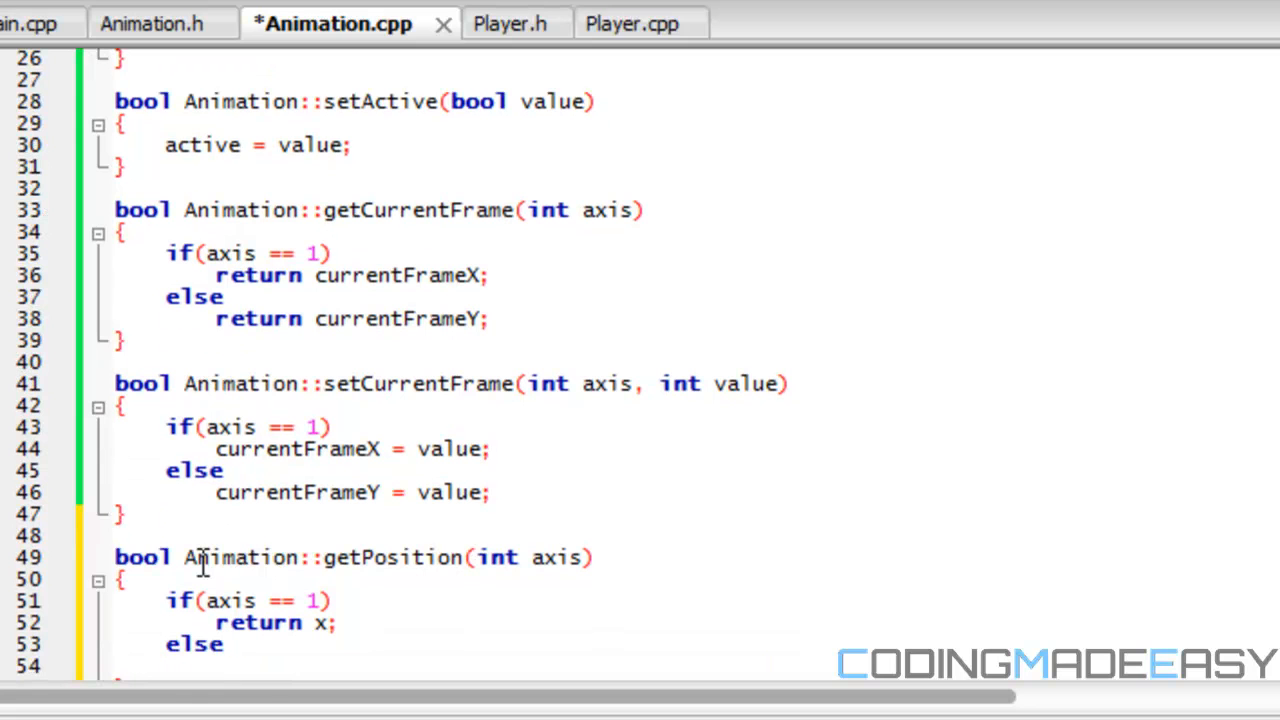
pyautogui.write('return y;')
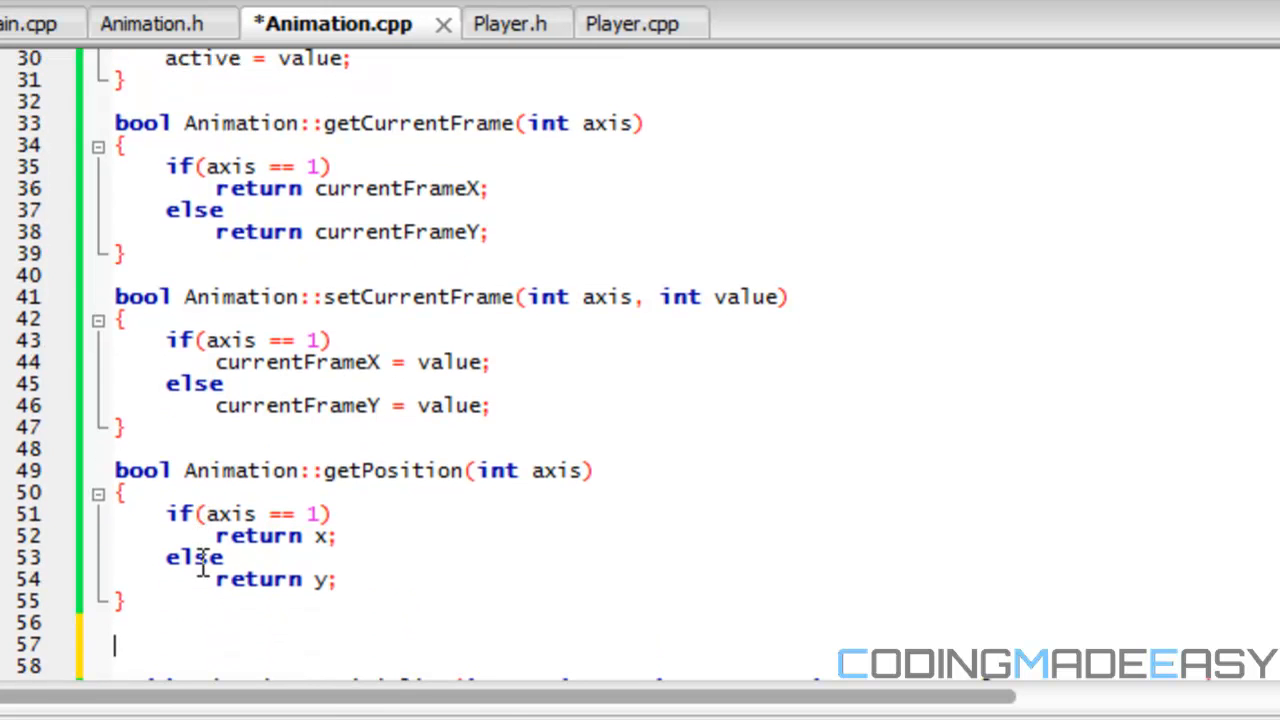
pyautogui.write('bool Animation::s')
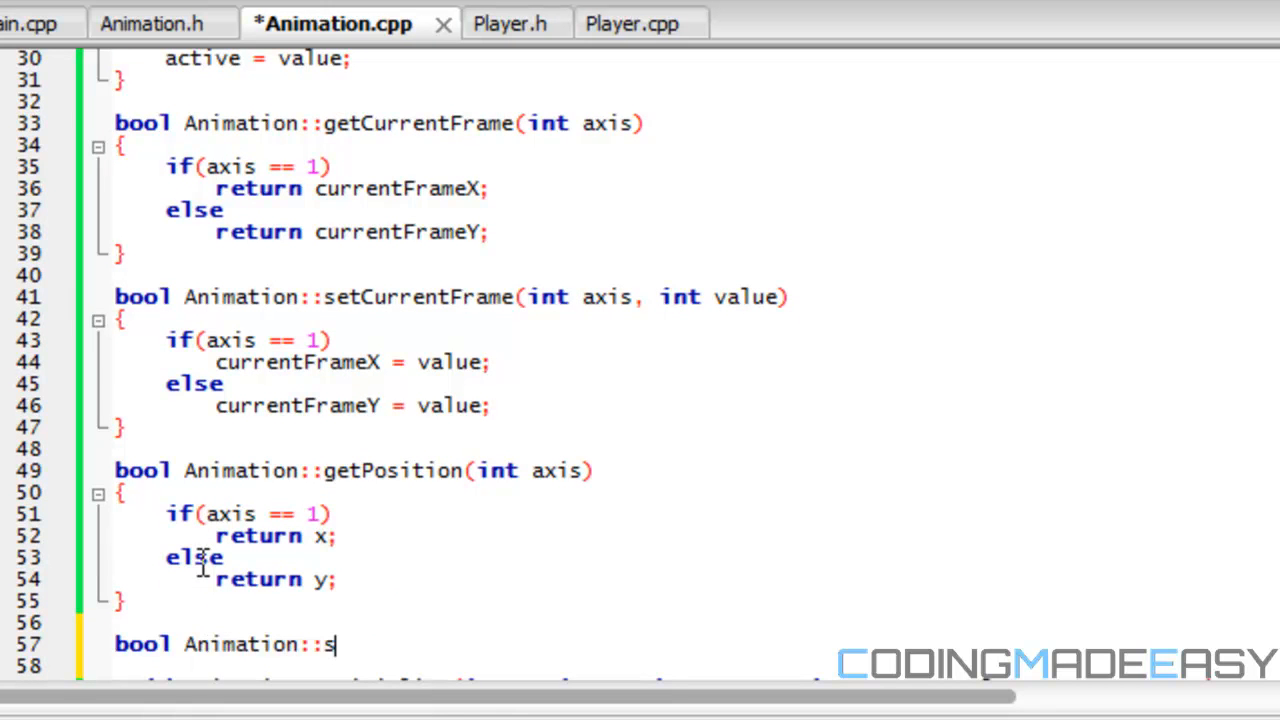
# - Implement setPosition(int axis, int value) assigning value to x for axis 1, else y, and save
pyautogui.write('etPosition(')
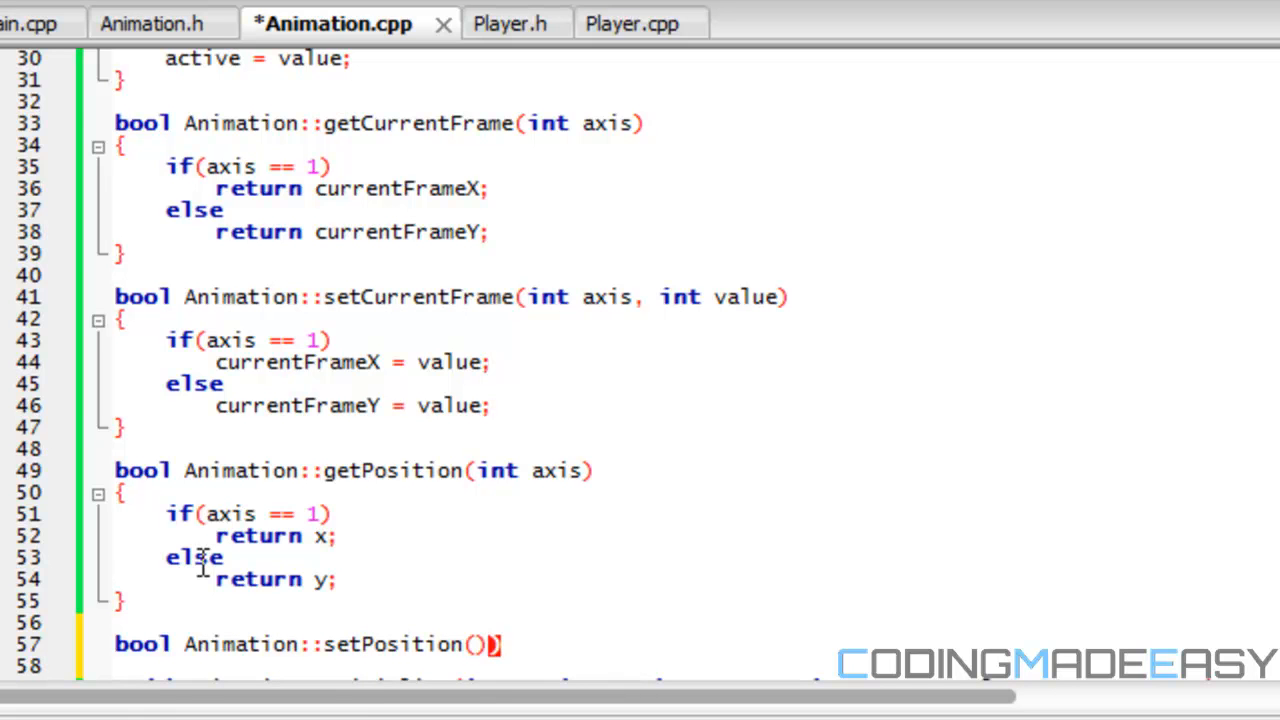
pyautogui.write('int axis, int valye')
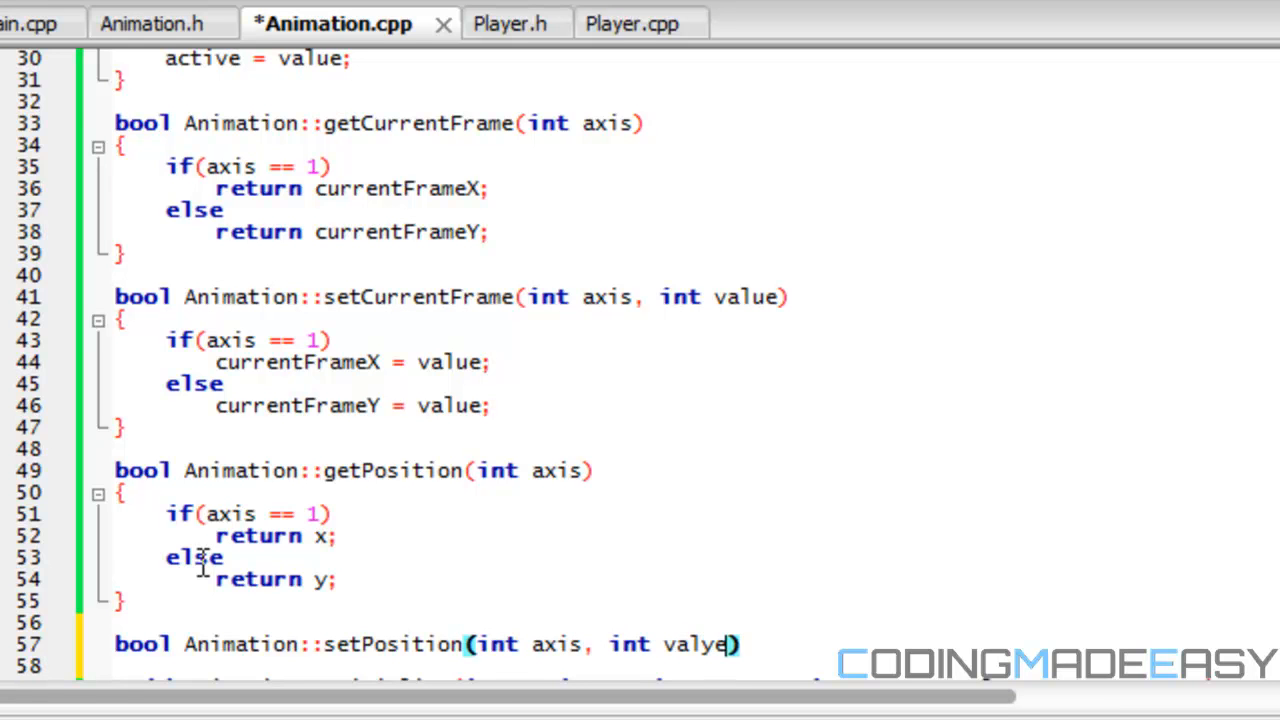
pyautogui.press('Backspace')
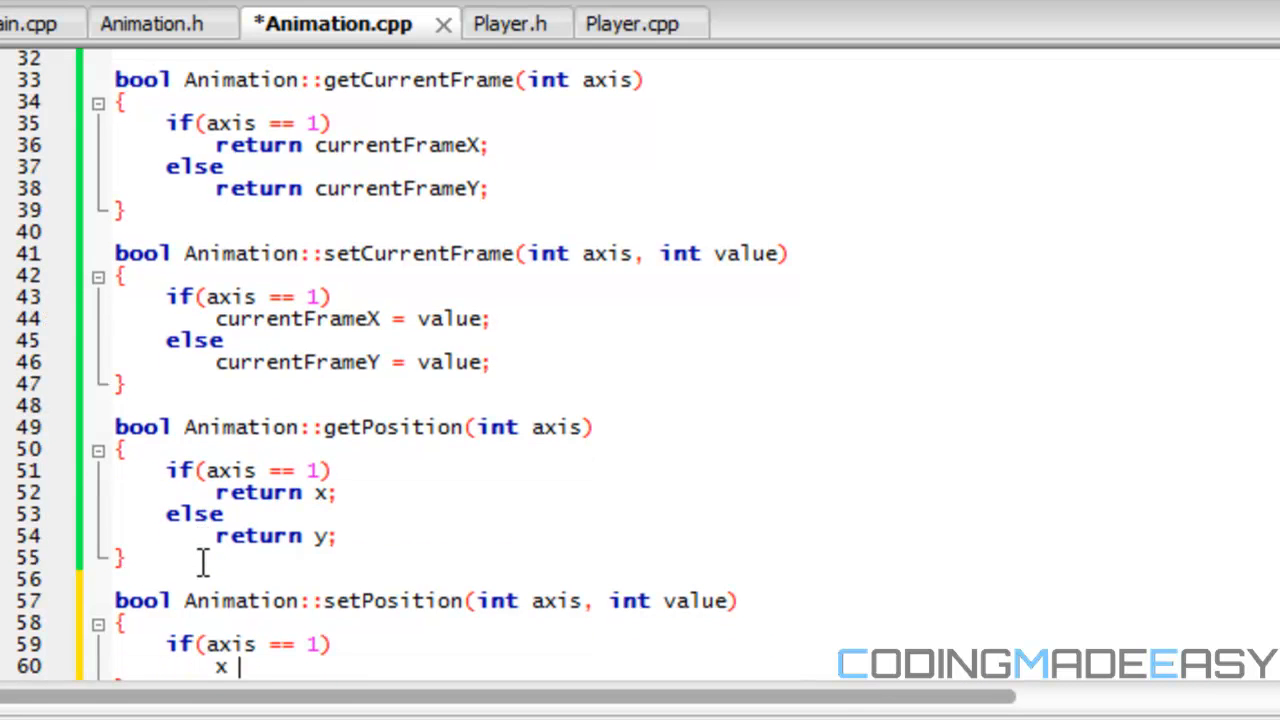
pyautogui.write('= value;')
pyautogui.write('y')
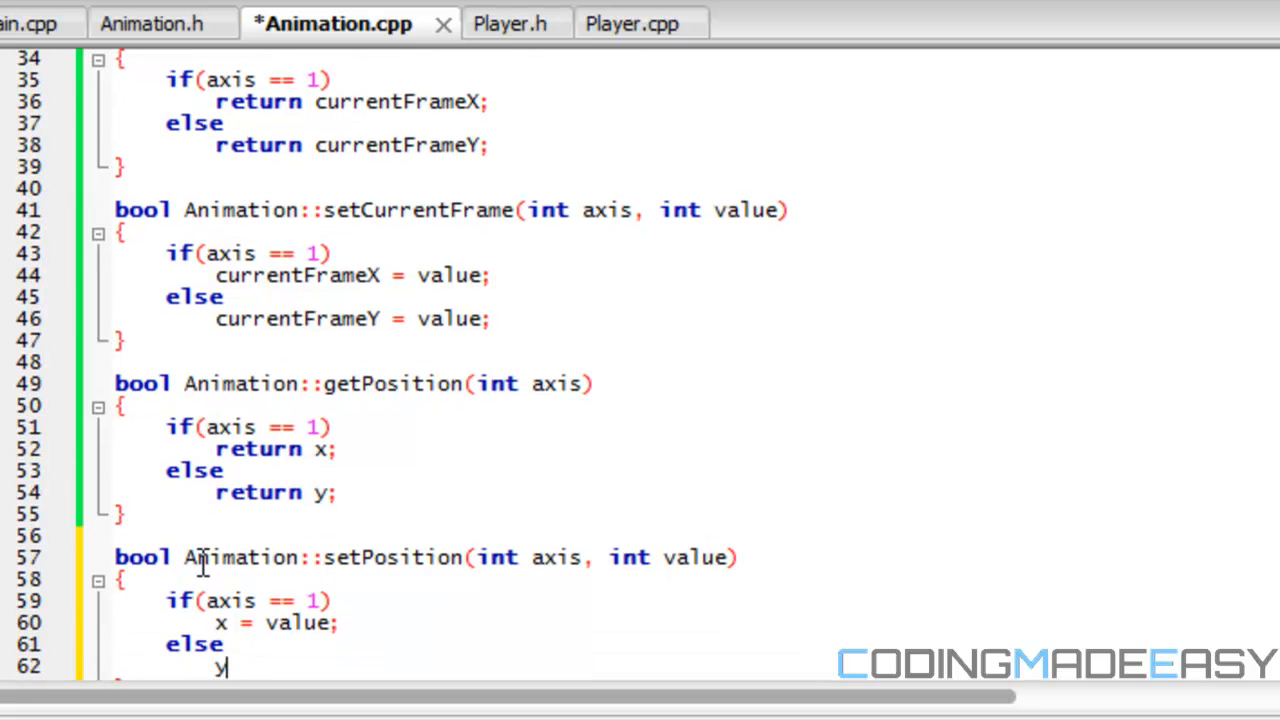
pyautogui.write('= value;')
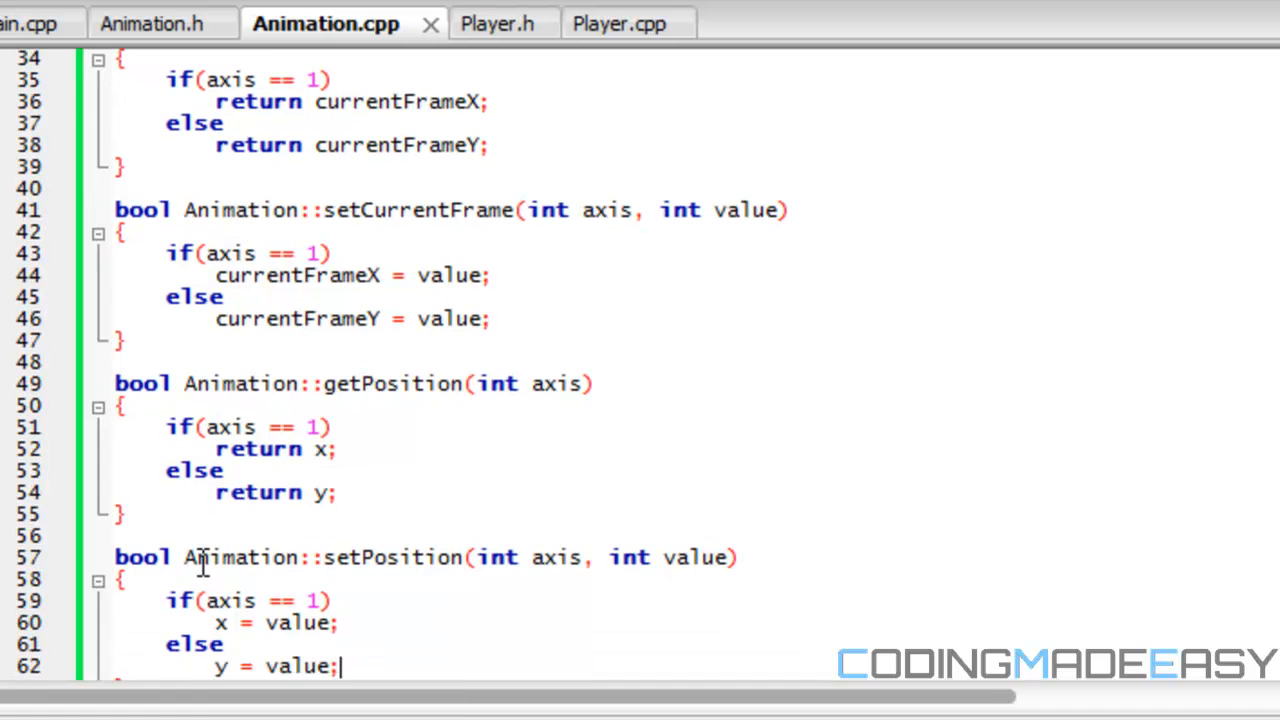
pyautogui.scroll(-3)
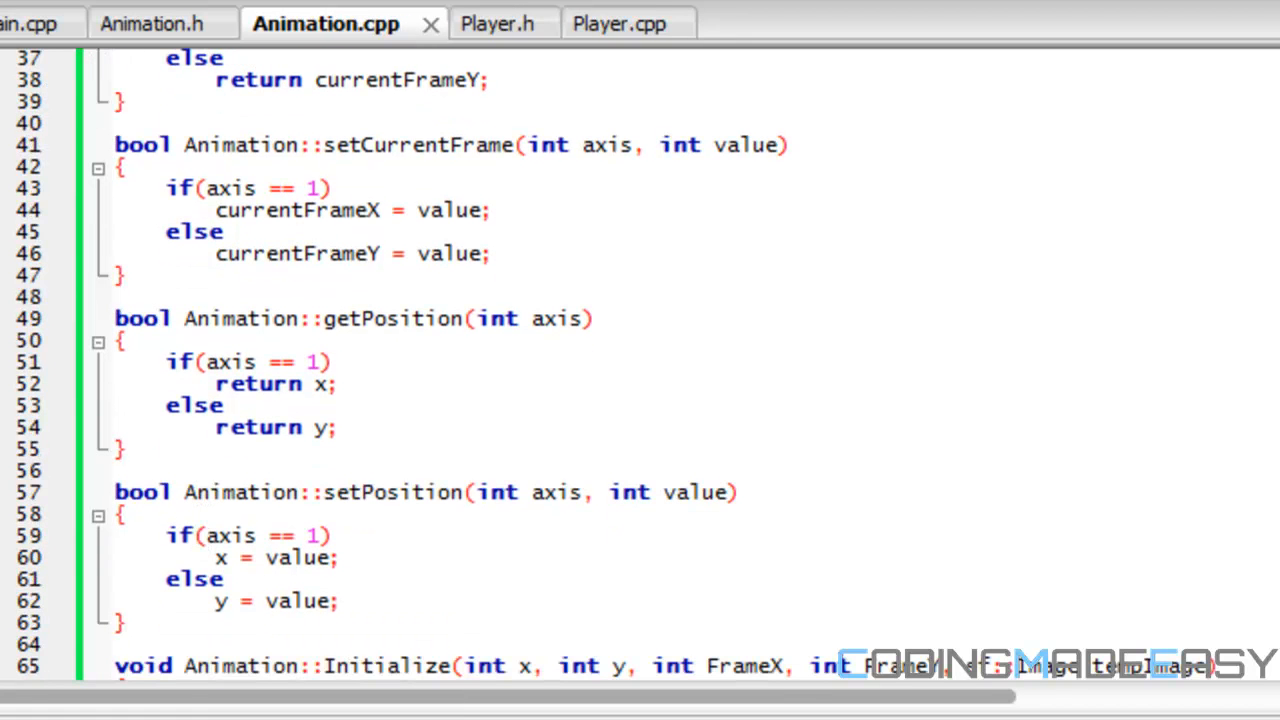